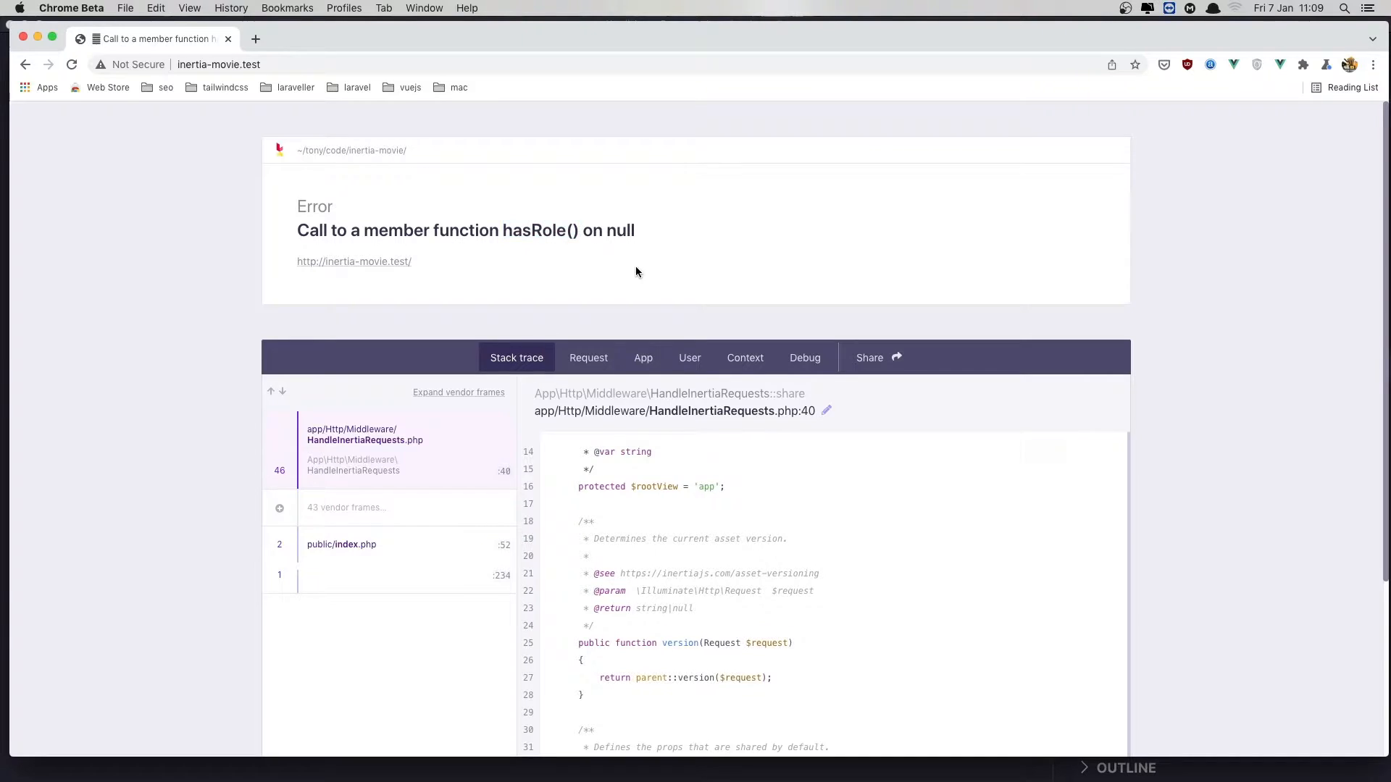
Change is_admin to $request->user() ? $request->user()->hasRole('admin') : false and save
double_click(534, 231)
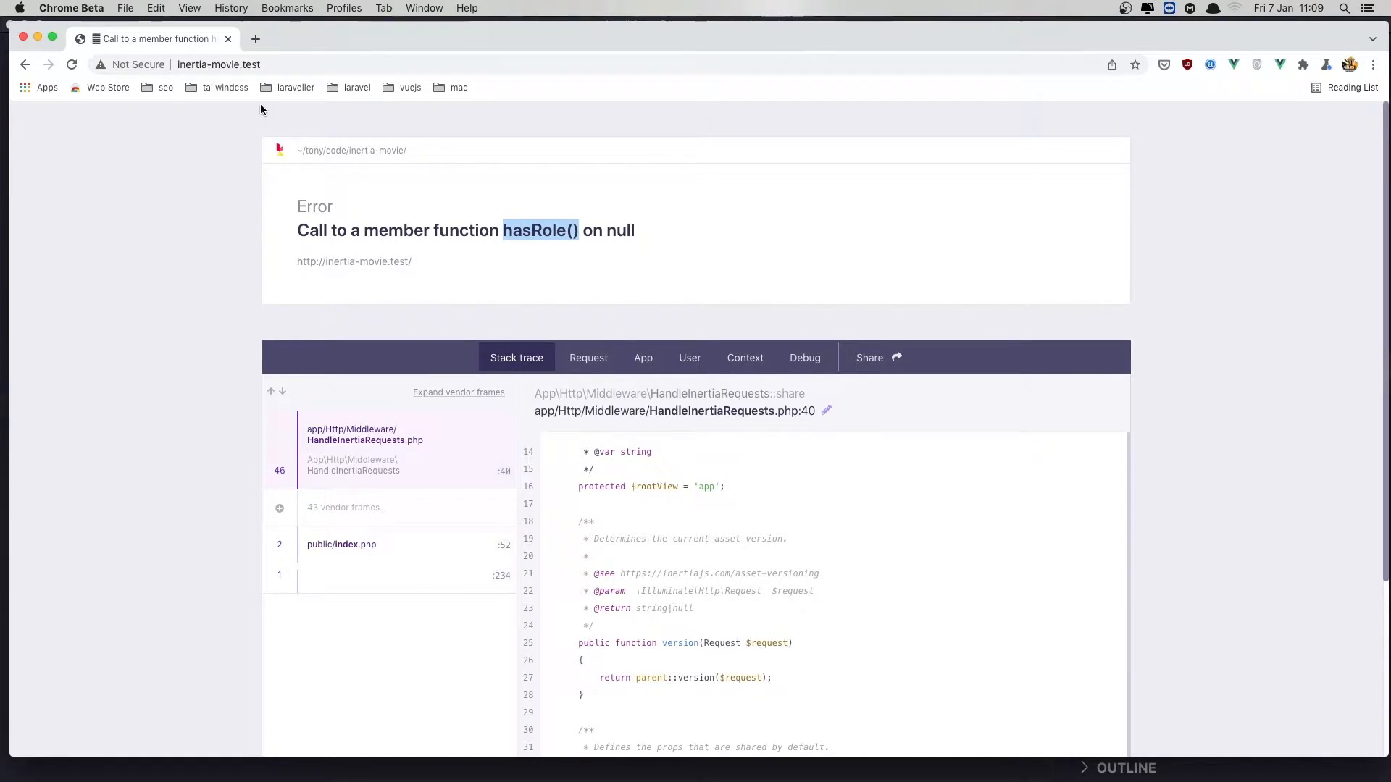
click(218, 64)
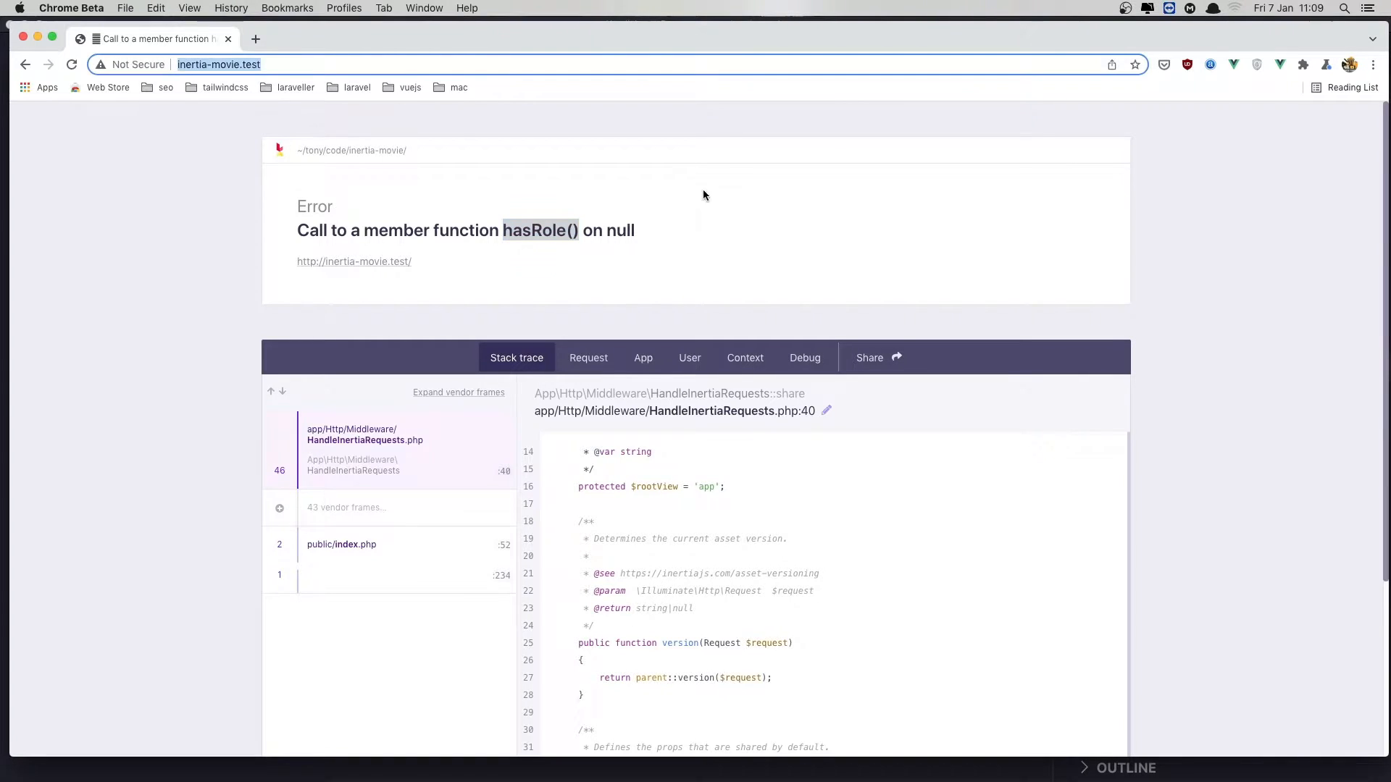
mouse_move(722, 230)
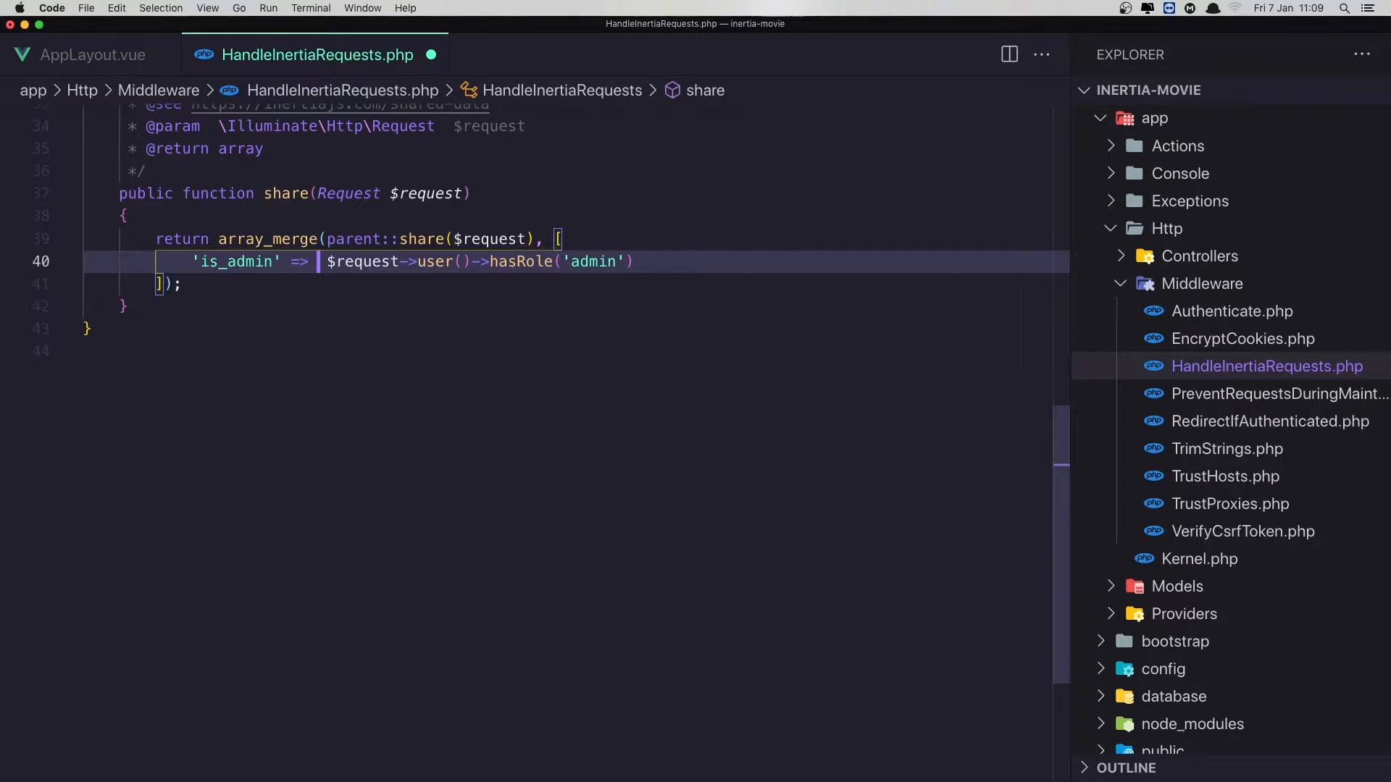
text($request->u)
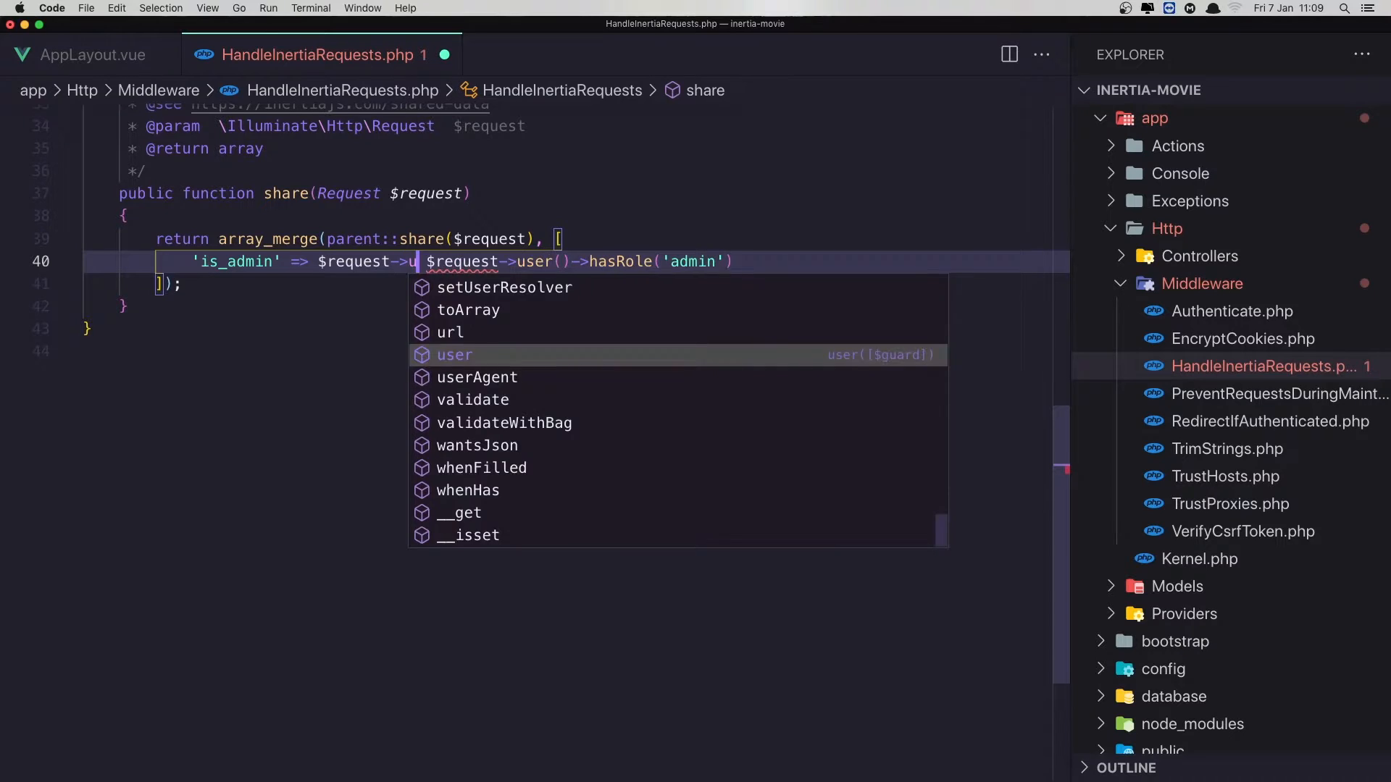
key(Tab)
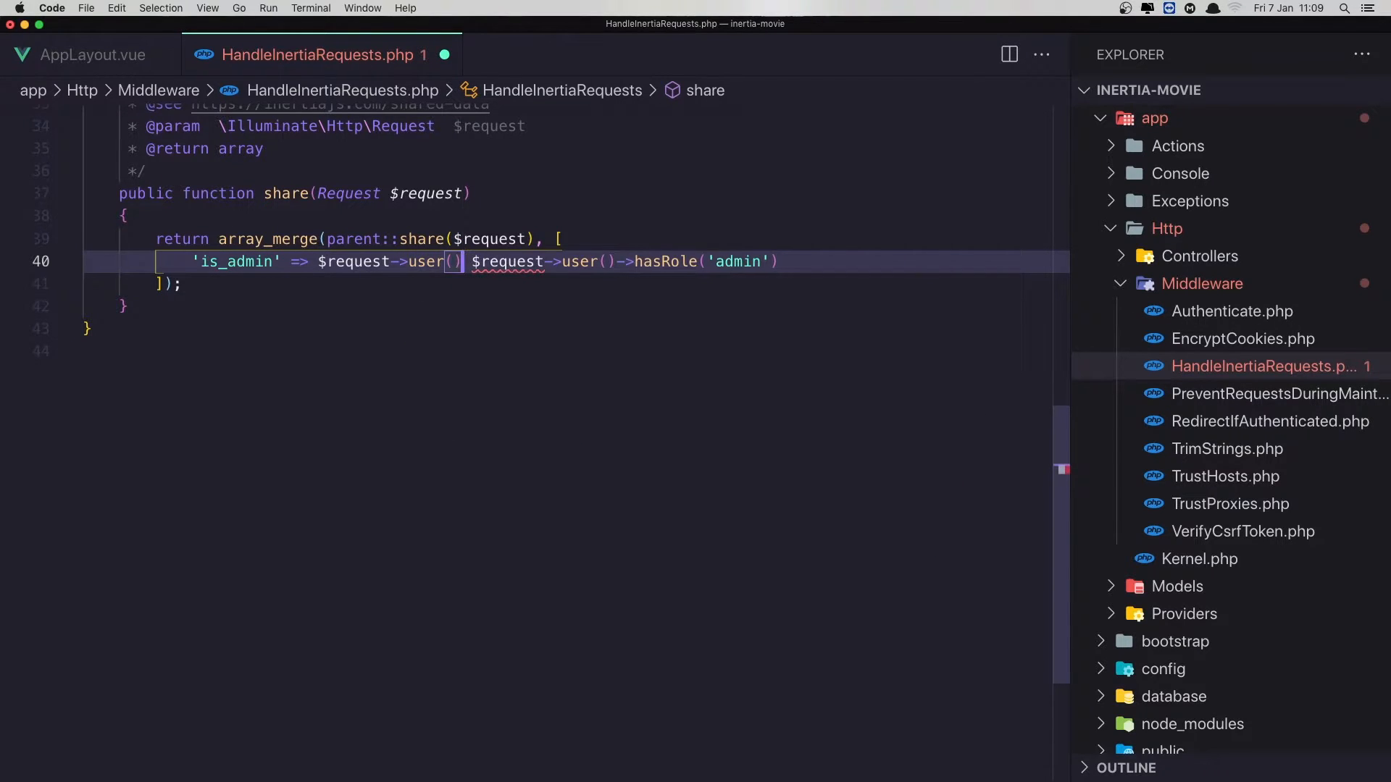
text(?)
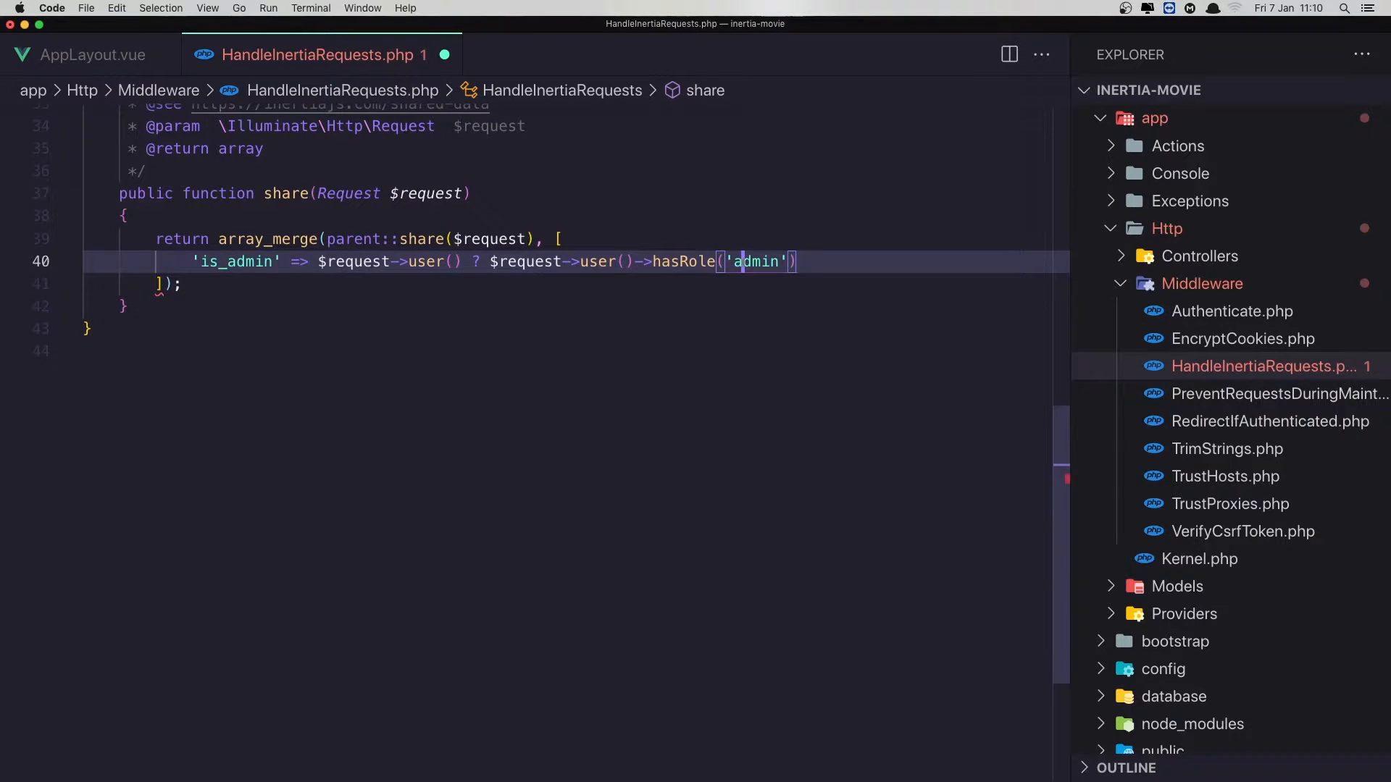
text(:)
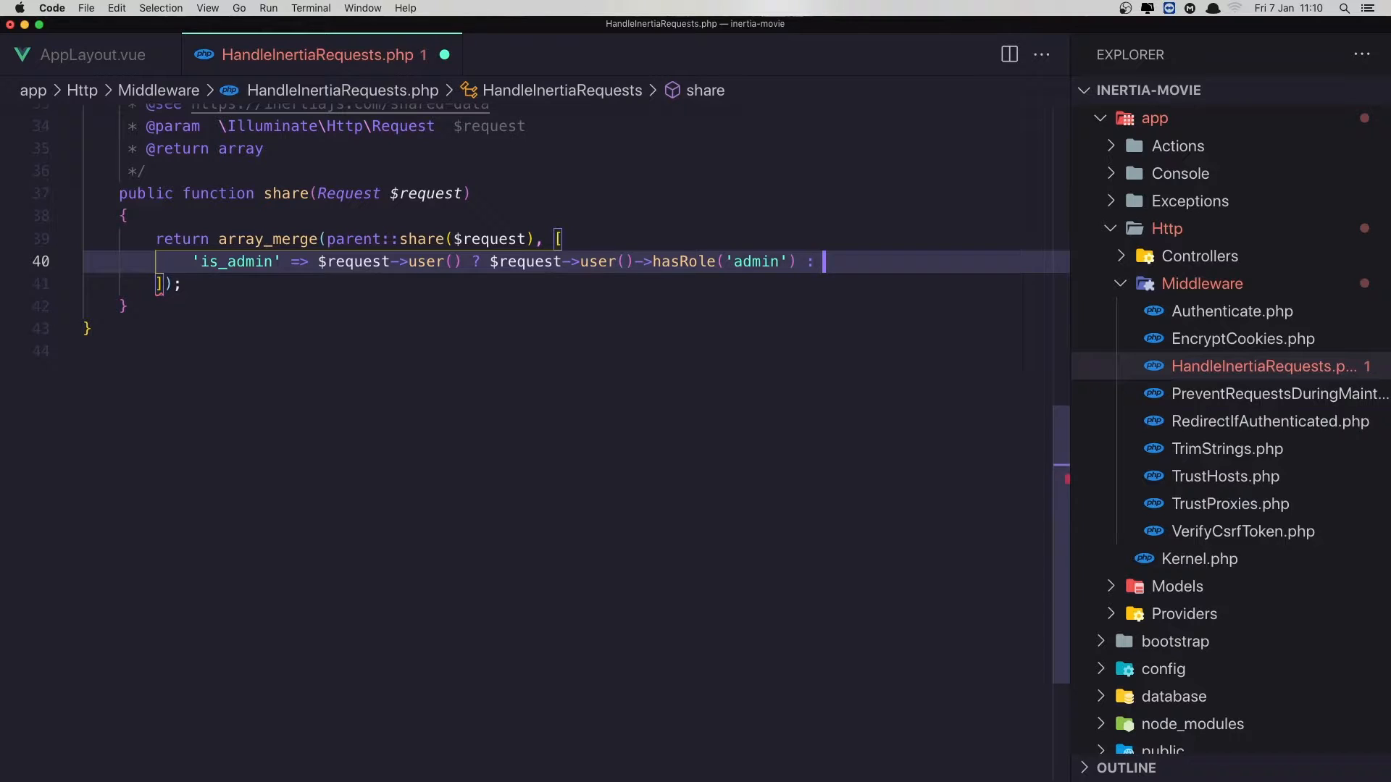
text(false)
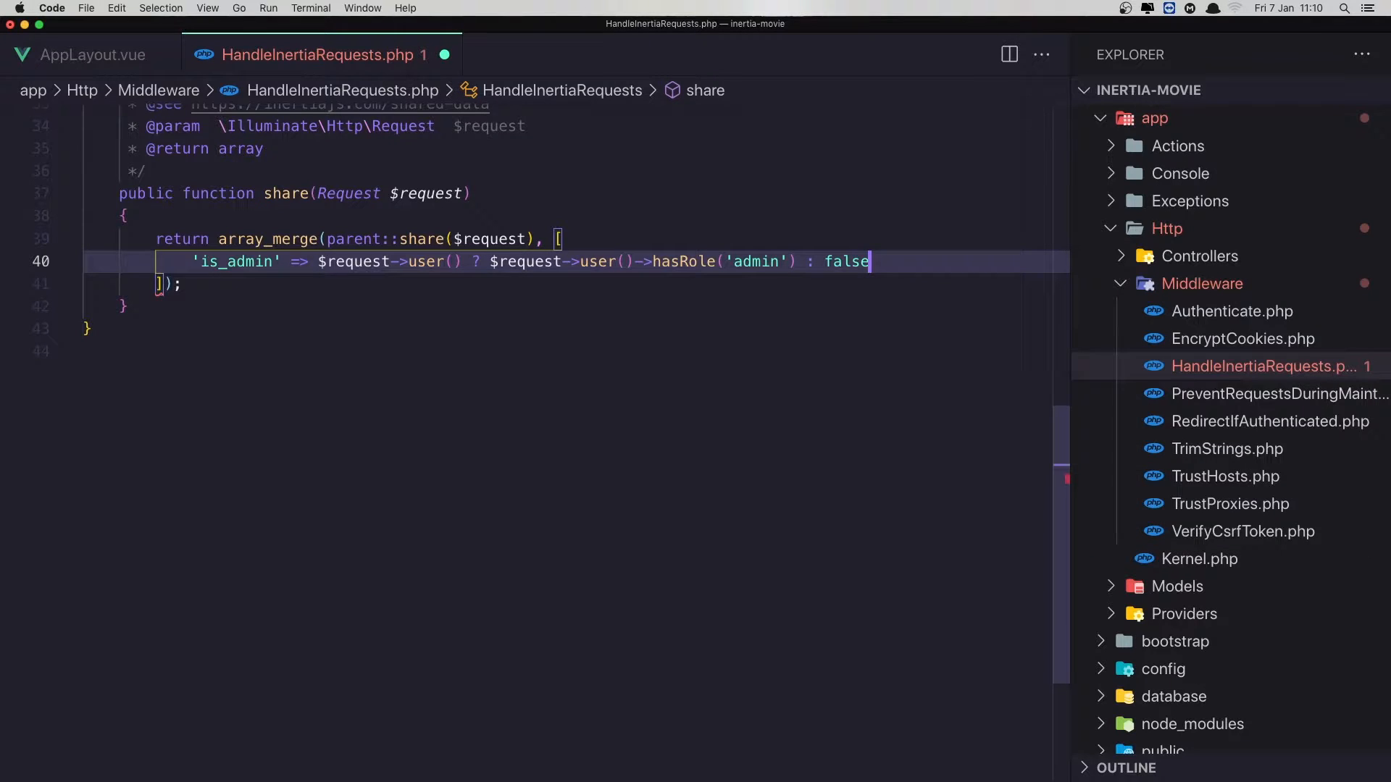
key(cmd+s)
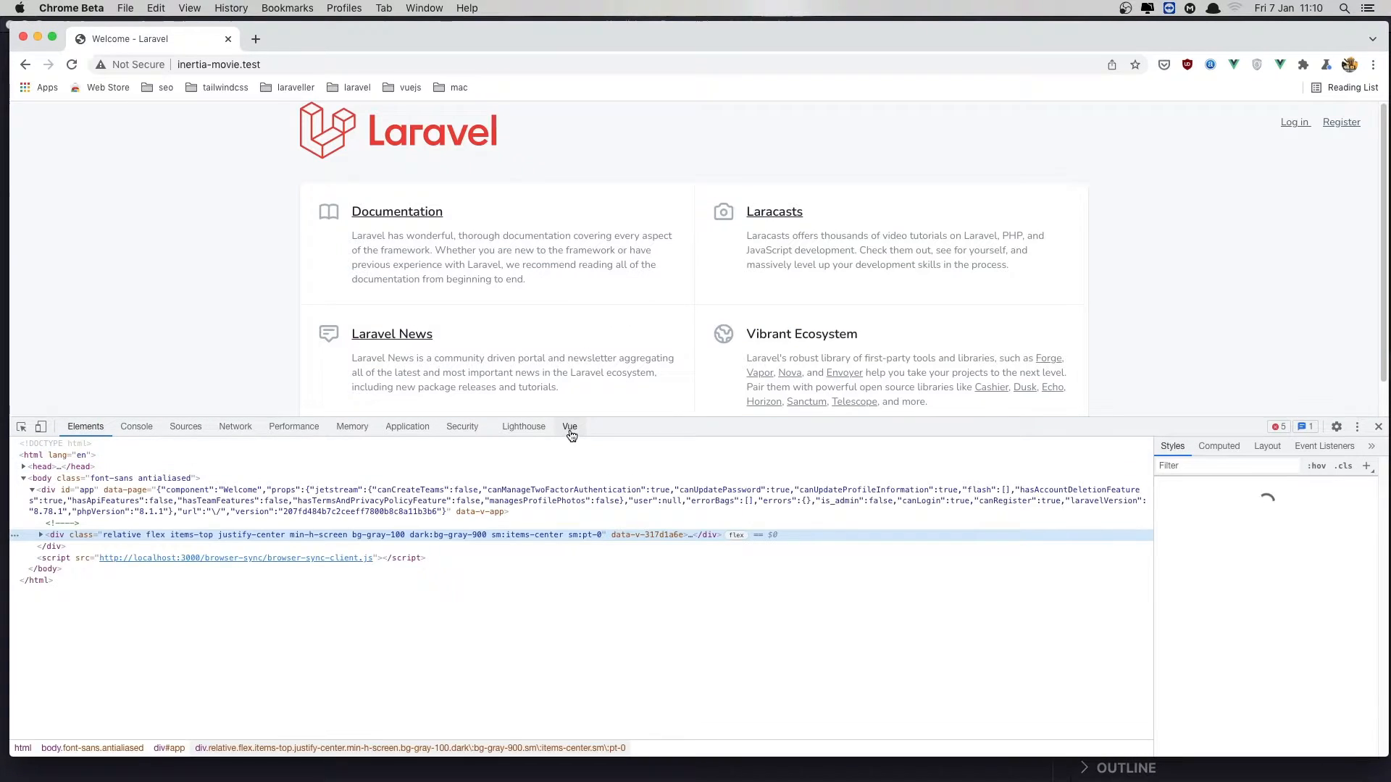
Log in, confirm the Dashboard props in Vue devtools show is_admin true, then start a new tab
click(568, 427)
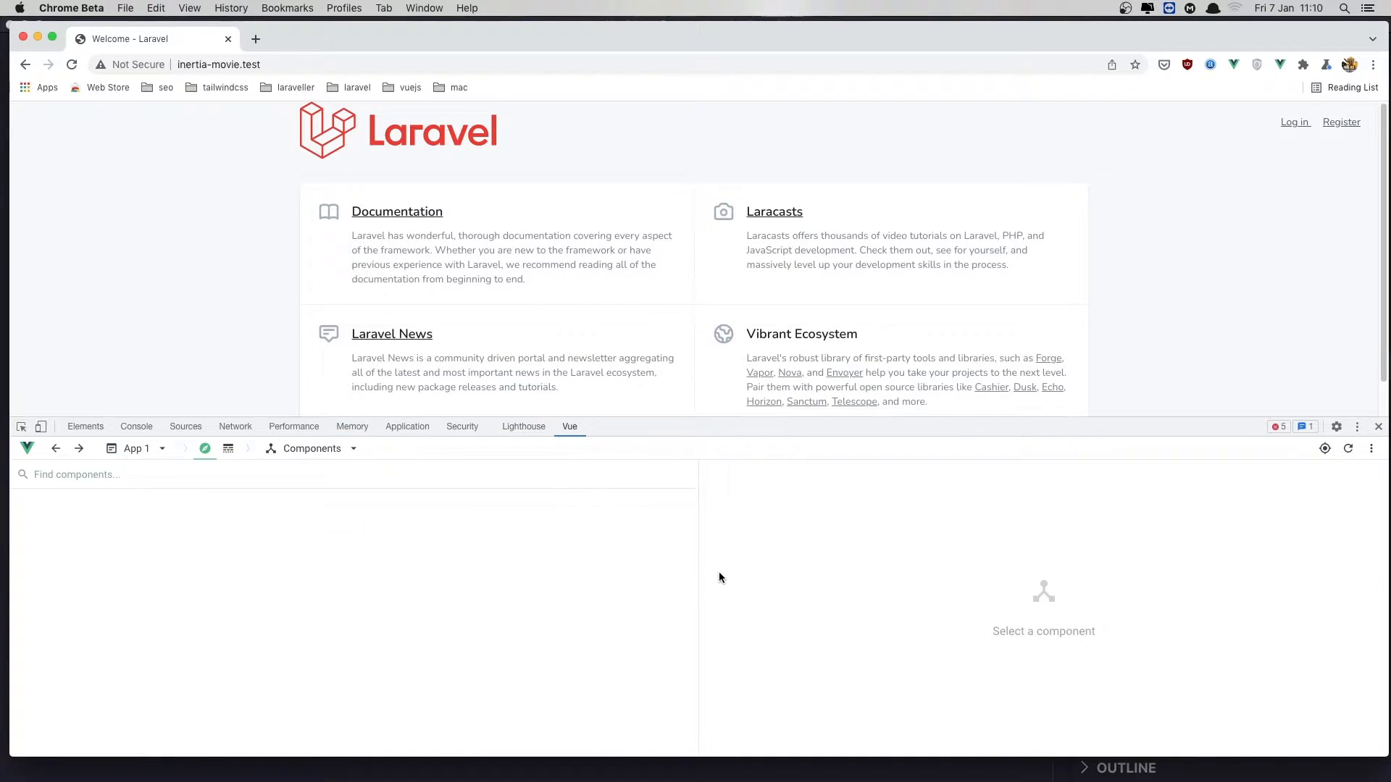
click(68, 517)
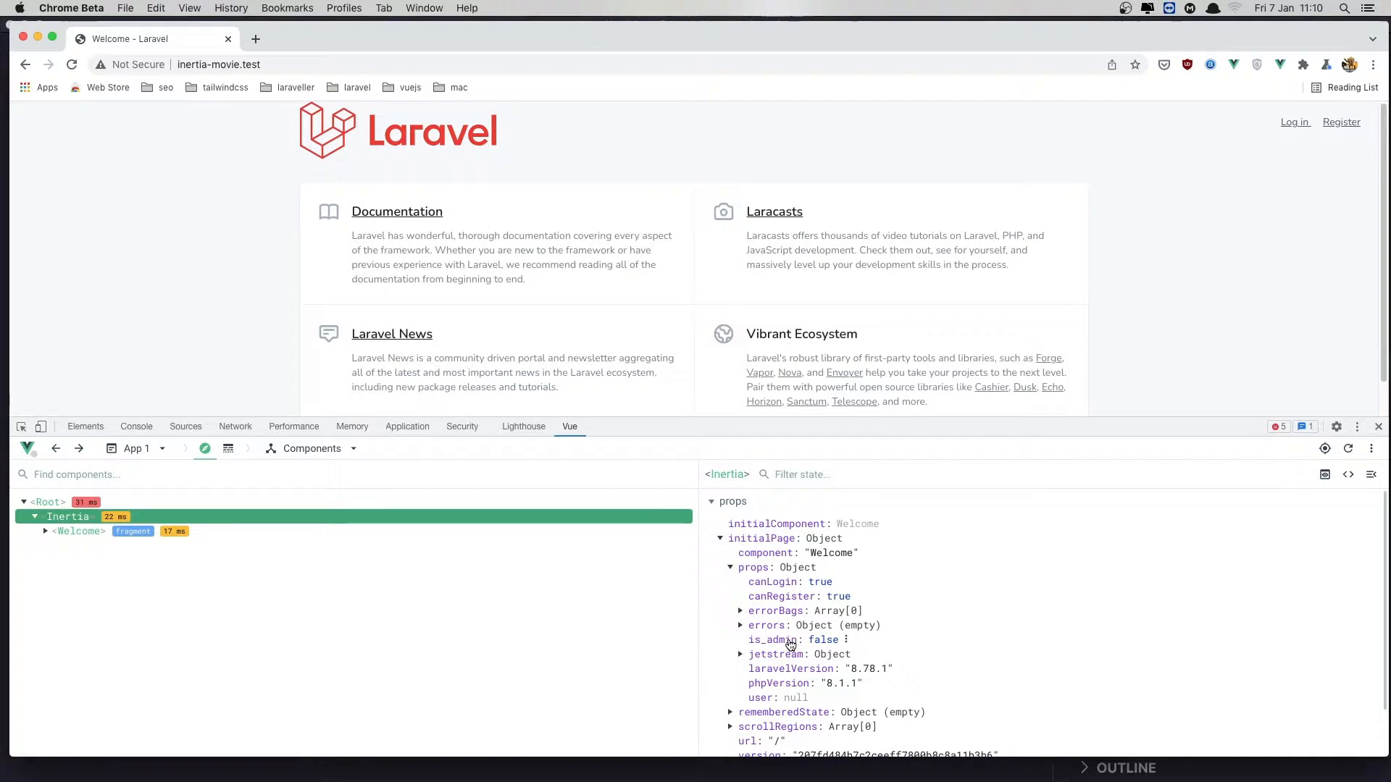
click(1293, 122)
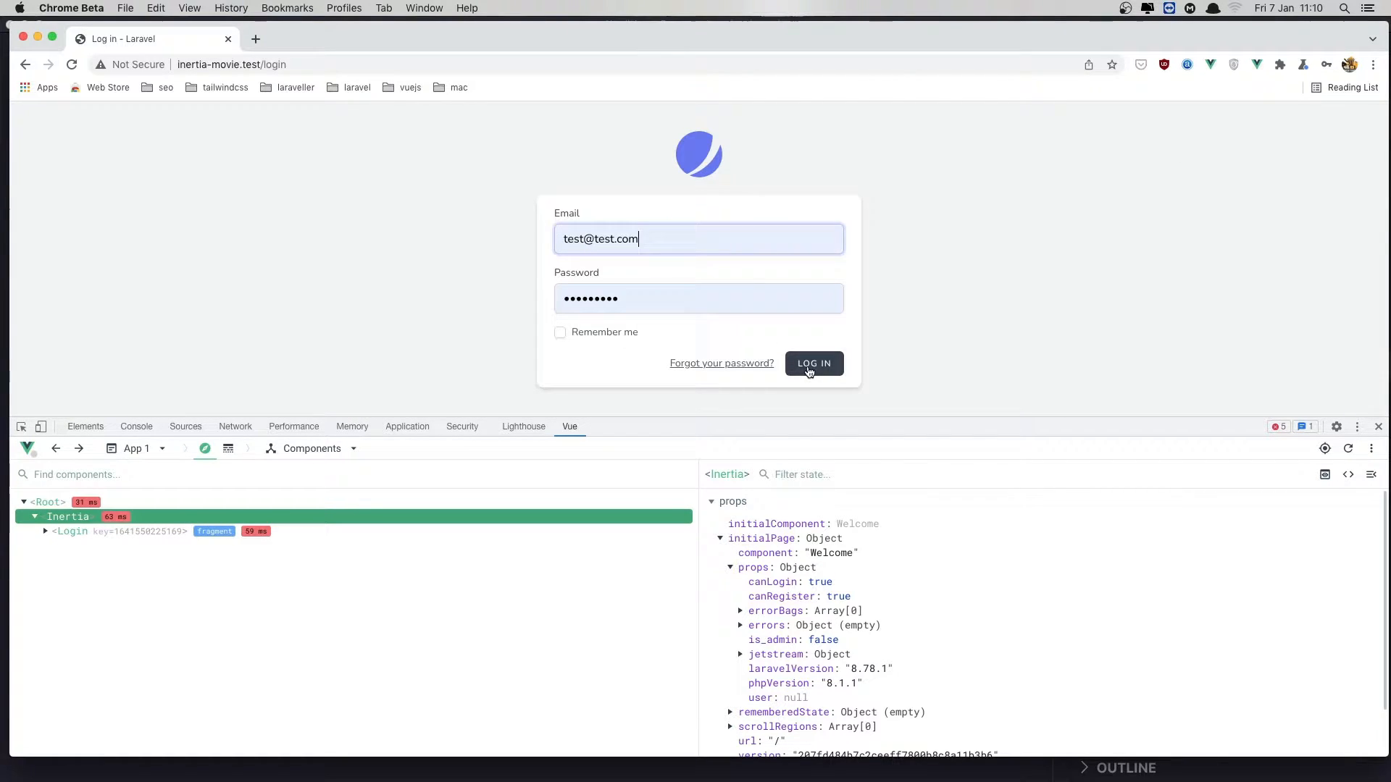
click(813, 363)
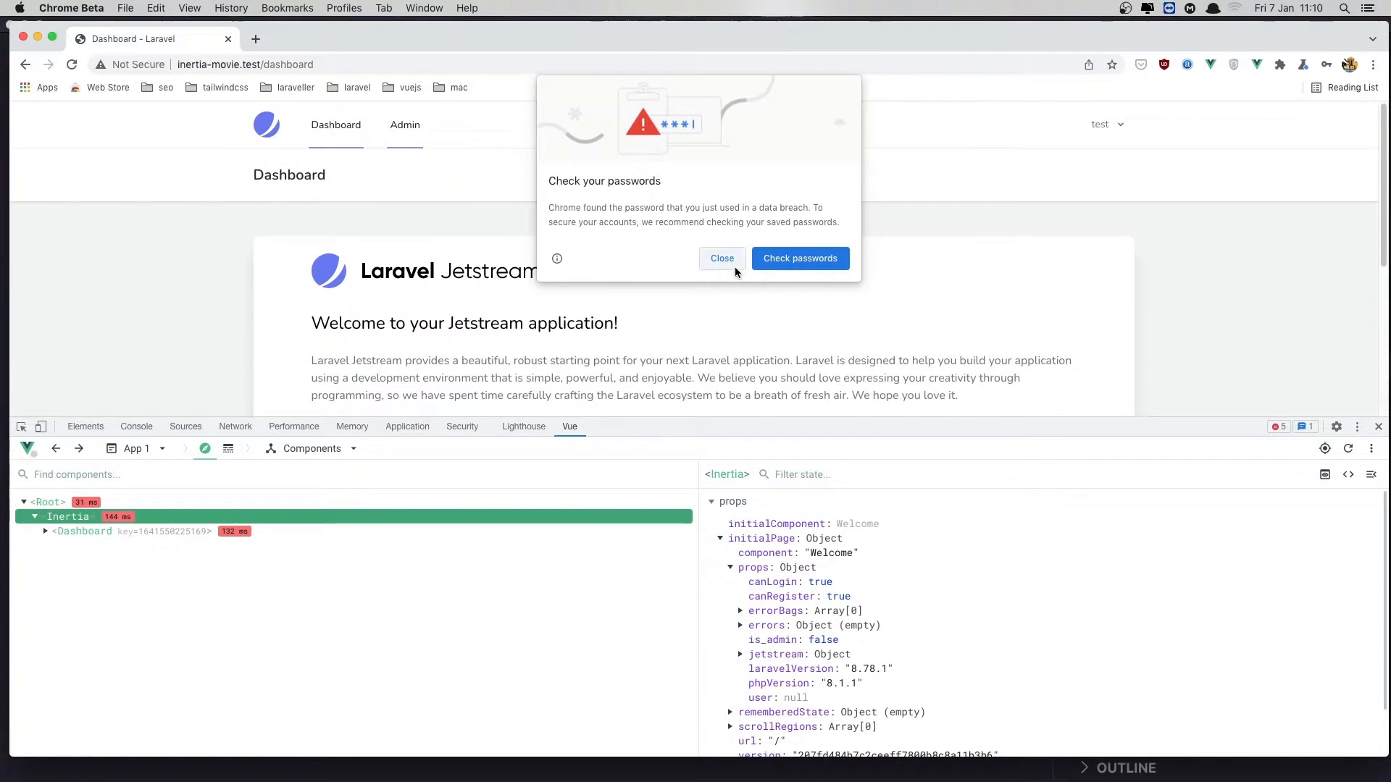
click(722, 258)
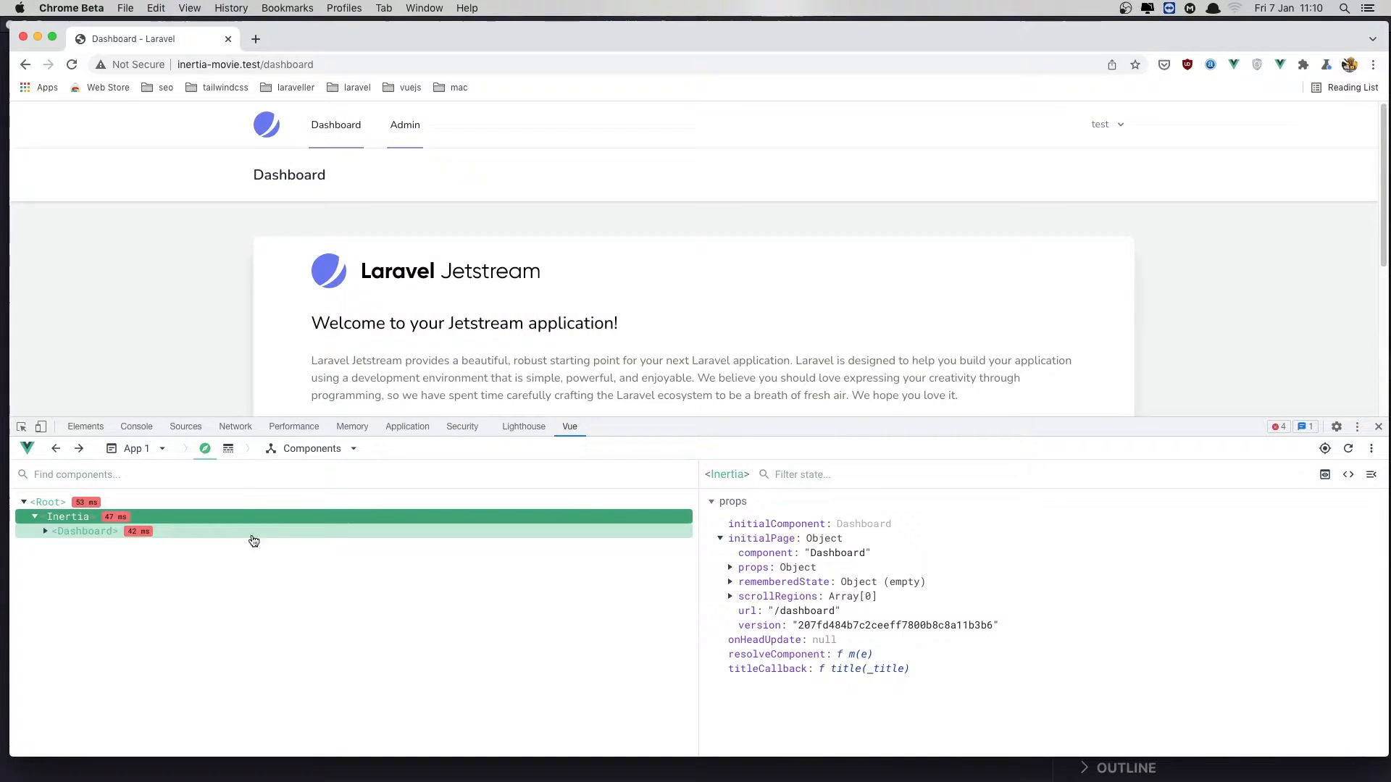
click(753, 567)
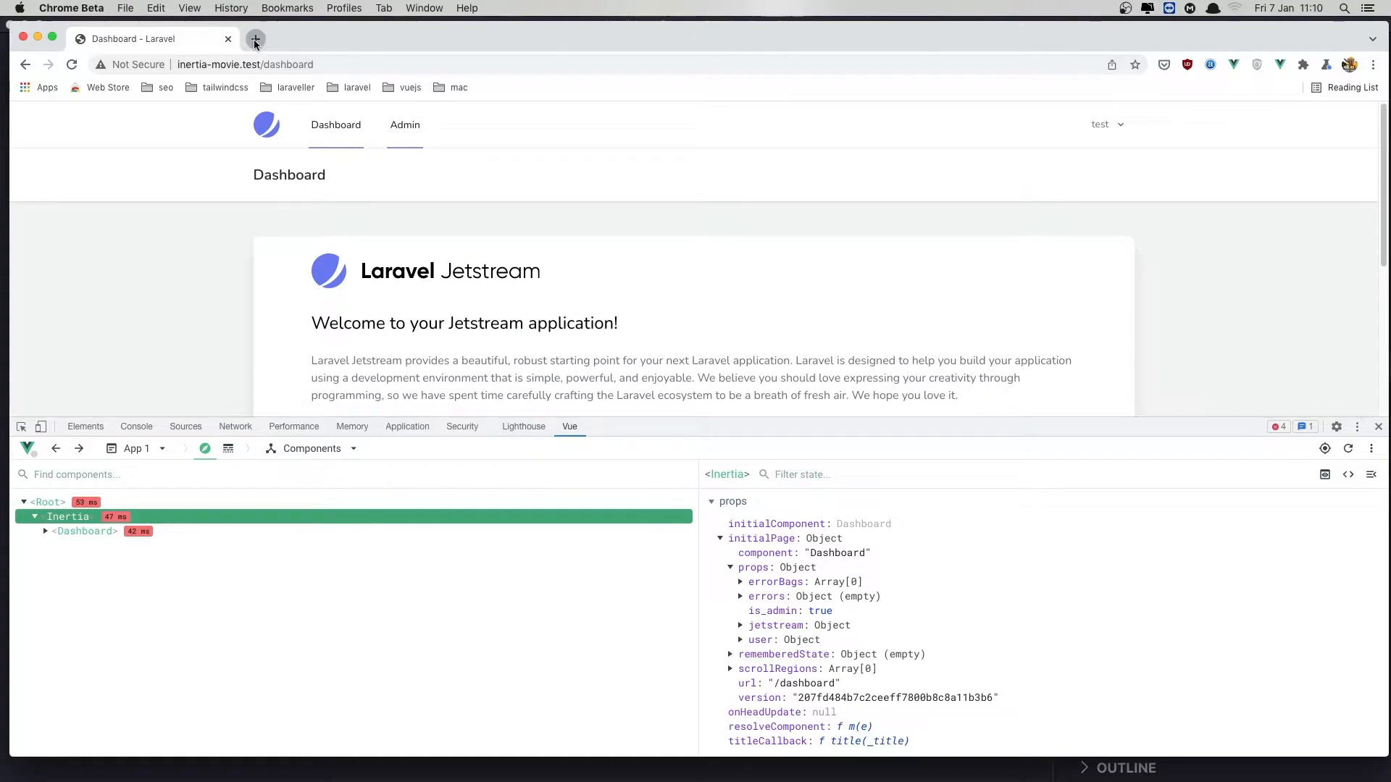
click(256, 43)
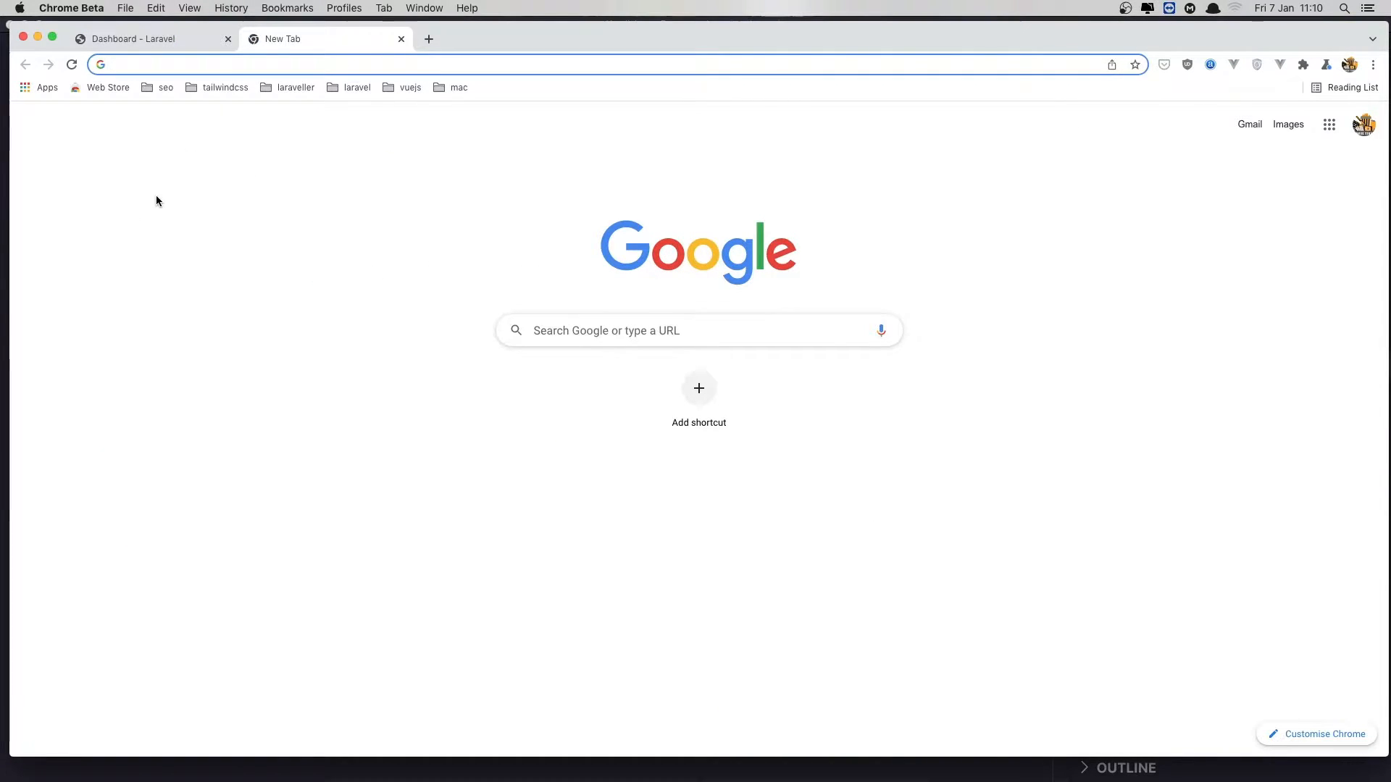
Open the laravel-livewire-movie-website repo on GitHub and browse resources/views to layouts/app.blade.php
text(github.com)
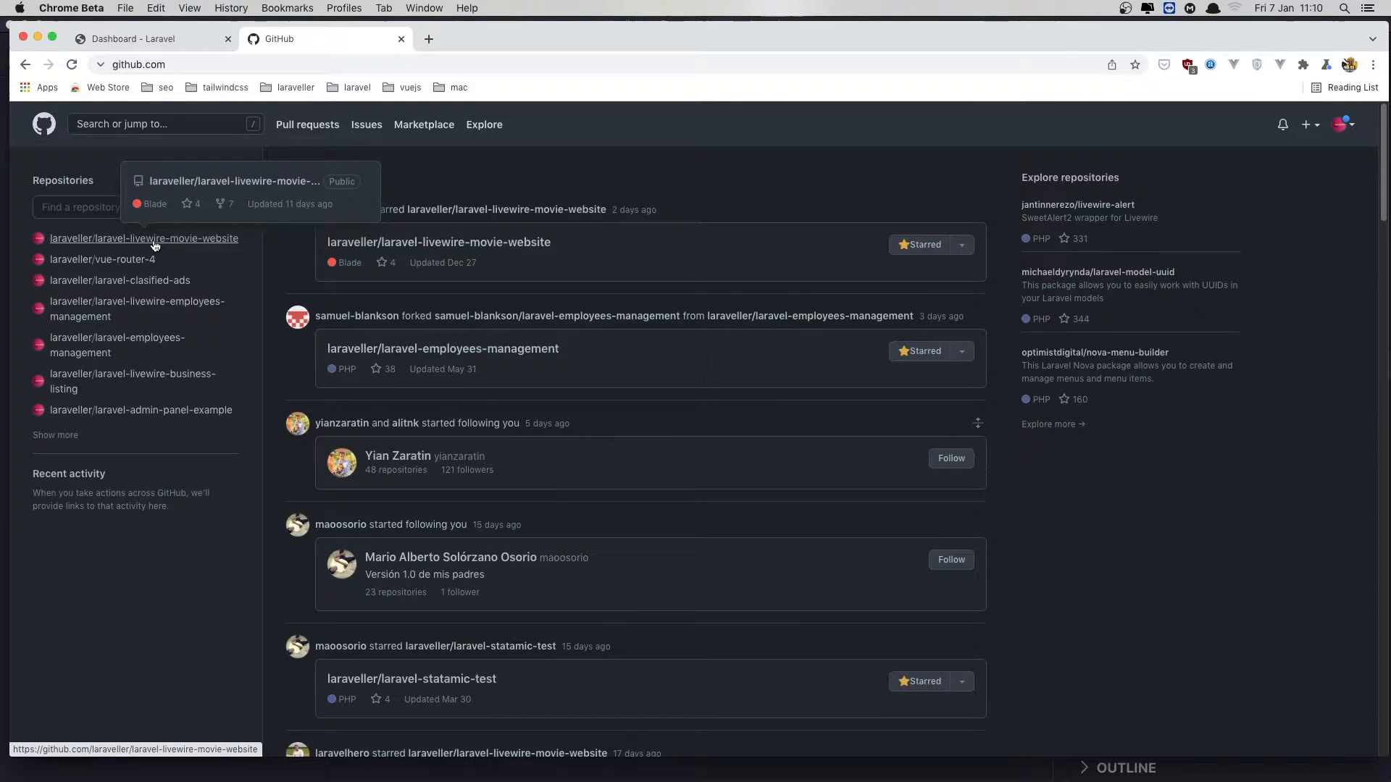
click(143, 237)
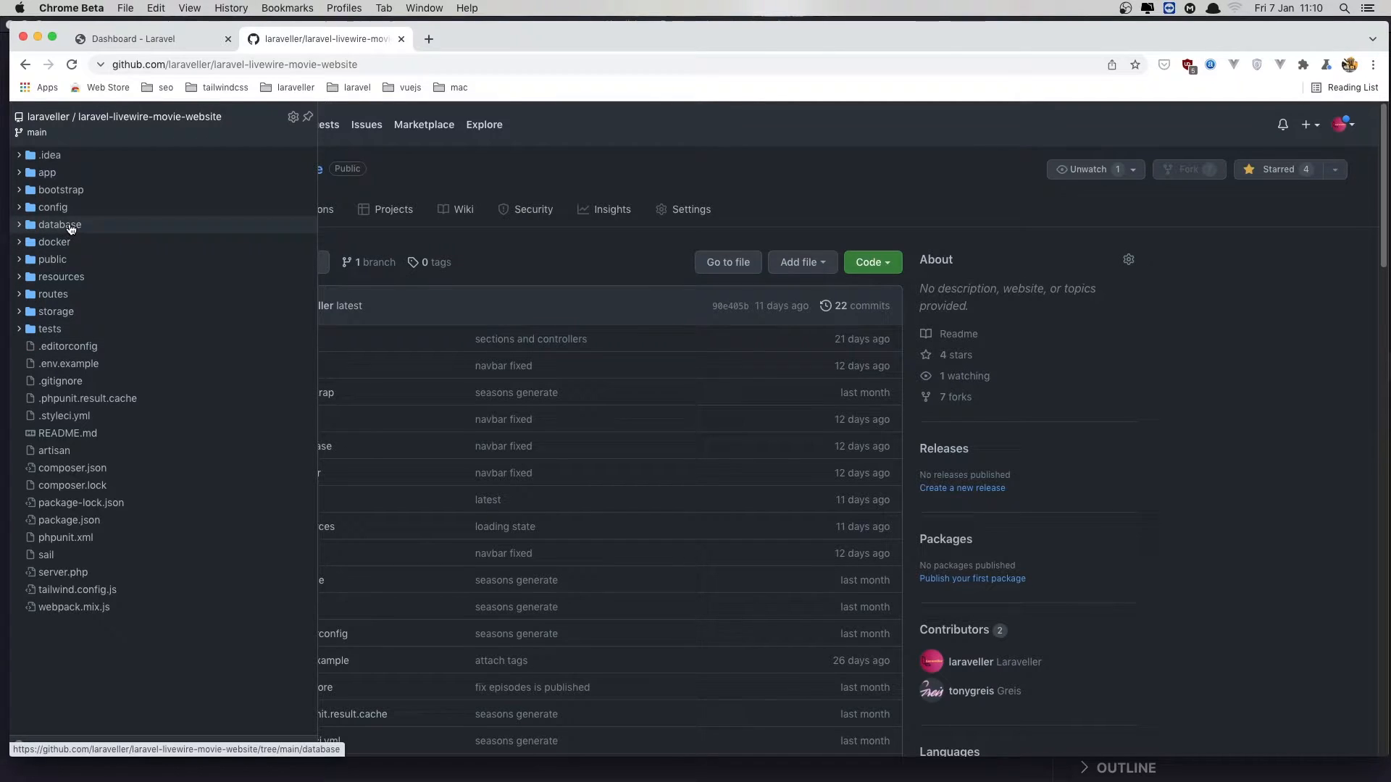
click(60, 276)
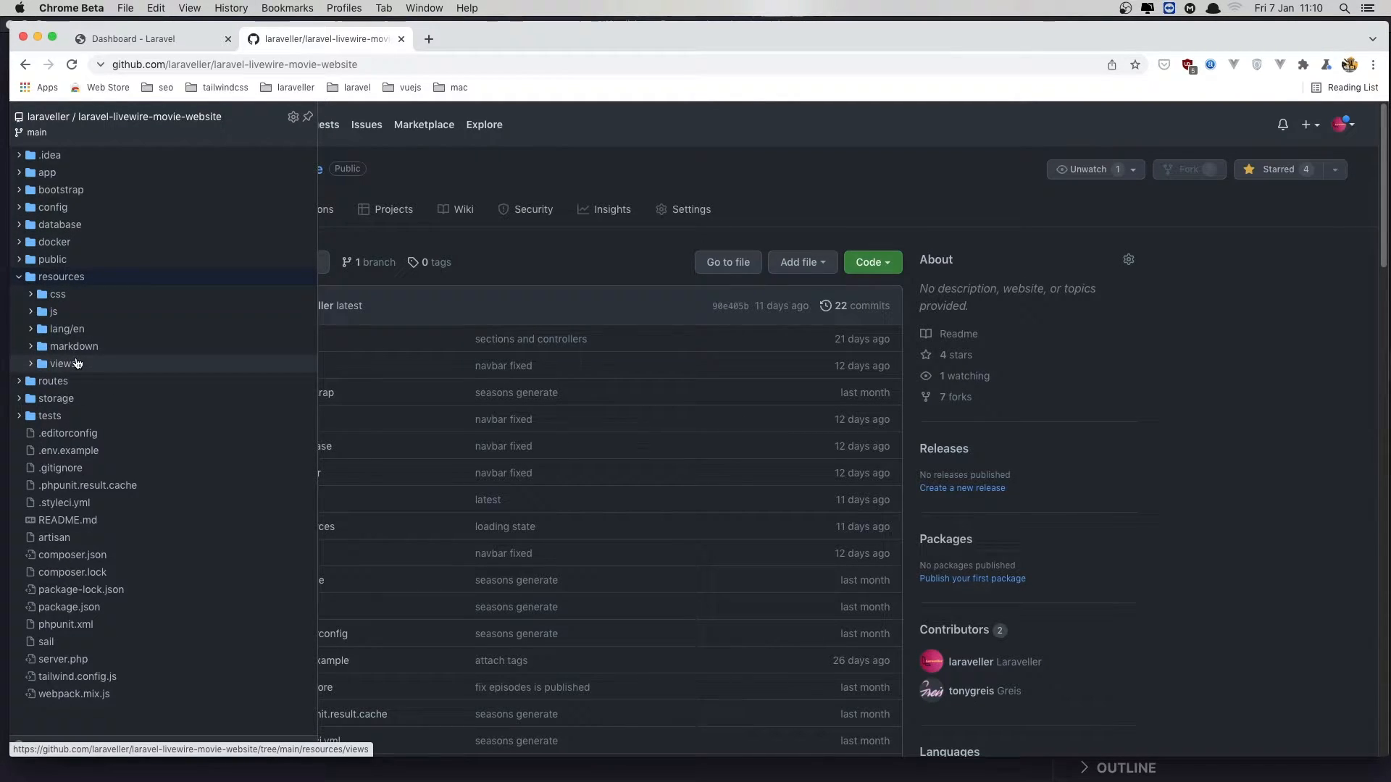
click(61, 364)
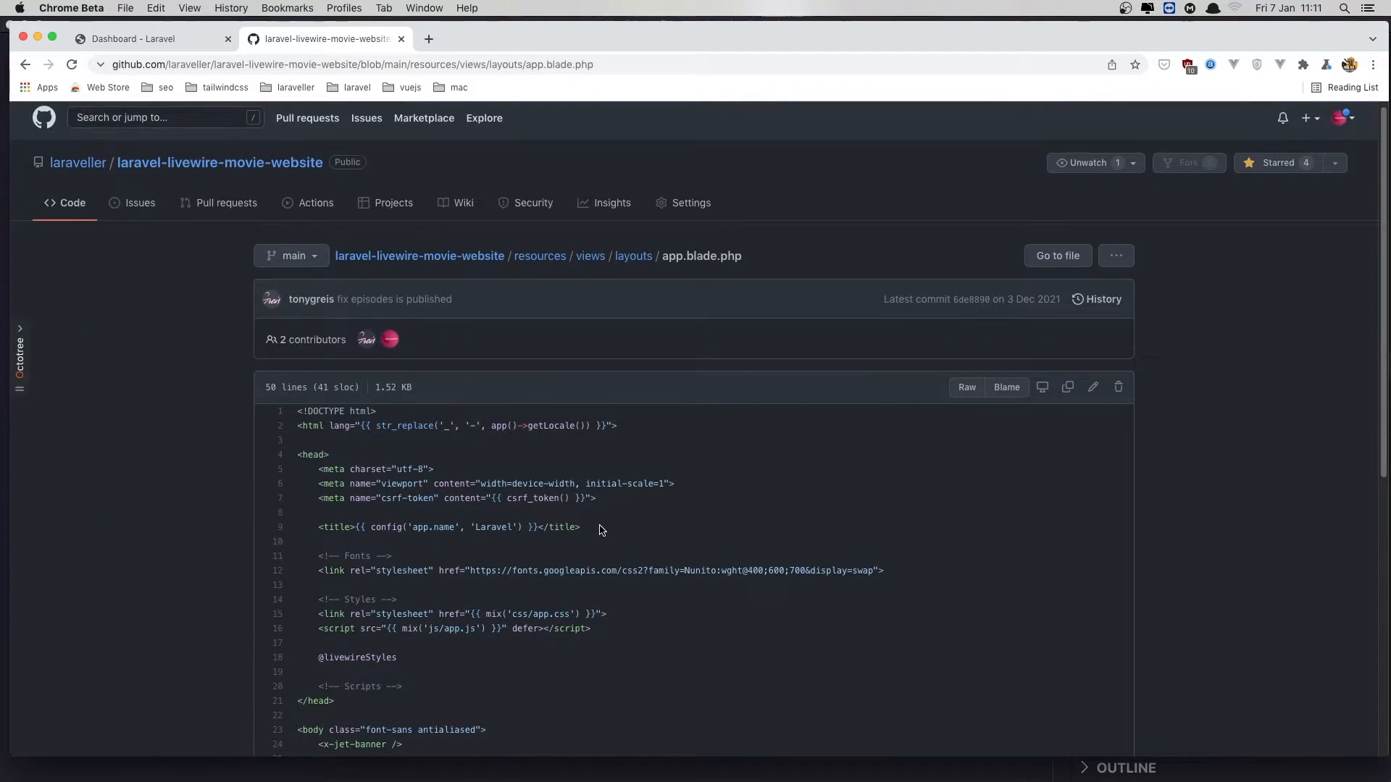
scroll(down, 3)
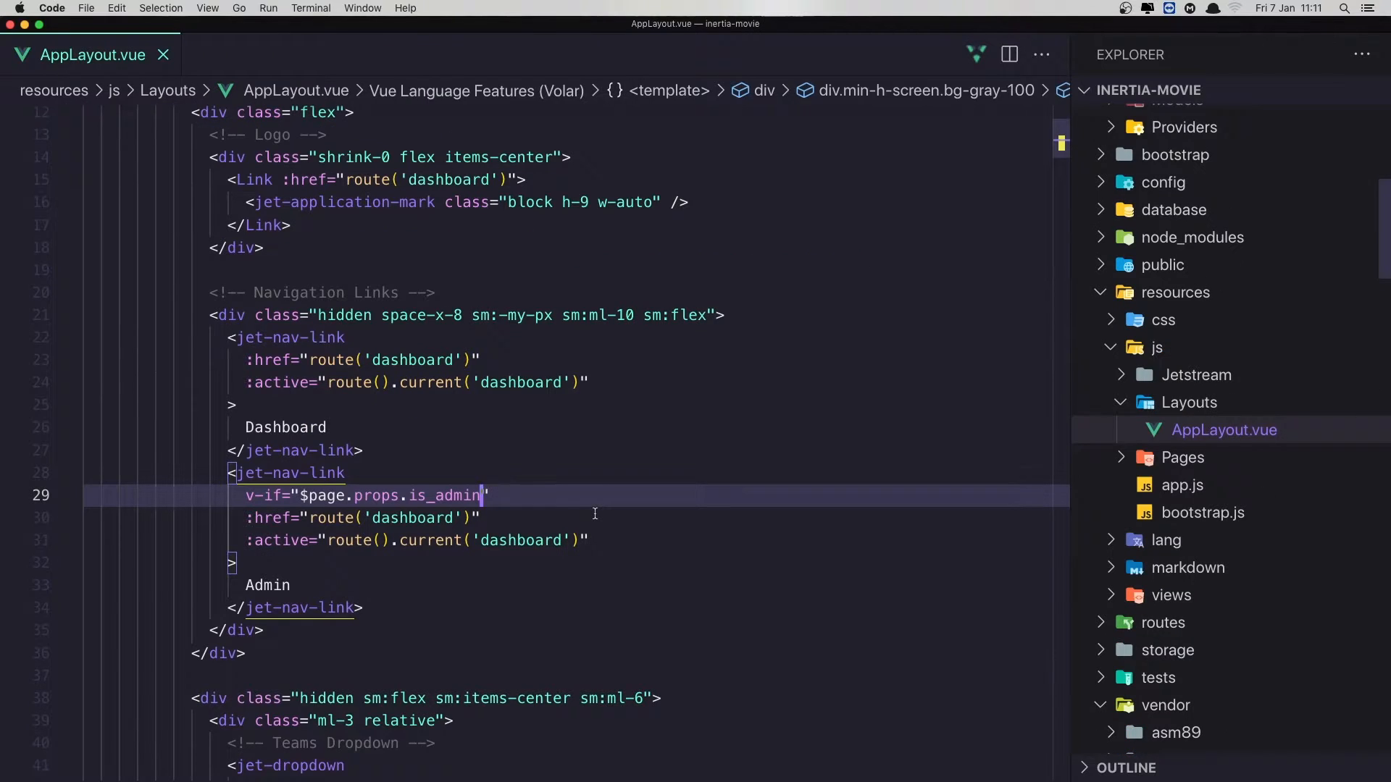
mouse_move(431, 443)
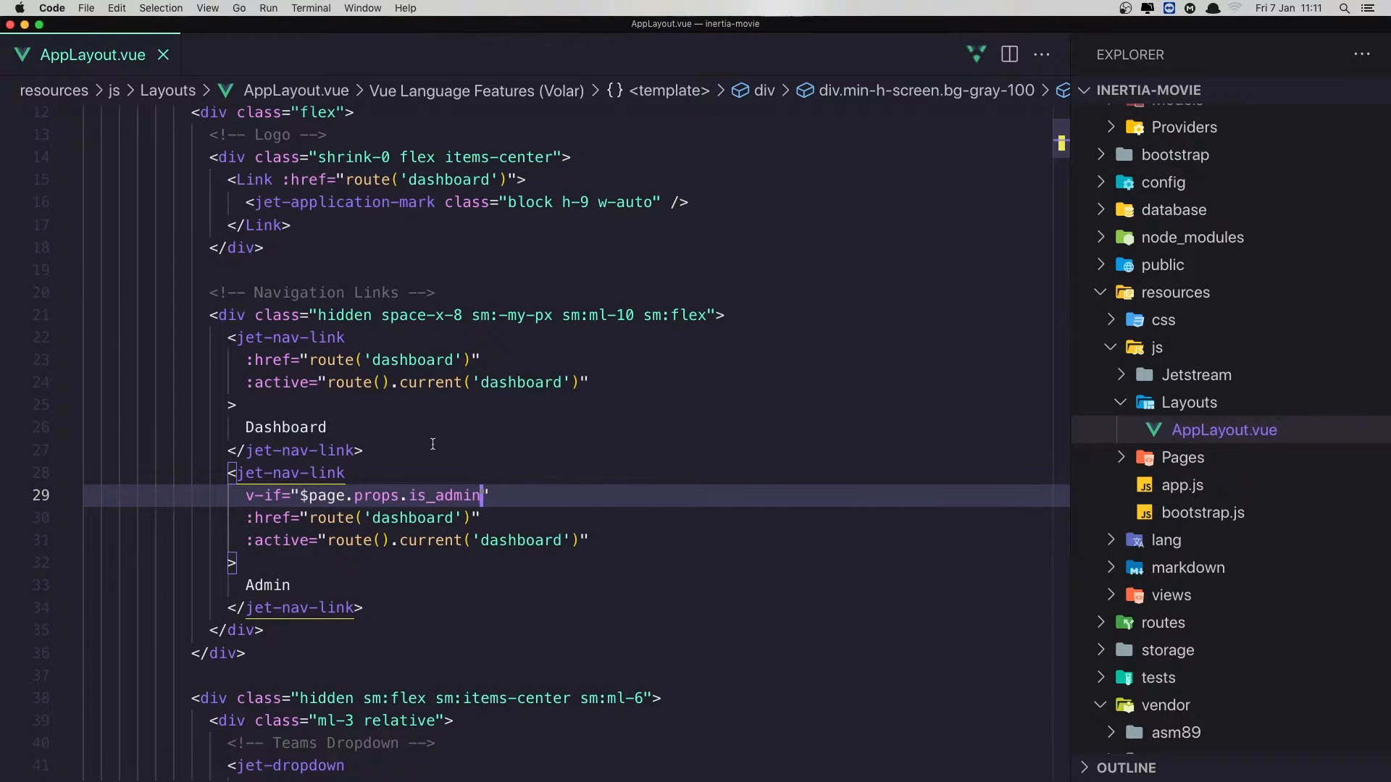
Create a new AdminLayout.vue file in resources/js/Layouts via the folder's New File action
click(1189, 402)
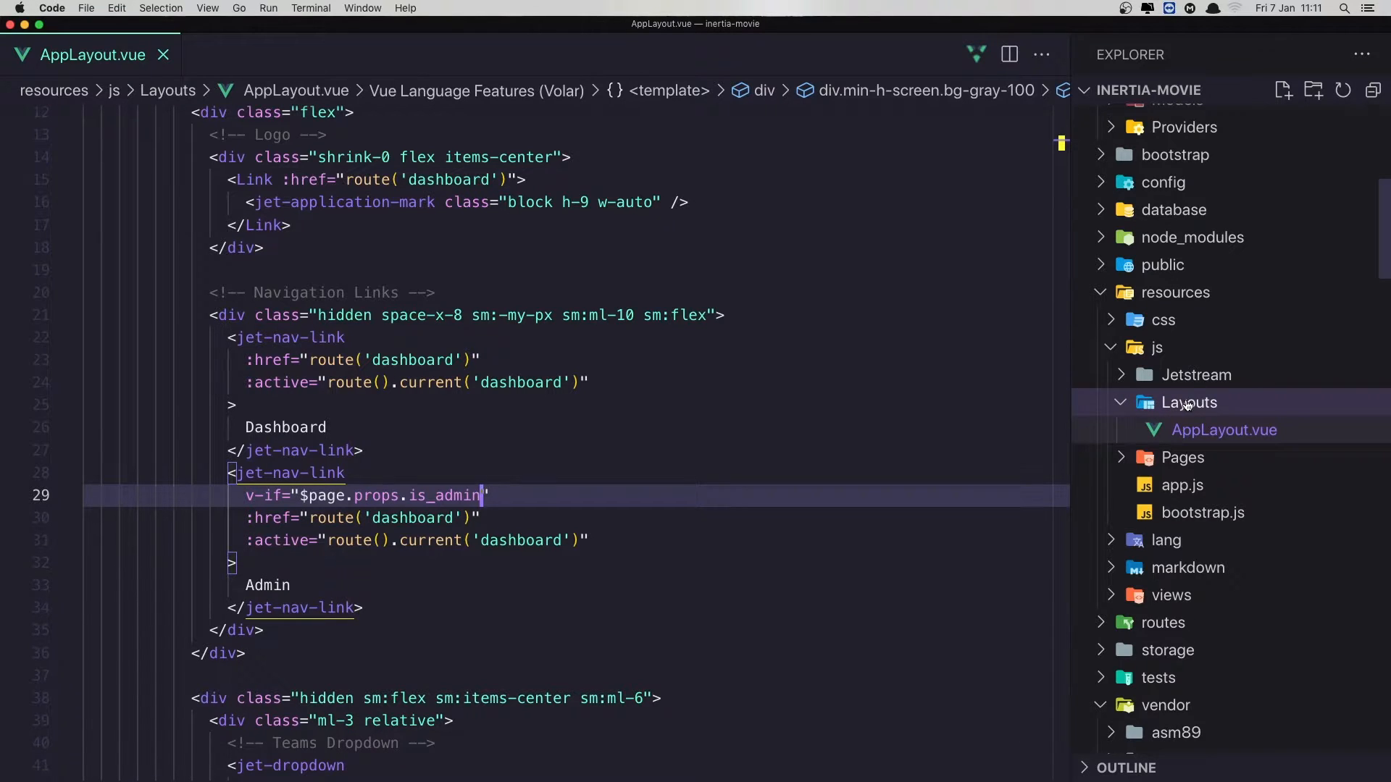
right_click(1189, 402)
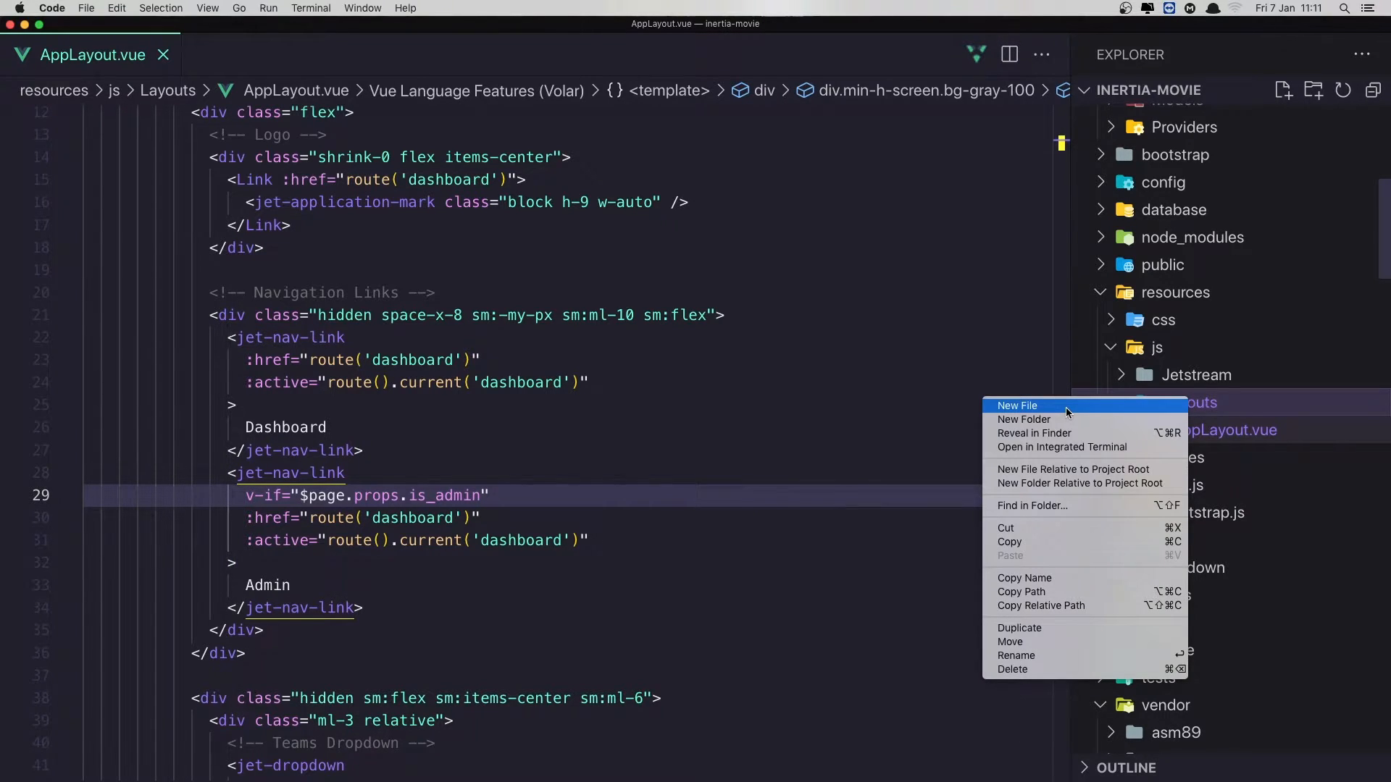
click(1016, 406)
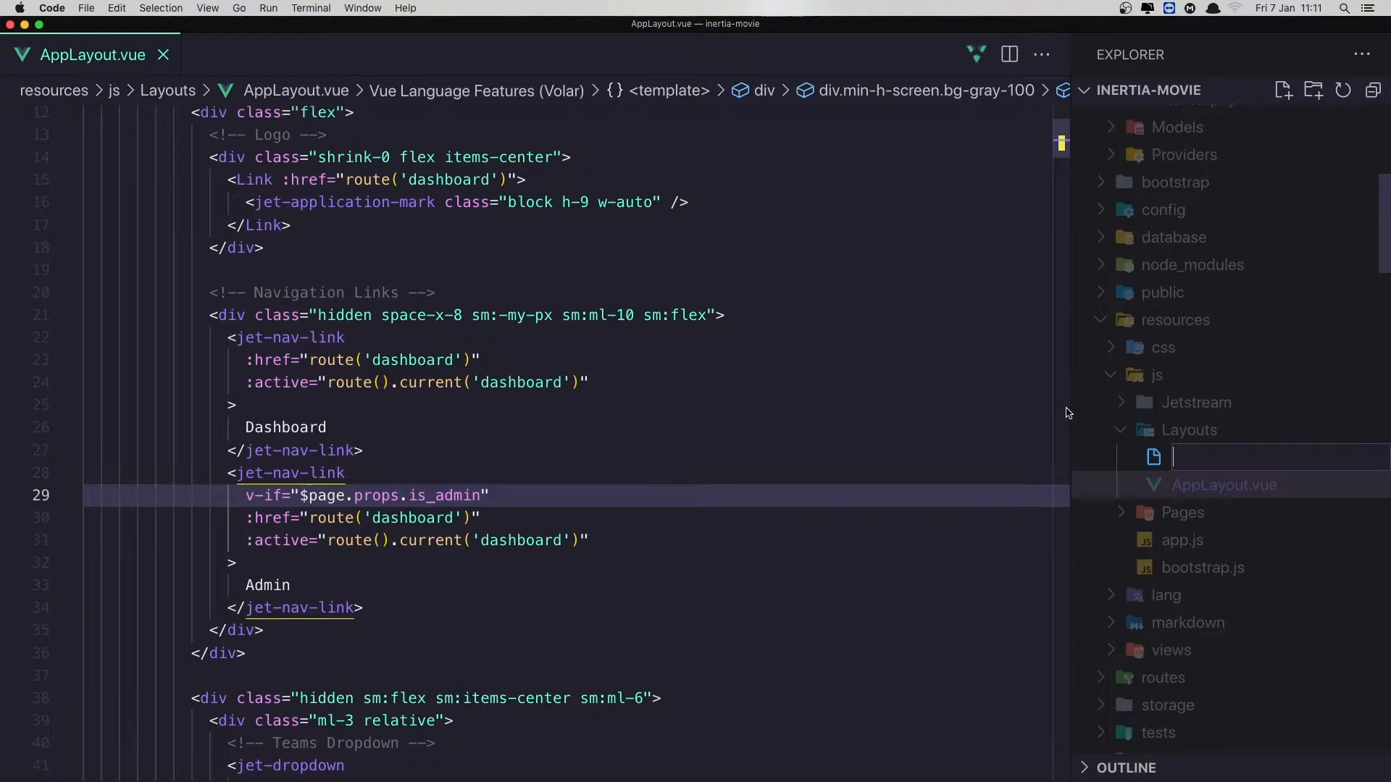
text(AdminLayo)
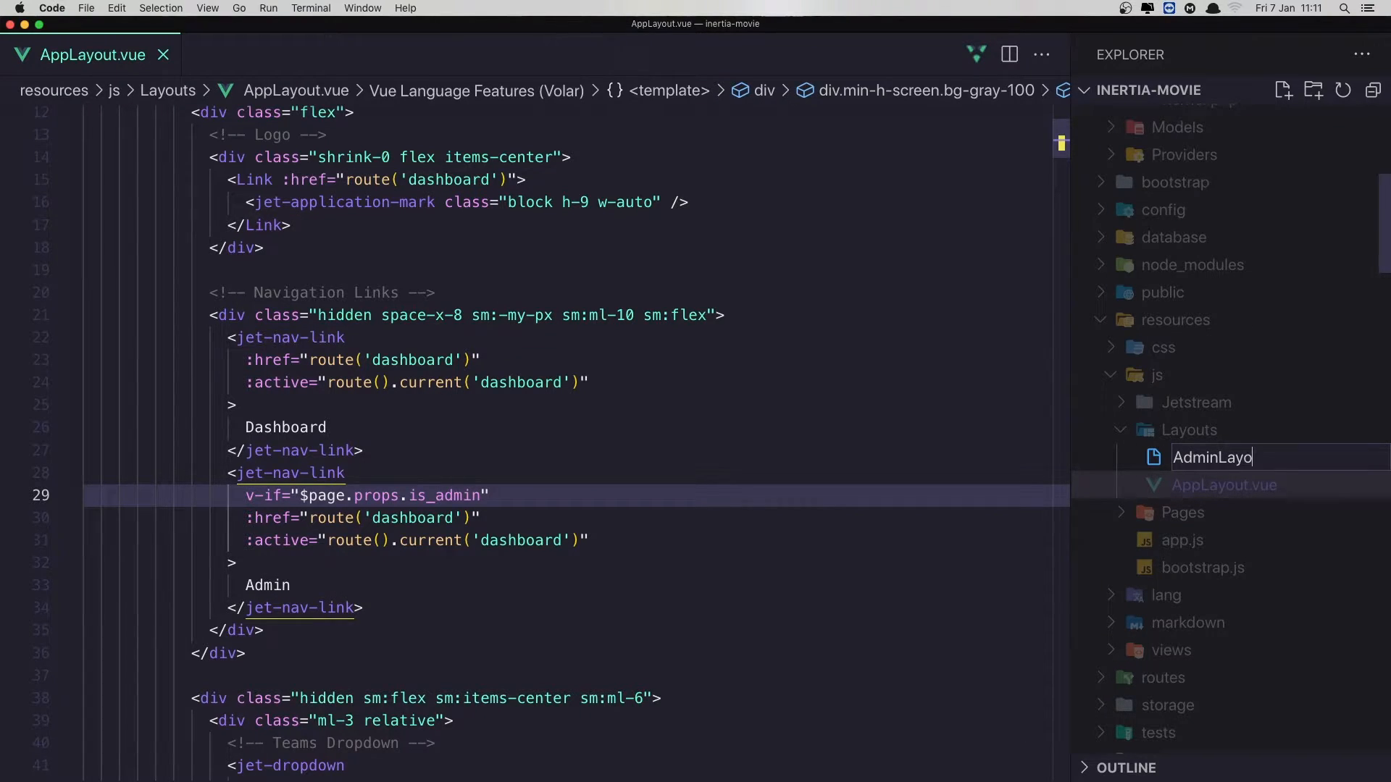
text(ut.)
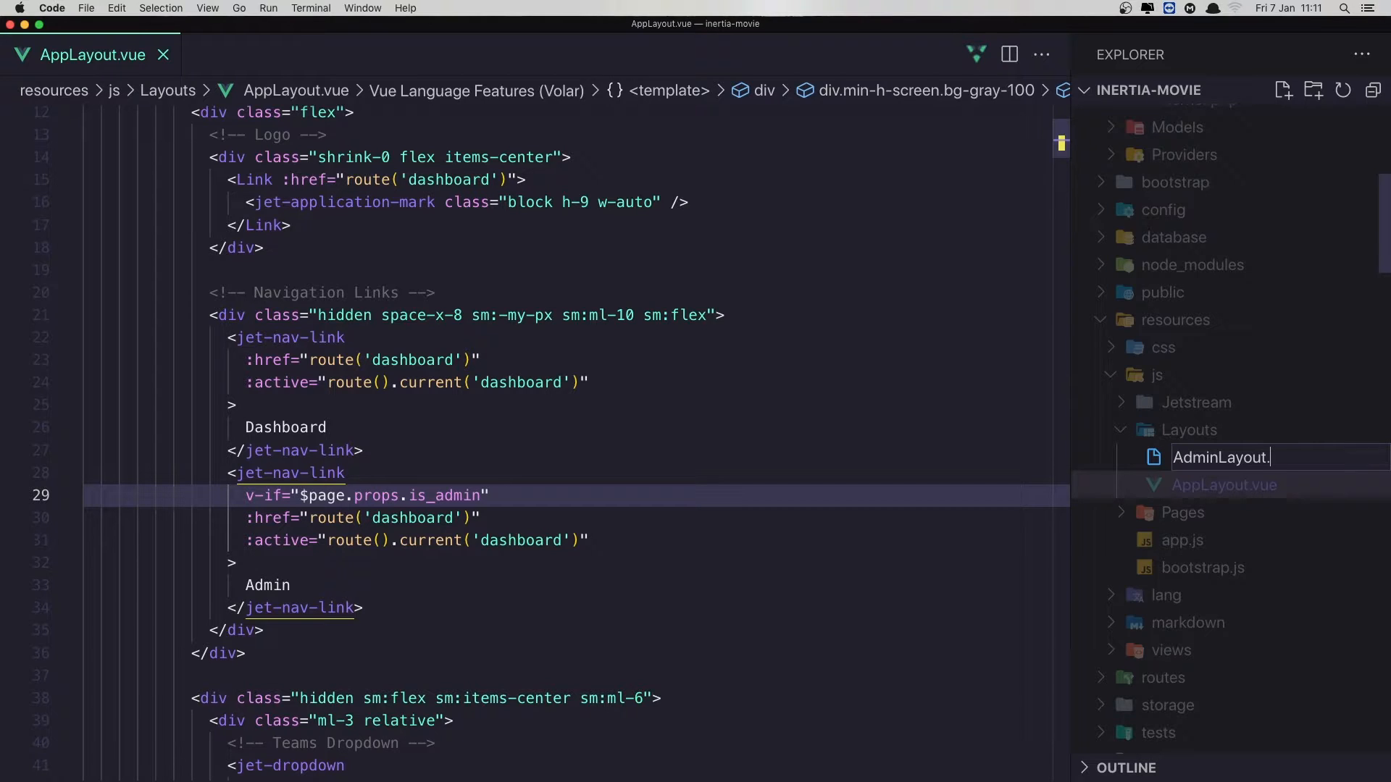
key(Enter)
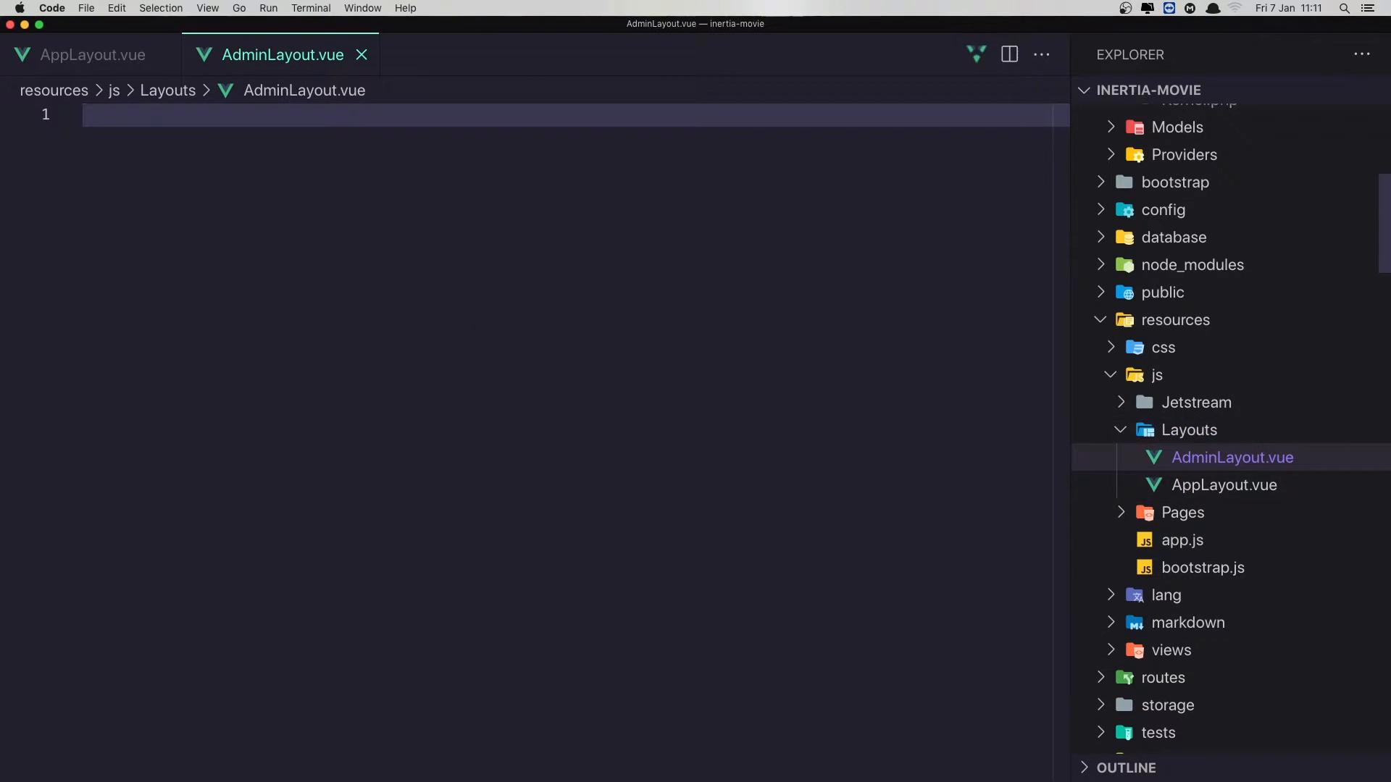
Copy AppLayout.vue's template into AdminLayout.vue and save it
click(1224, 485)
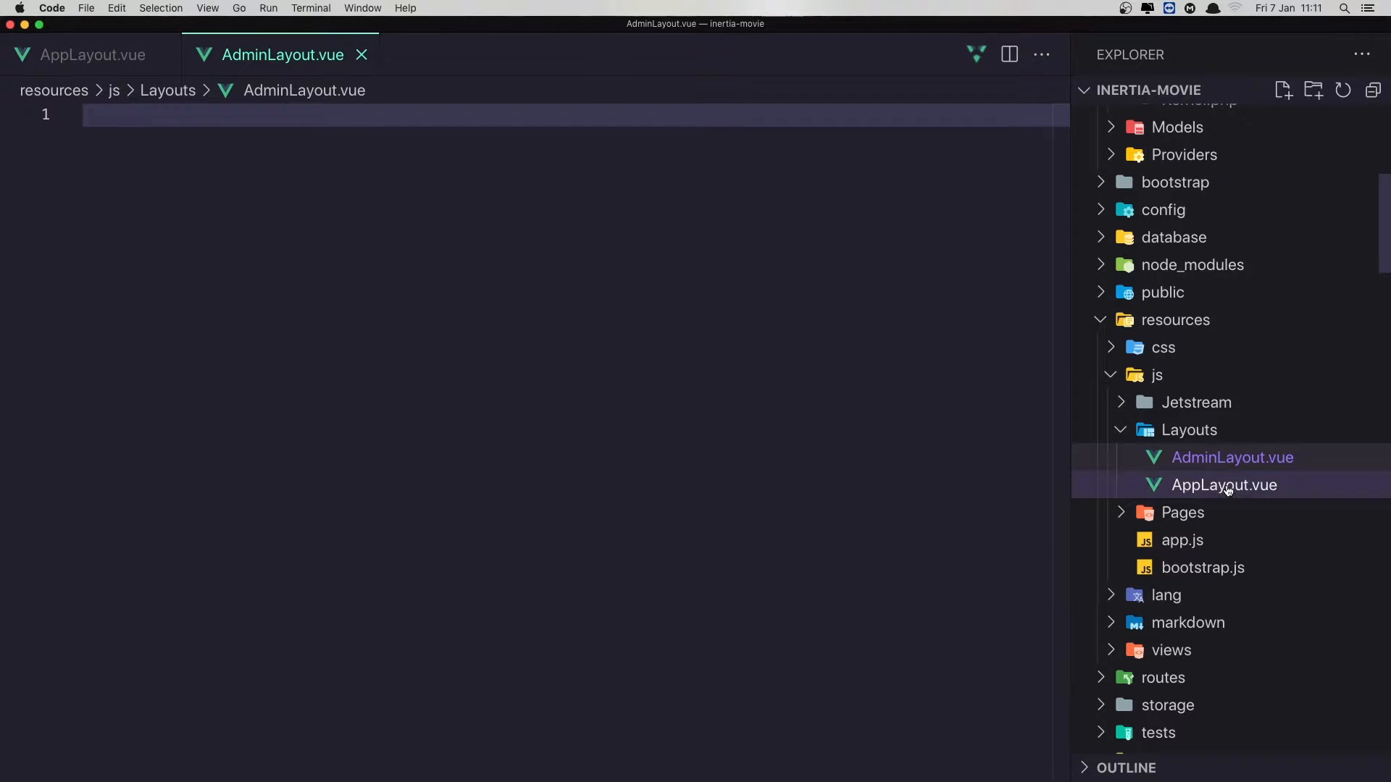
click(1224, 486)
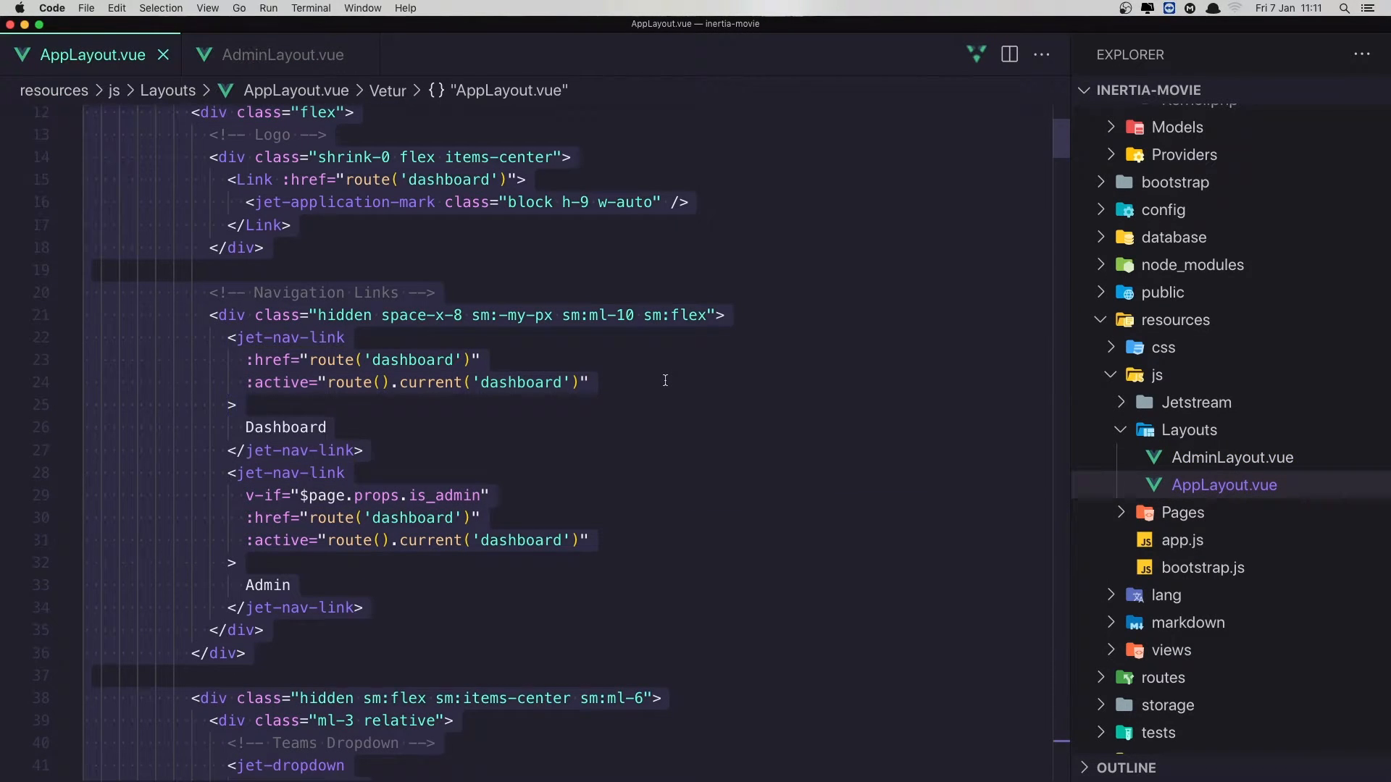
click(1232, 457)
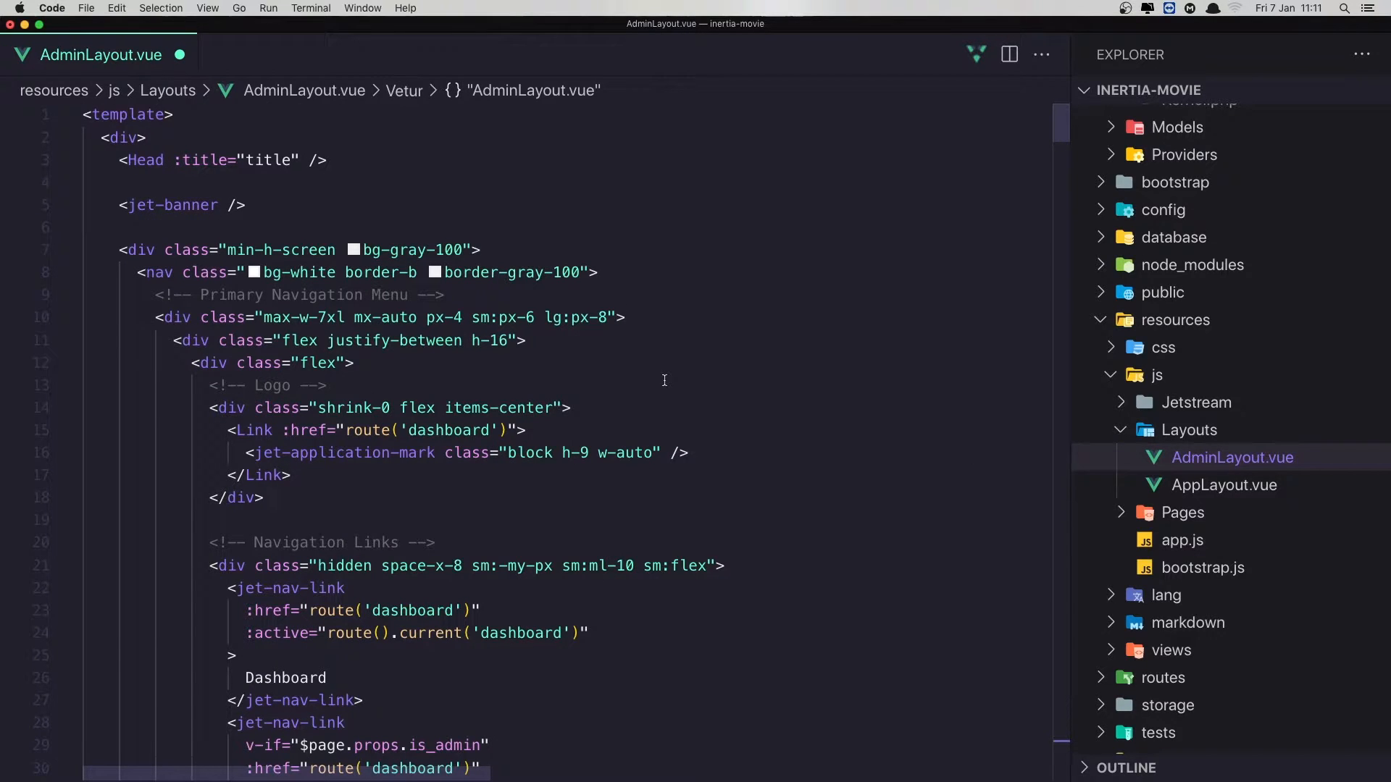
key(cmd+s)
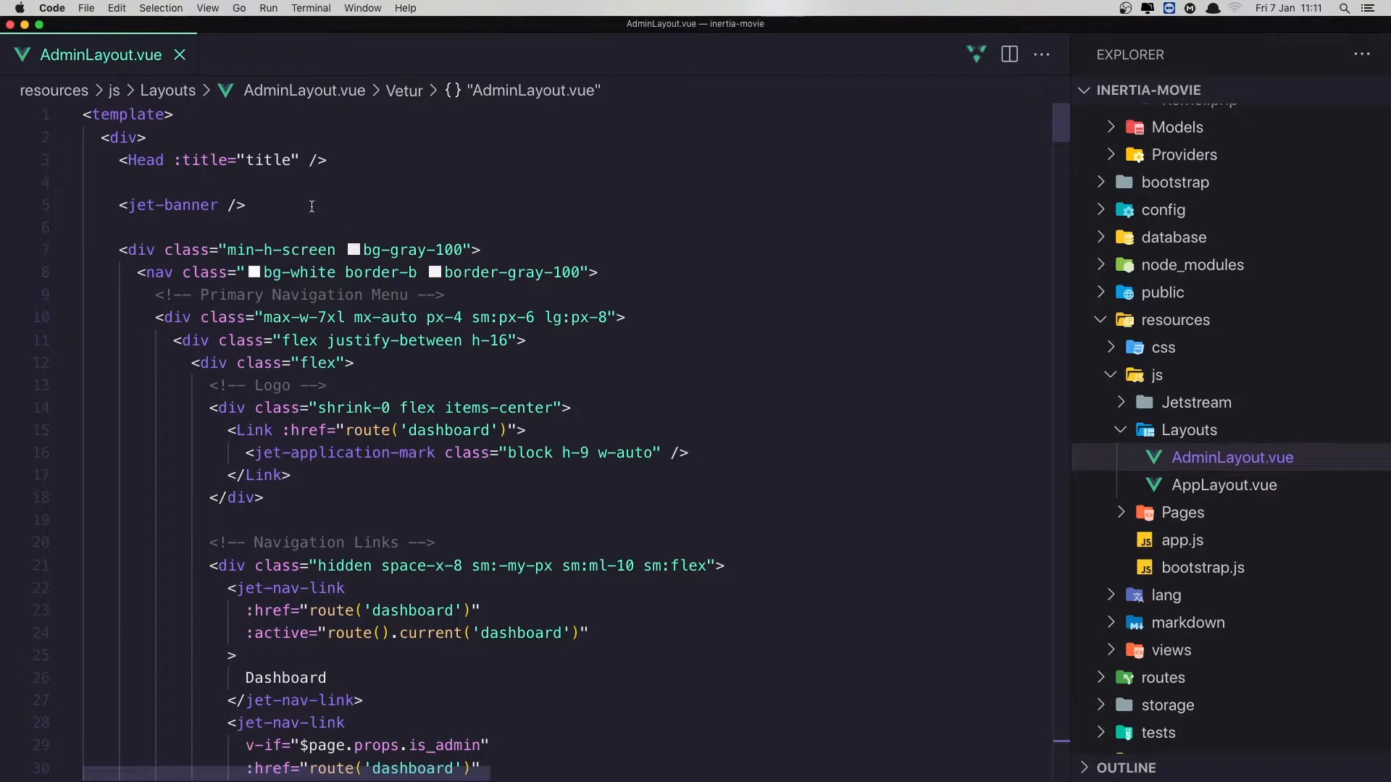
key(cmd+tab)
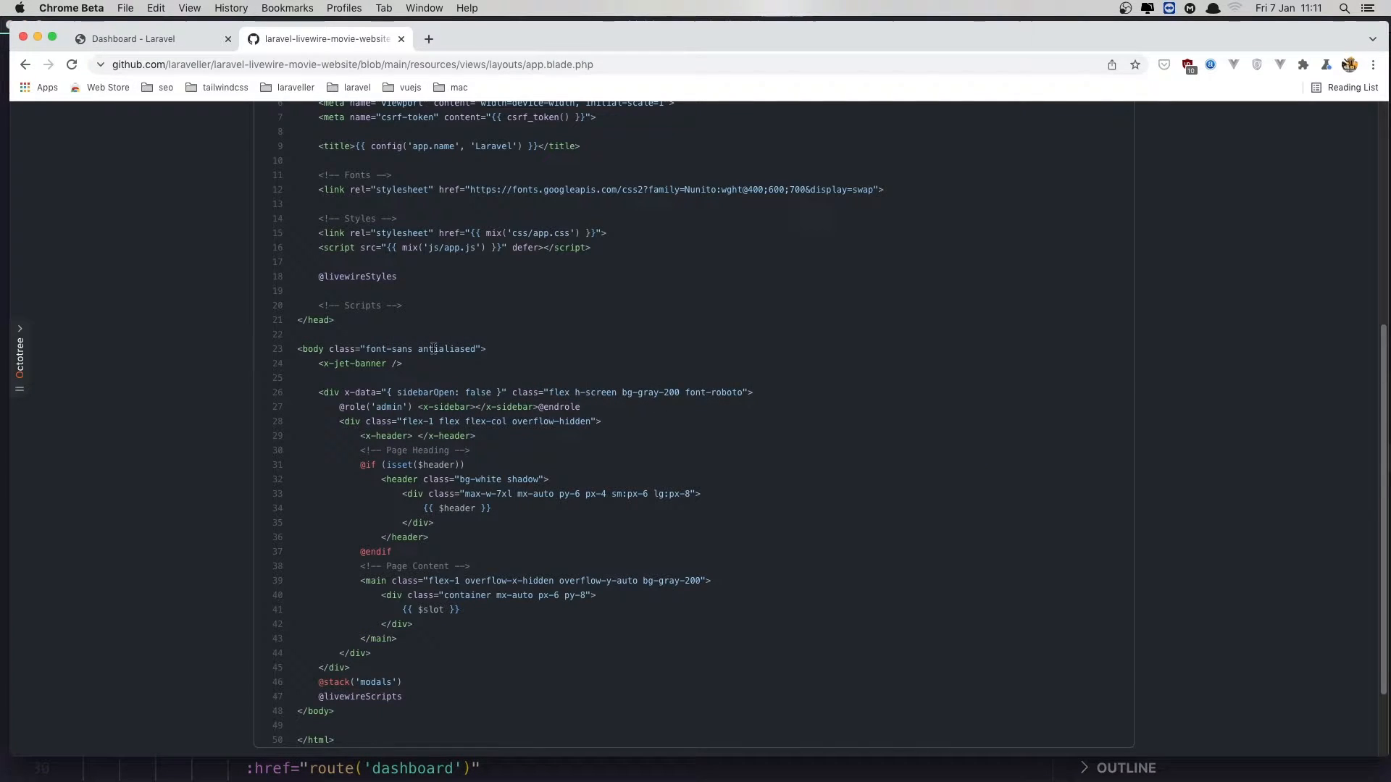
mouse_move(353, 375)
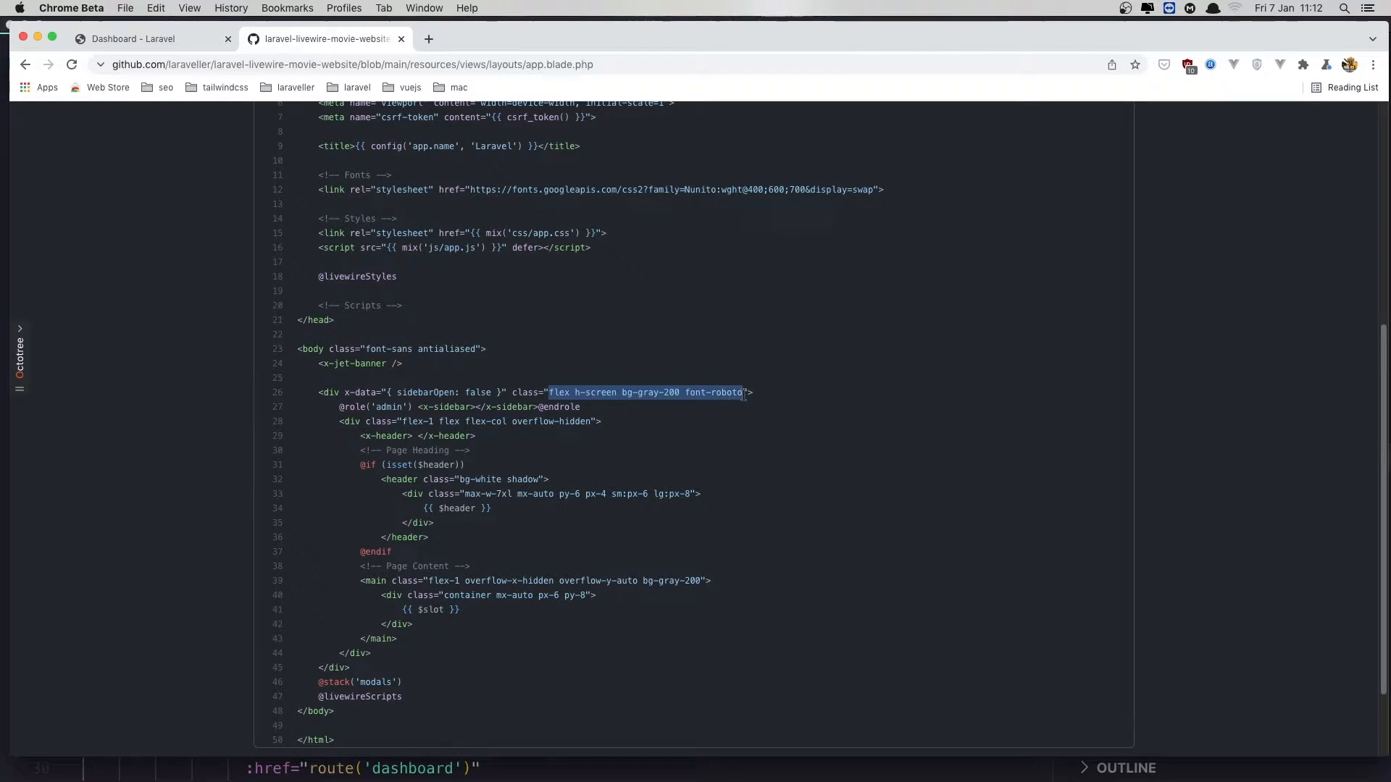
Replace the outer div's classes with flex h-screen bg-gray-200 font-roboto
key(Cmd+Tab)
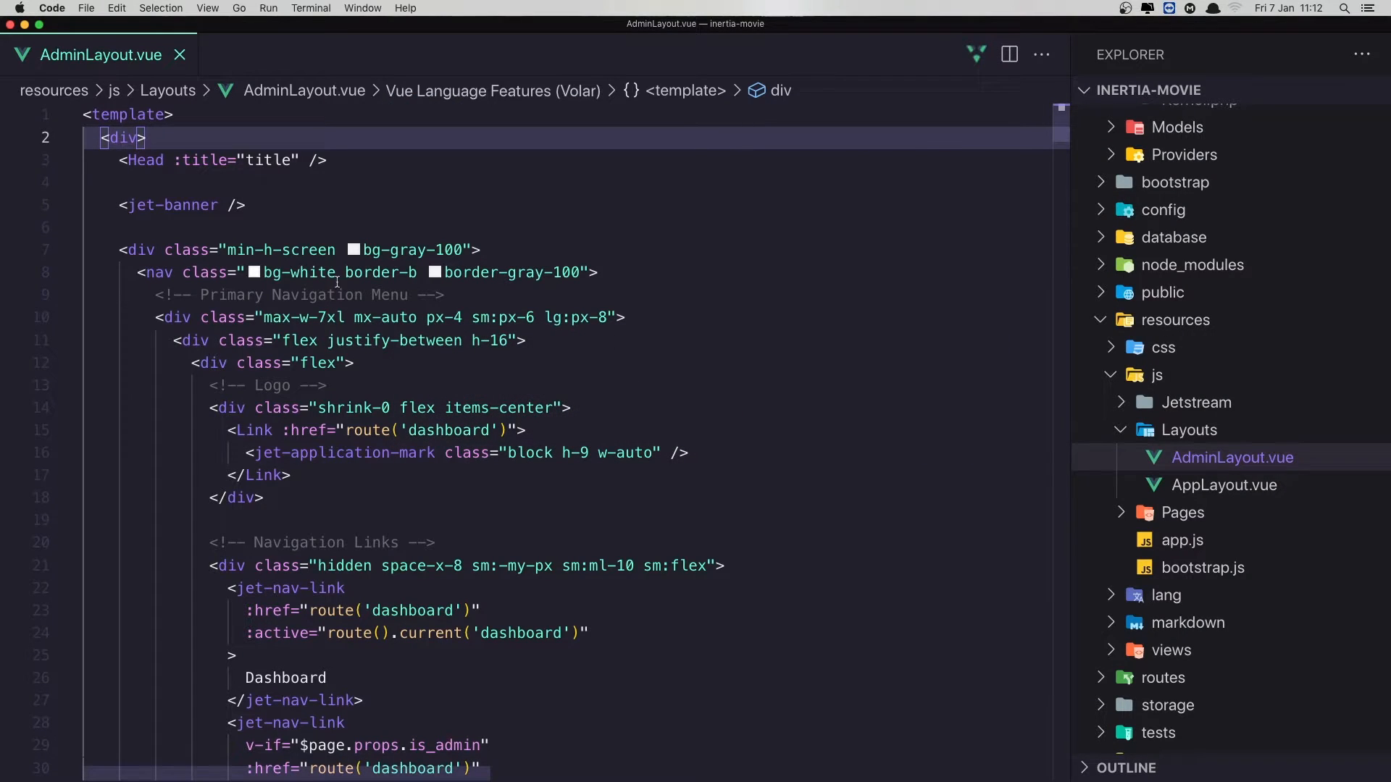
click(451, 249)
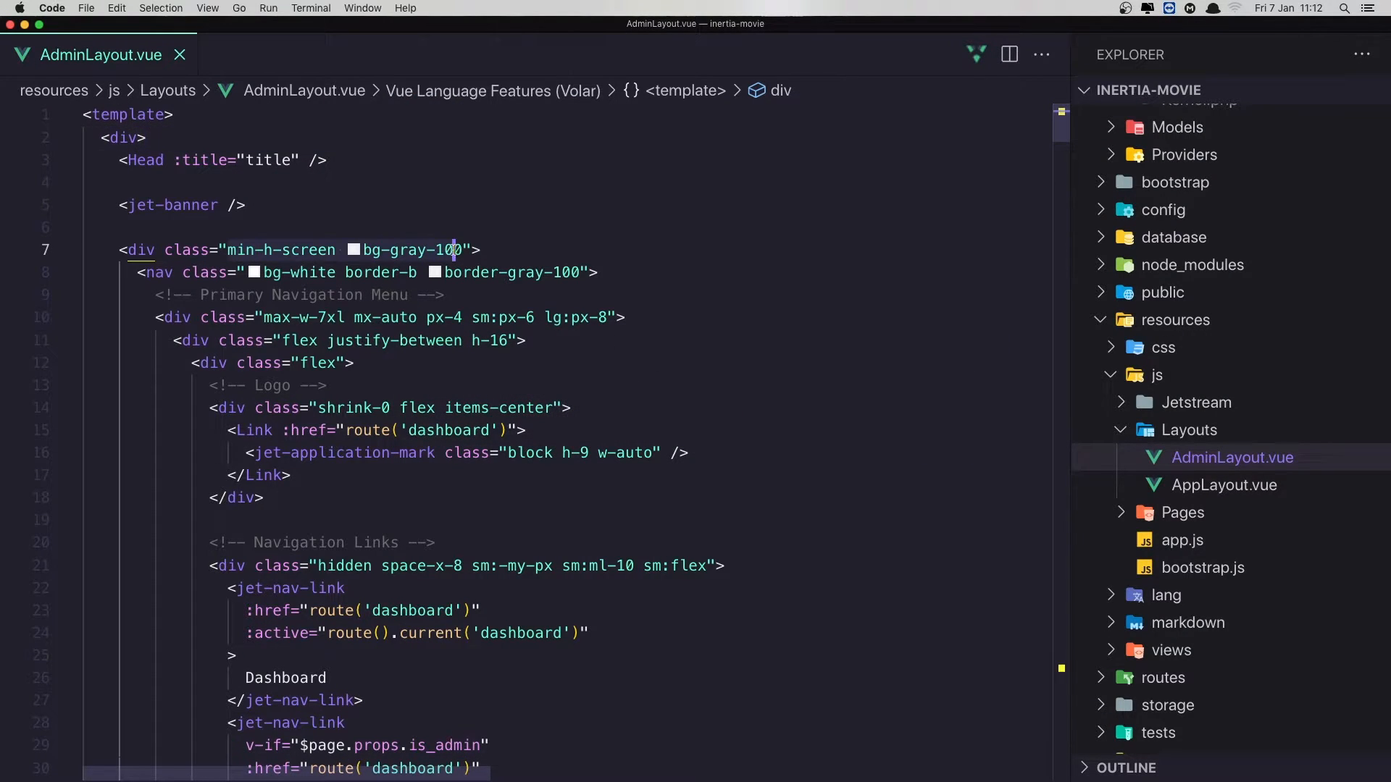
text(flex h-screen bg-gray-200 font-roboto)
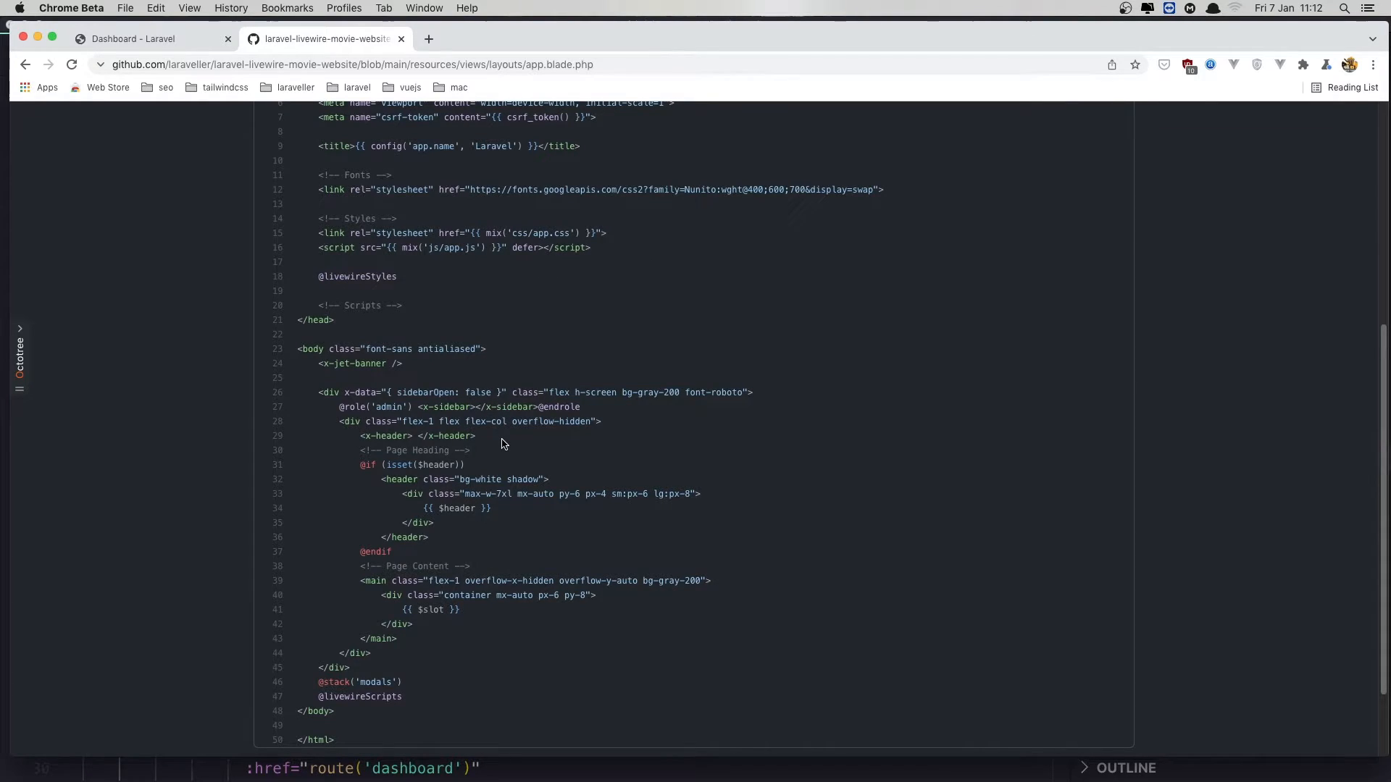
mouse_move(448, 410)
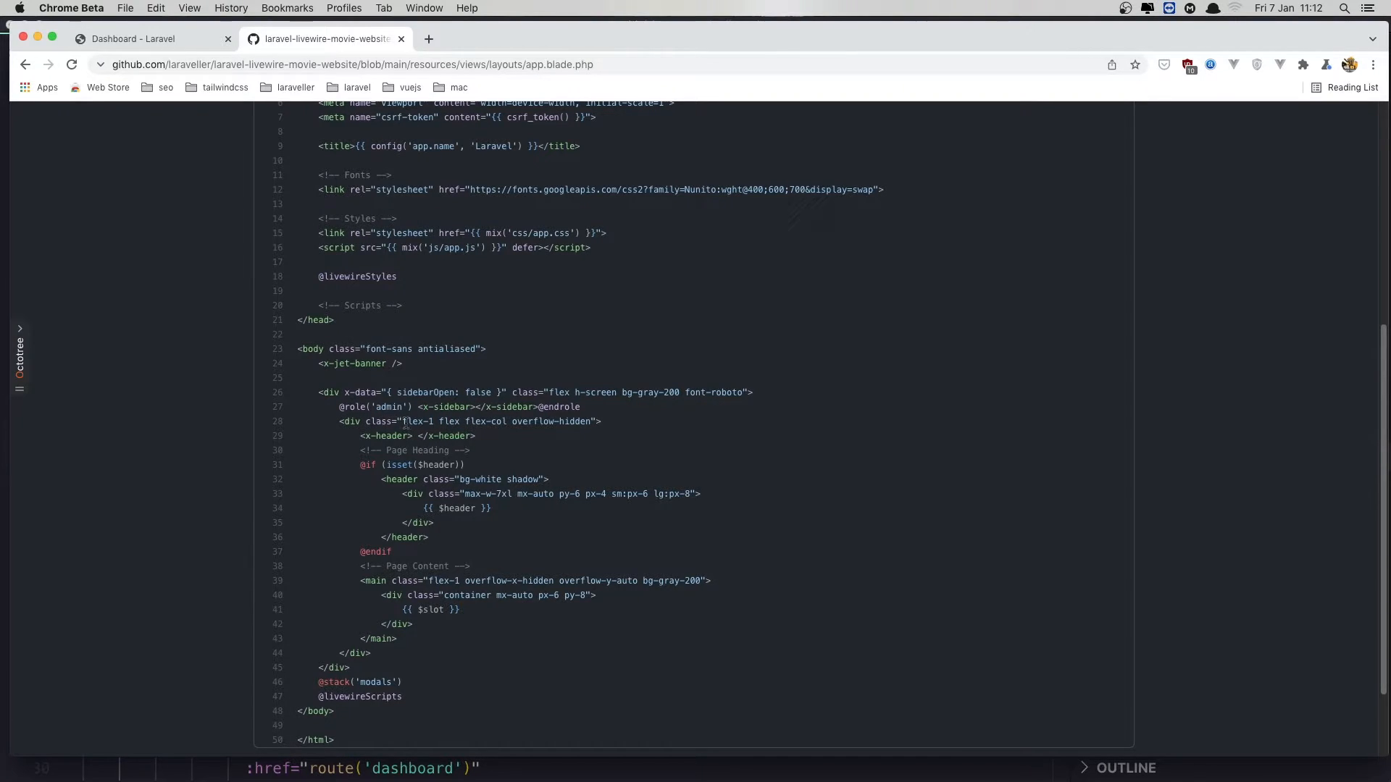
Add an inner div with classes flex-1 flex flex-col overflow-hidden
double_click(497, 421)
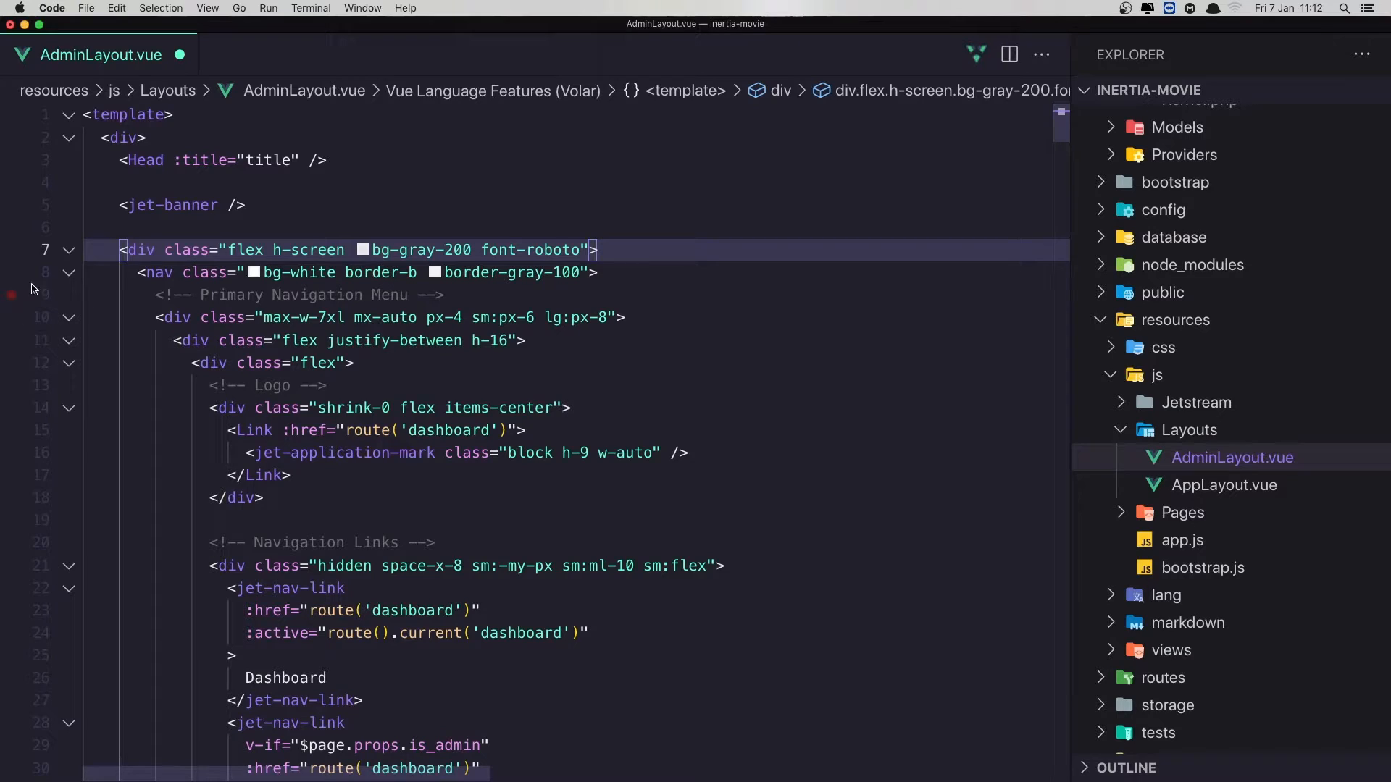
click(68, 272)
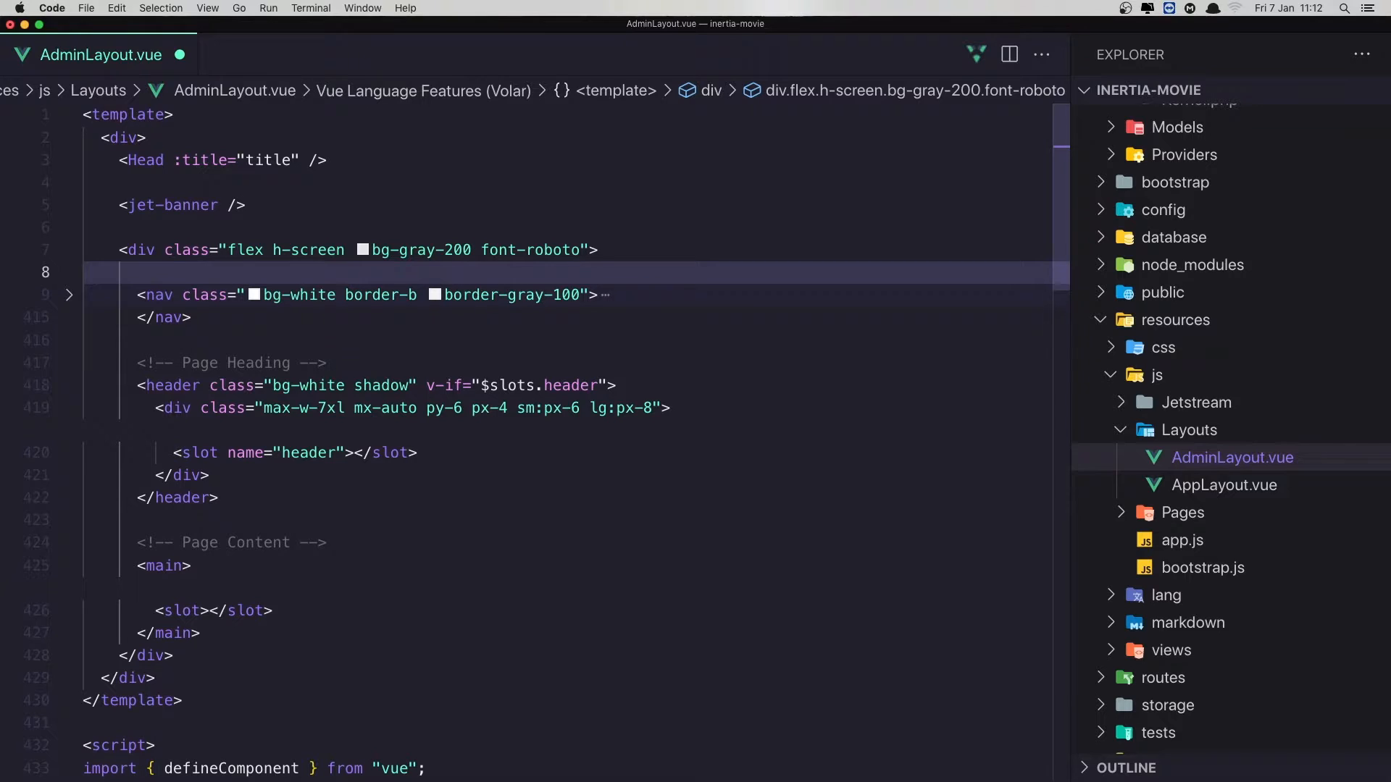
text(<div cl)
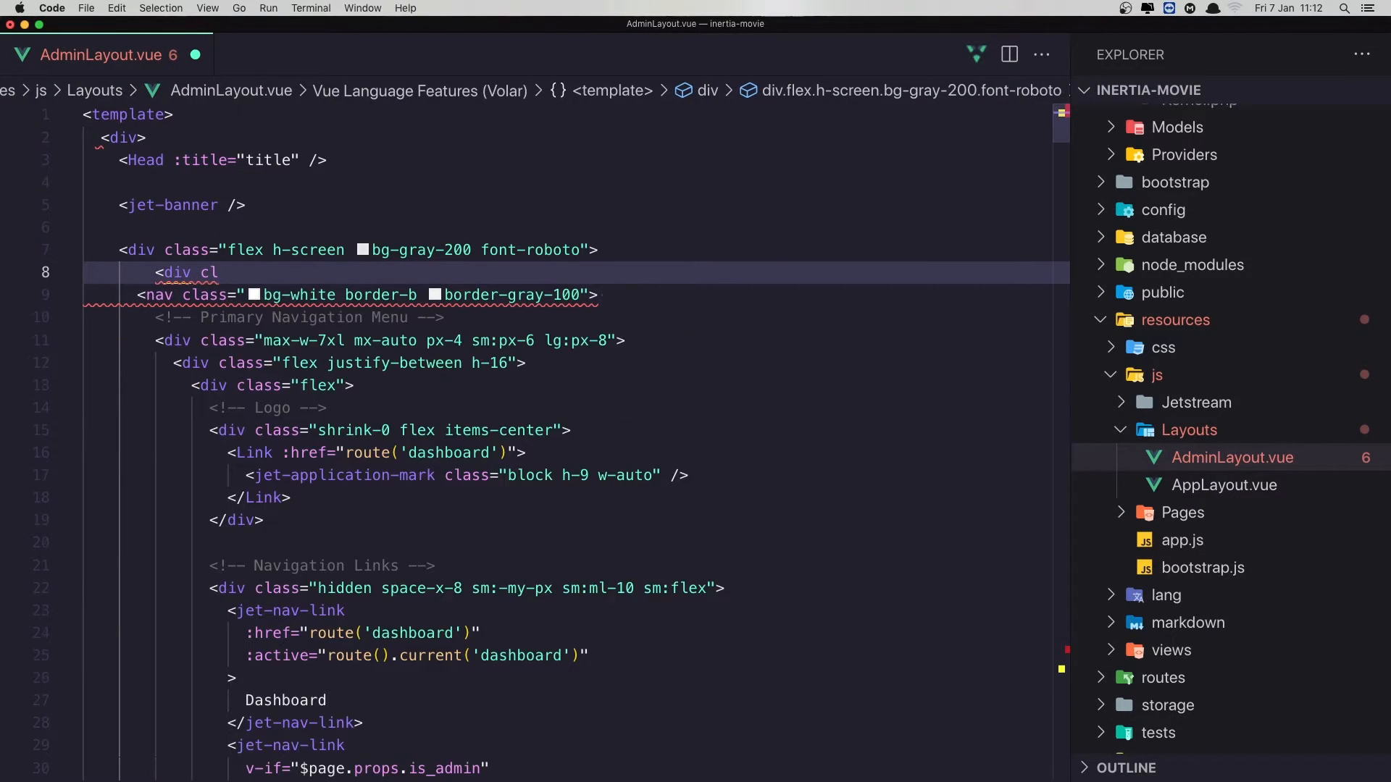
text(ass)
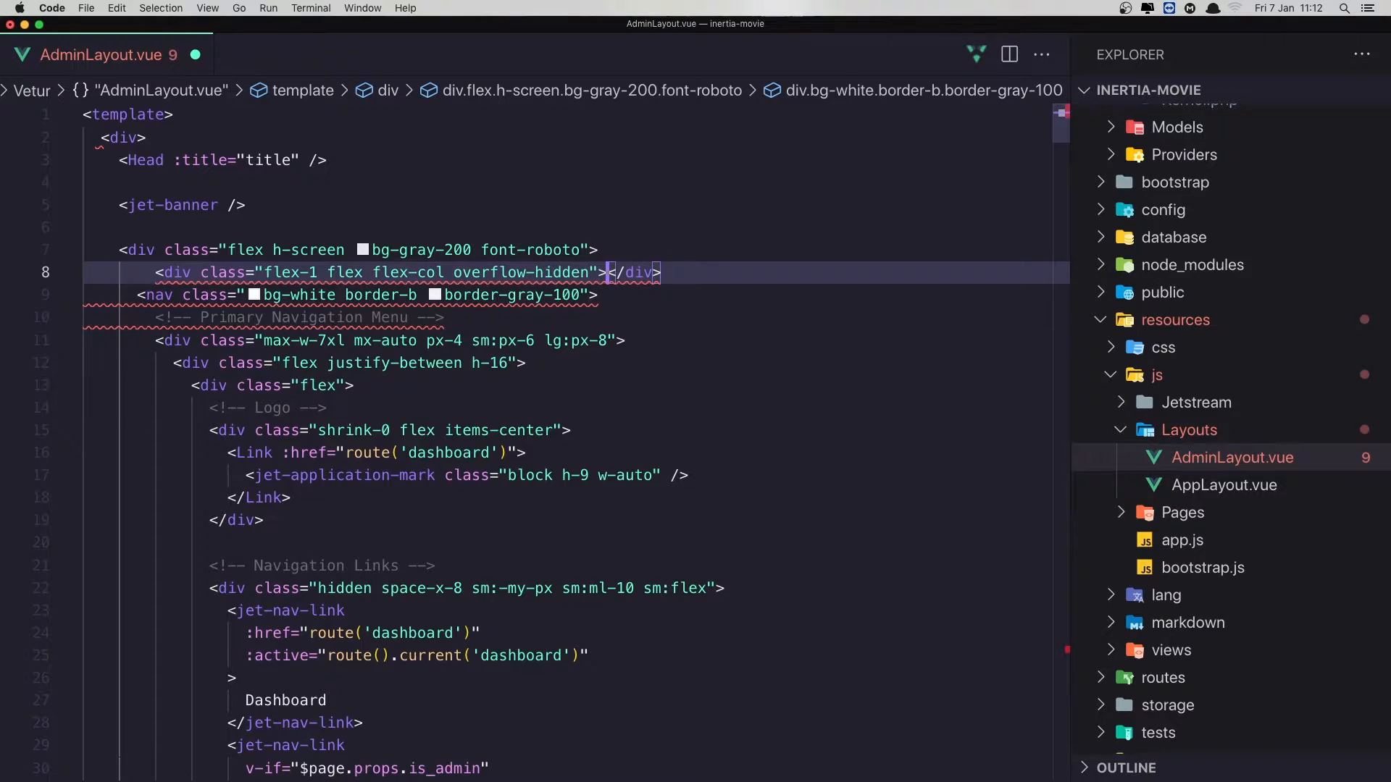
key(Return)
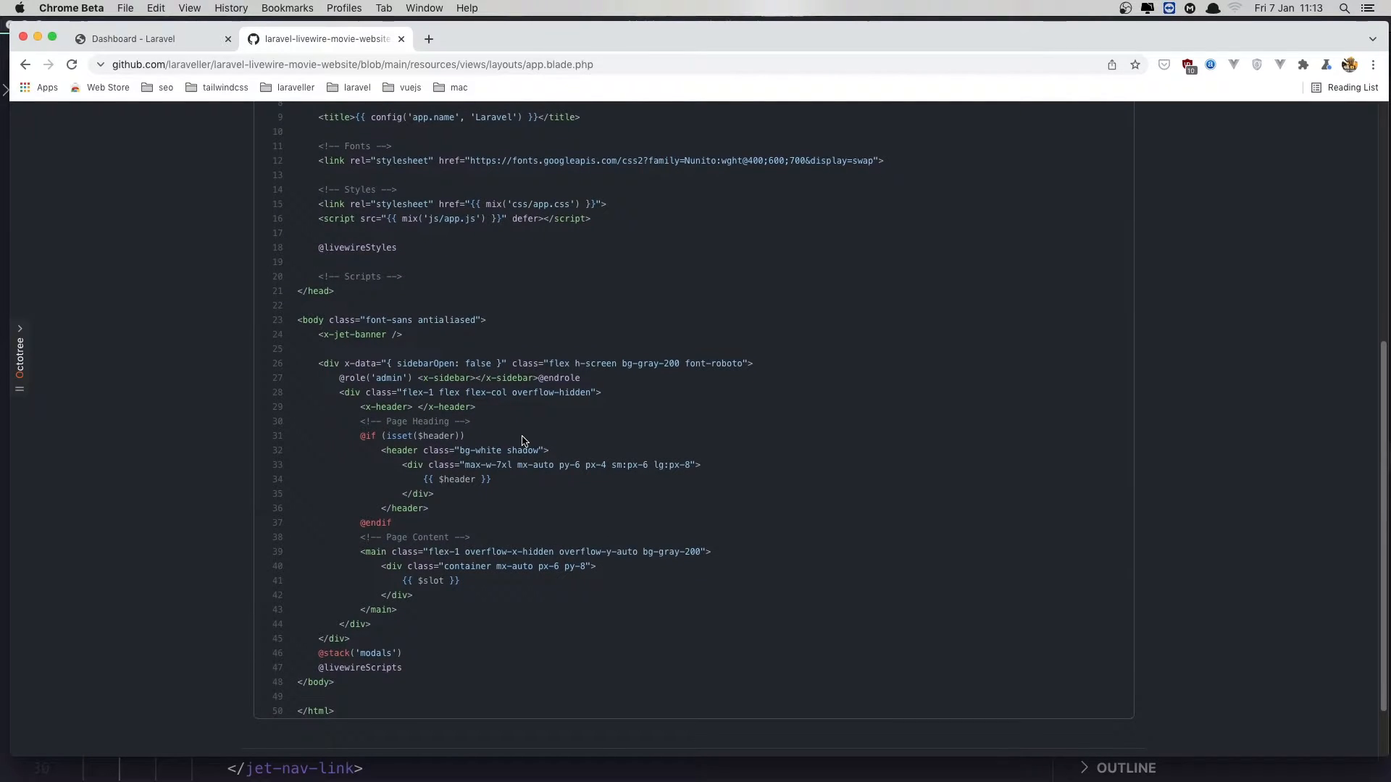
Move the nav, page heading and main content inside the flex-col wrapper div
scroll(down, 3)
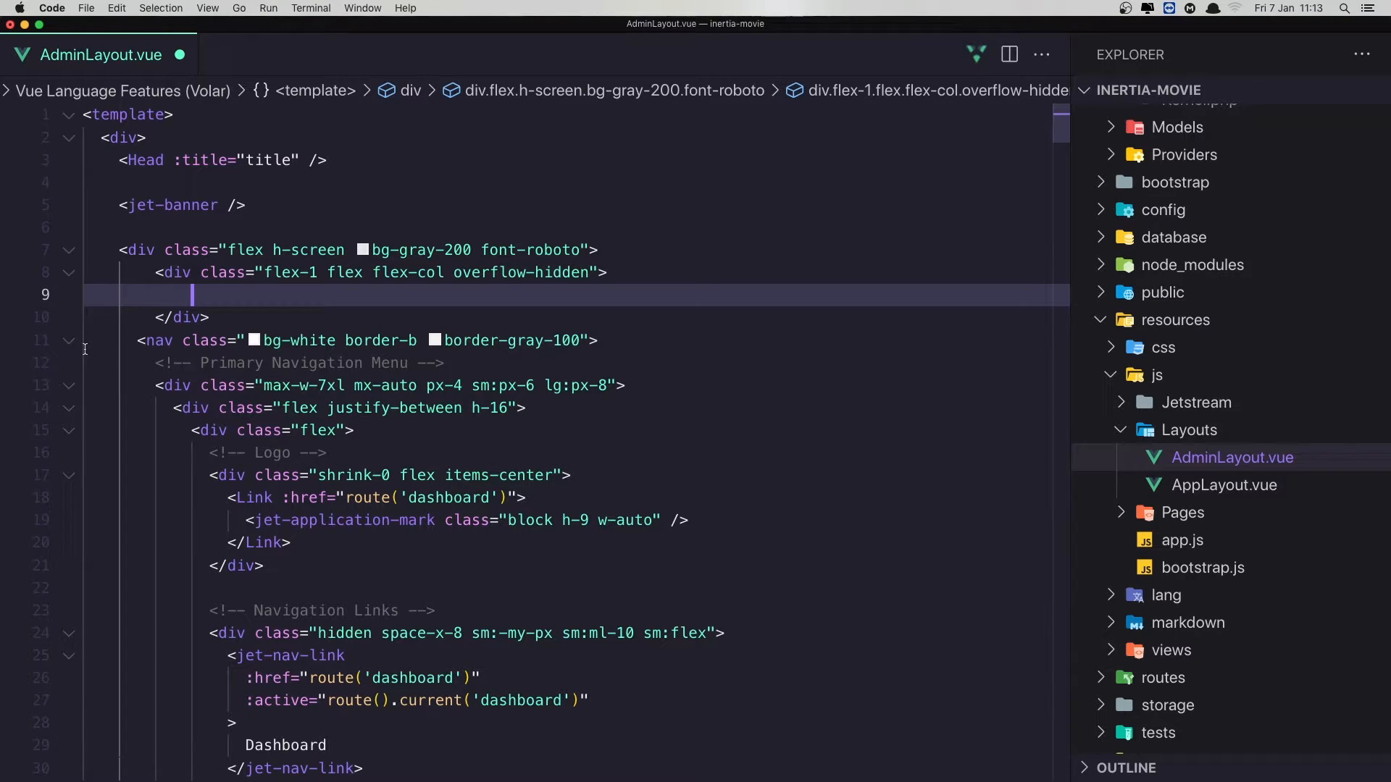
click(68, 340)
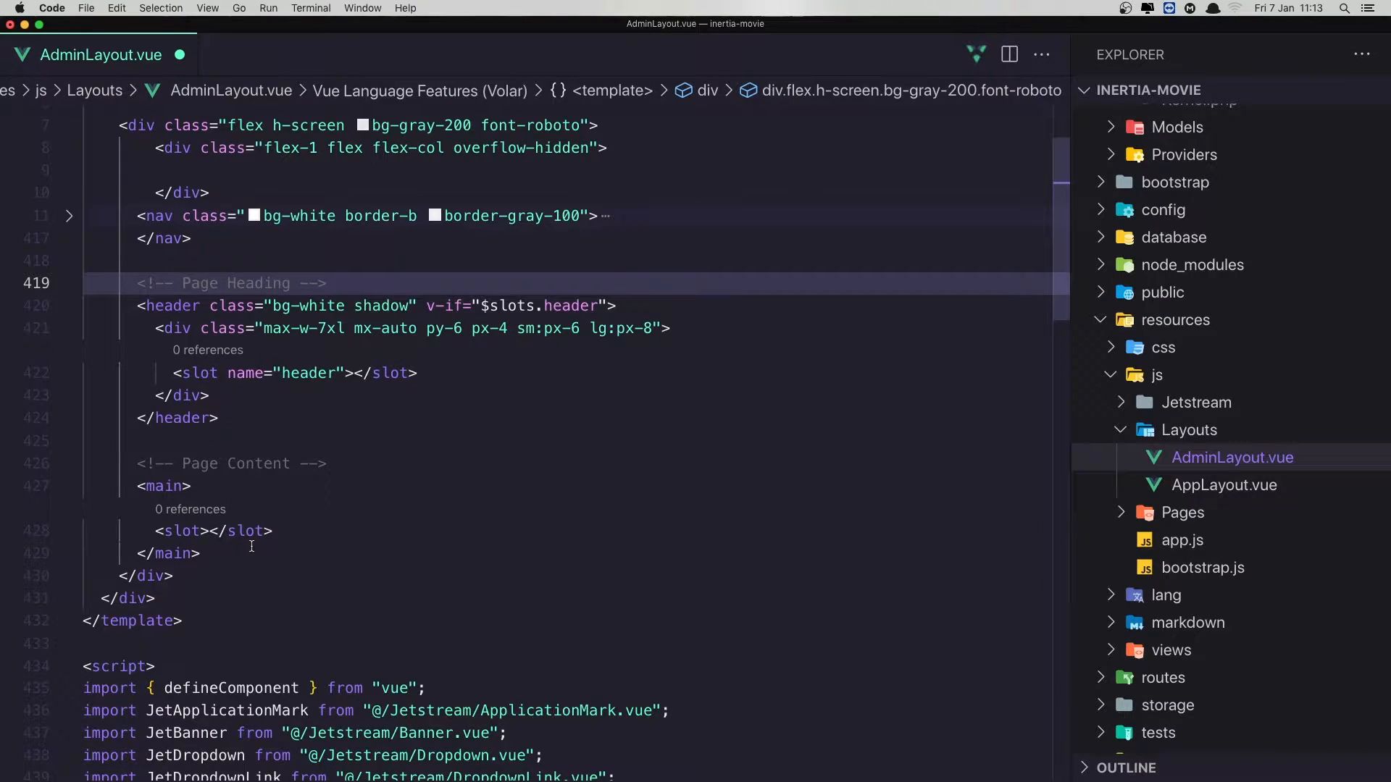
click(213, 530)
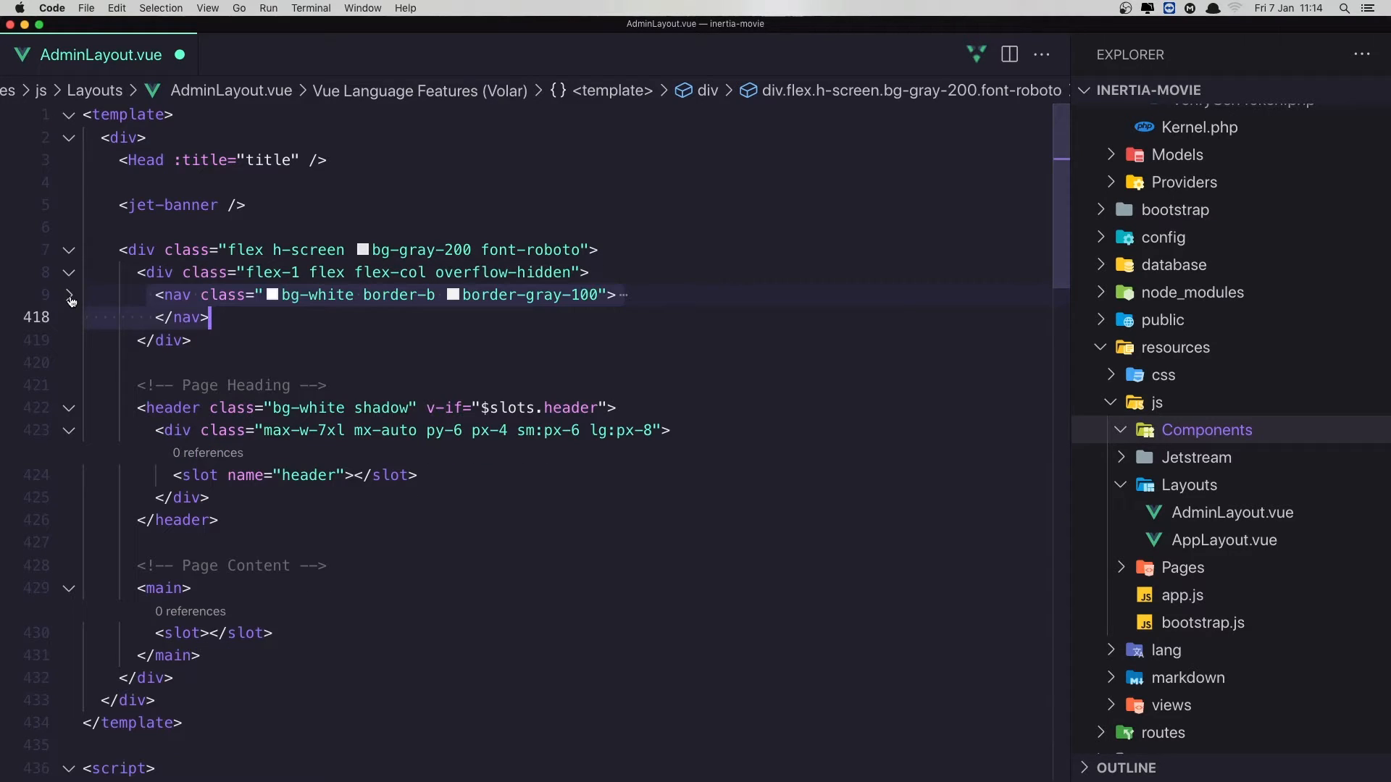
Save AdminLayout.vue and create a Components folder under resources/js
key(cmd+s)
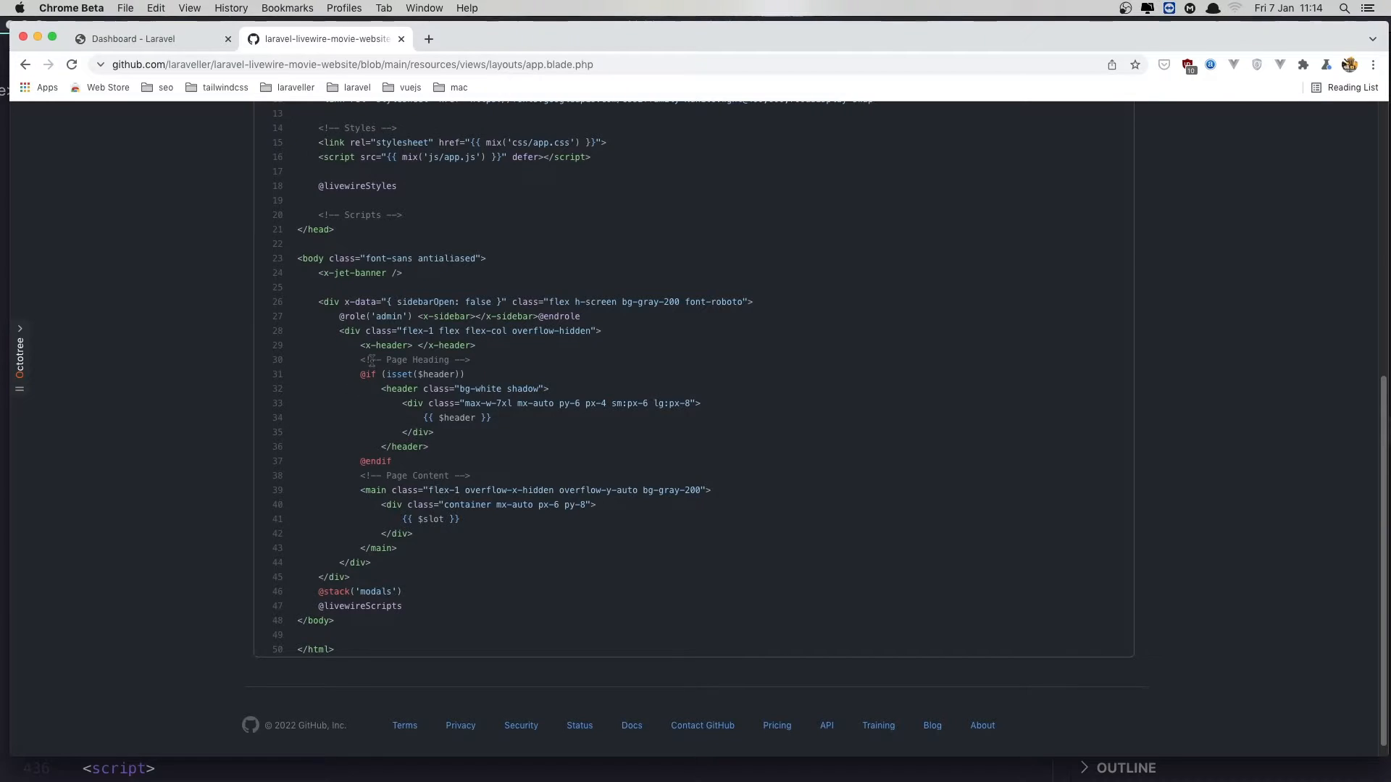
mouse_move(452, 428)
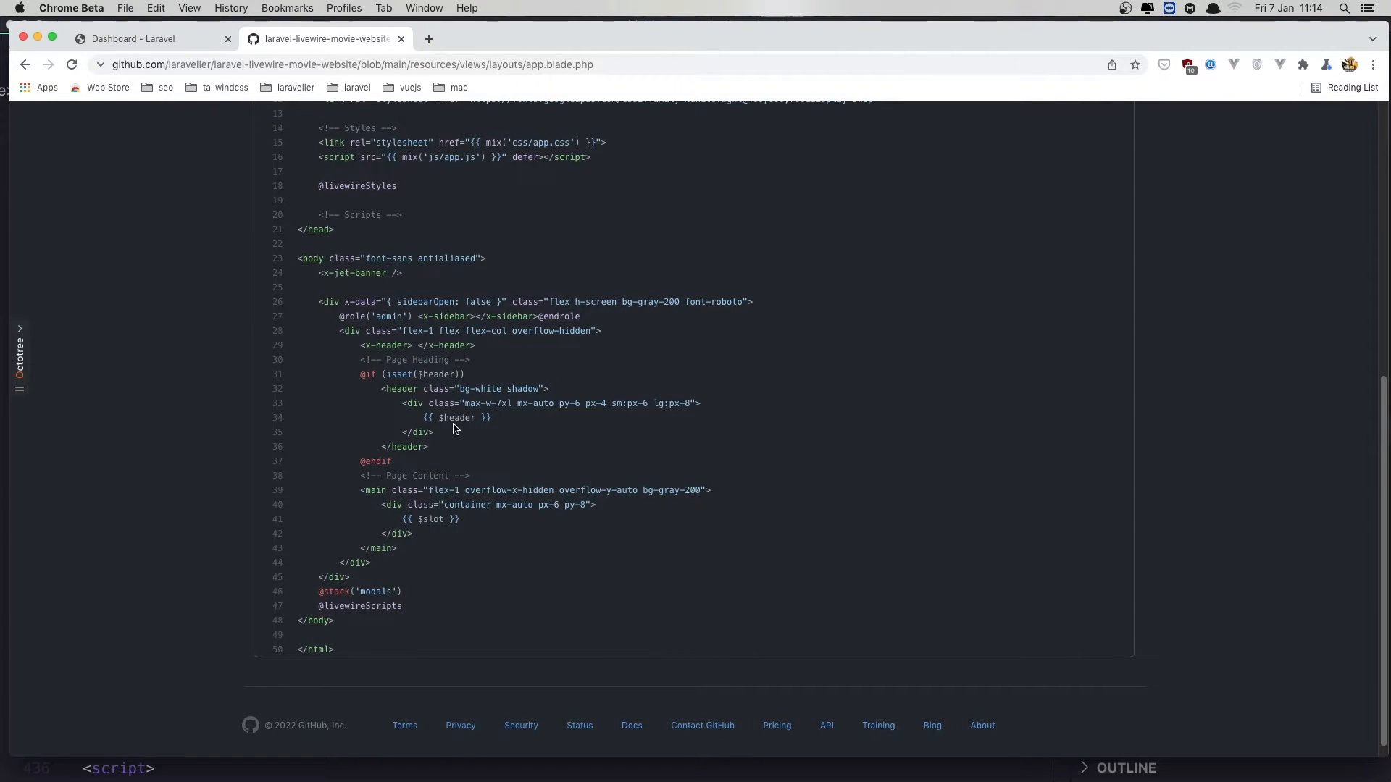
mouse_move(443, 560)
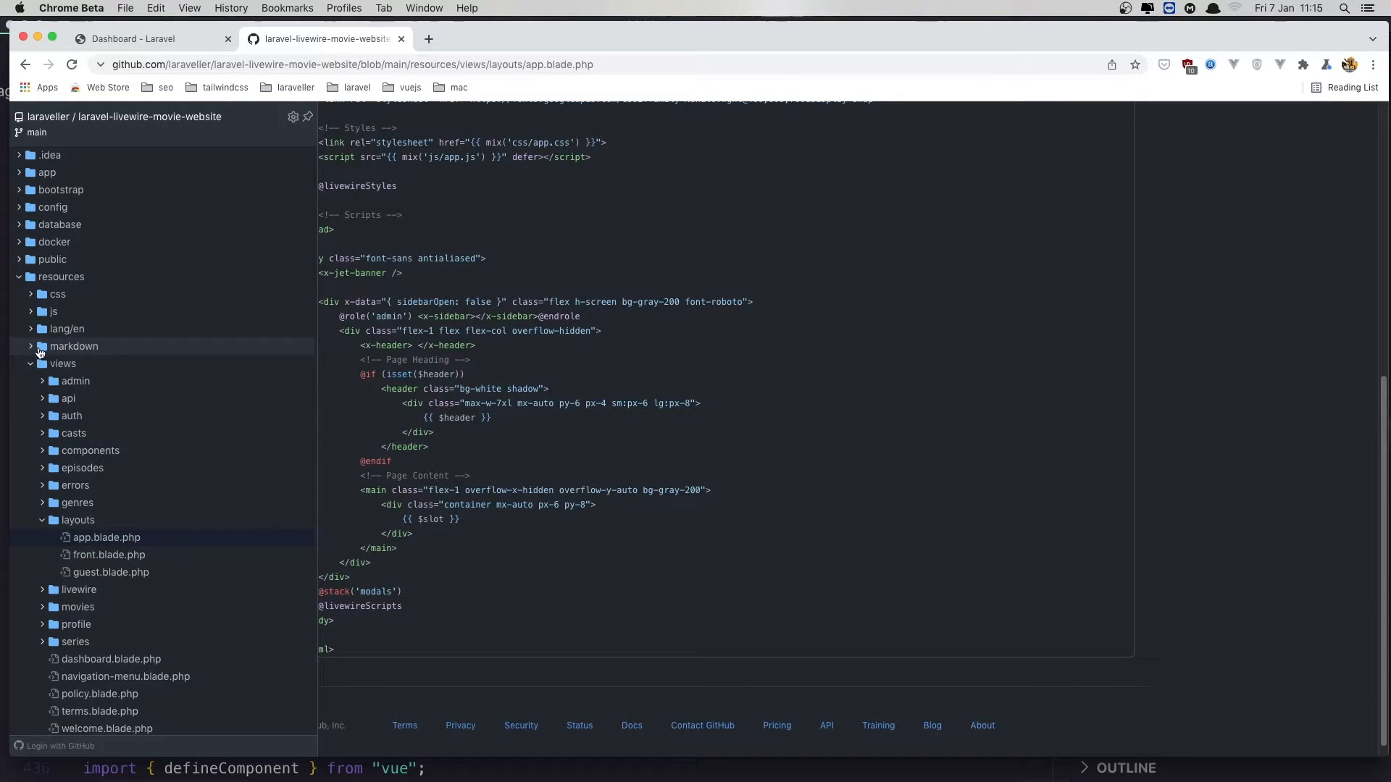
click(90, 450)
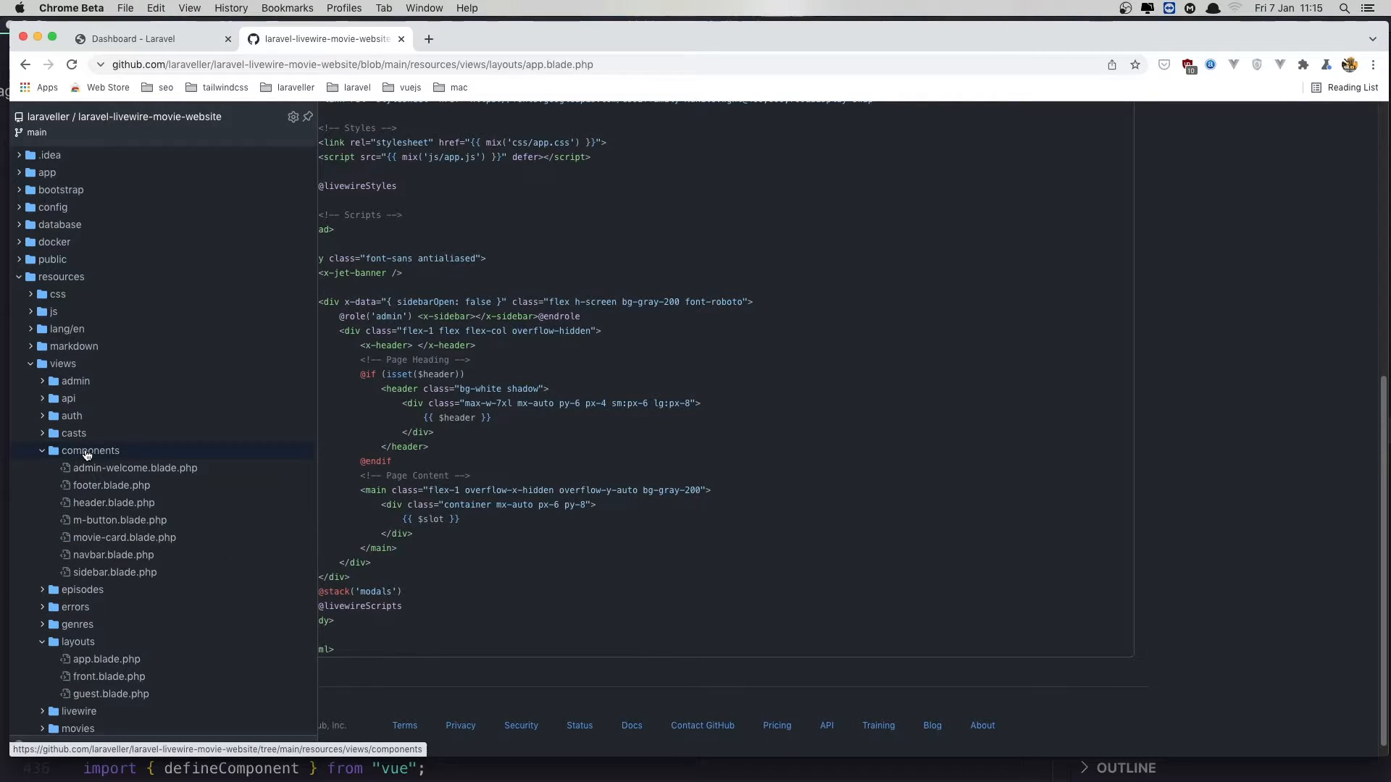
click(114, 573)
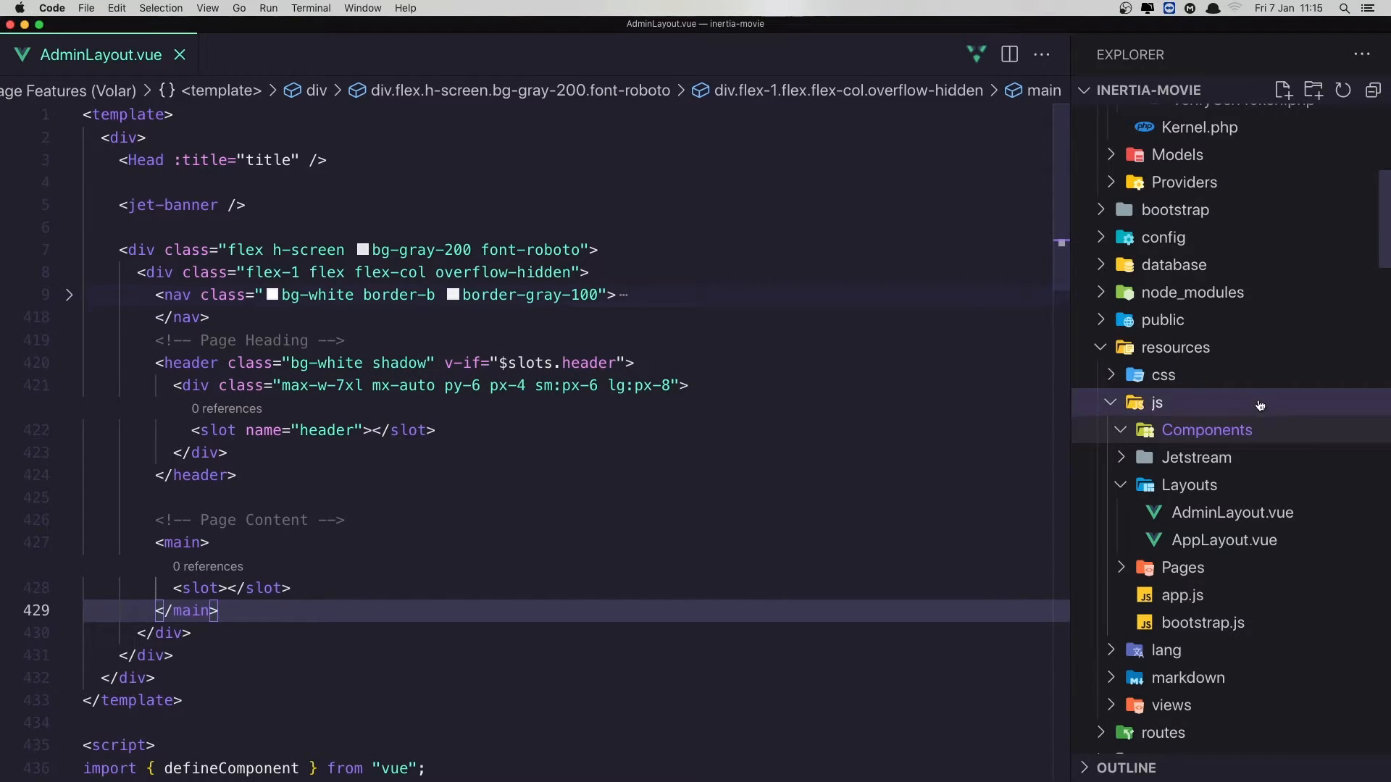
Create Components/Sidebar.vue with the vue snippet and paste in the dark sidebar markup
right_click(1158, 403)
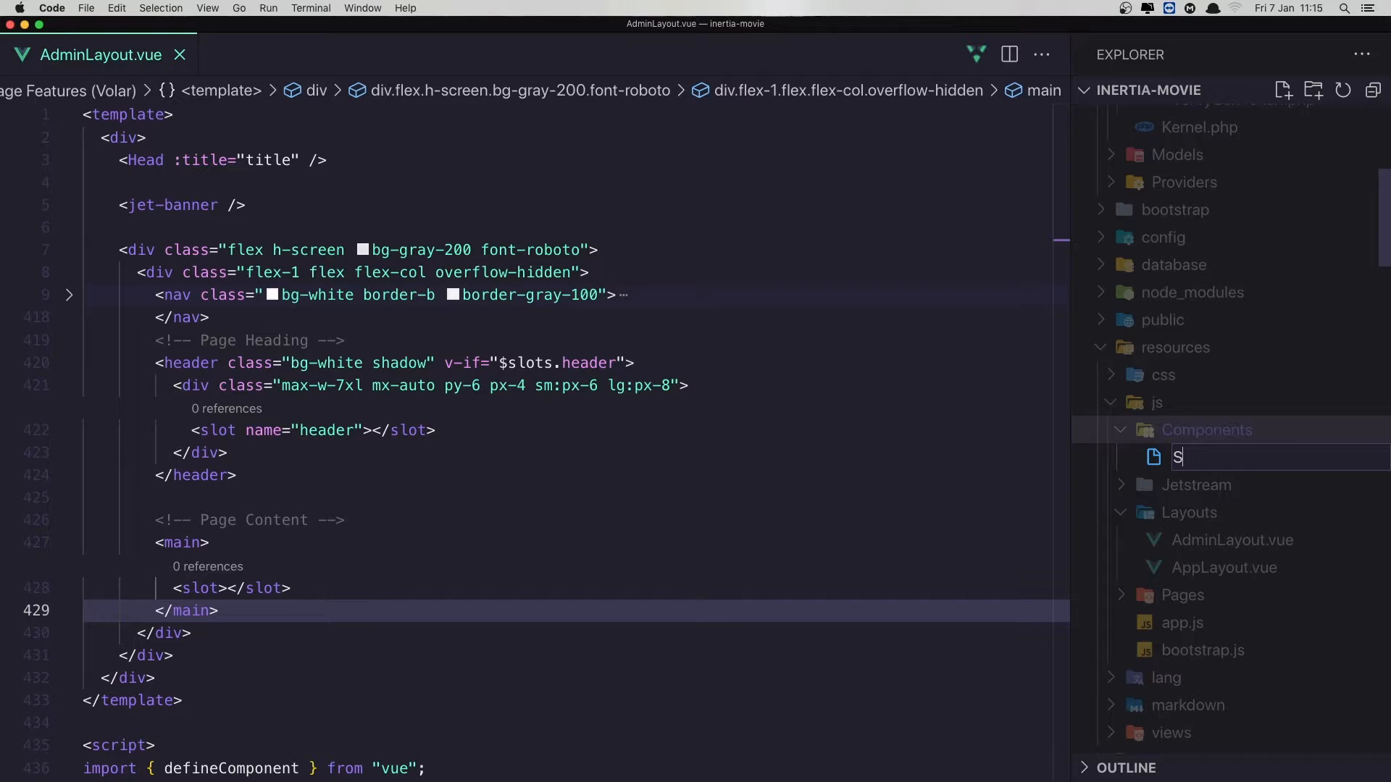
text(Sidebar.)
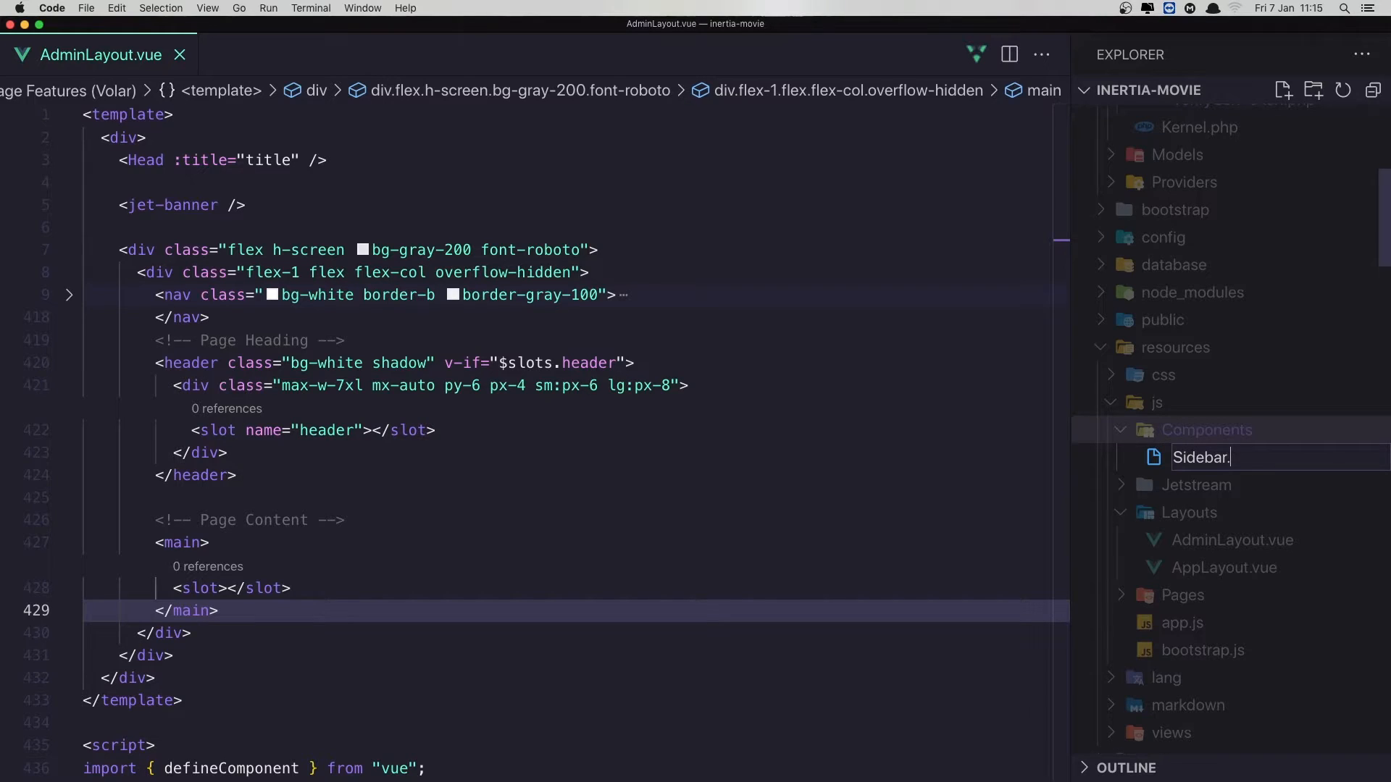
key(Enter)
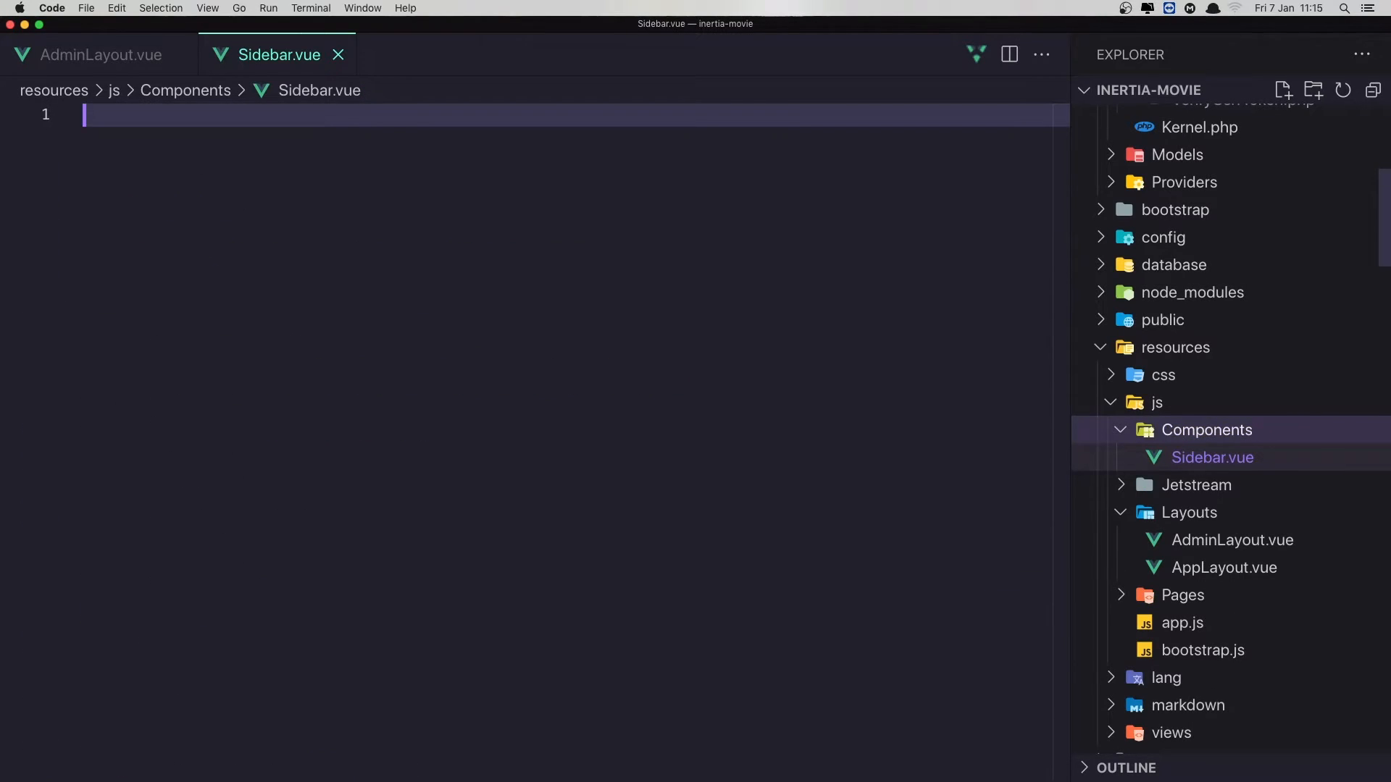
text(v)
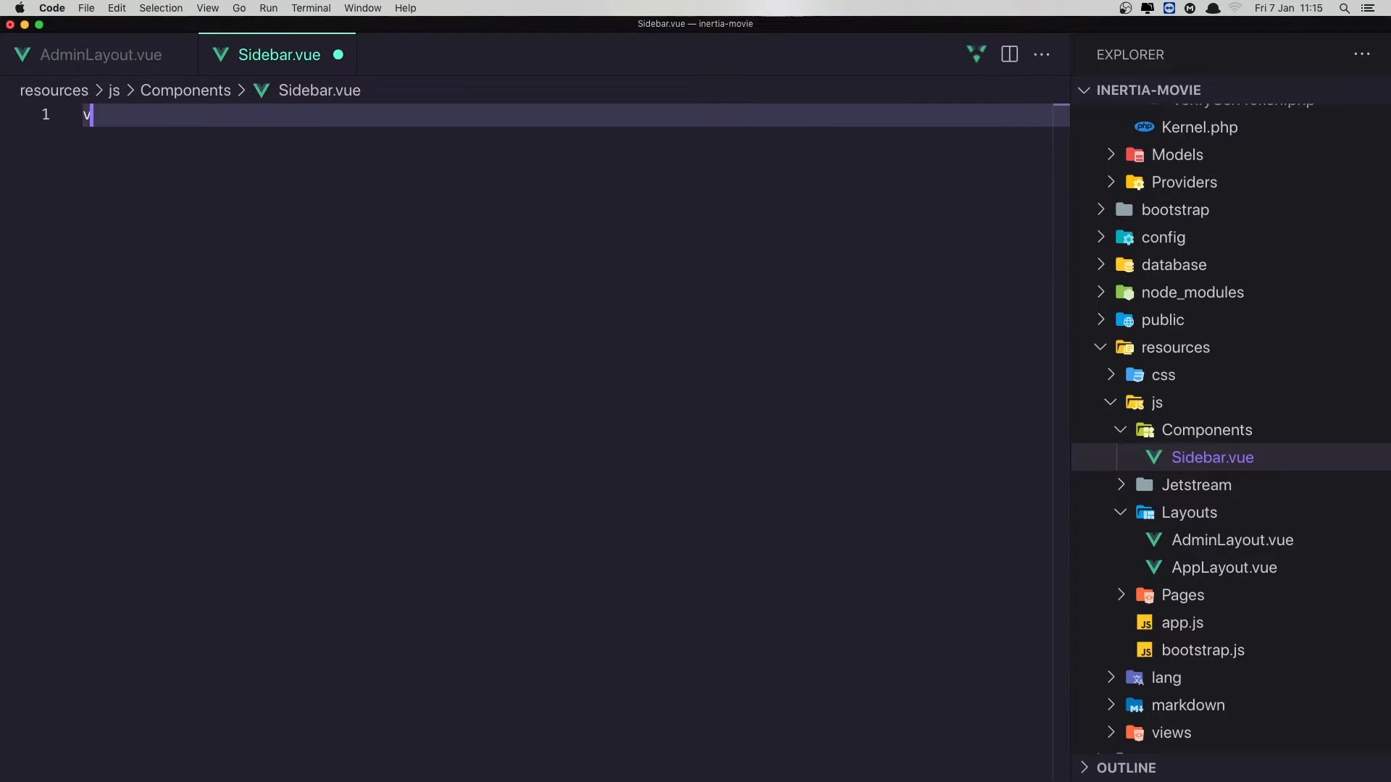
text(vue)
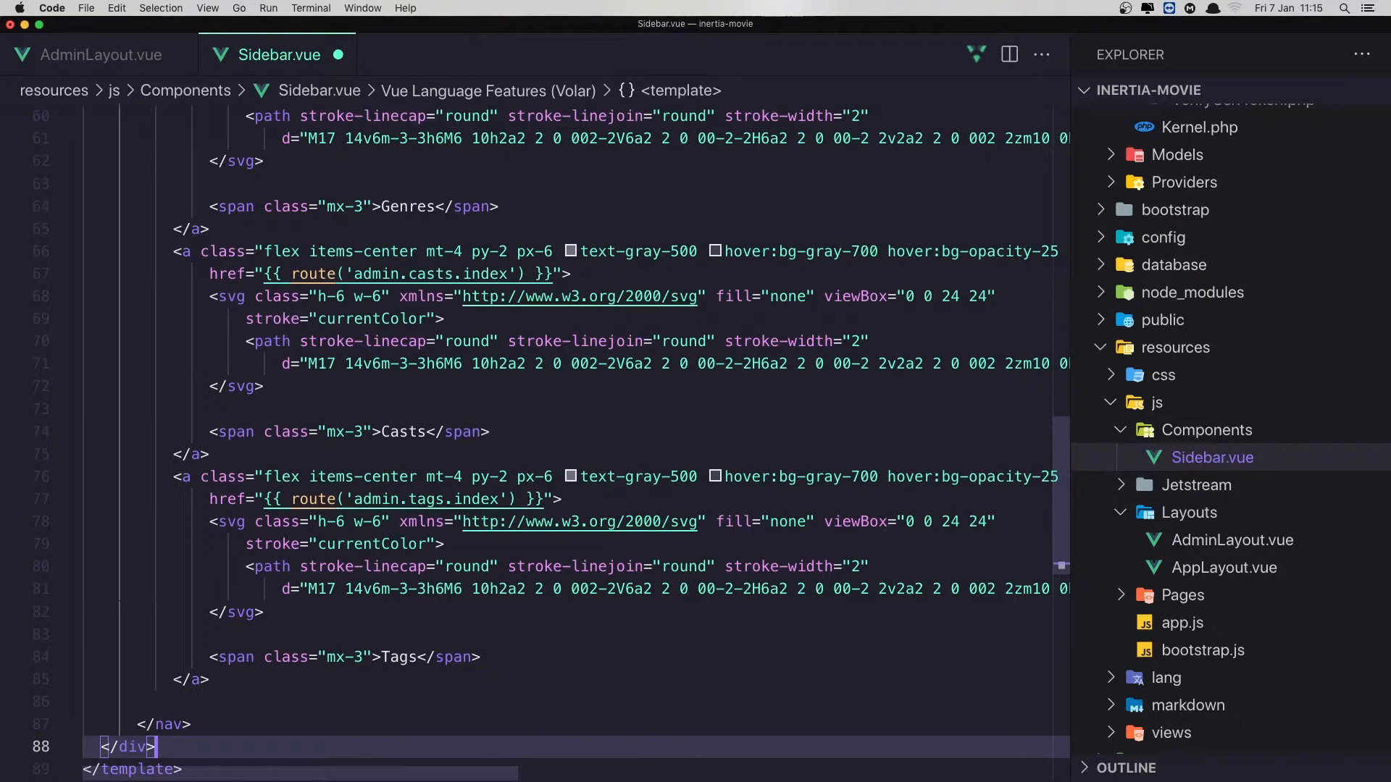
click(264, 498)
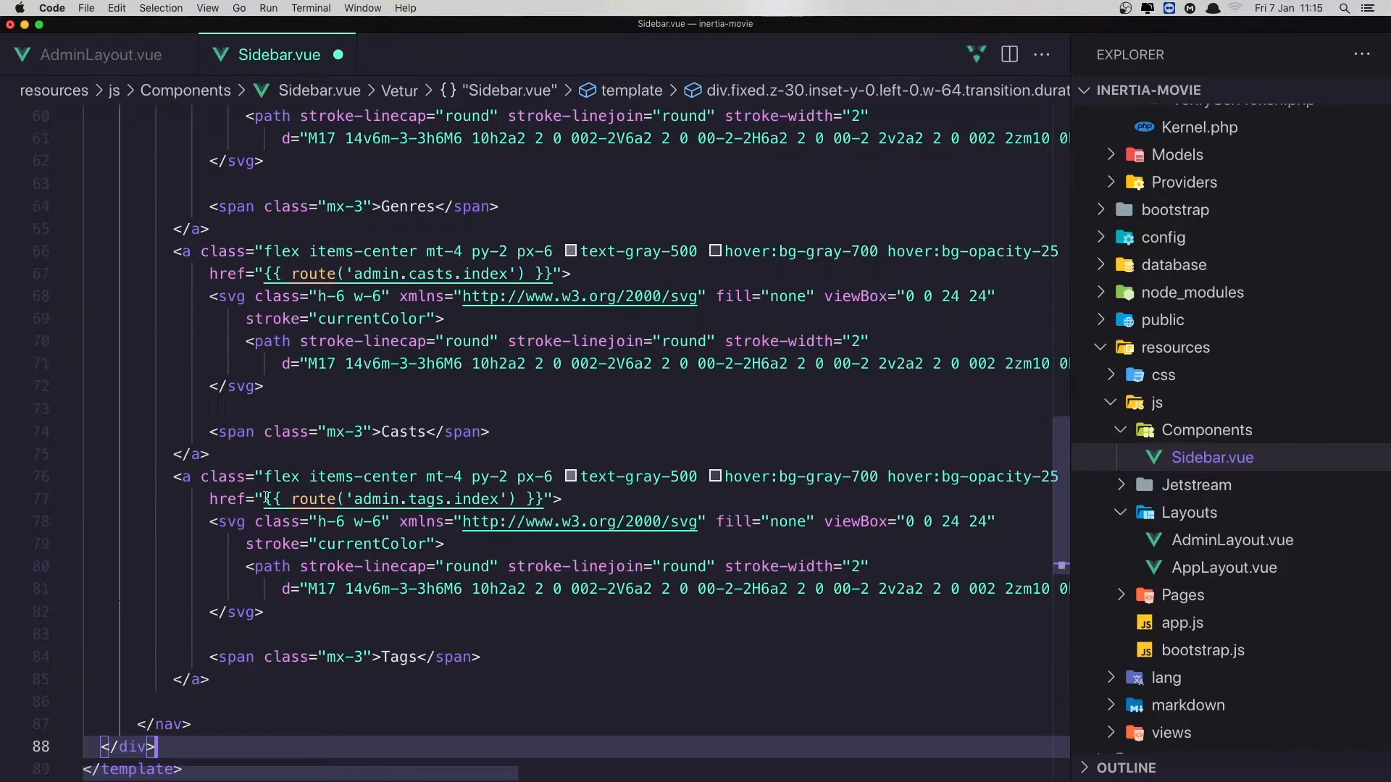
click(533, 498)
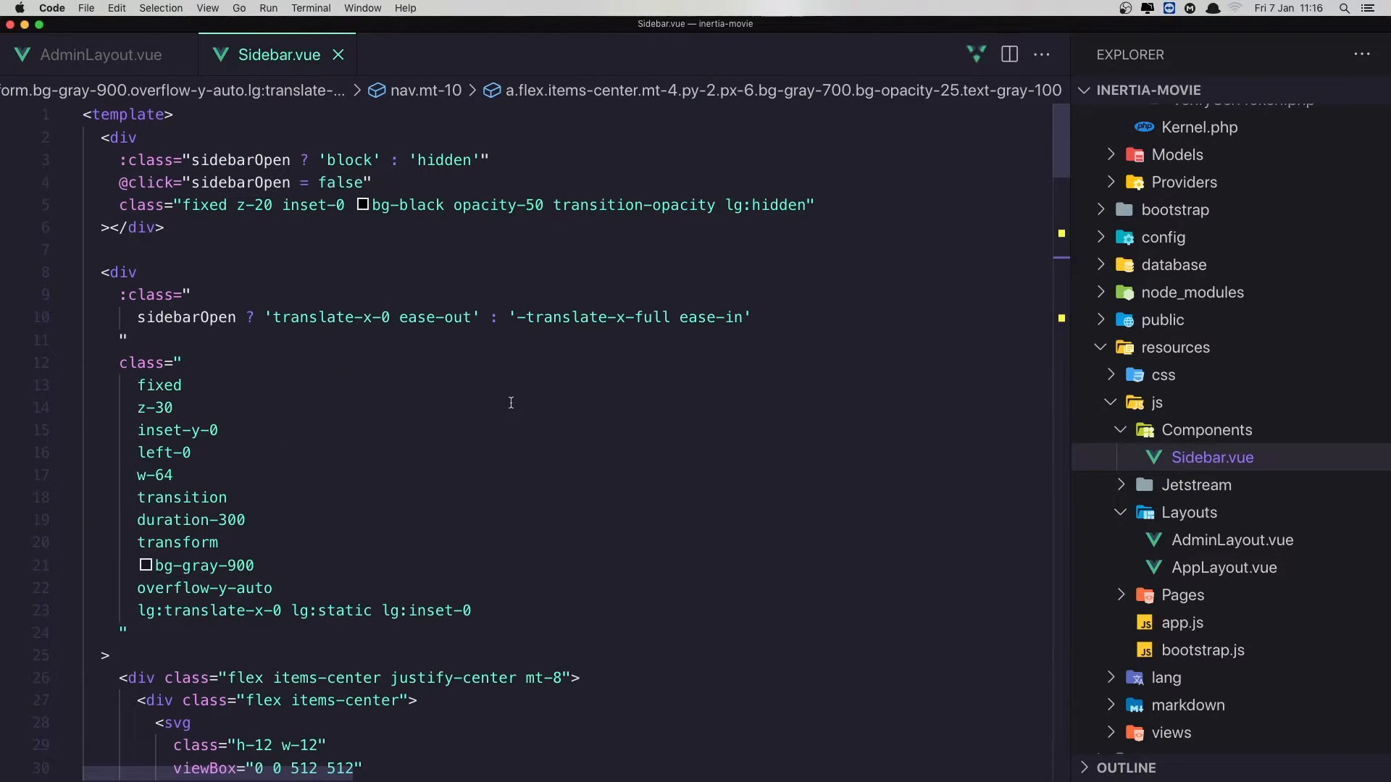
Return to the reference app.blade.php layout on GitHub
click(100, 55)
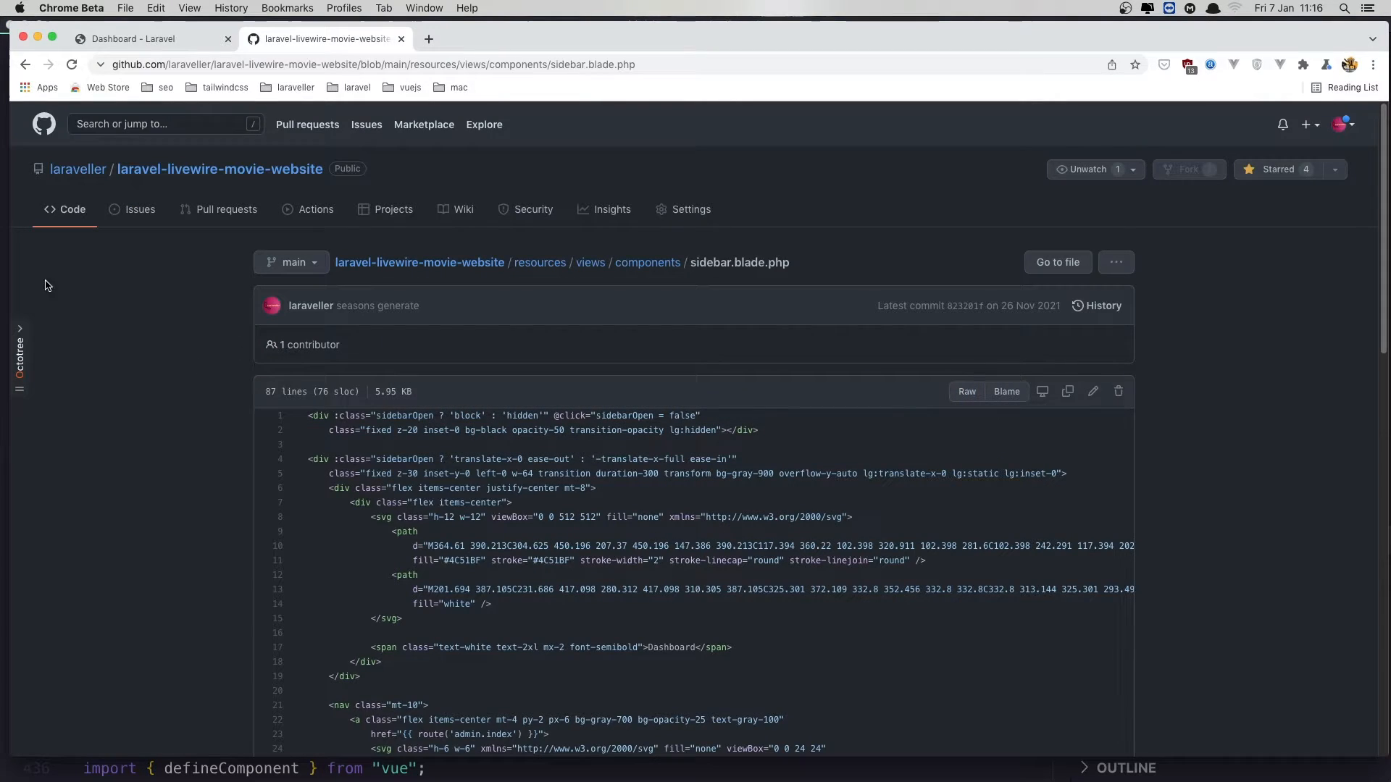
click(19, 344)
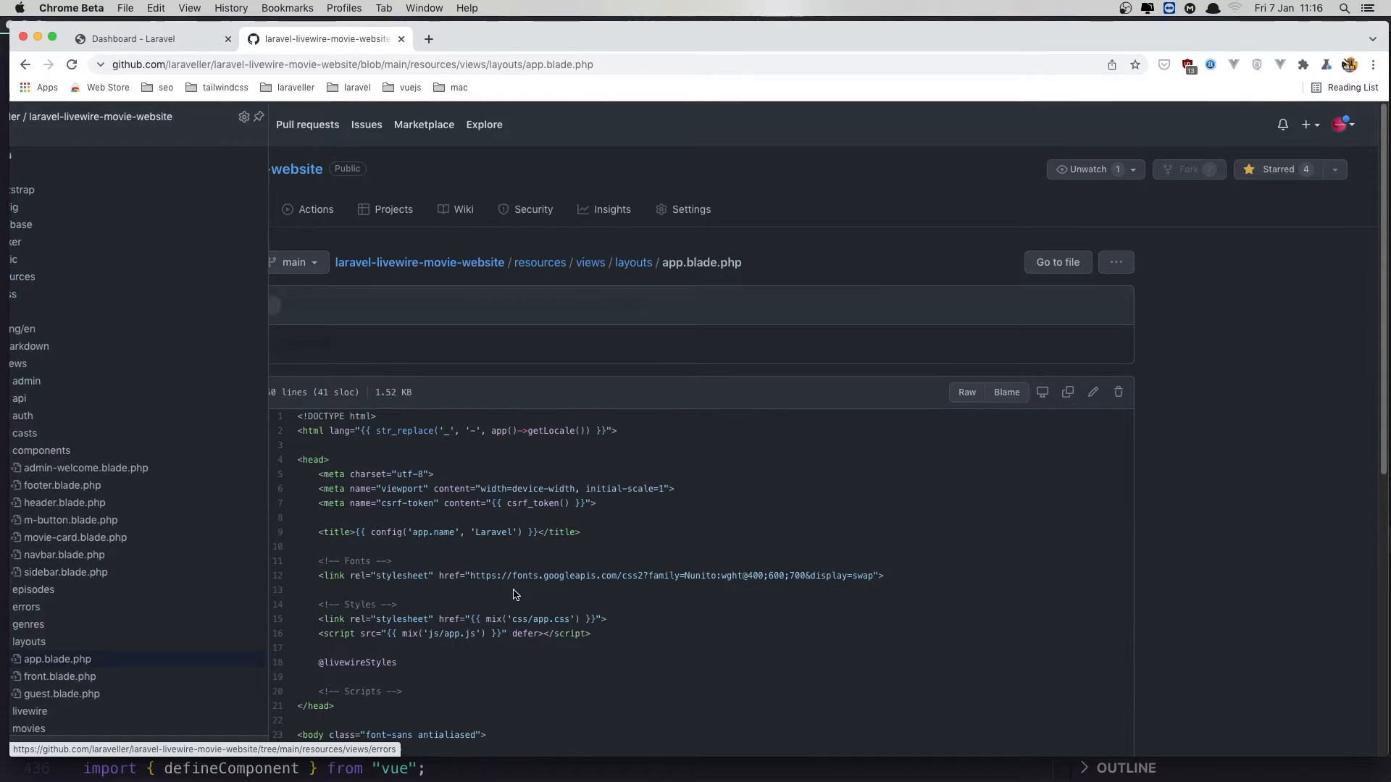
scroll(down, 3)
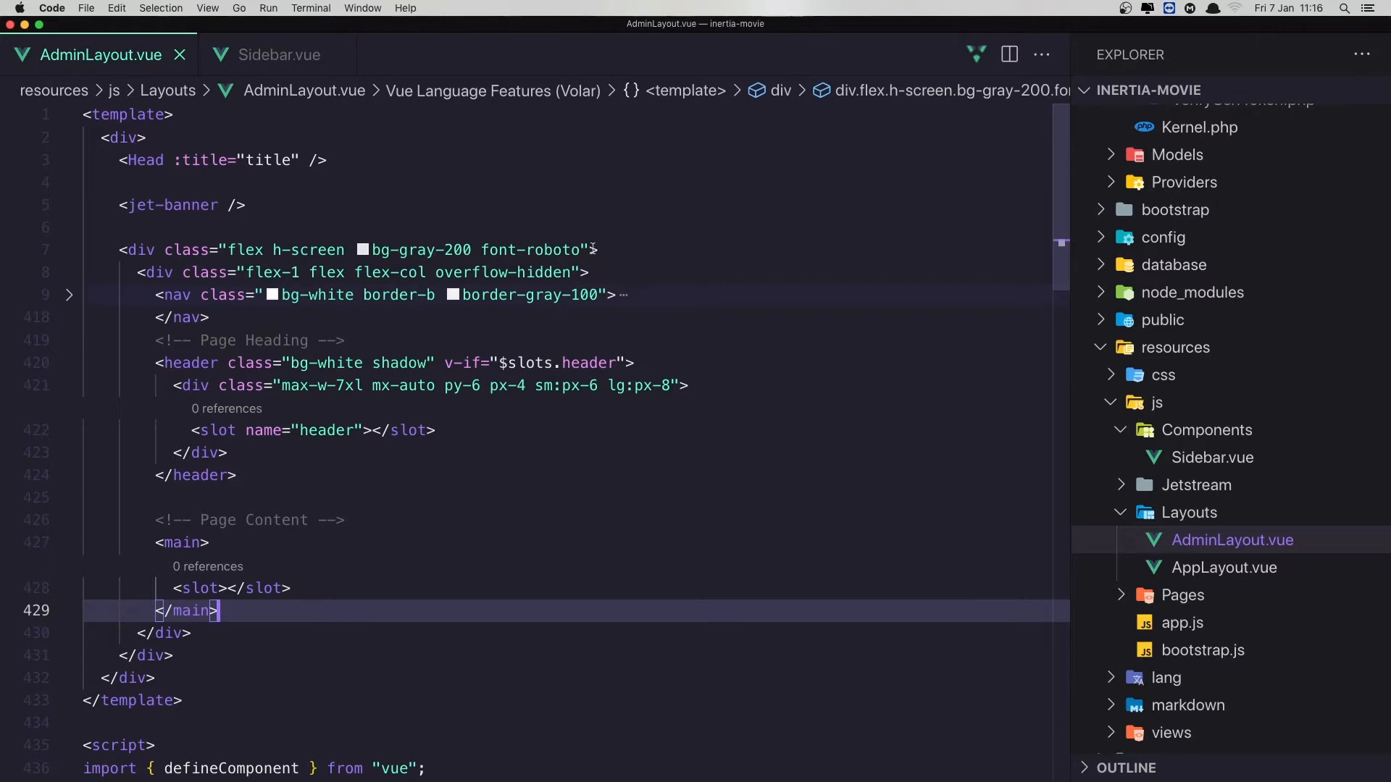
Insert <Sidebar /> at the start of the flex h-screen wrapper on line 8
text(<)
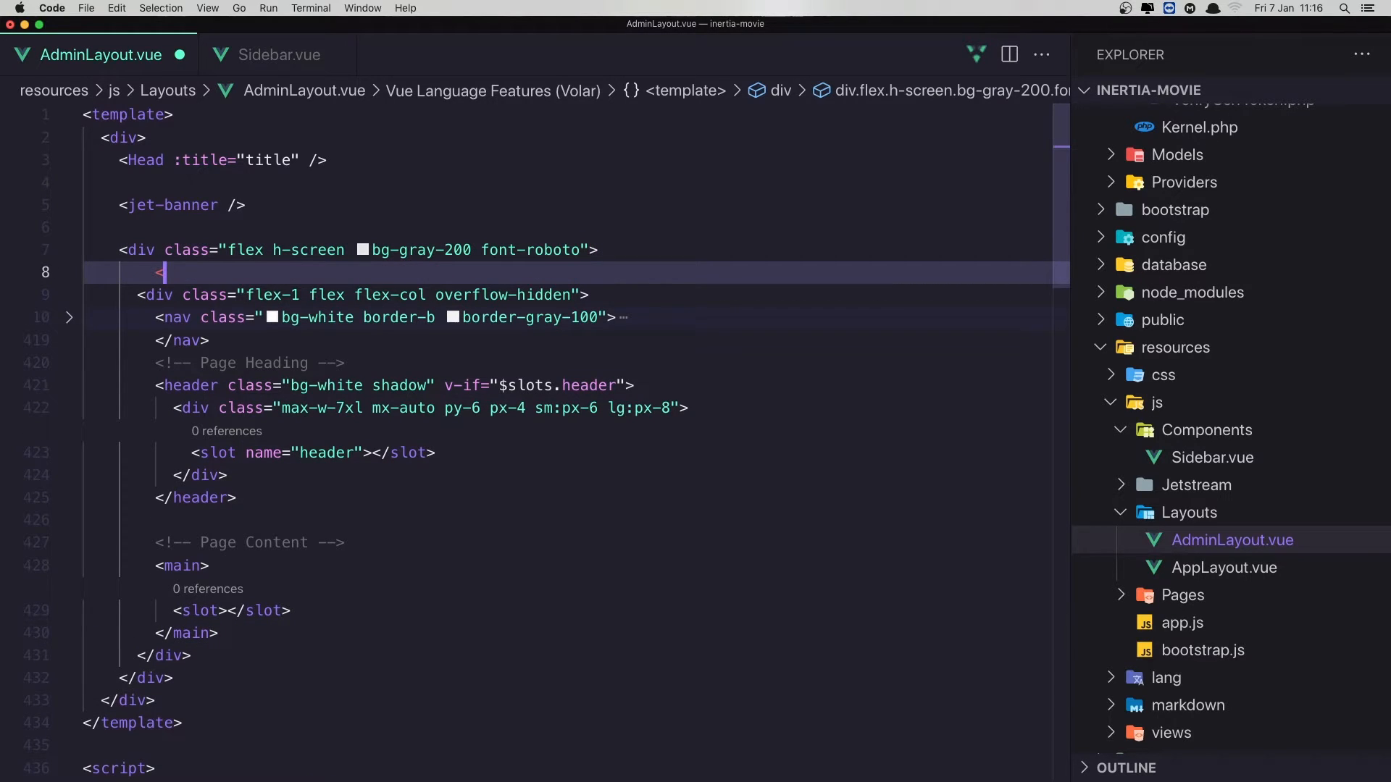
text(Side)
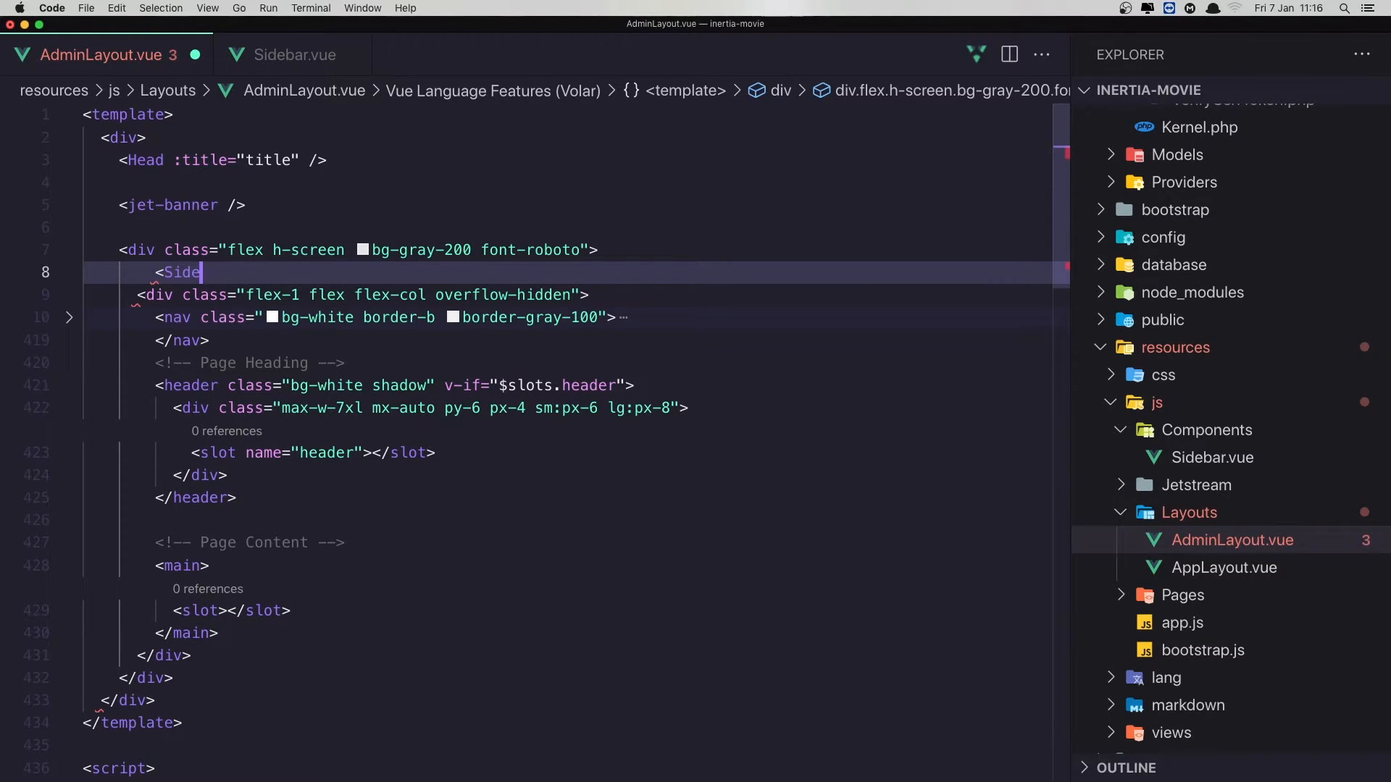
text(bar)
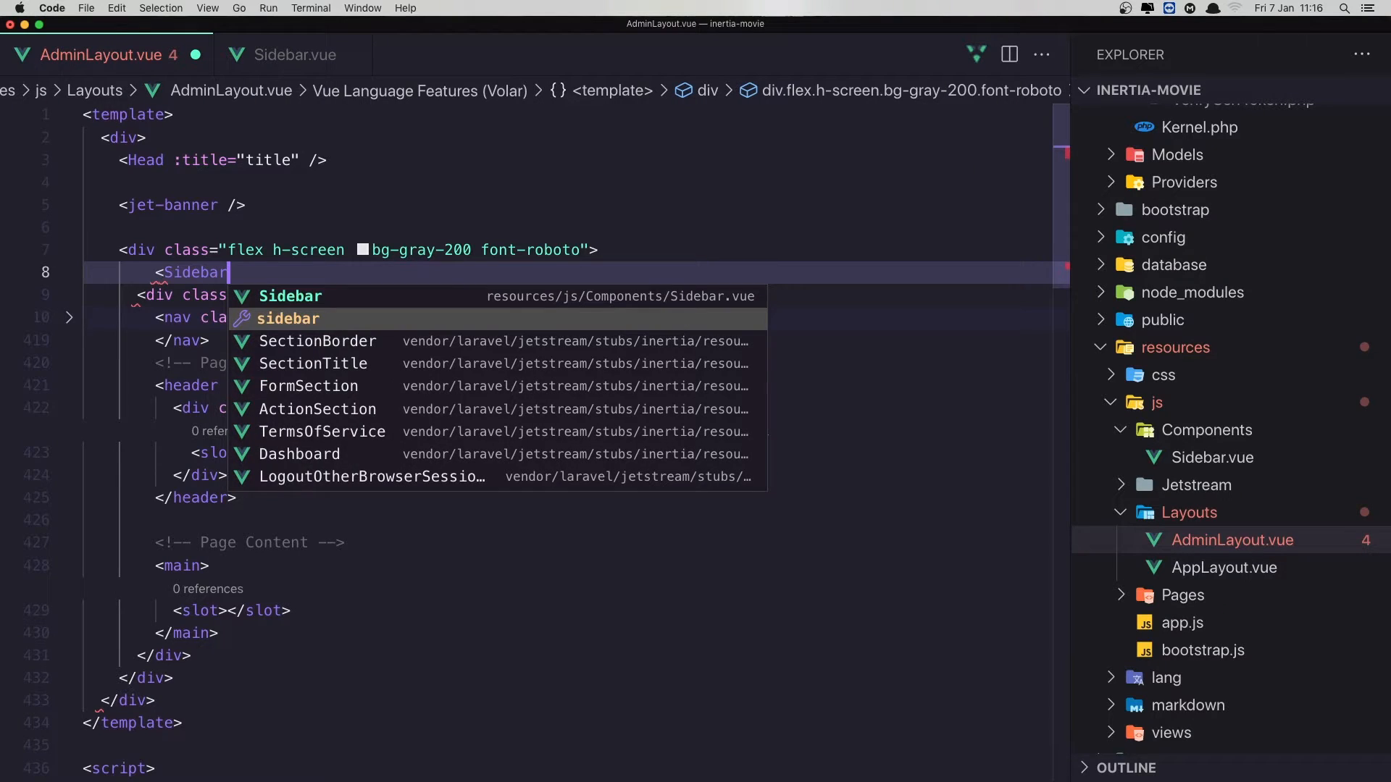
key(Escape)
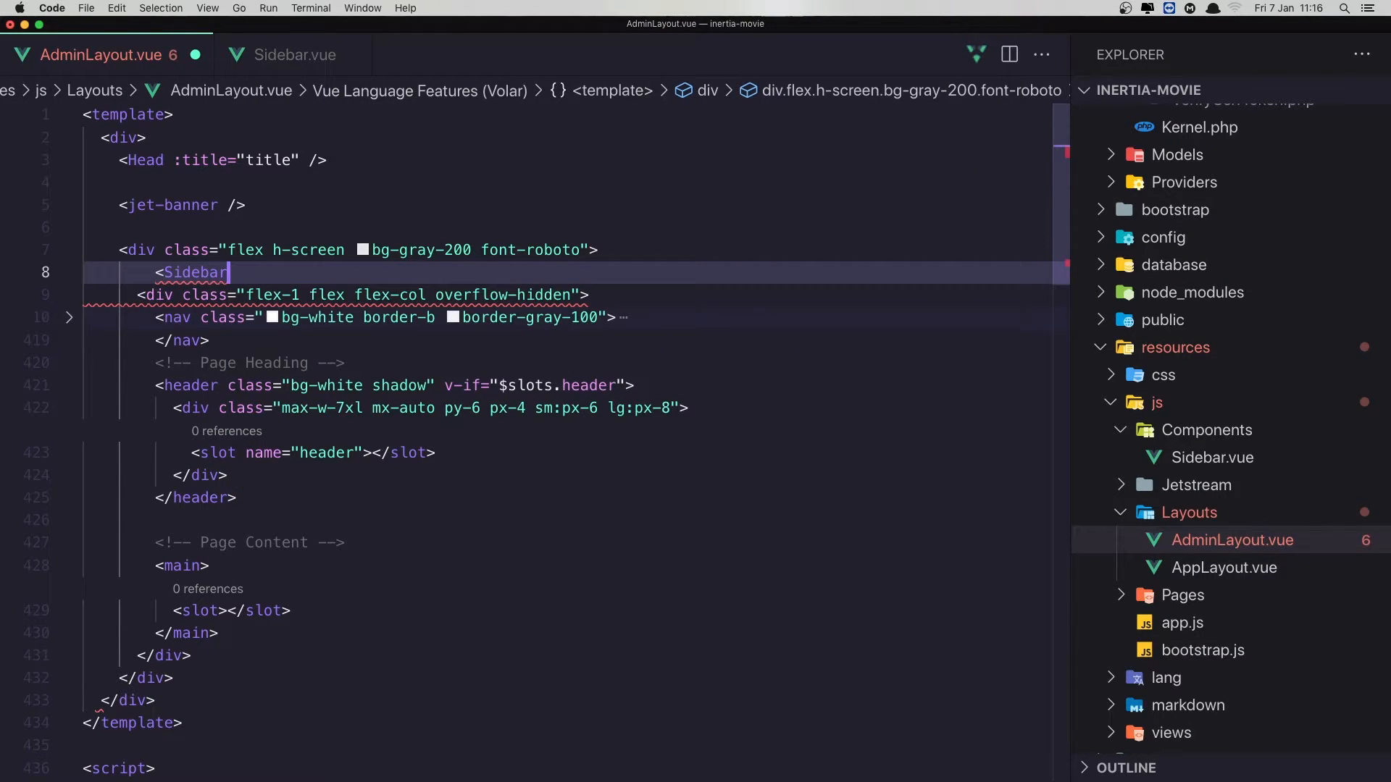
text(/>)
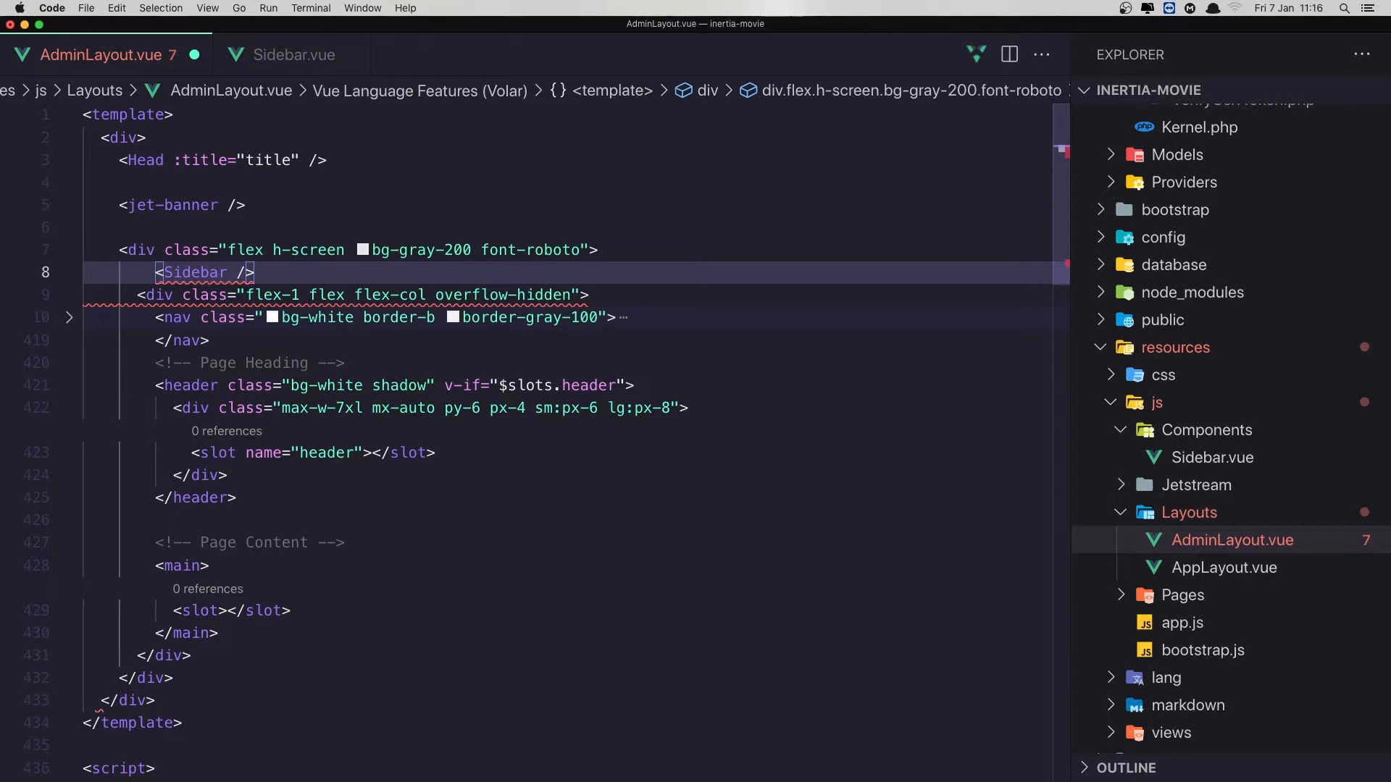
Scroll through the reference repository layout to check the structure
scroll(down, 3)
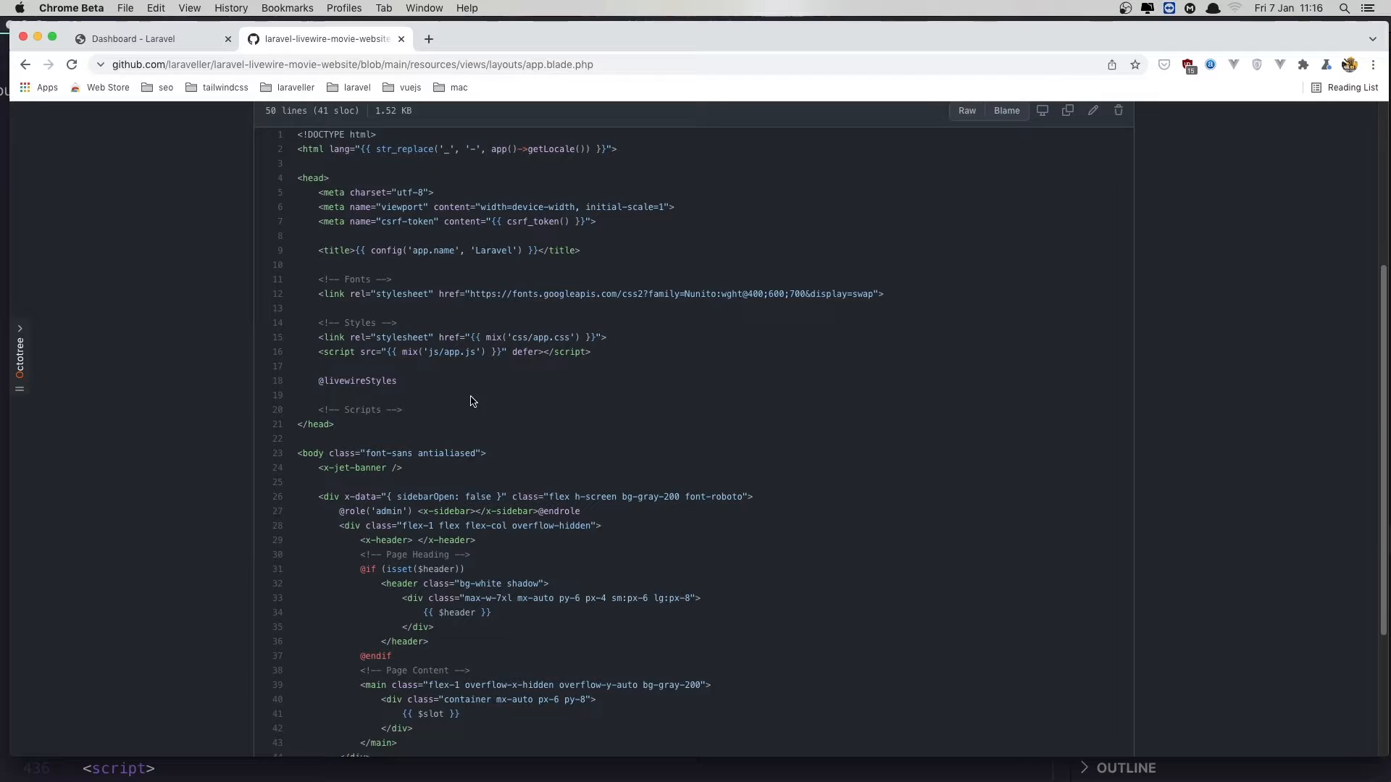
scroll(down, 3)
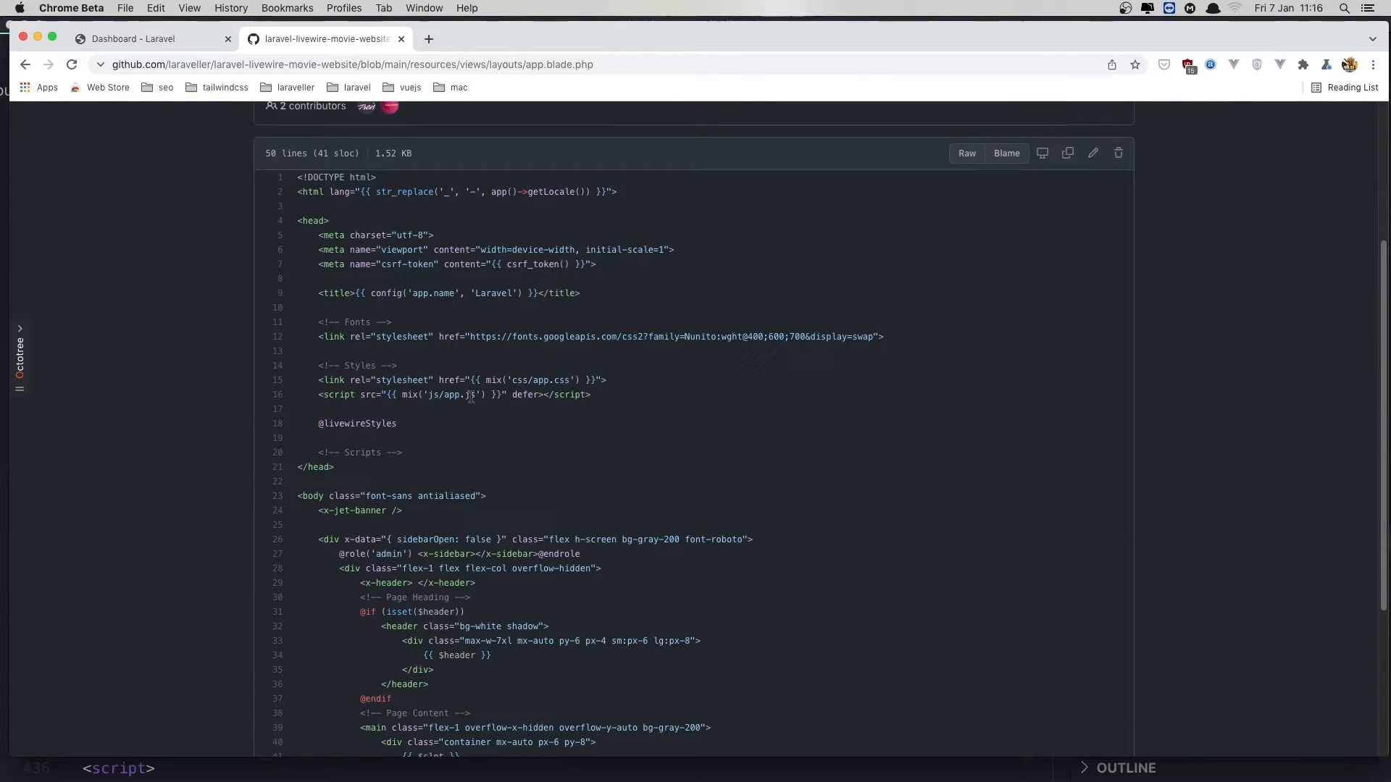
scroll(down, 3)
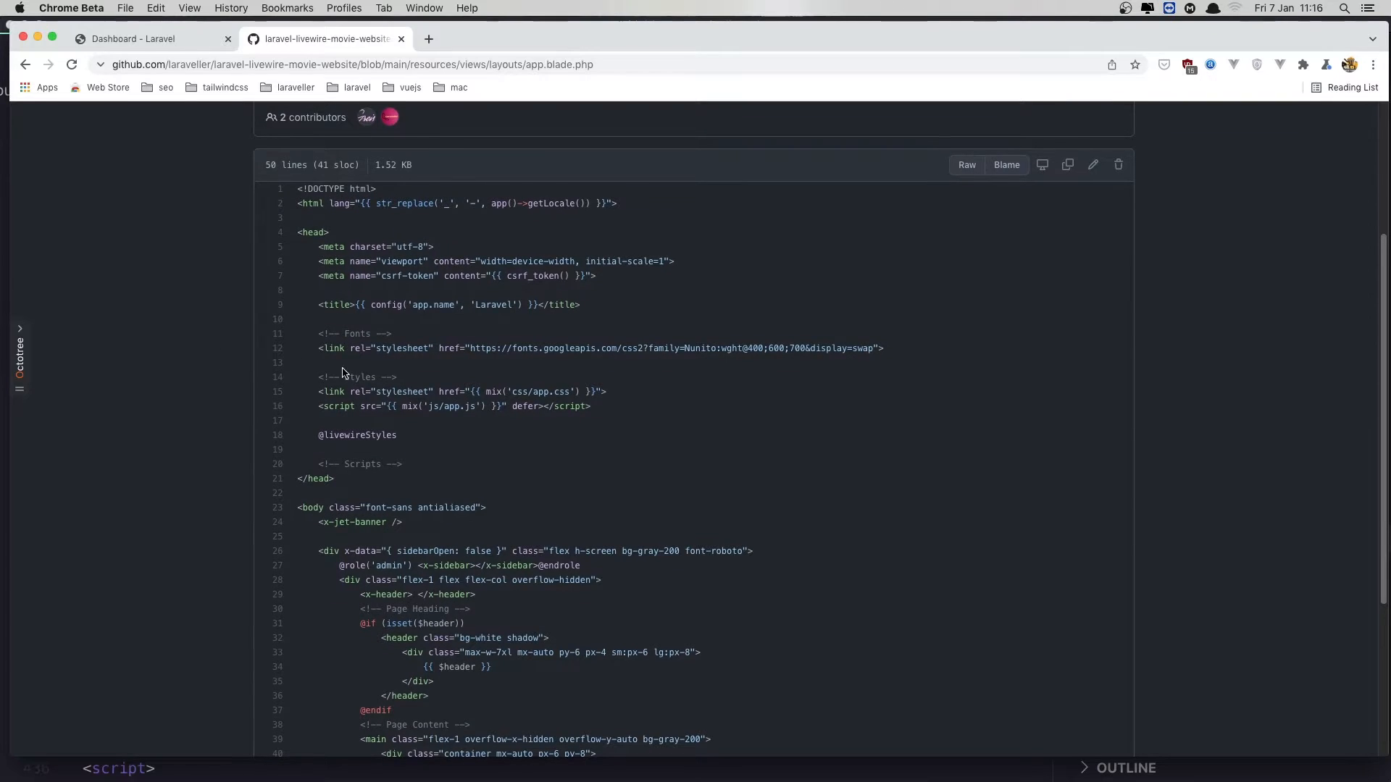
scroll(up, 3)
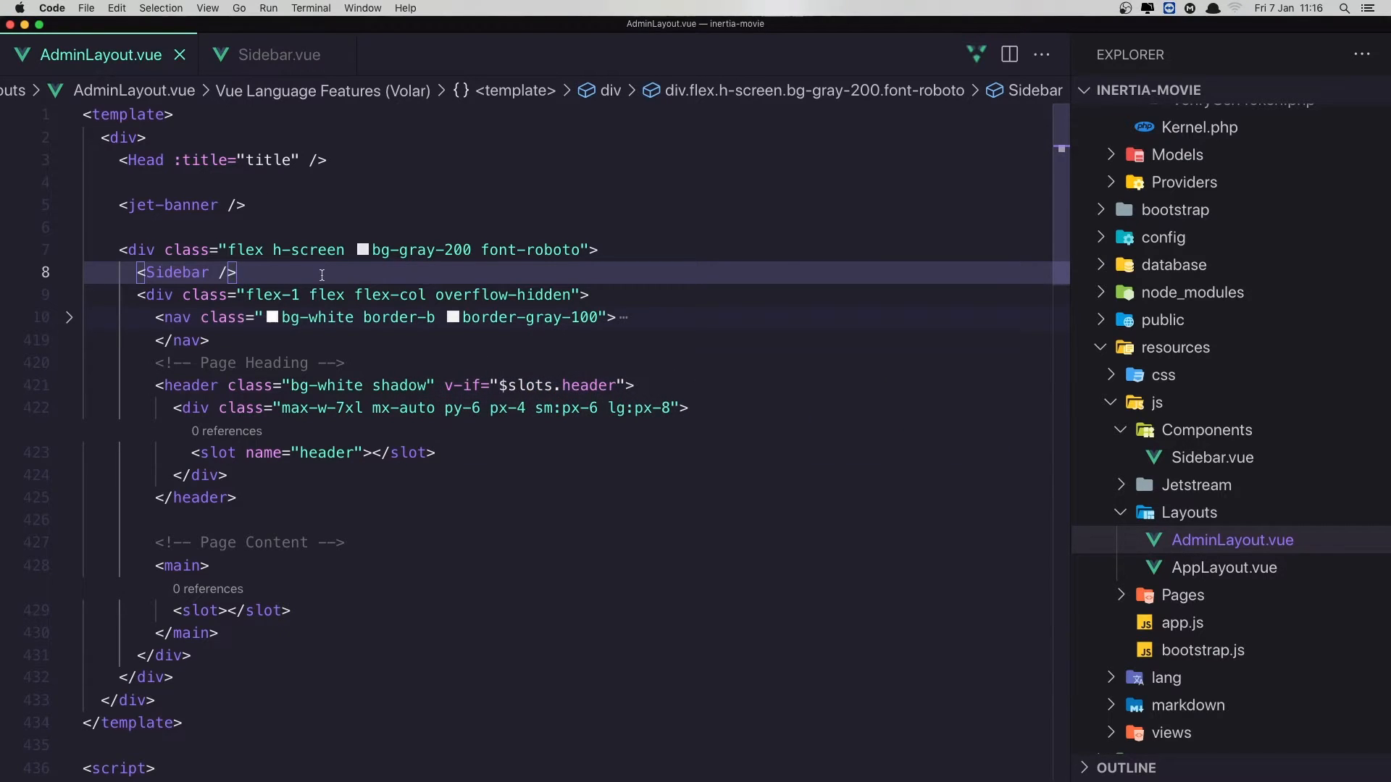
text(we)
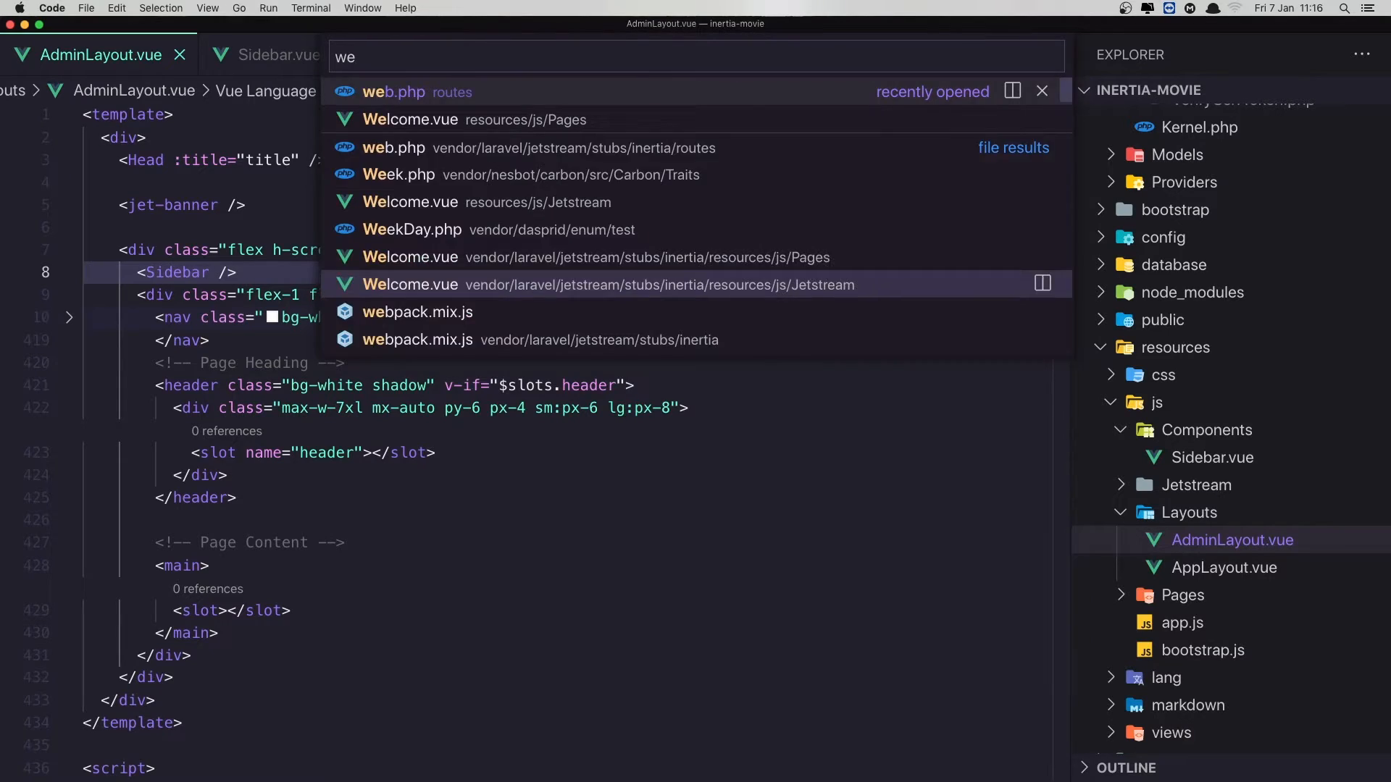
Open web.php and start a Route::get('/admin', function () { }) definition
click(394, 91)
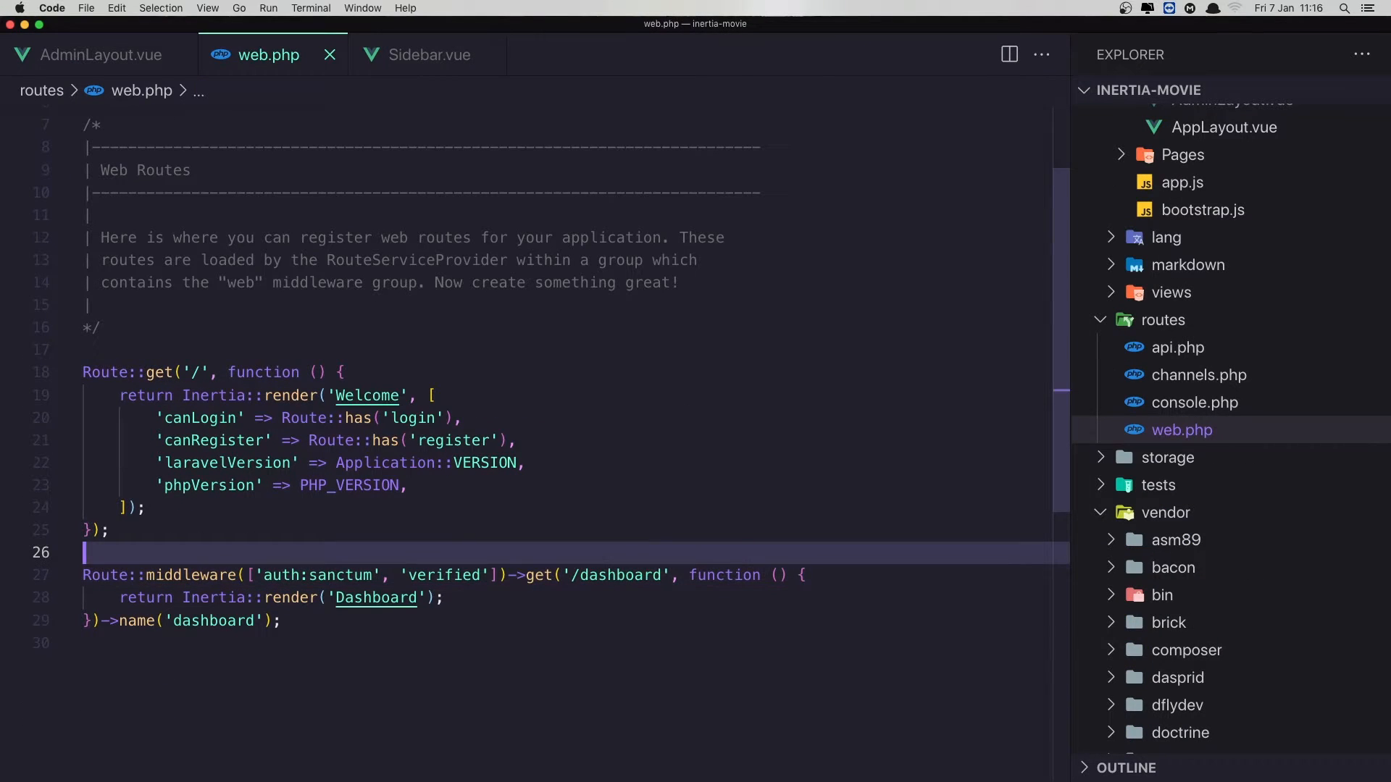
text(Route)
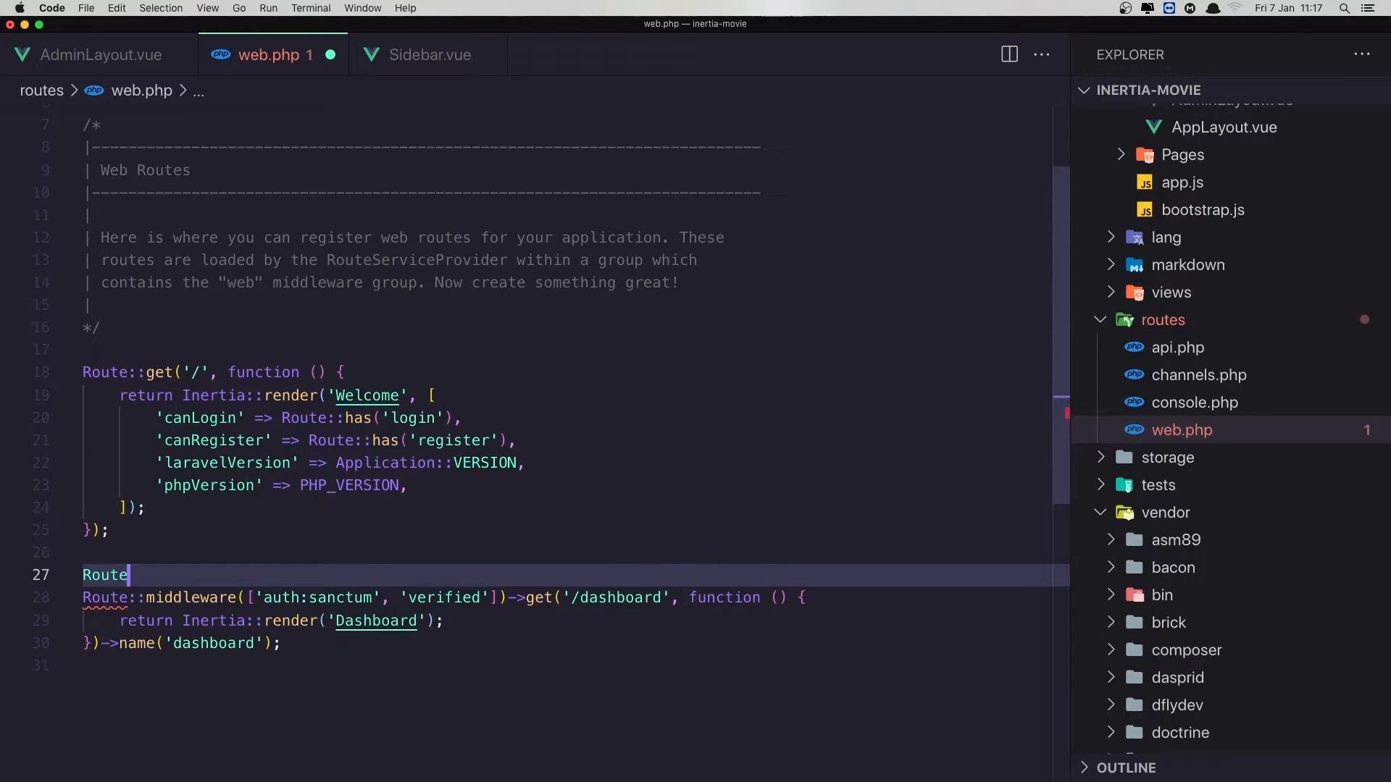
text(::get('/admi)
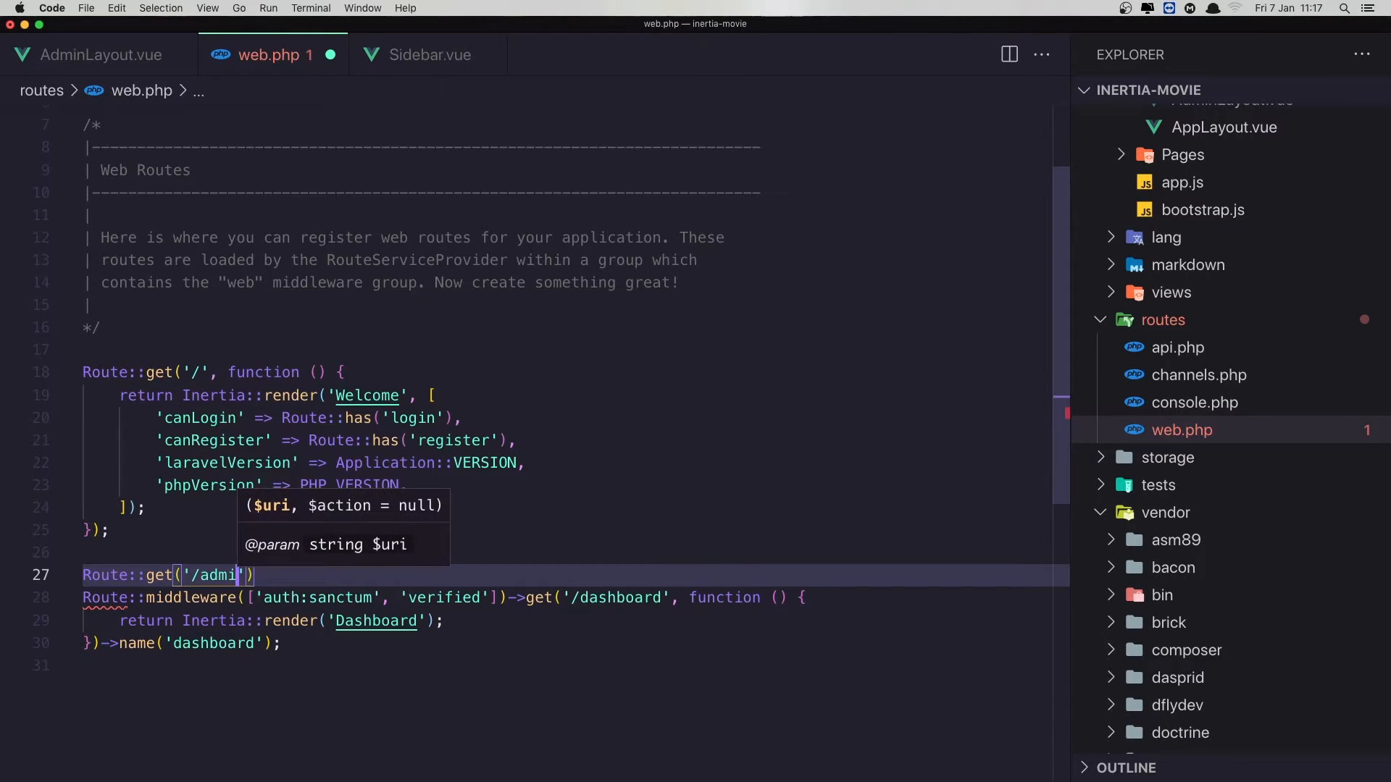
text(n',)
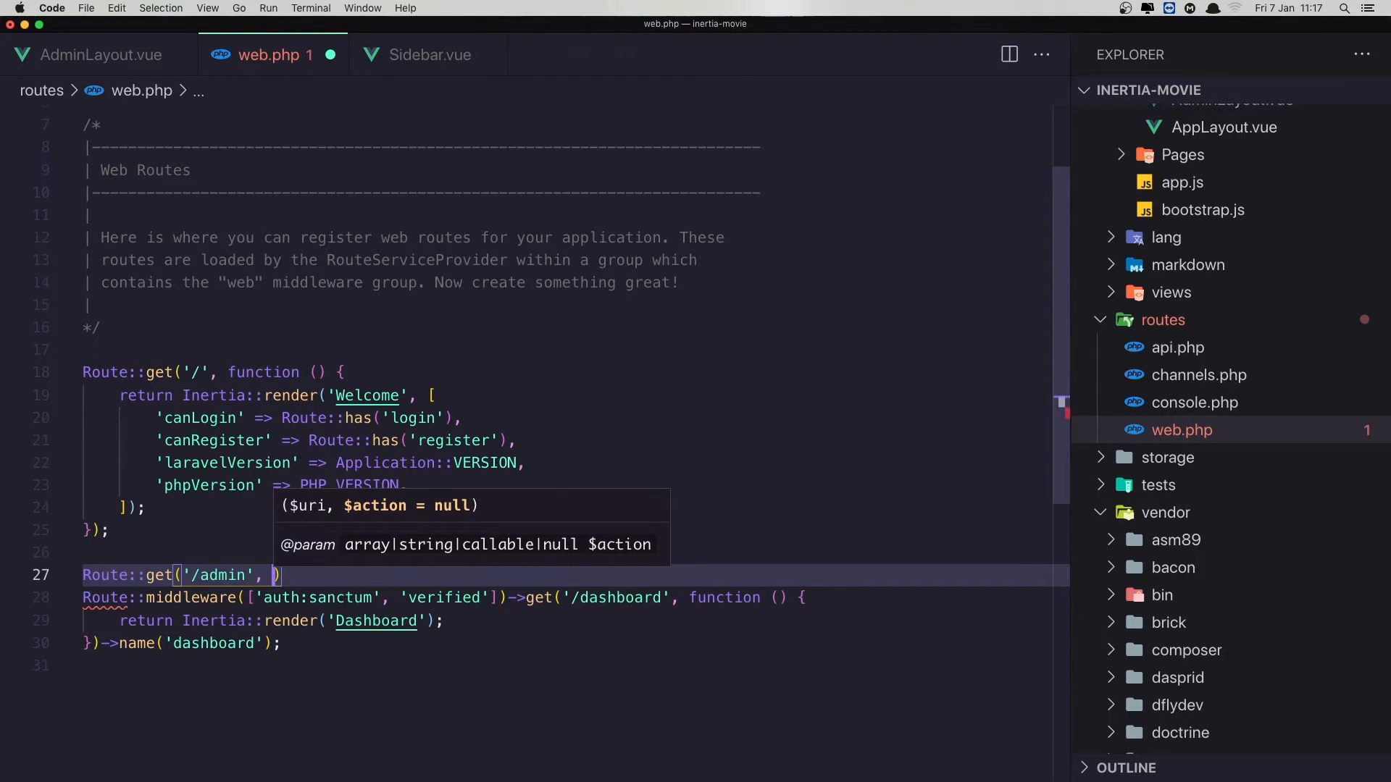
text(function)
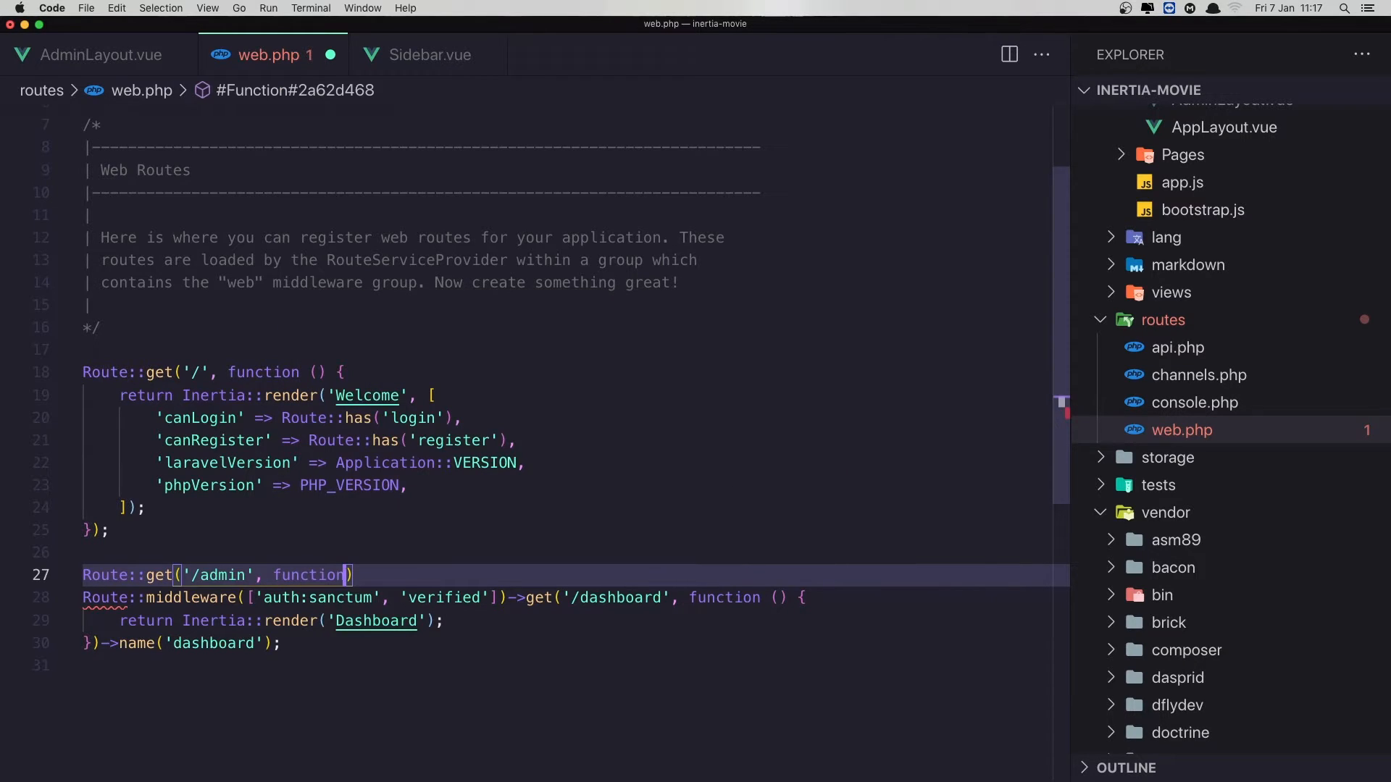
text(())
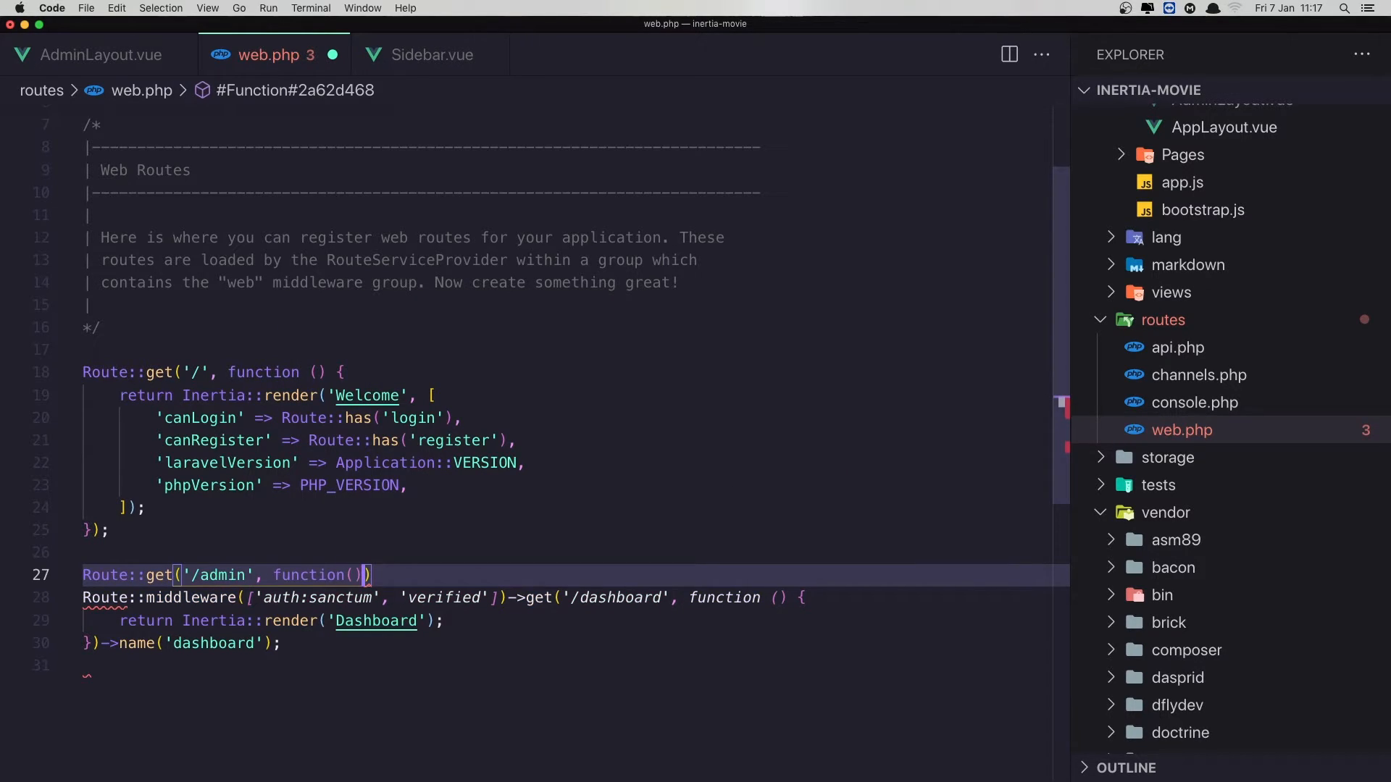
key(Return)
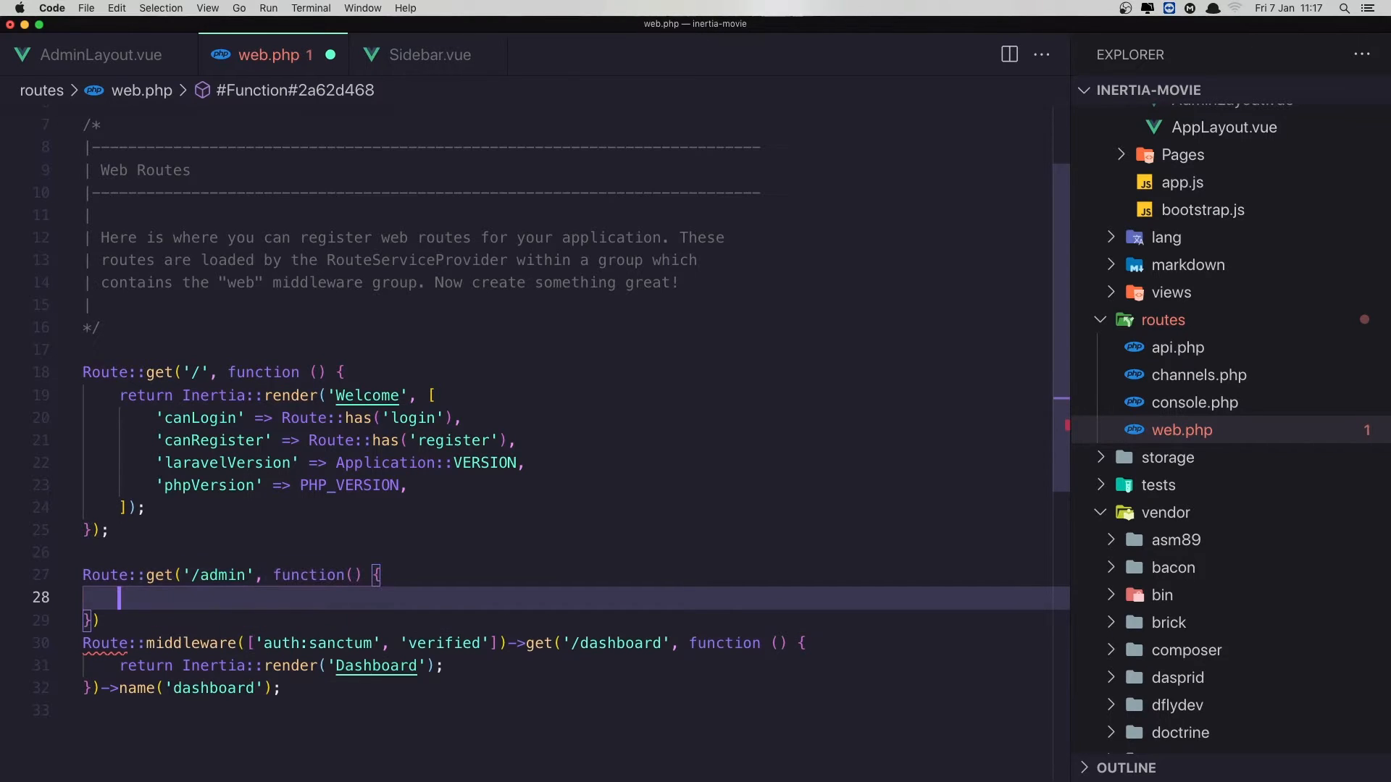
Make the route body return Inertia::render('Admin/Index');
text(return Inertia::render()
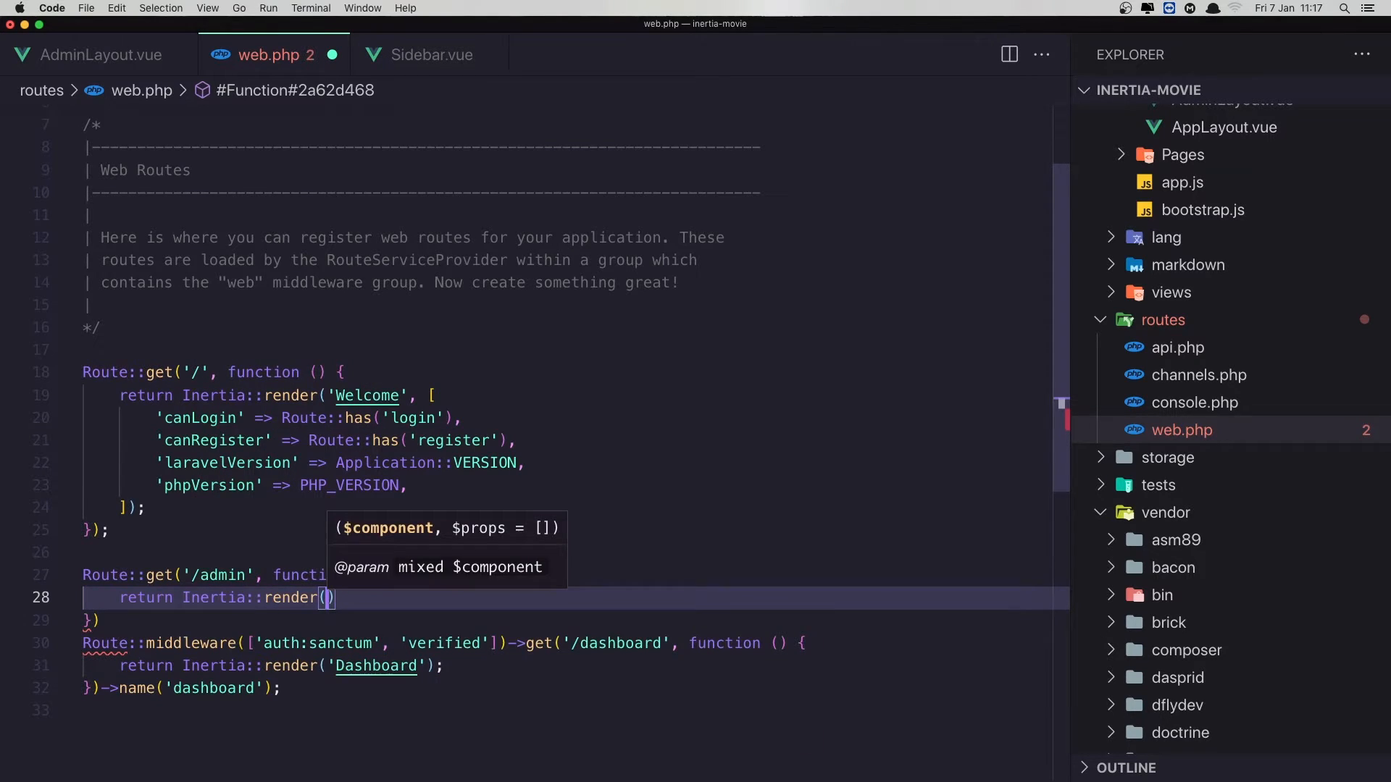
text('a')
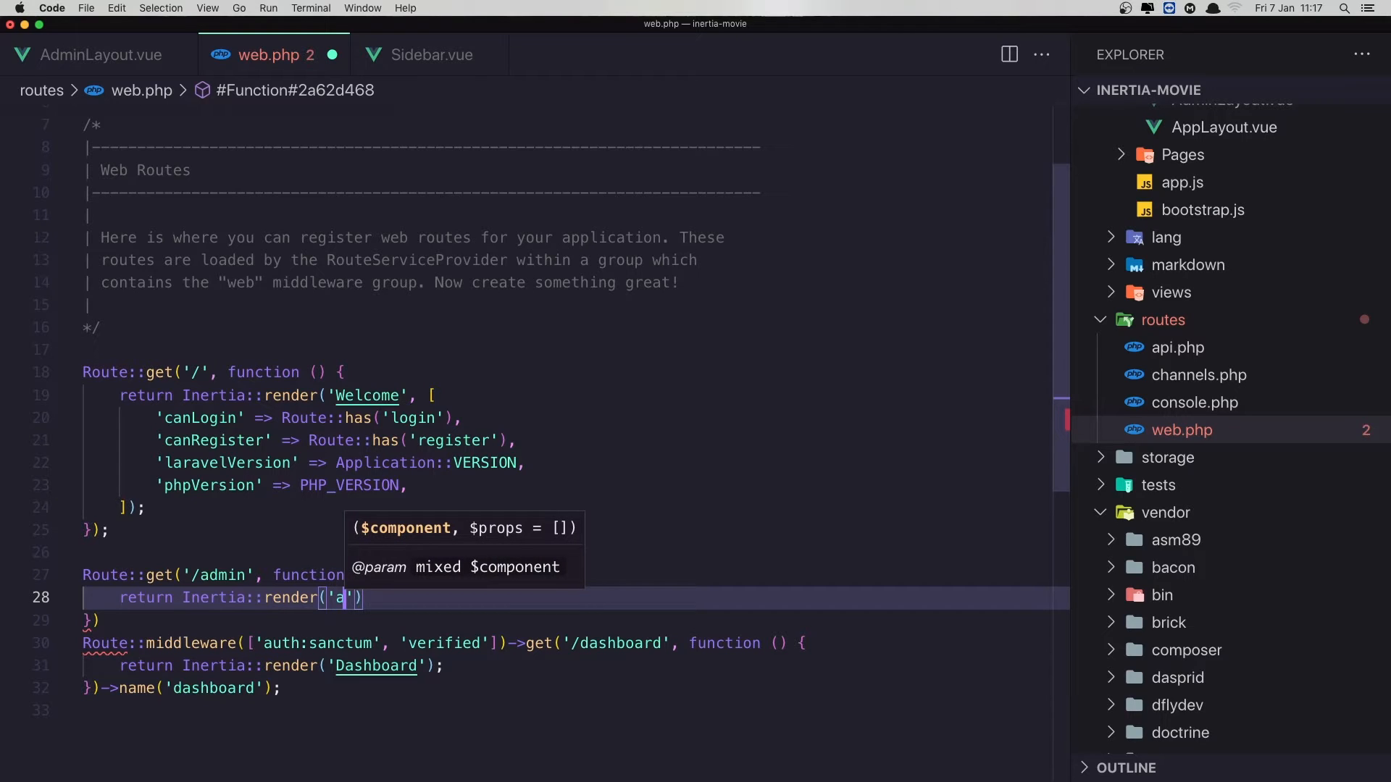
key(Backspace)
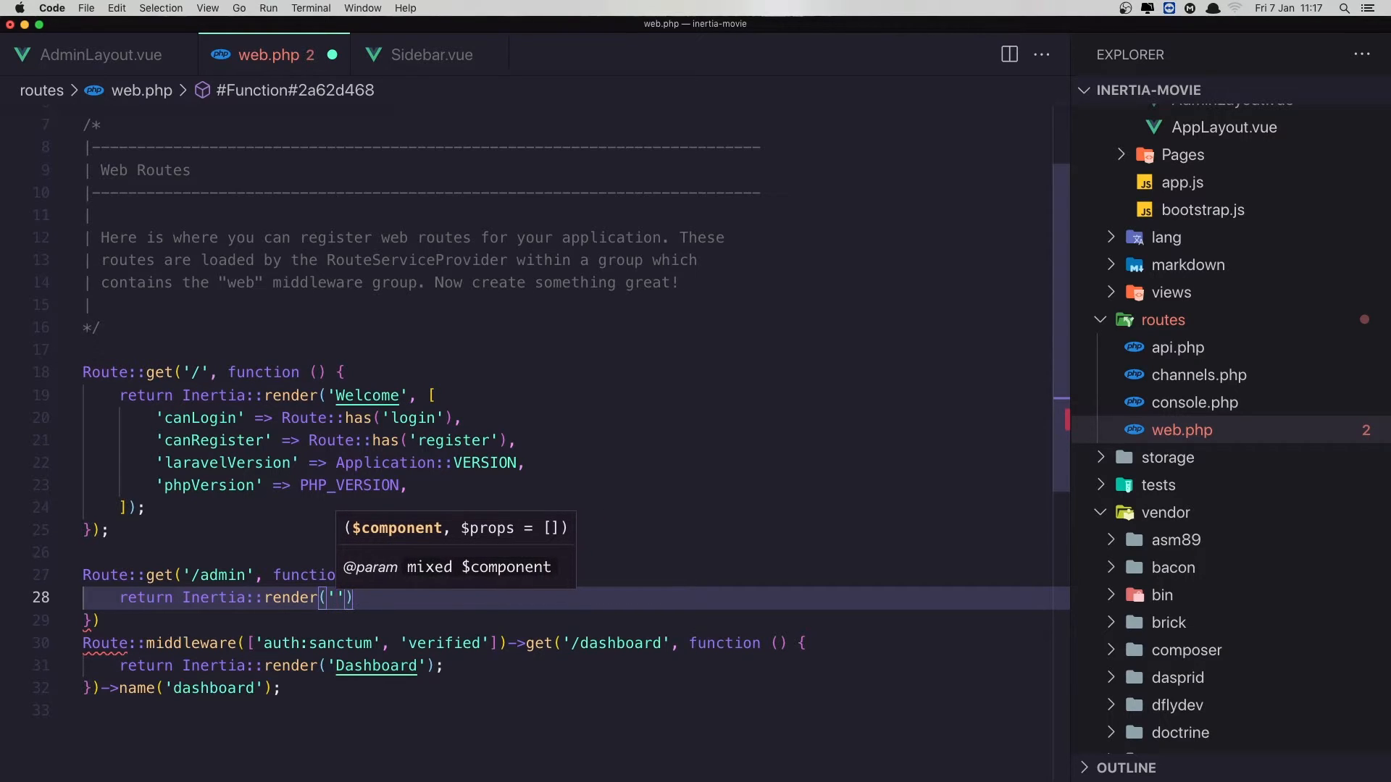
text(Admin/)
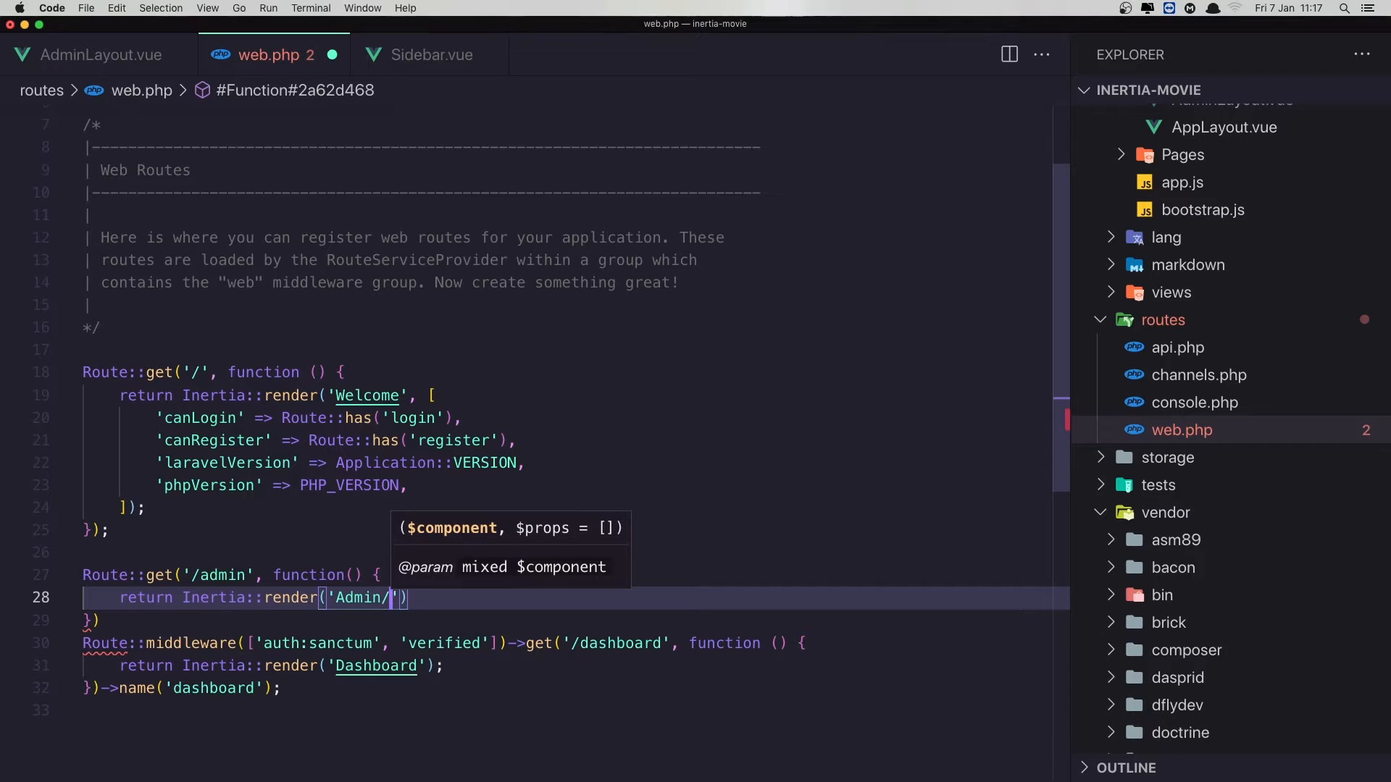
text(Index)
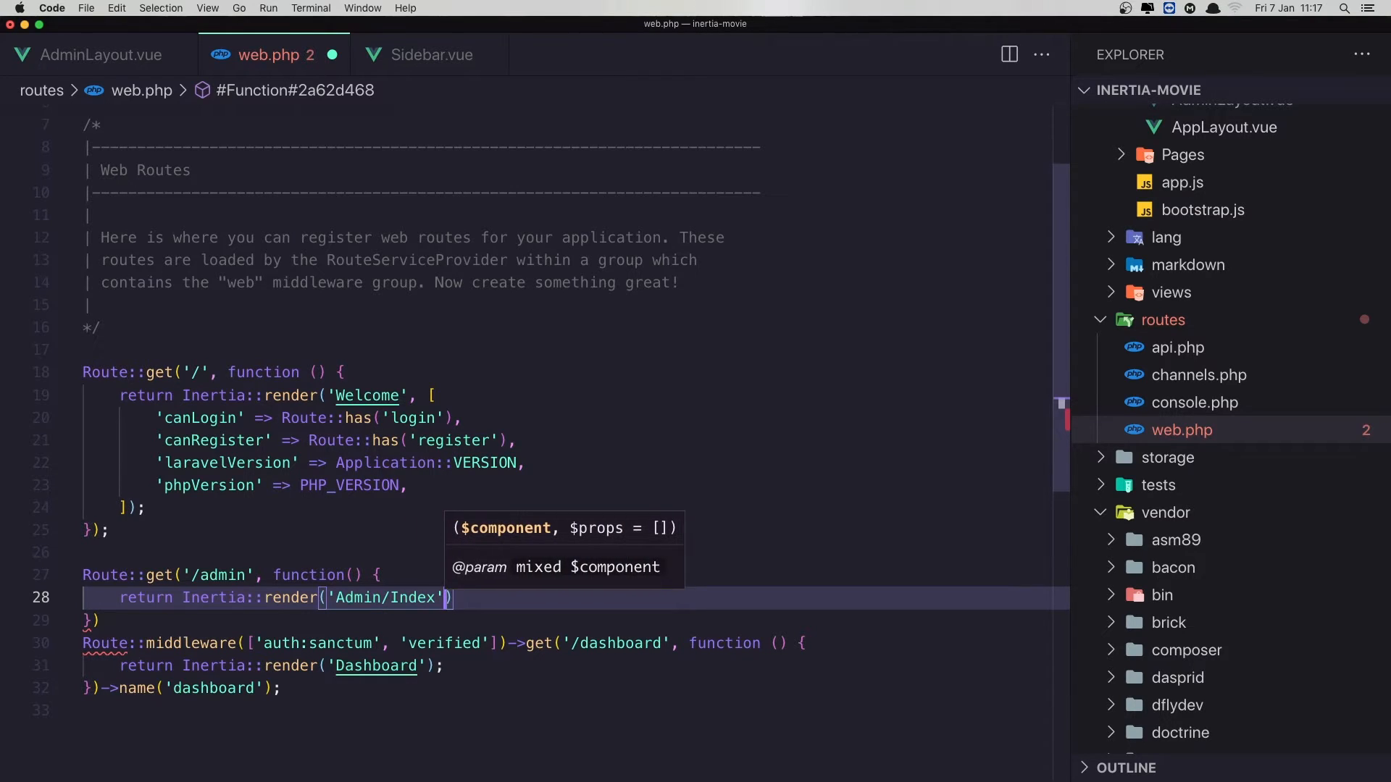
text(;)
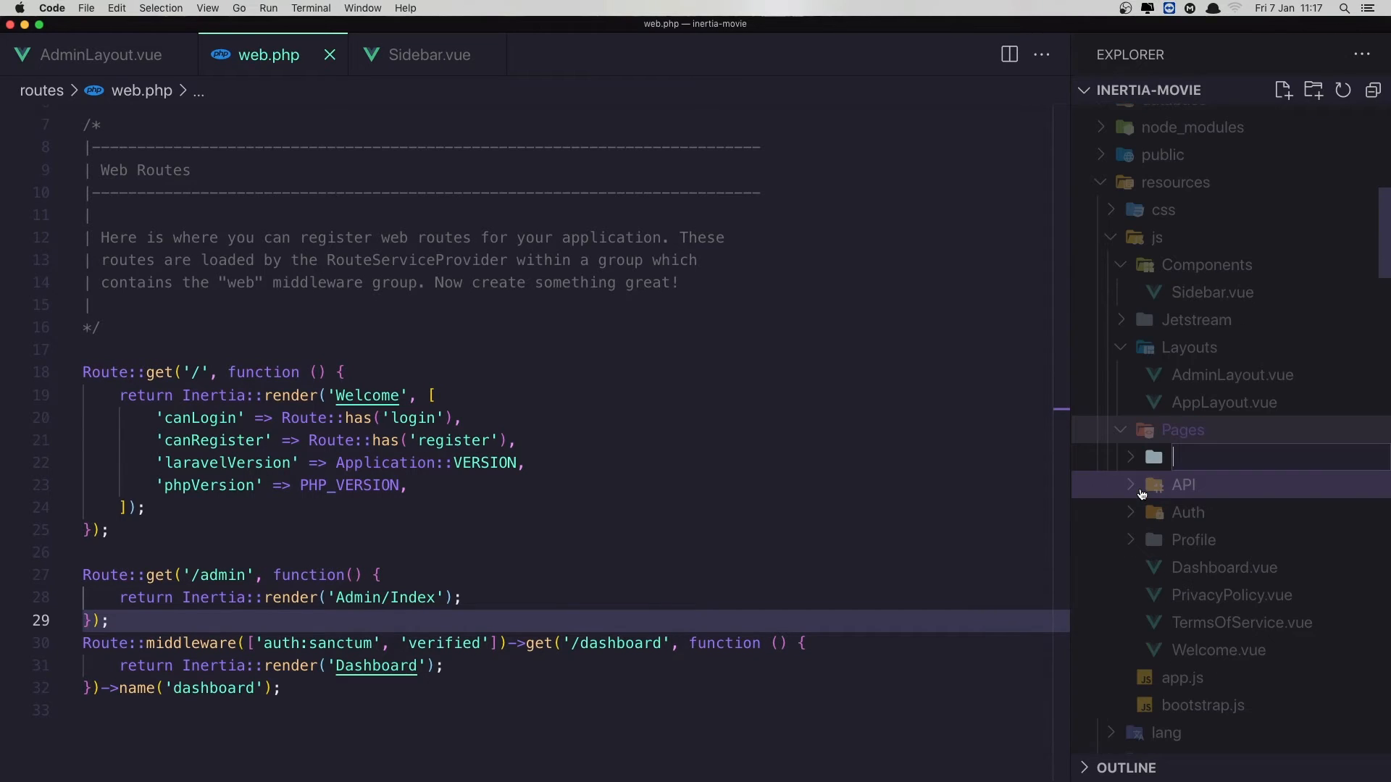
Create an Admin folder under Pages containing a new empty Index.vue
text(Admin)
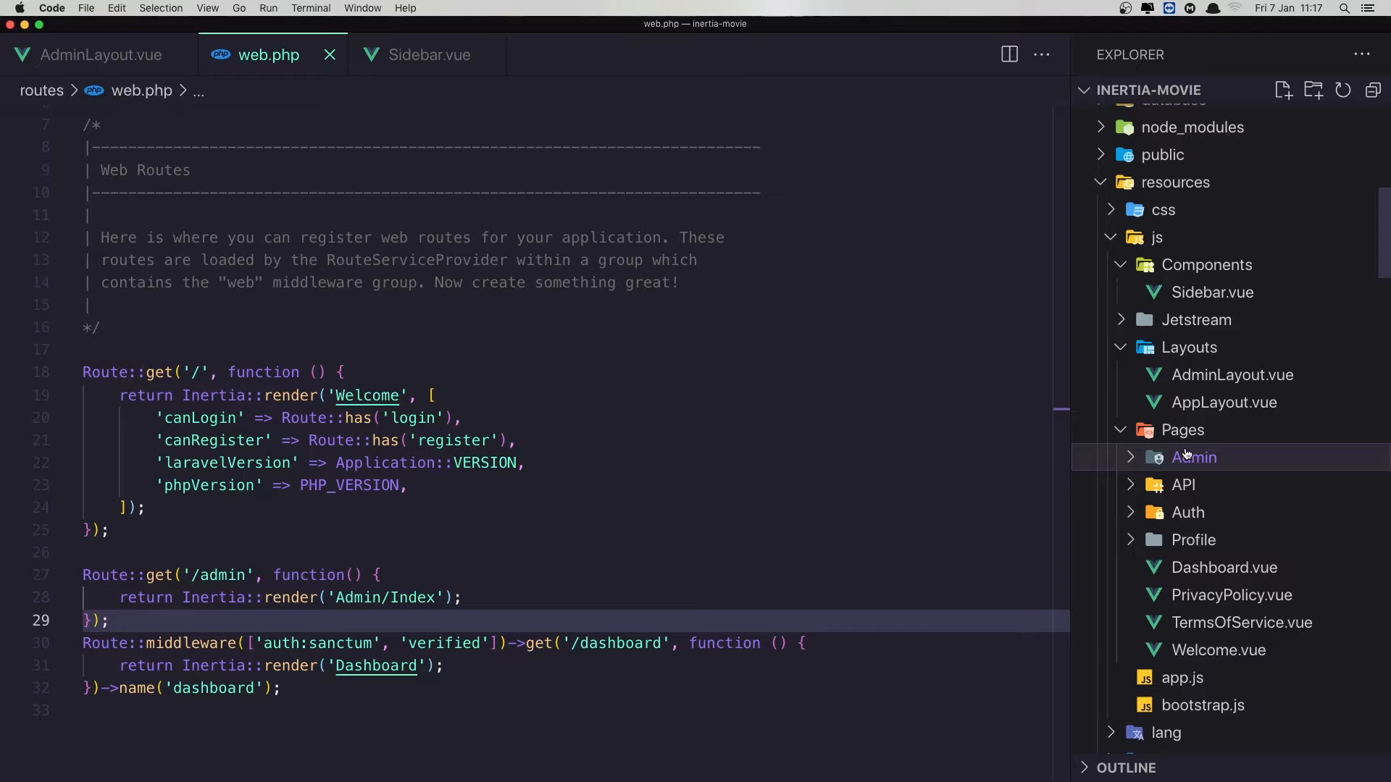
right_click(1194, 457)
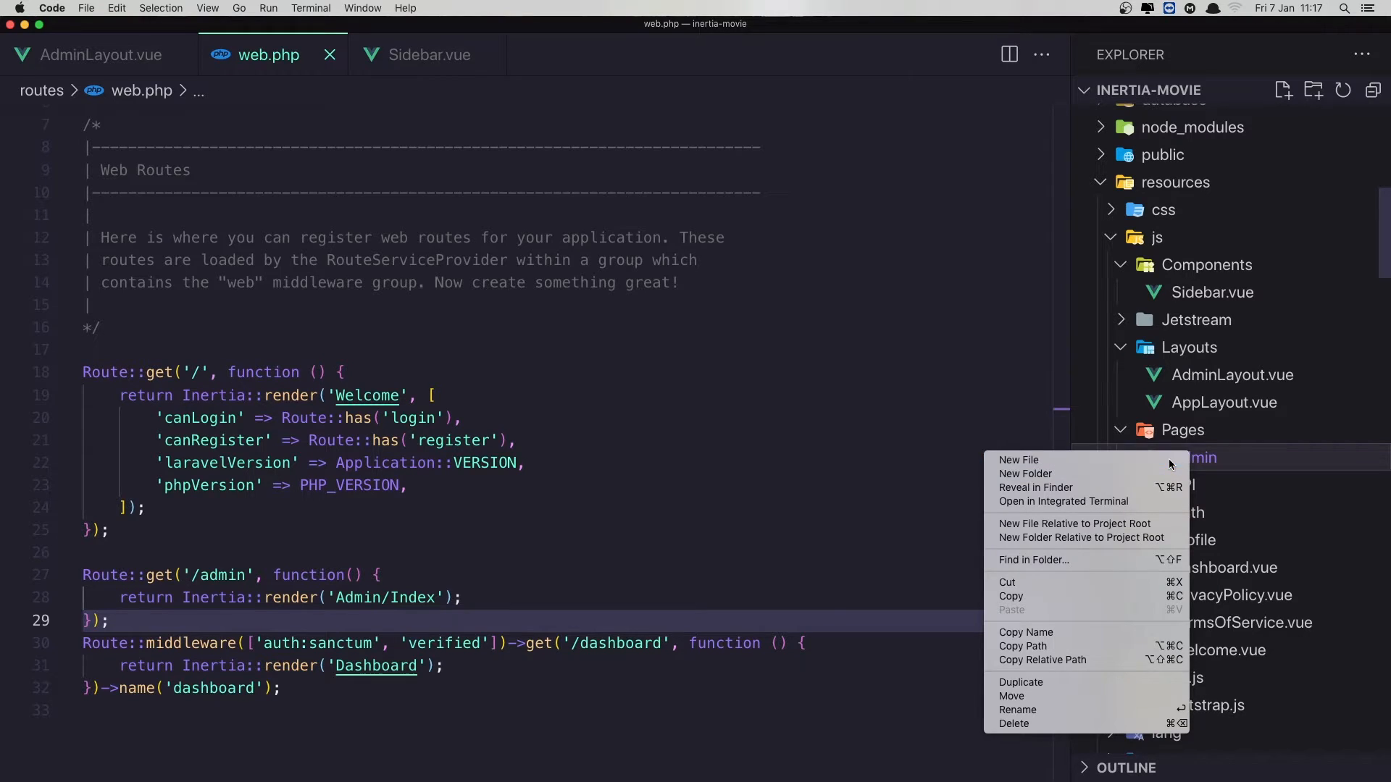
click(1020, 459)
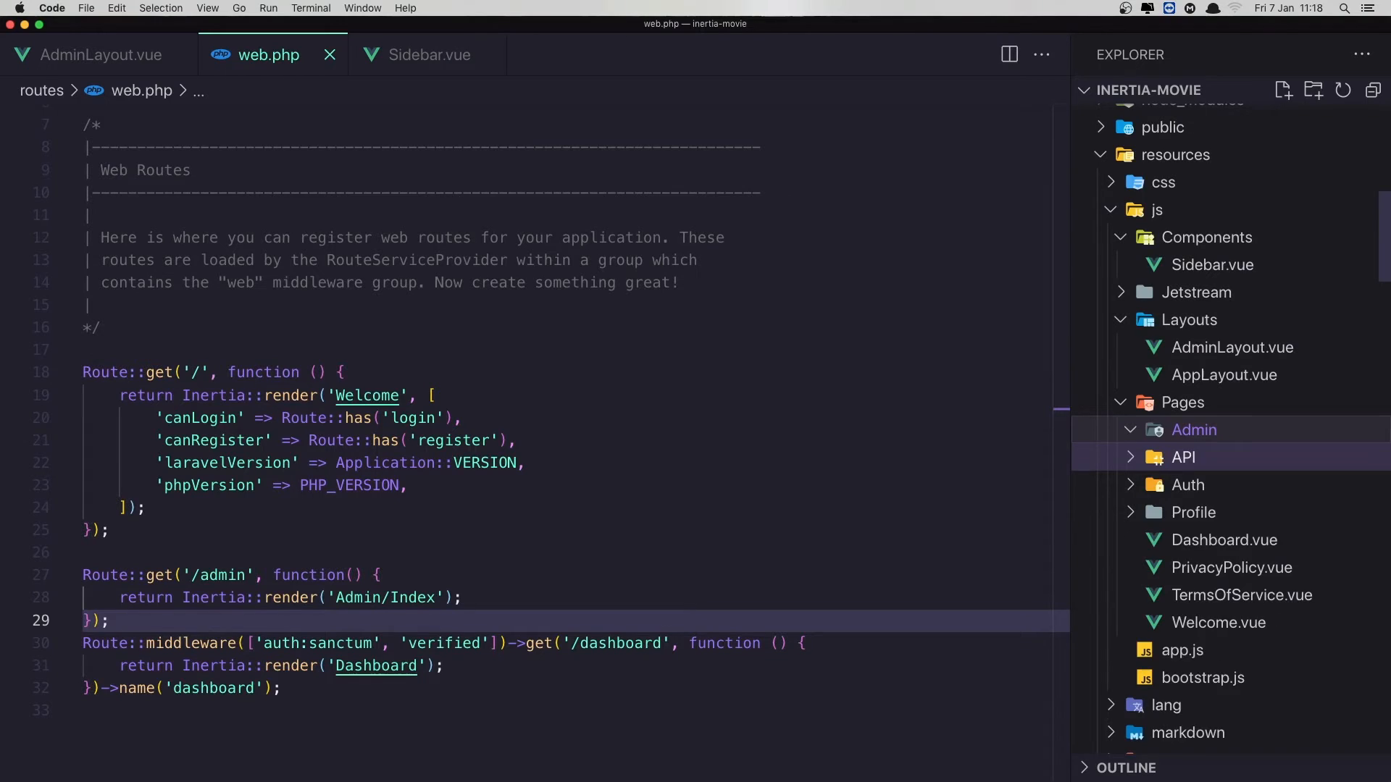
click(1214, 457)
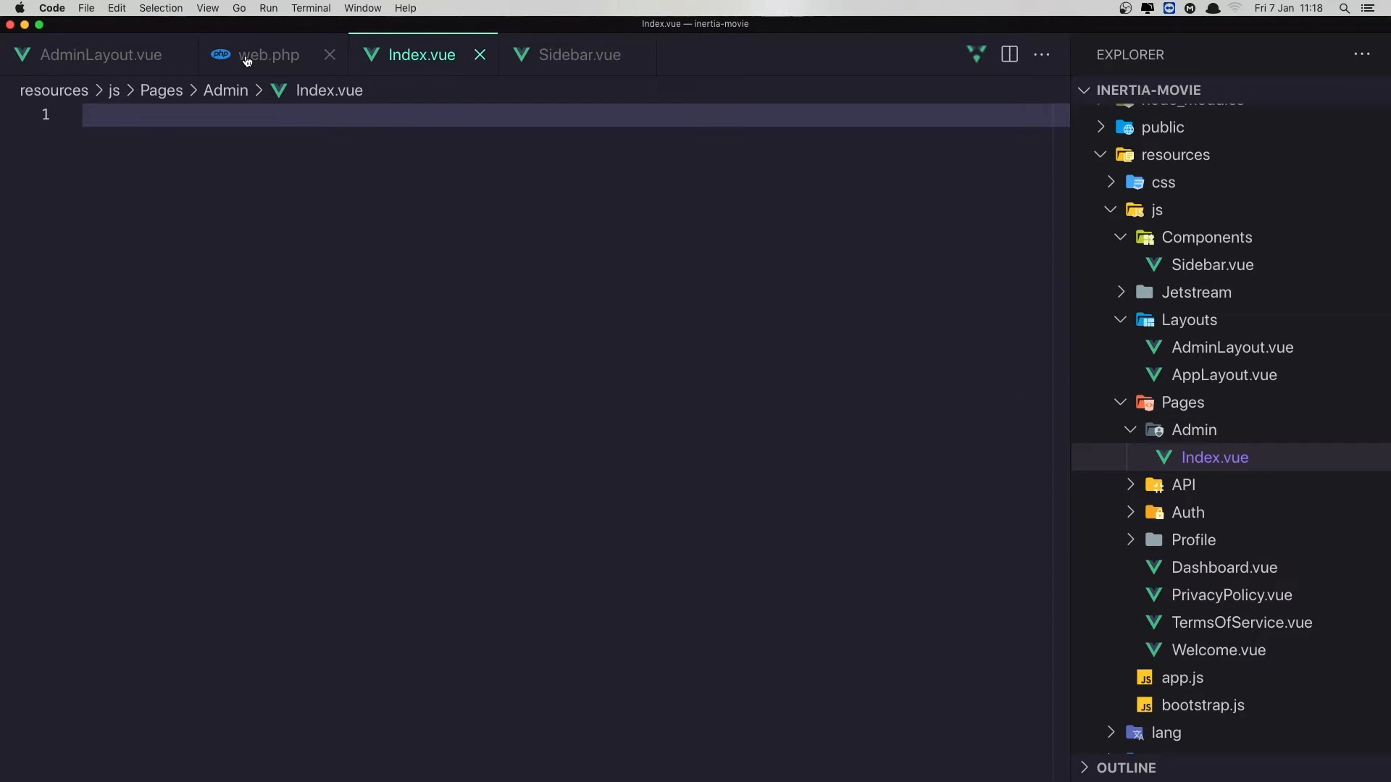
click(269, 55)
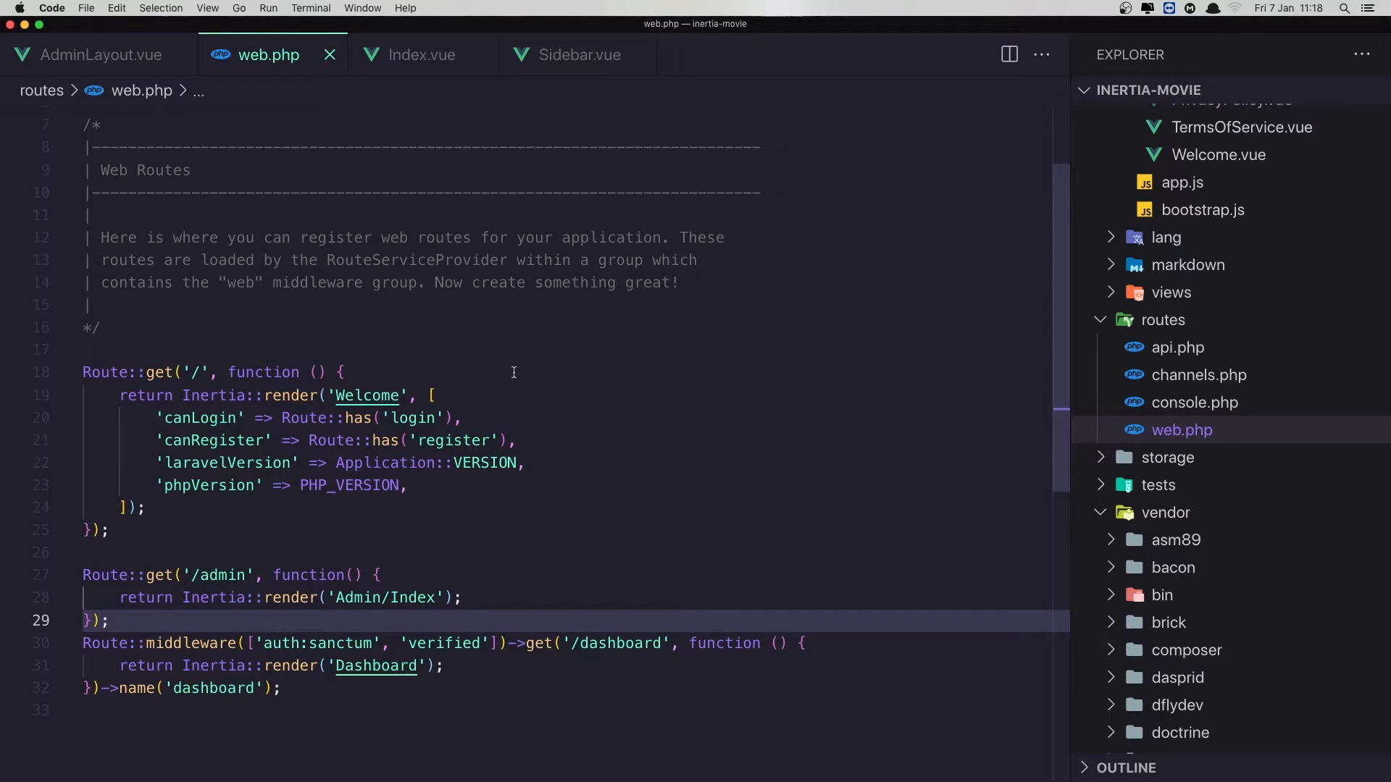
mouse_move(485, 592)
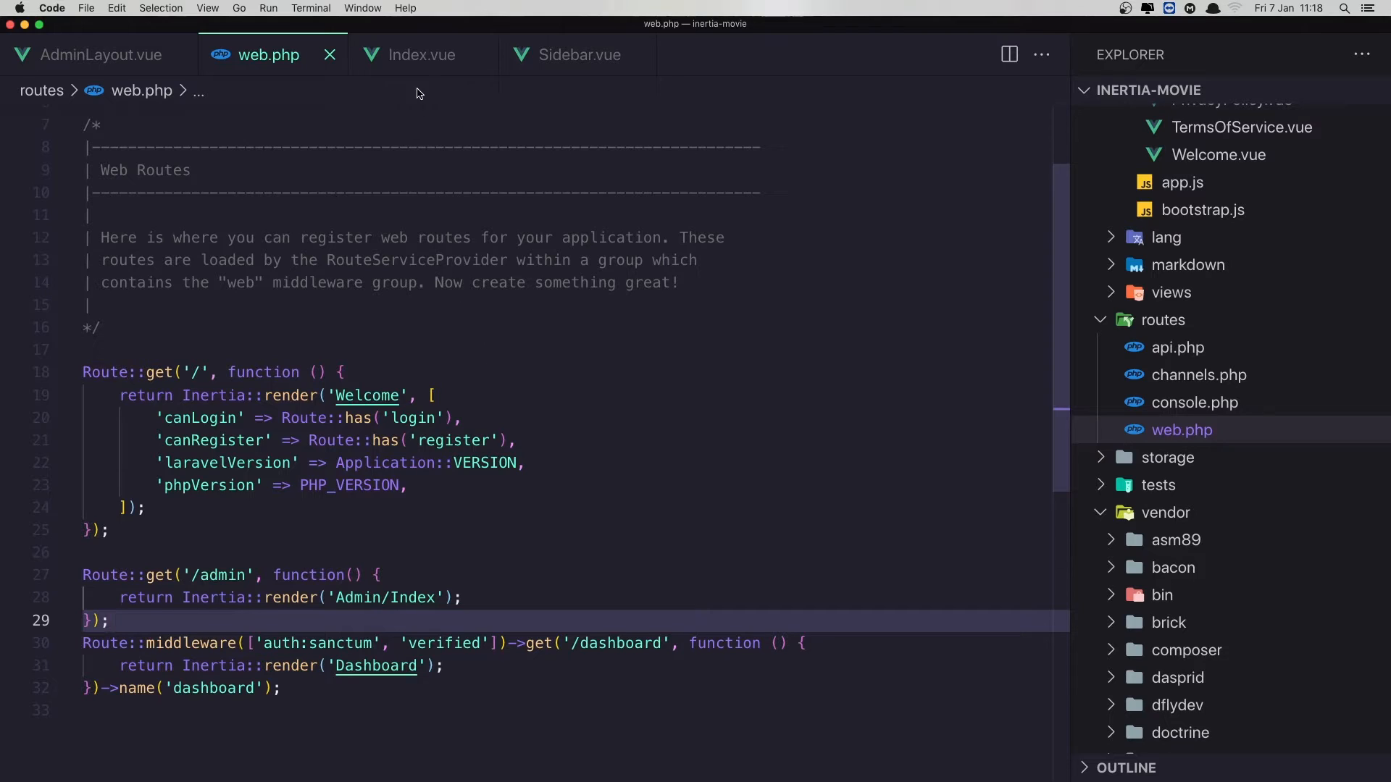
mouse_move(573, 55)
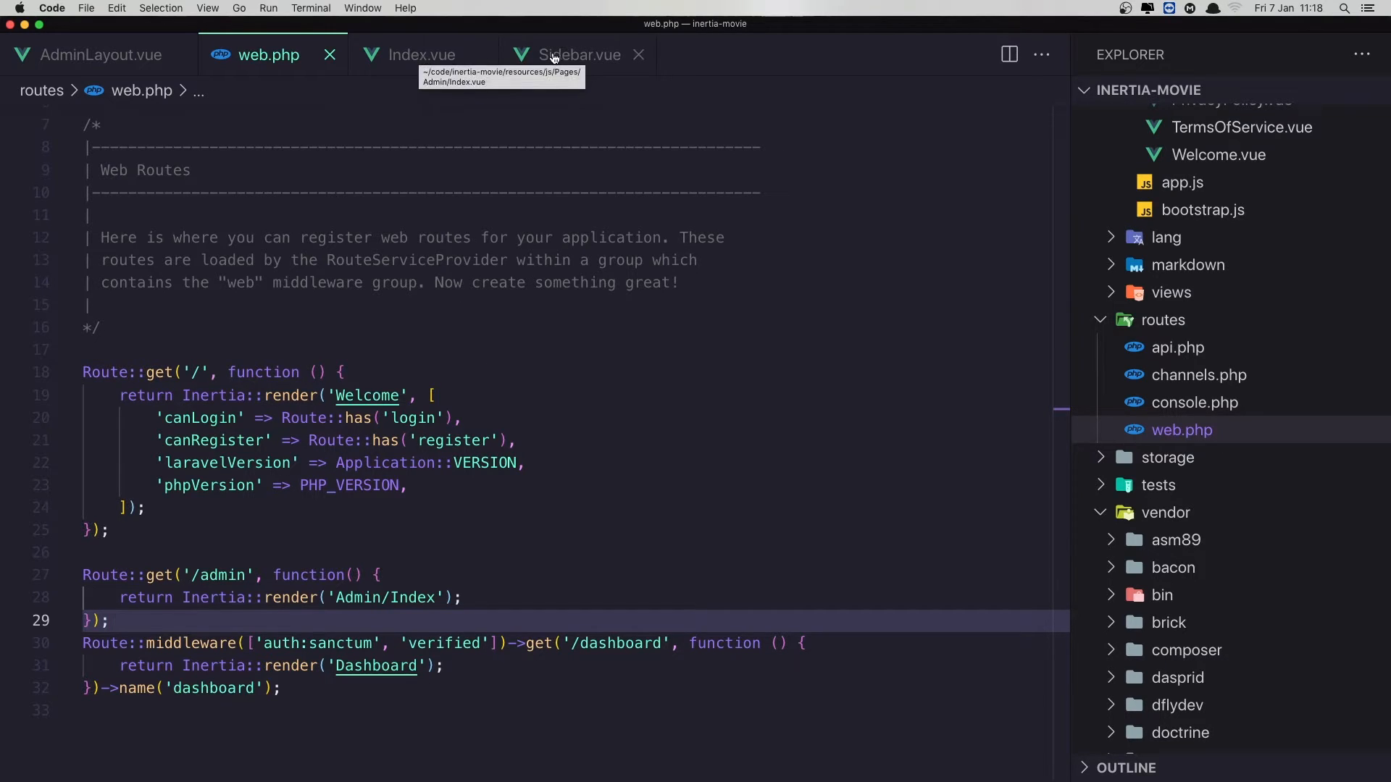
mouse_move(569, 67)
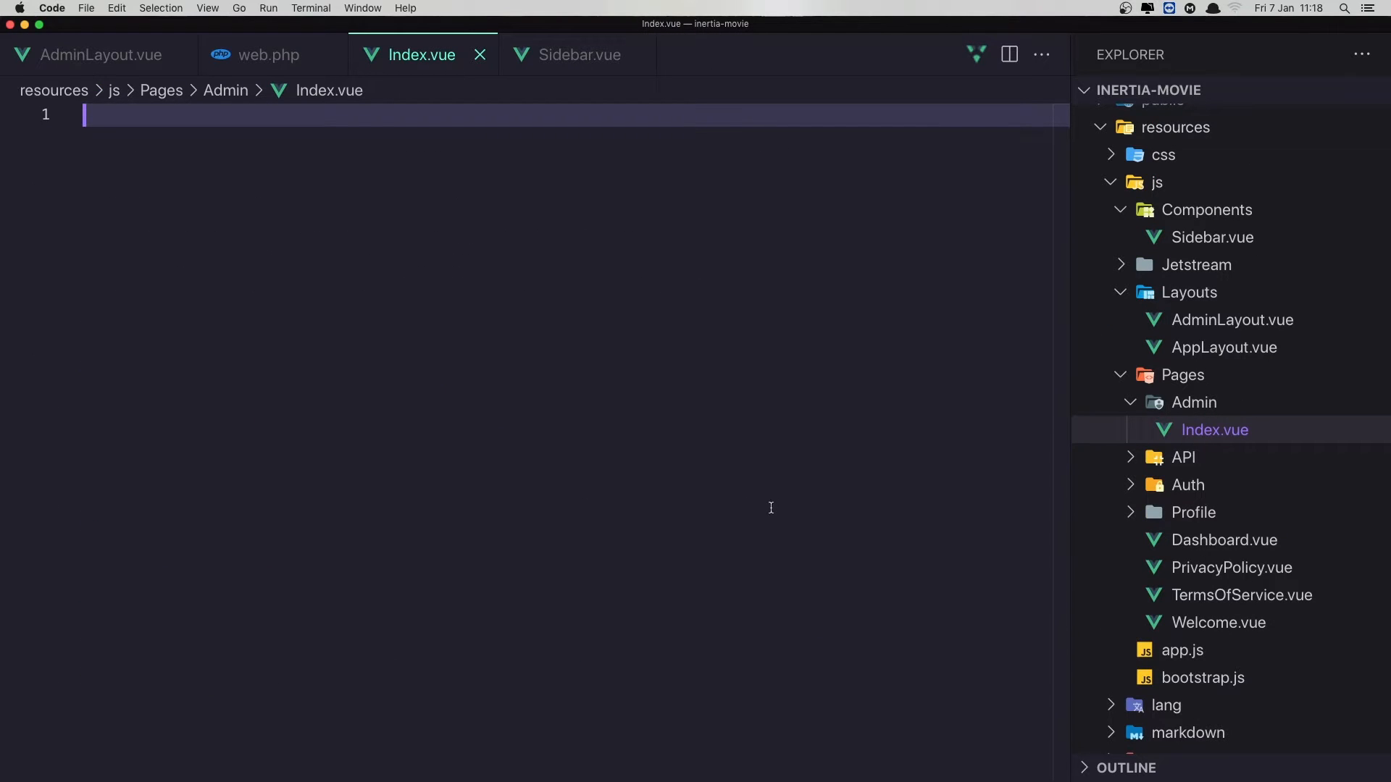
Paste Dashboard's template into Admin/Index.vue as admin-layout and begin importing AdminLayout in script setup
click(1225, 539)
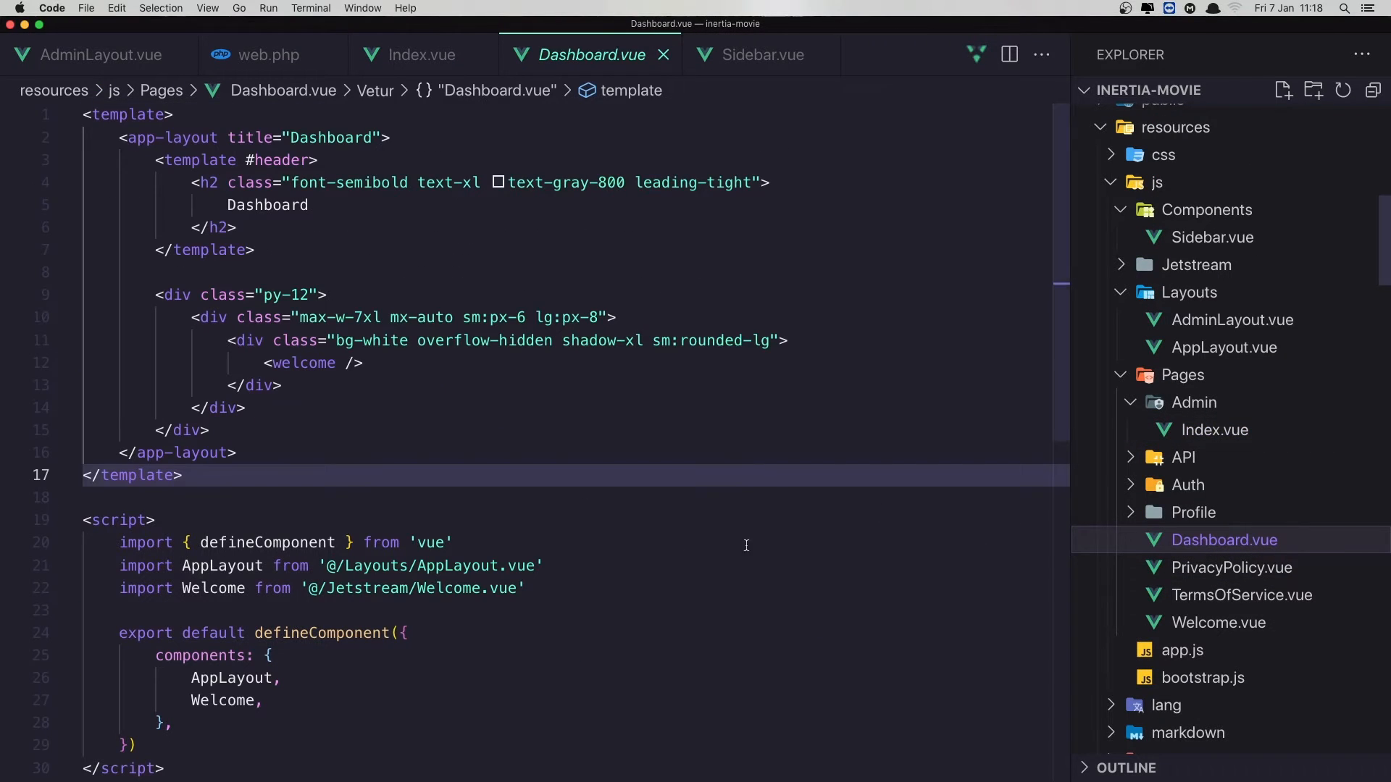
mouse_move(266, 449)
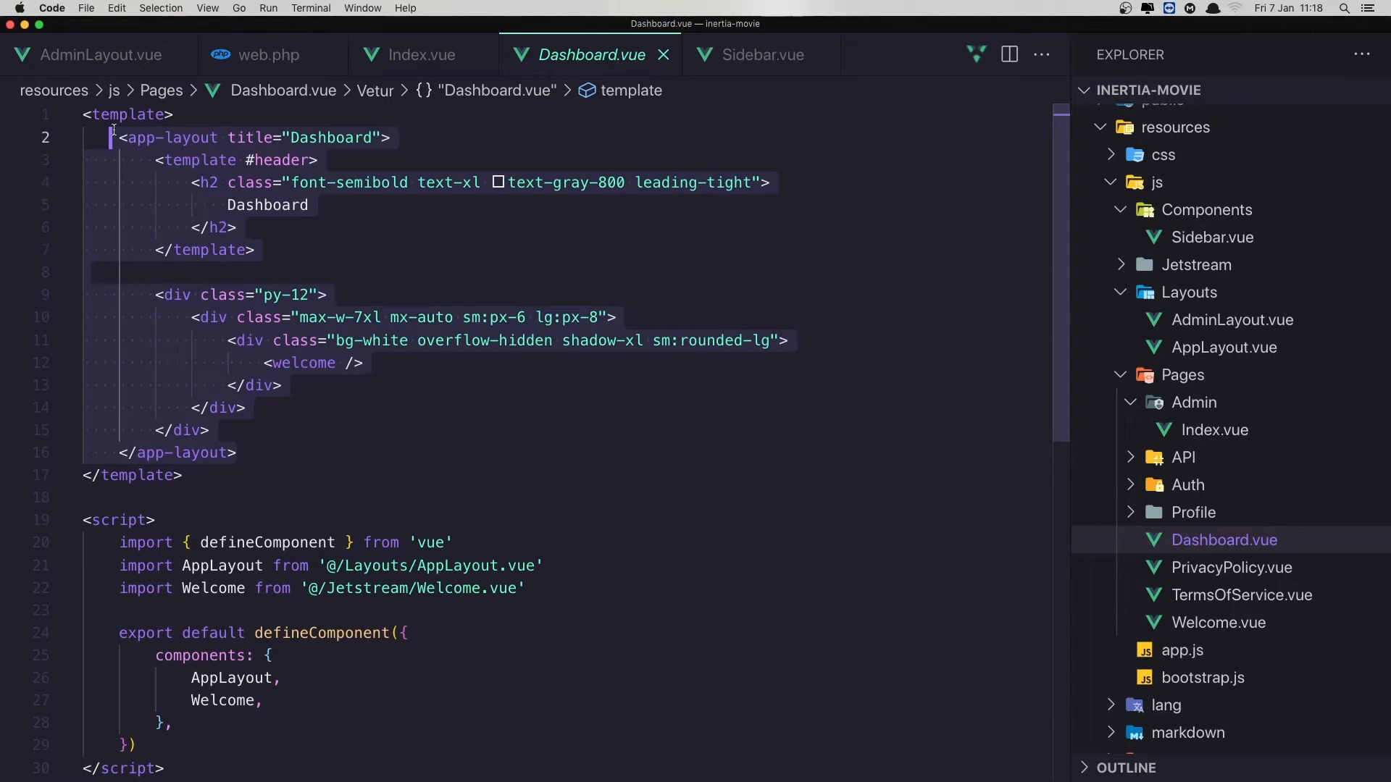
click(1214, 431)
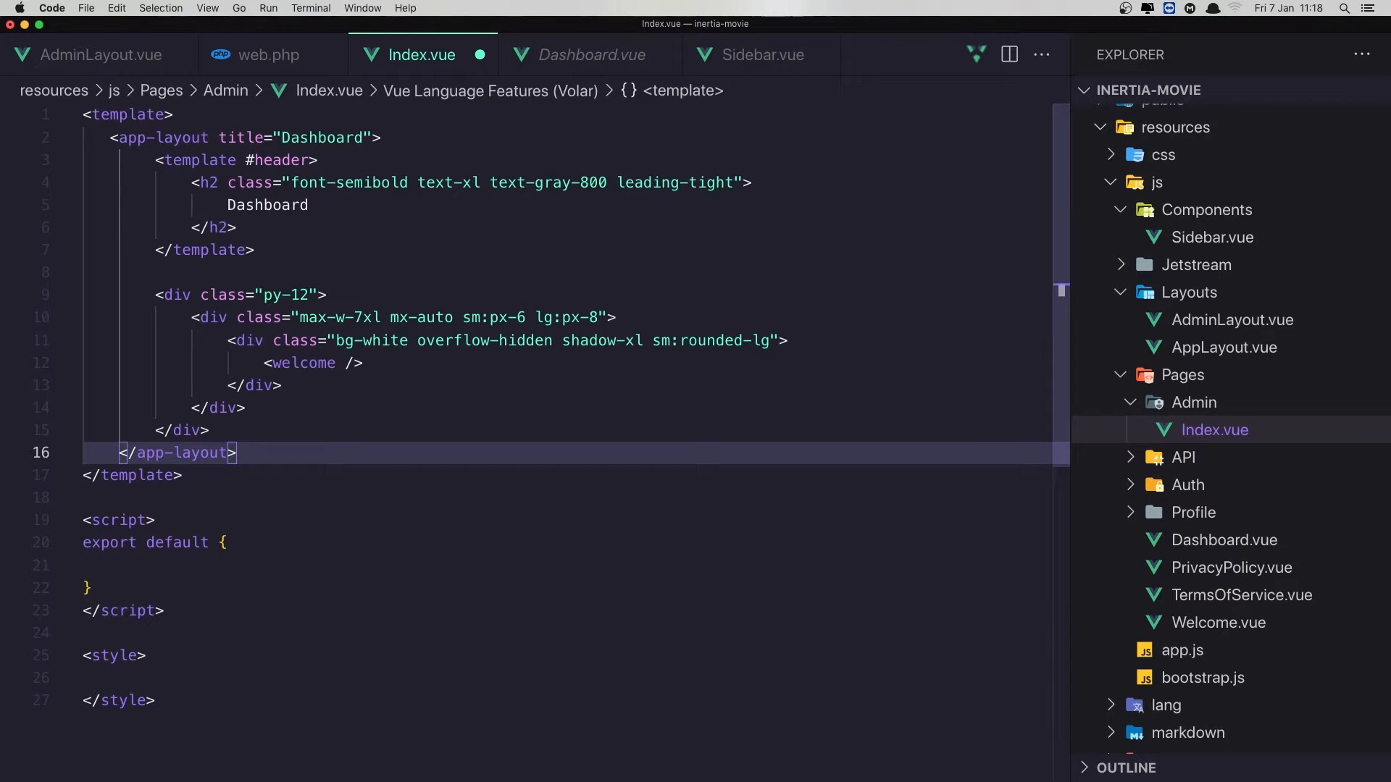
mouse_move(165, 137)
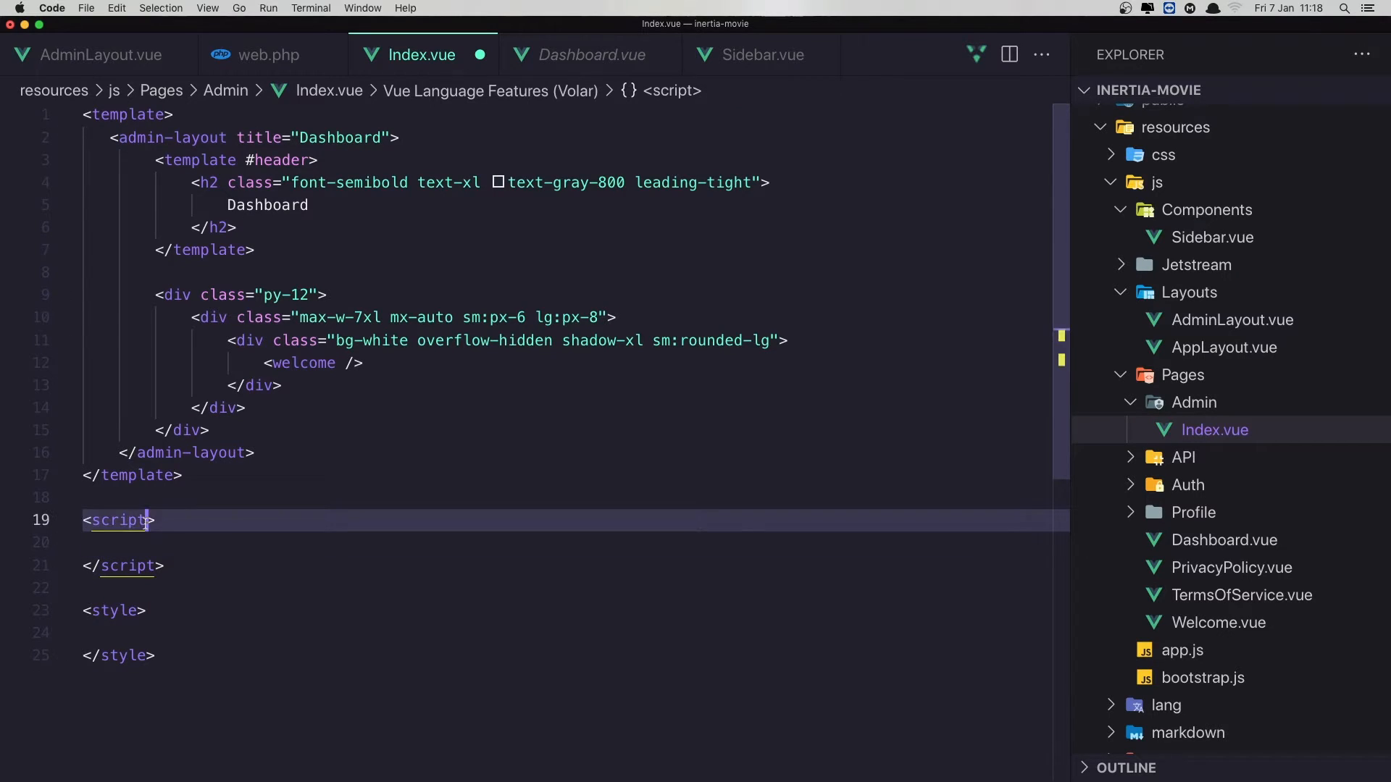
text(setup)
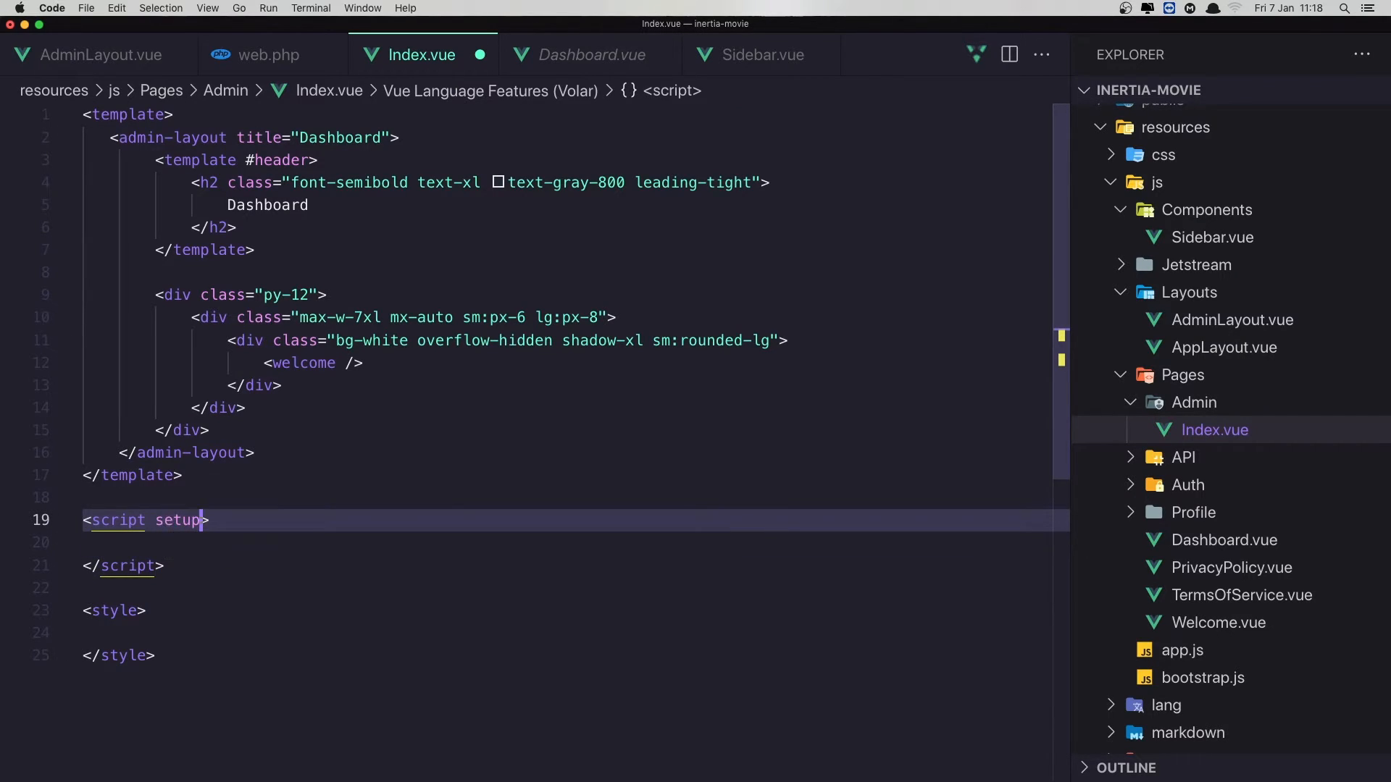
text(impo)
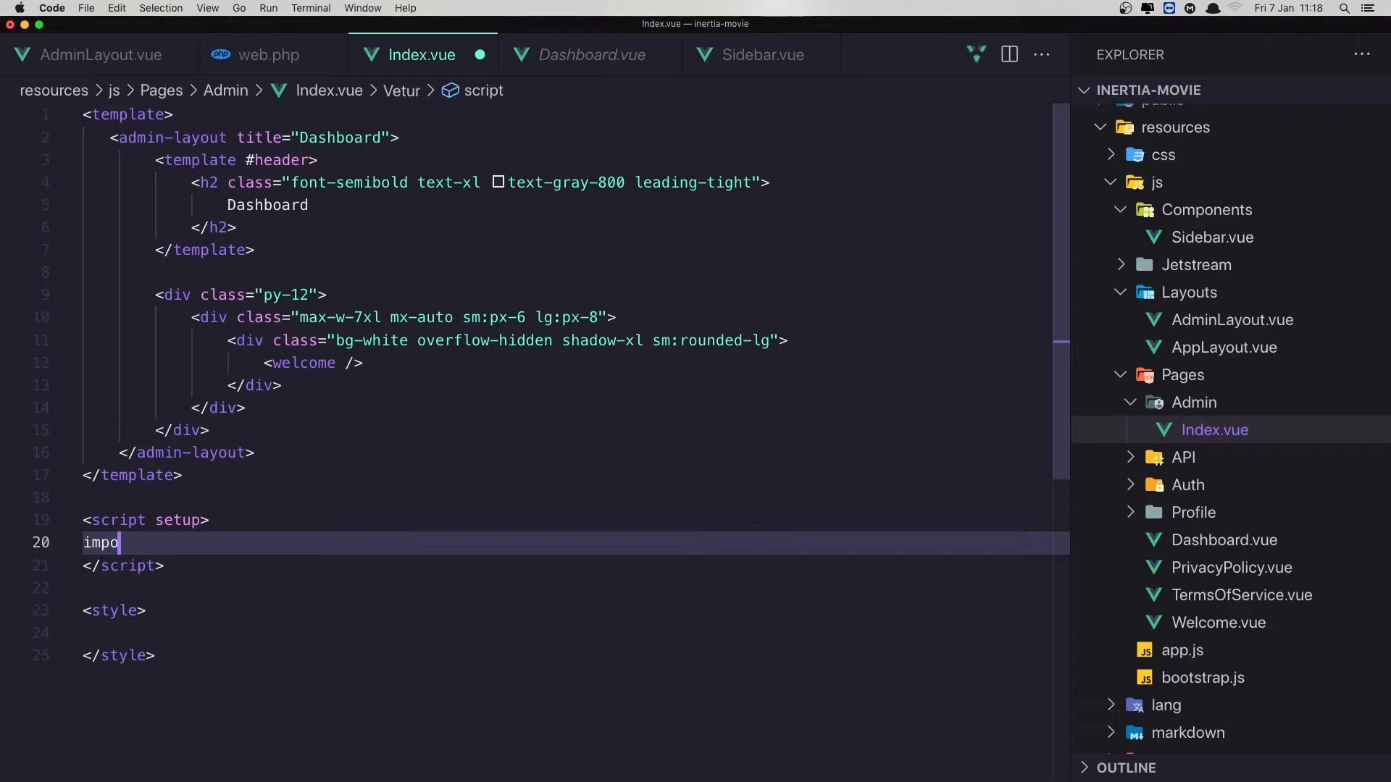
text(impo)
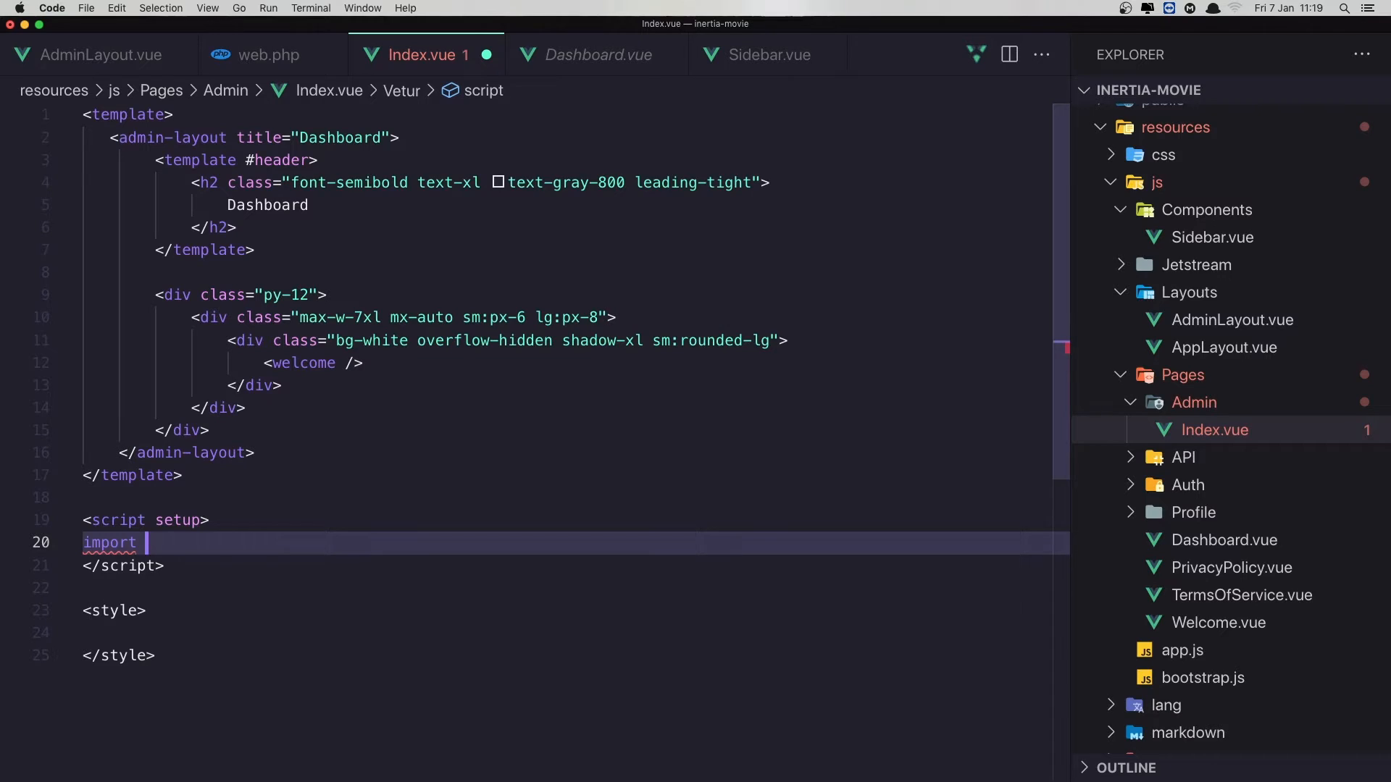
text(Admin)
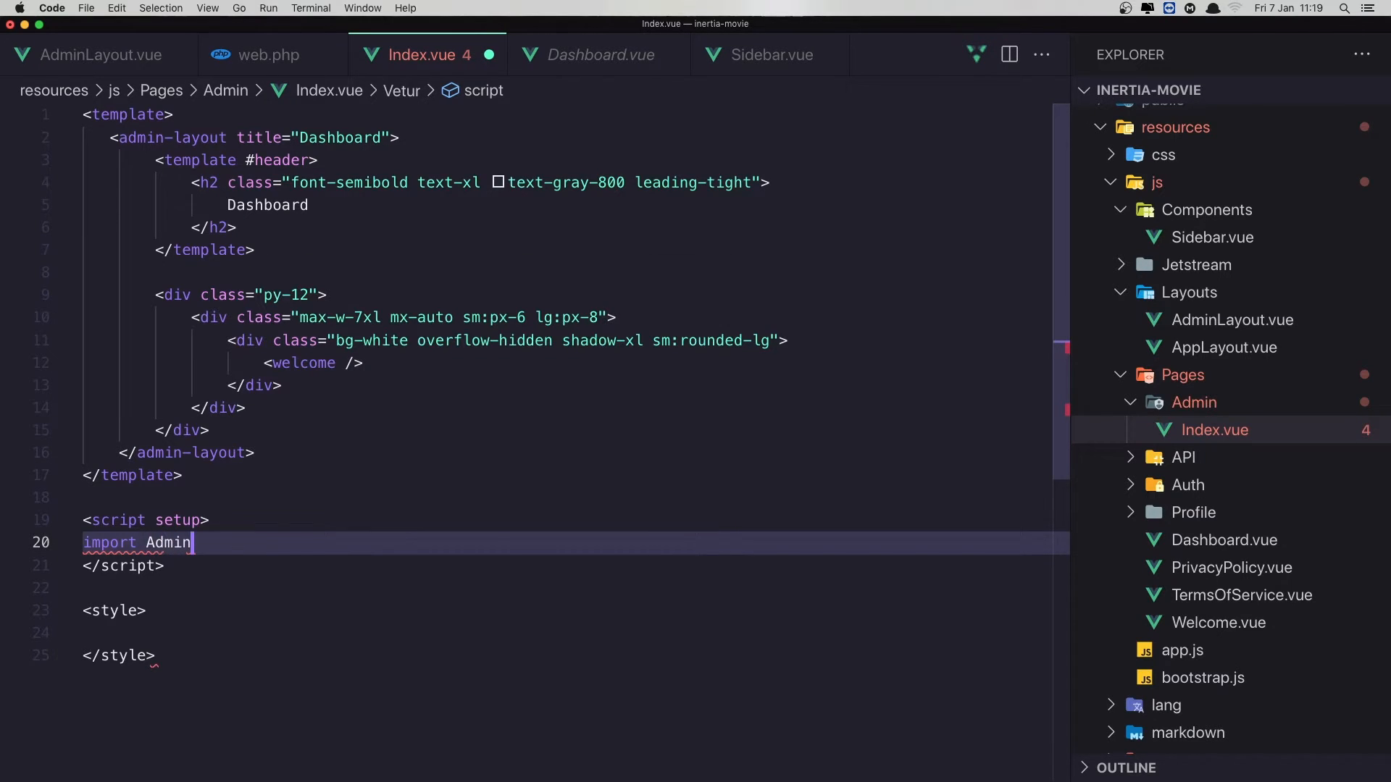
text(La)
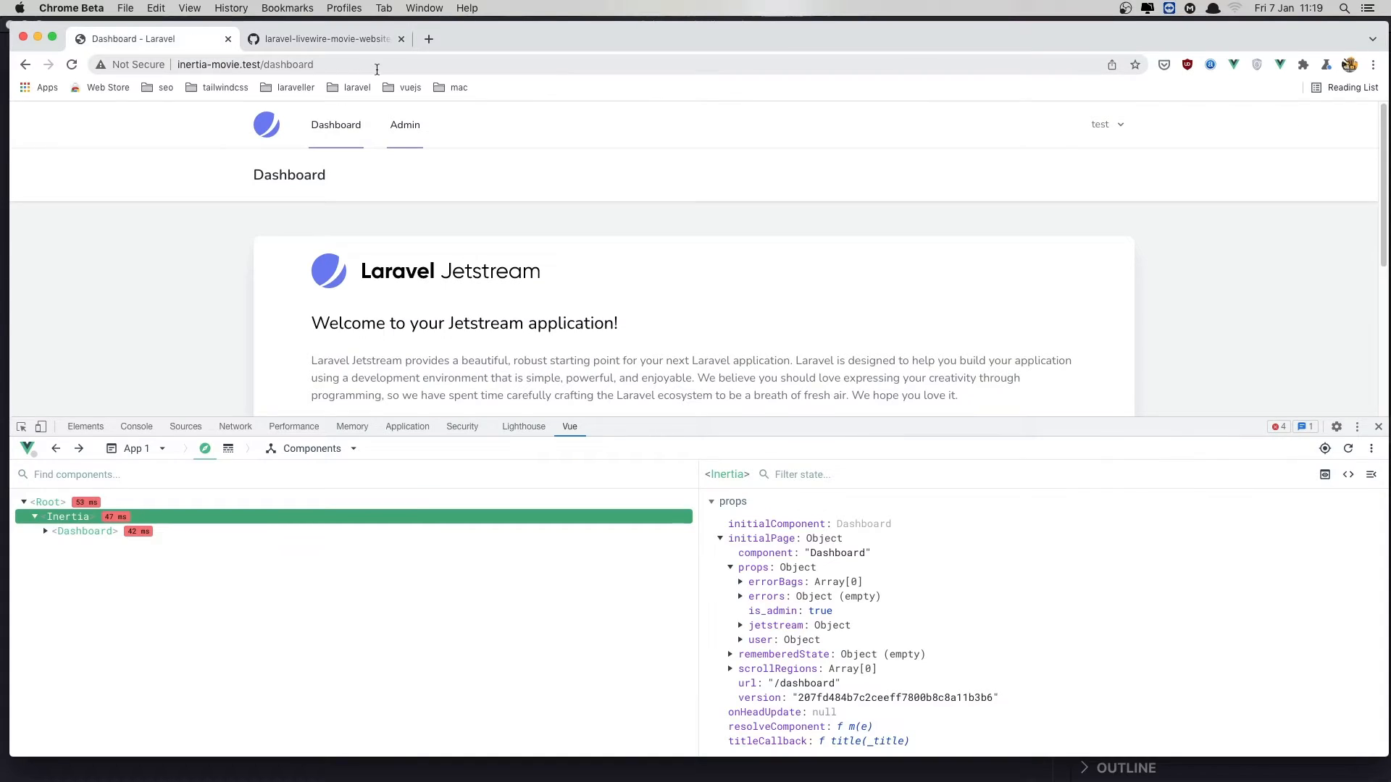
Change the address from inertia-movie.test/dashboard to /admin to load the admin page
double_click(278, 64)
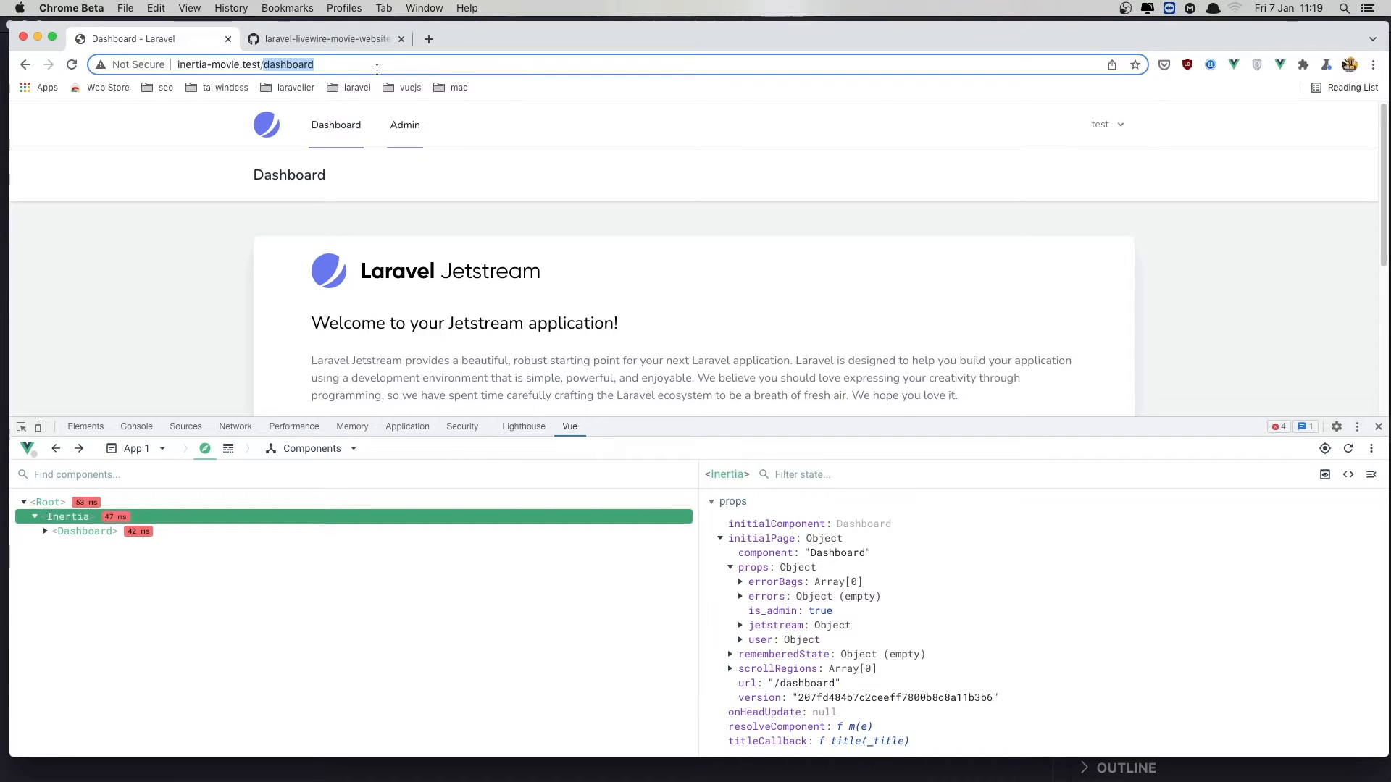
click(404, 124)
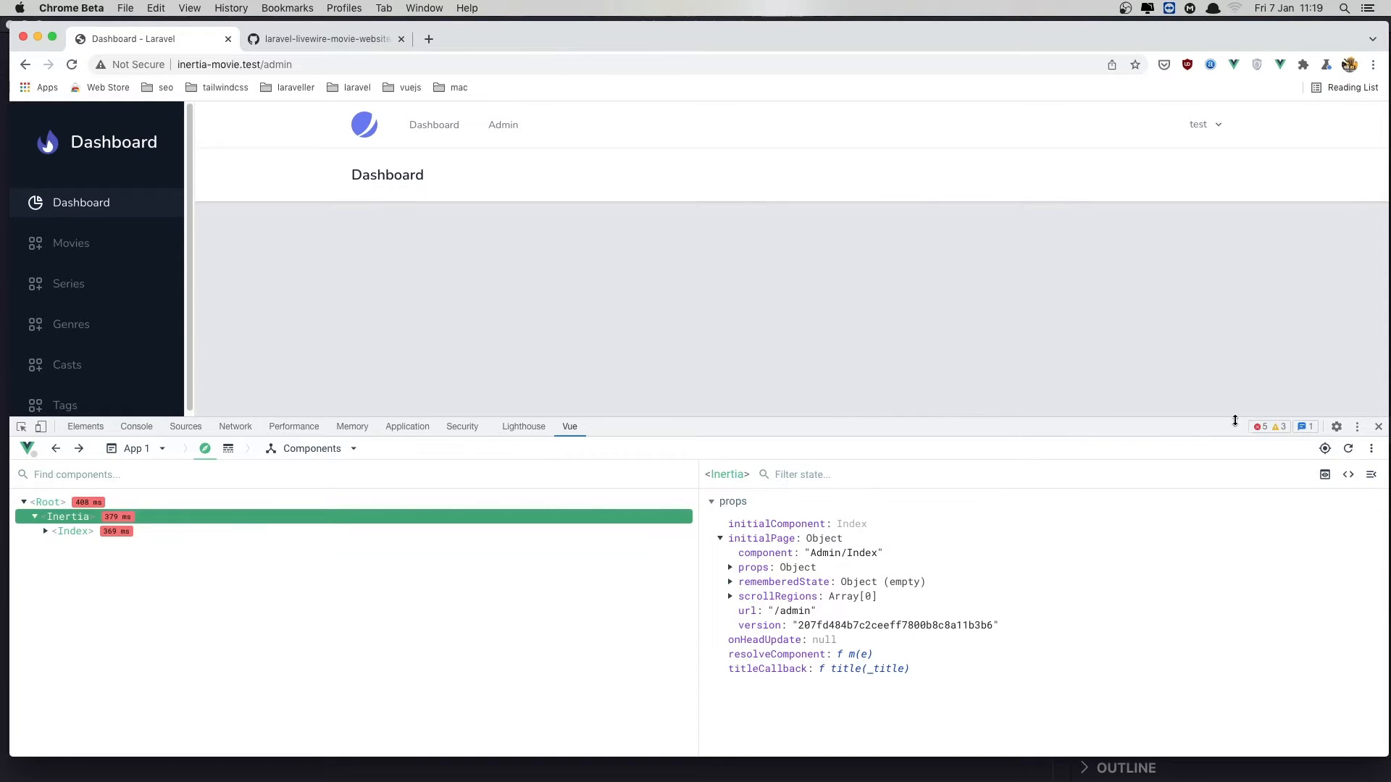
mouse_move(754, 553)
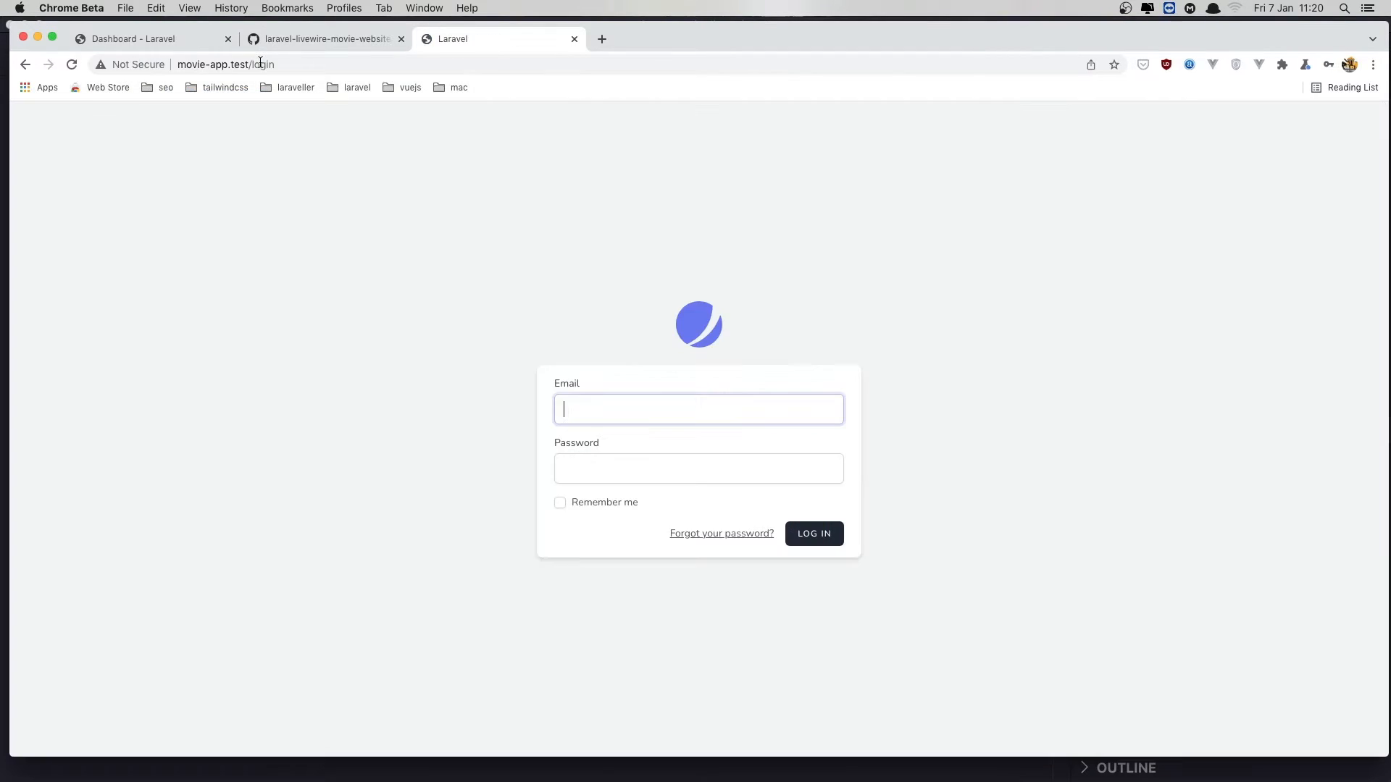
text(test@test.com)
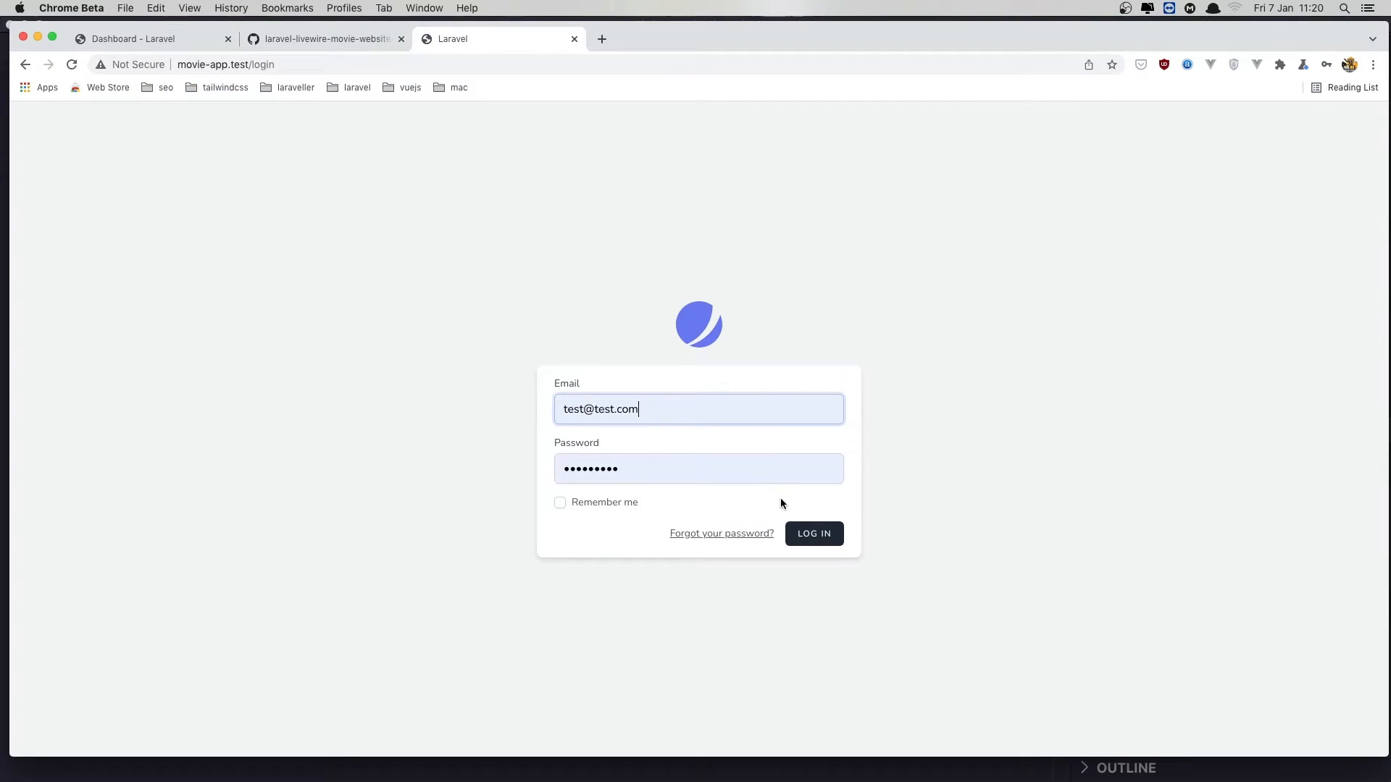
click(813, 533)
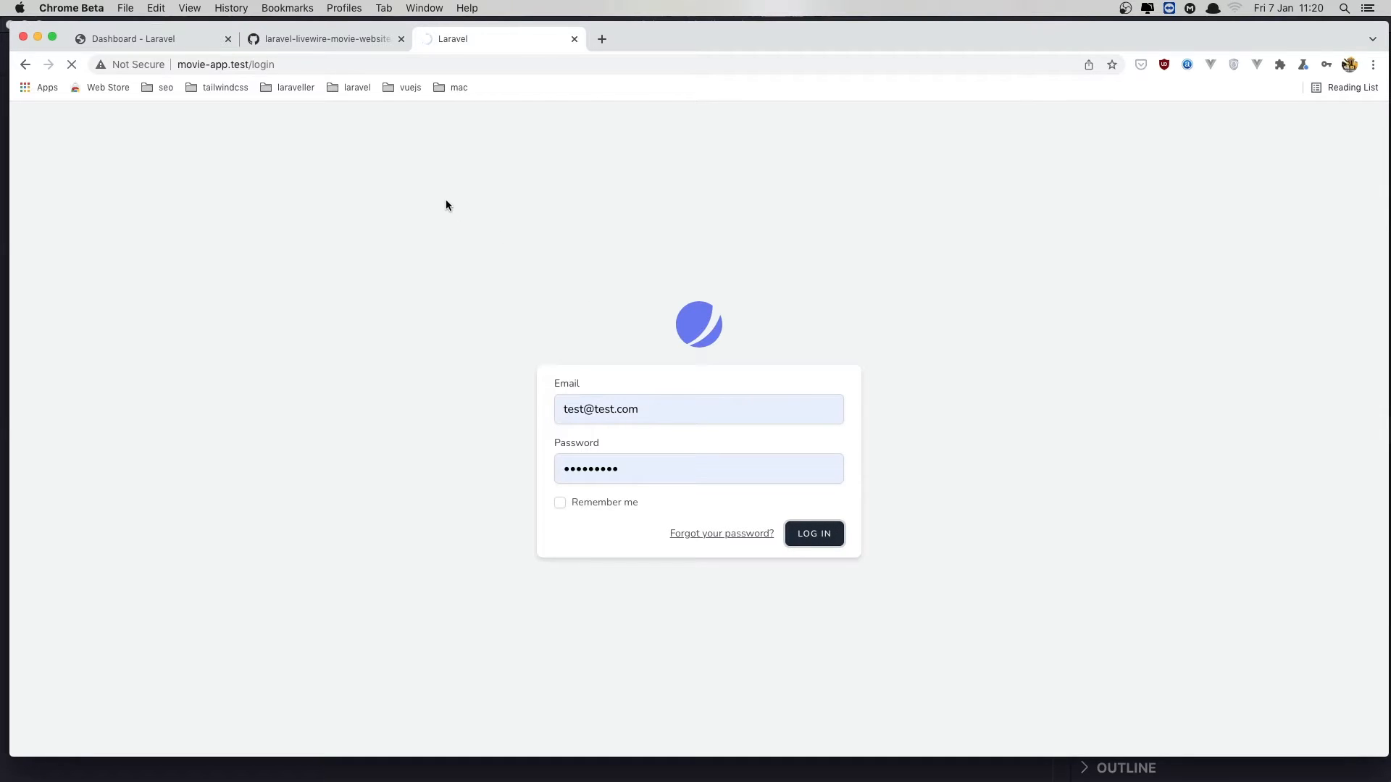
click(811, 533)
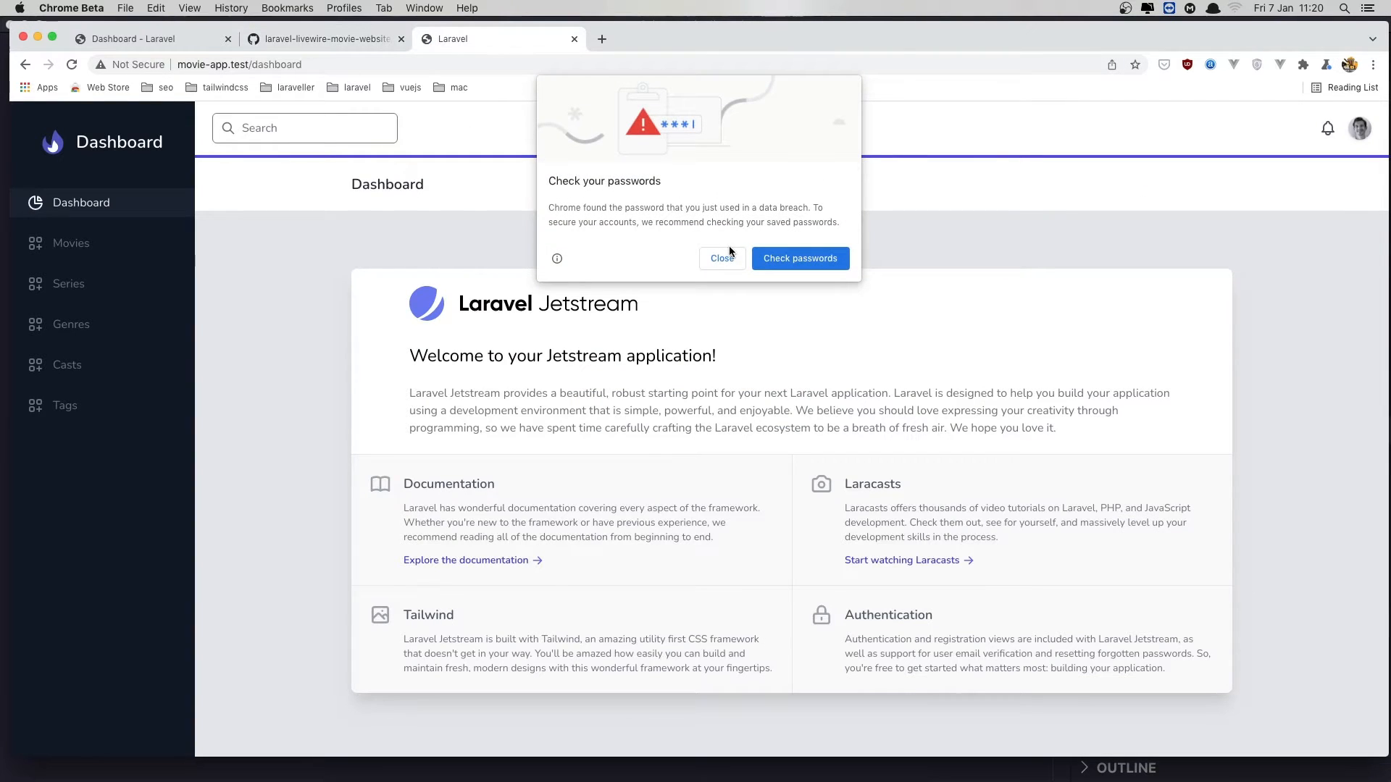
click(721, 258)
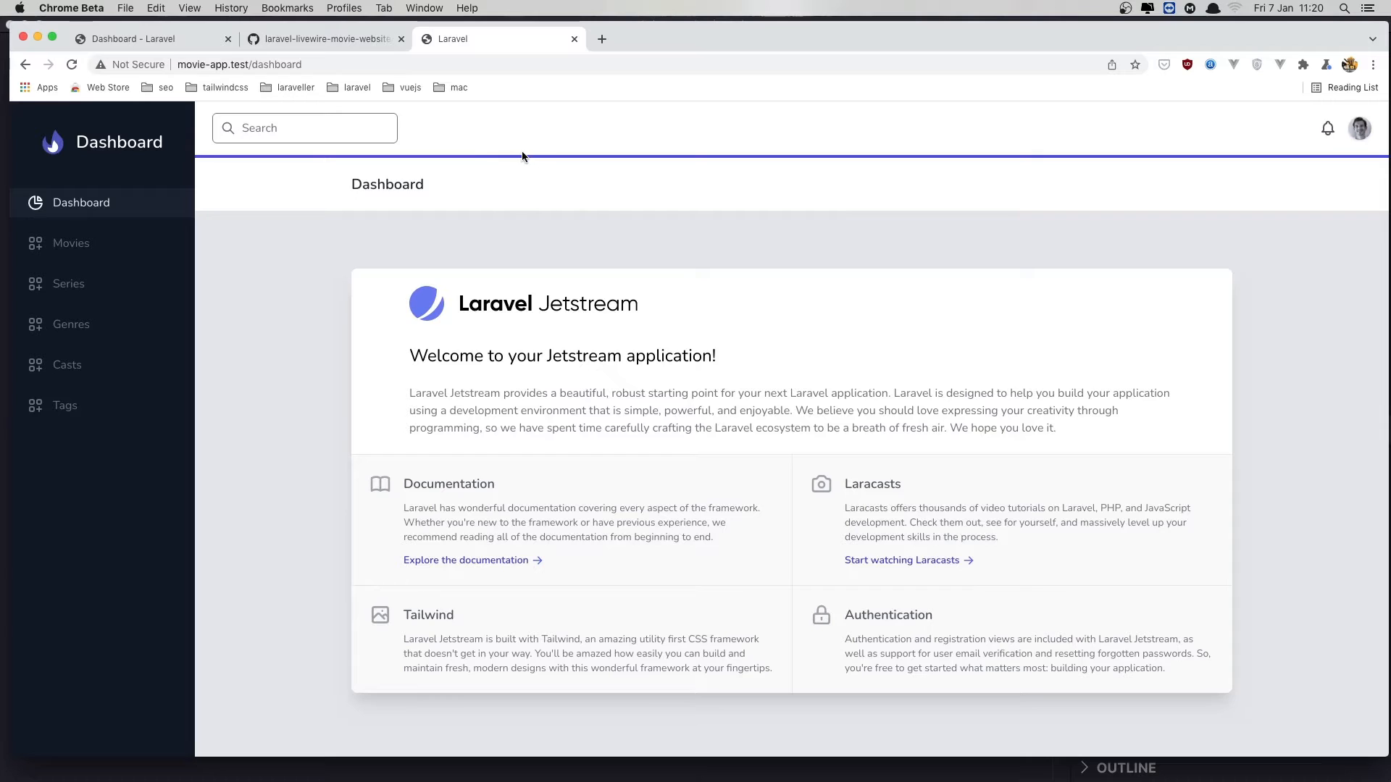
click(324, 38)
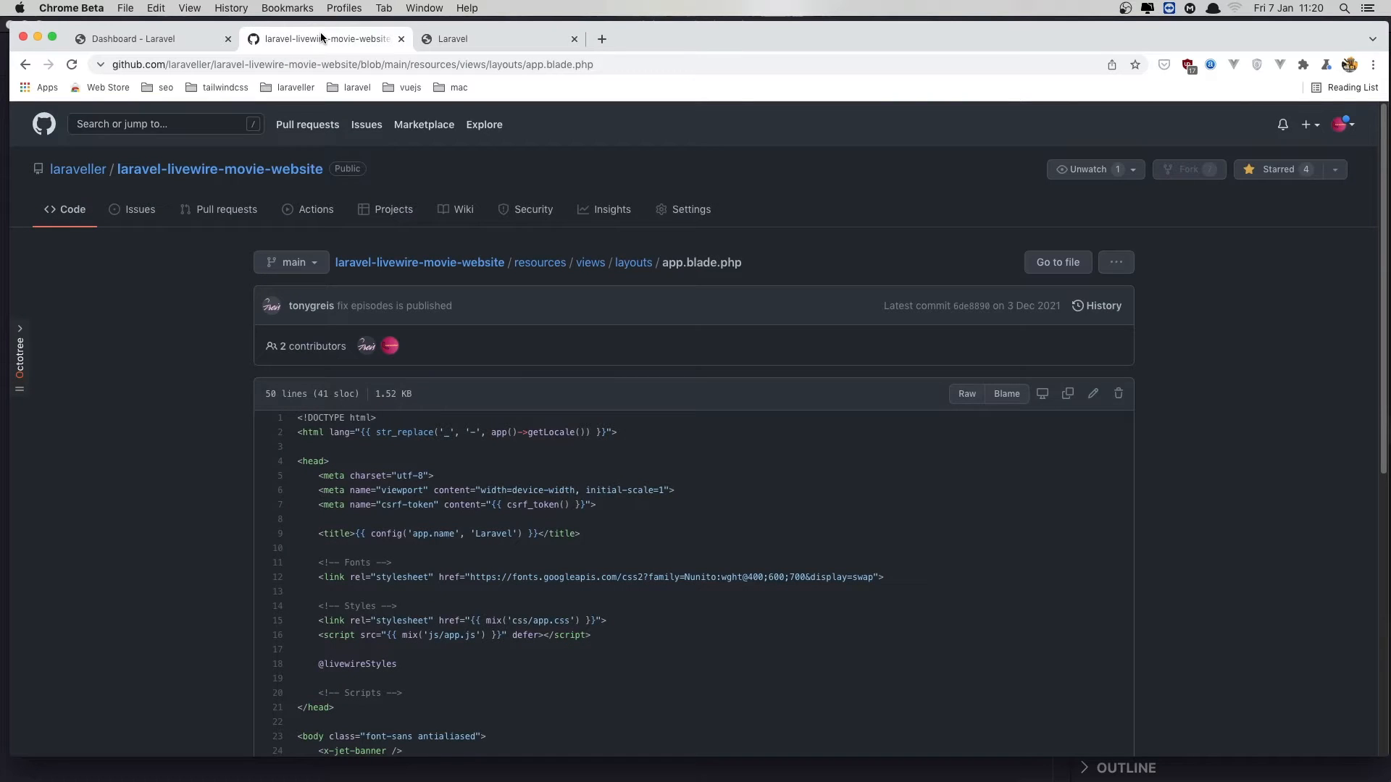
Open resources/views/components/header.blade.php from the file tree and scroll through its markup
click(133, 38)
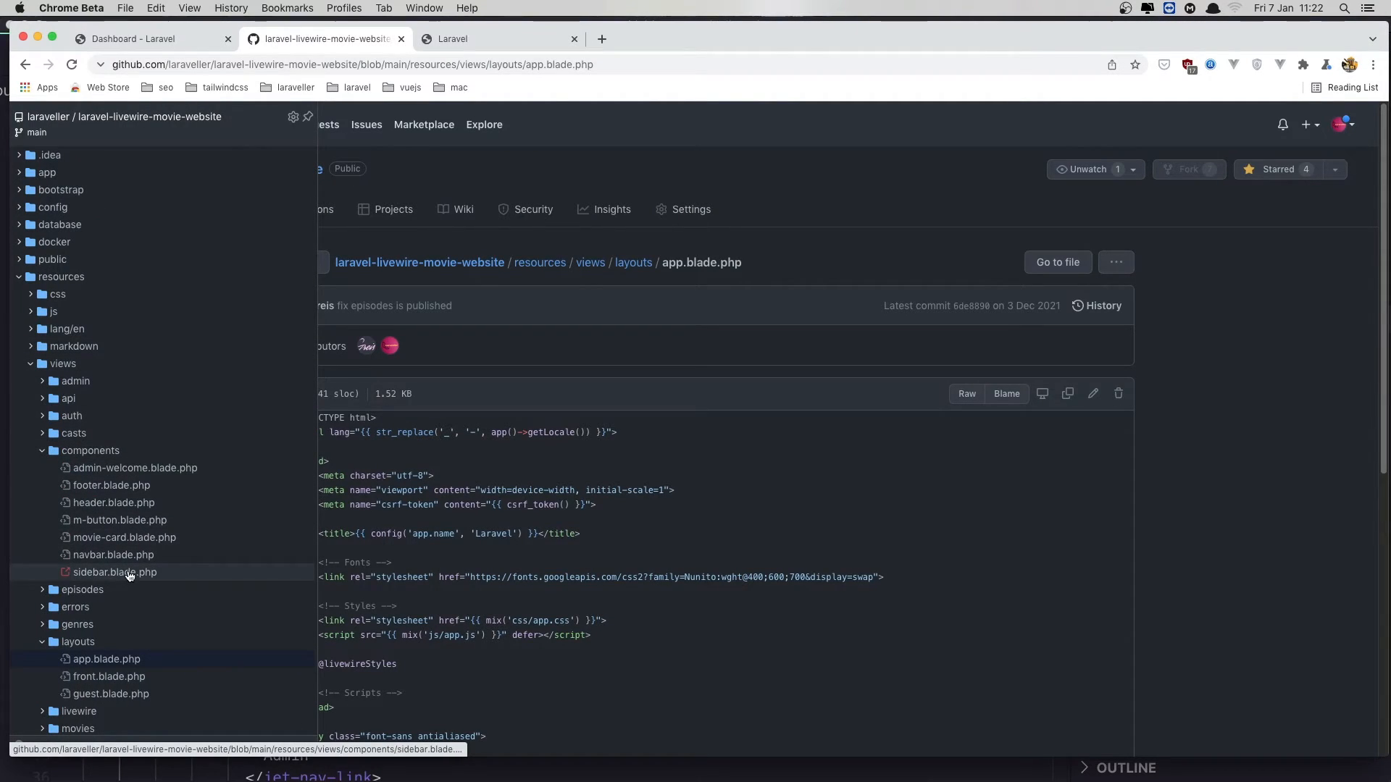
click(113, 503)
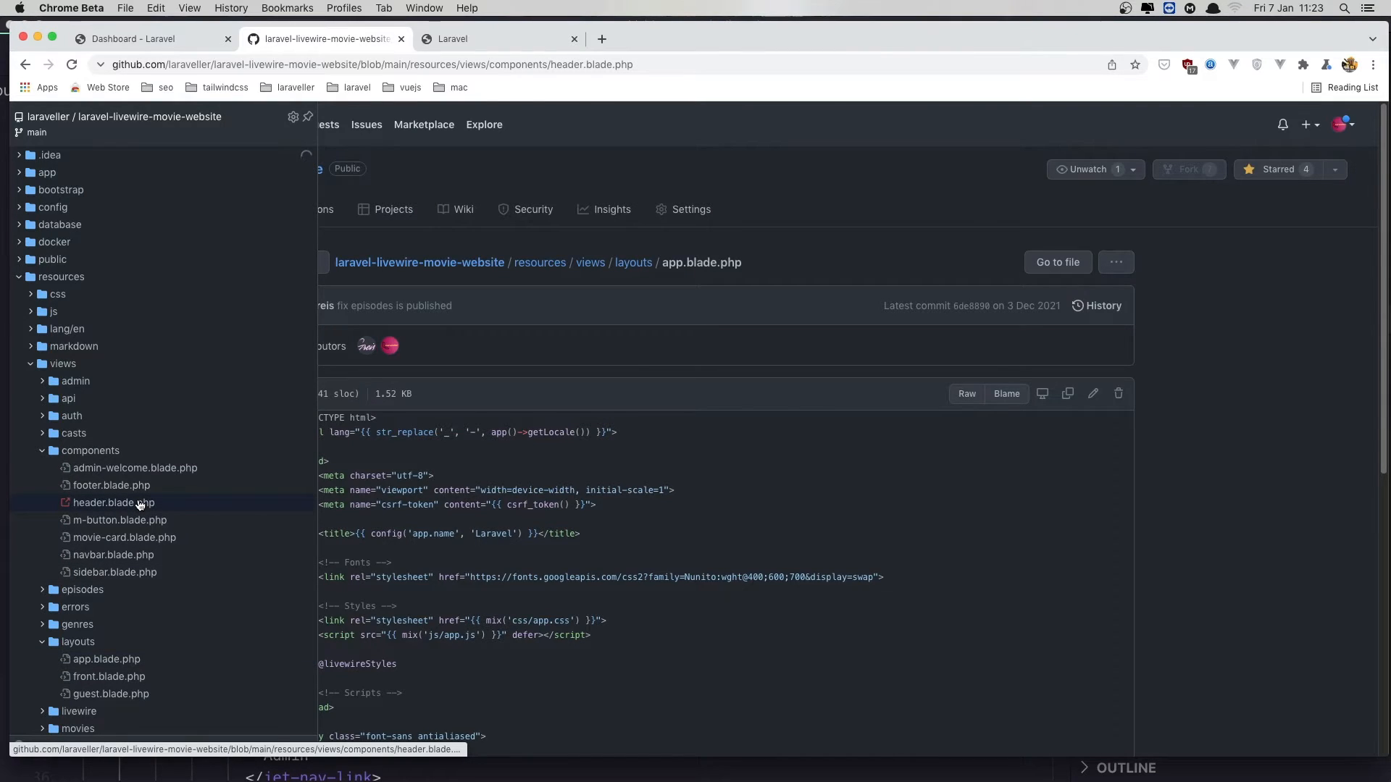
click(113, 503)
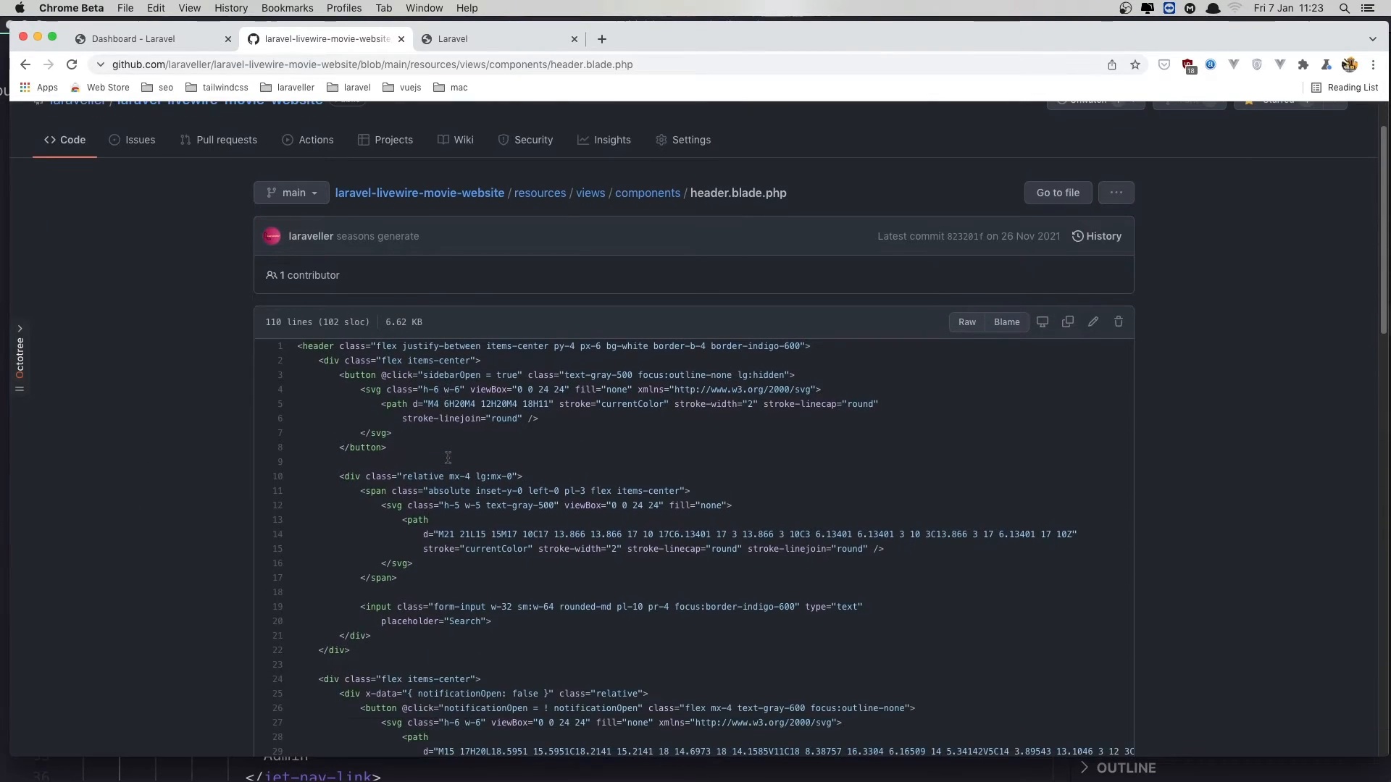
scroll(down, 3)
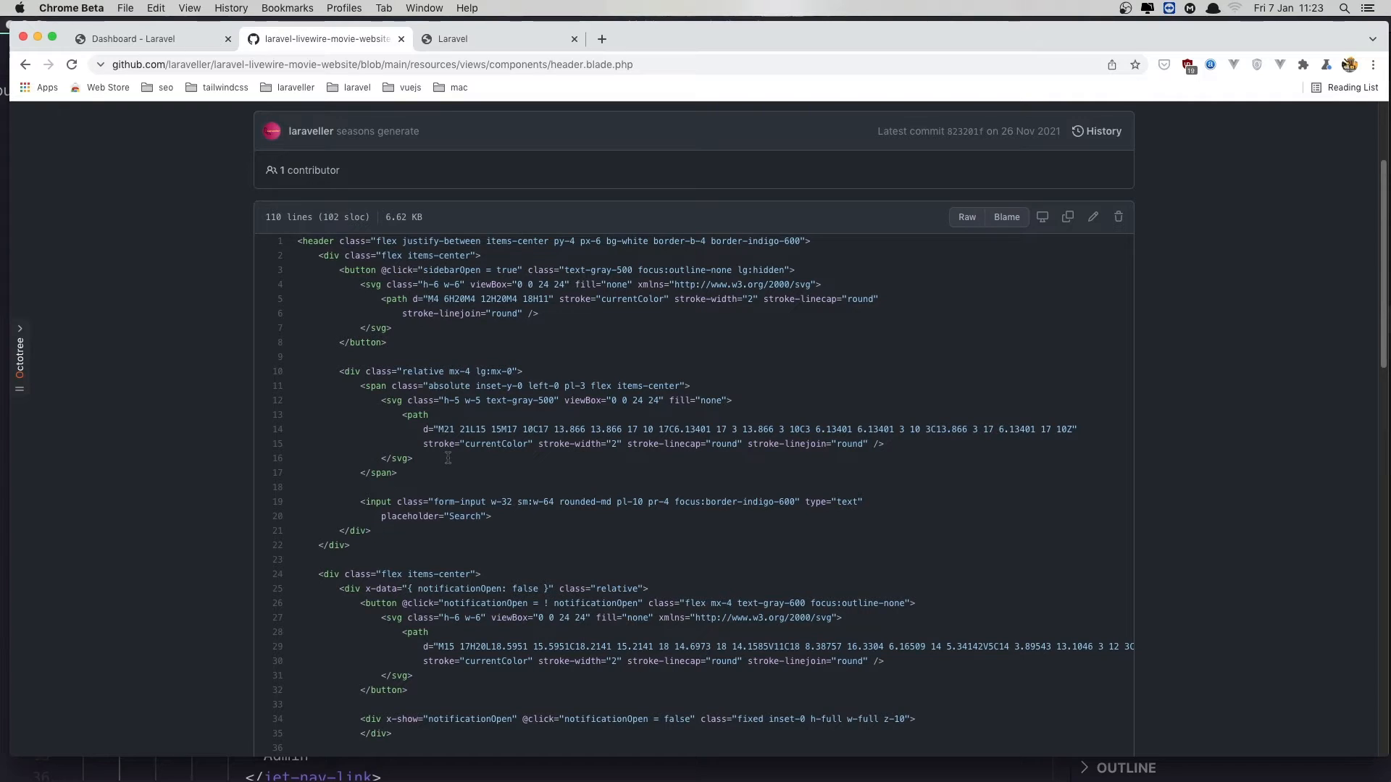
scroll(down, 3)
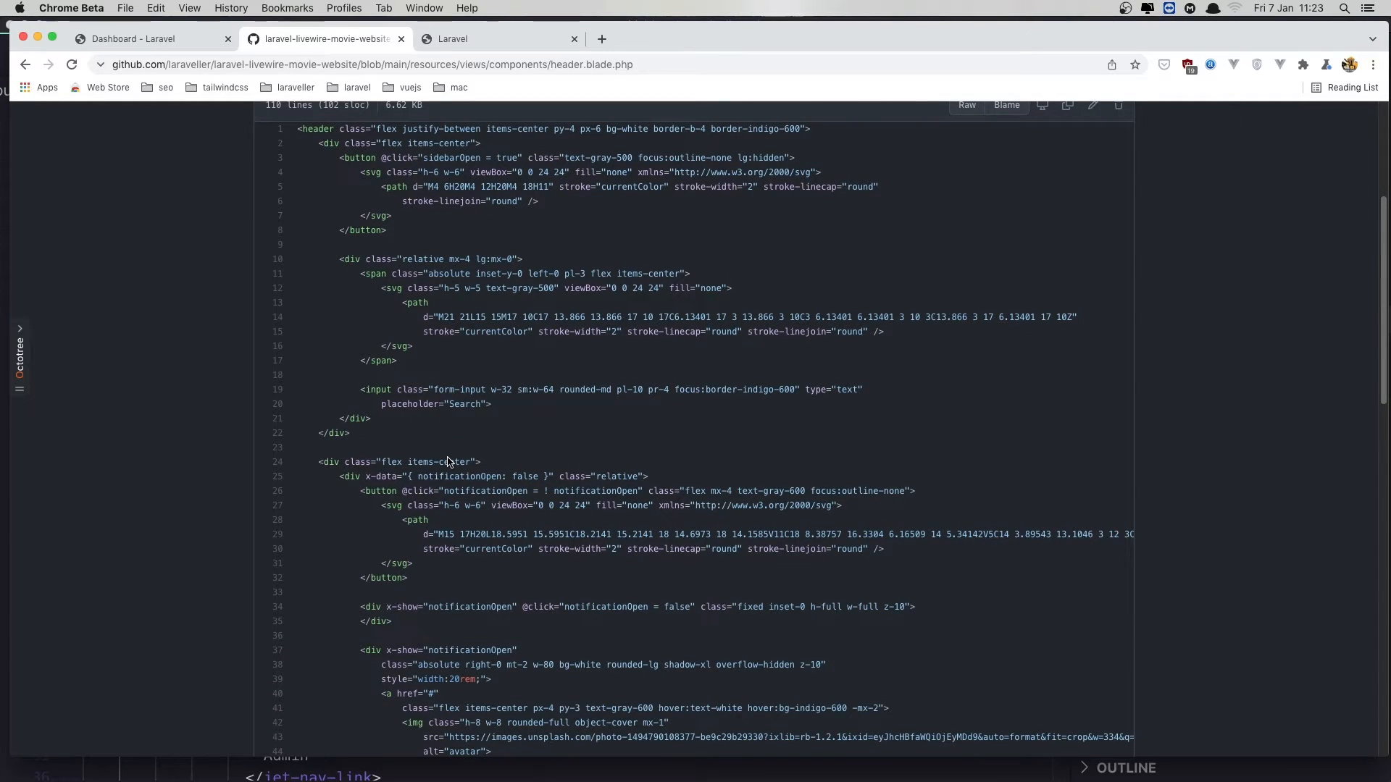
scroll(down, 3)
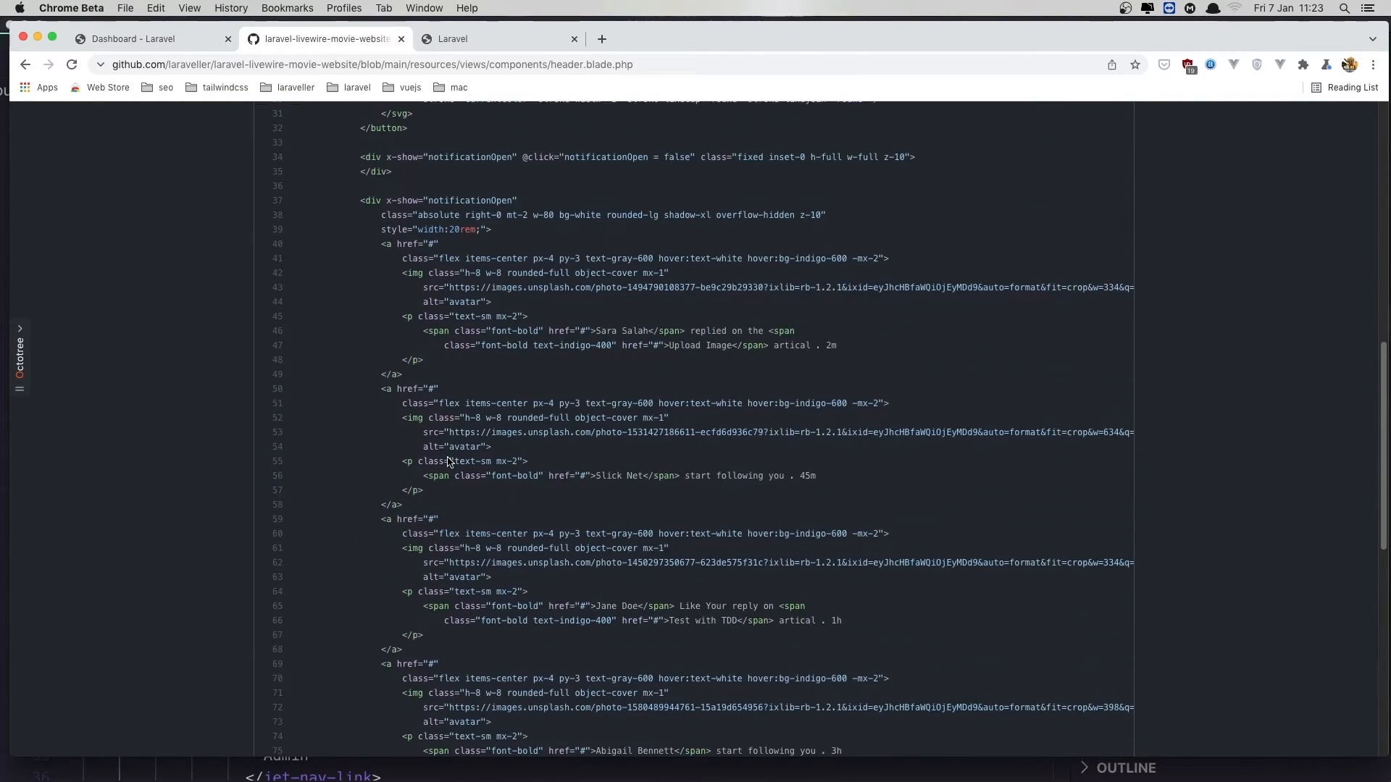
scroll(down, 3)
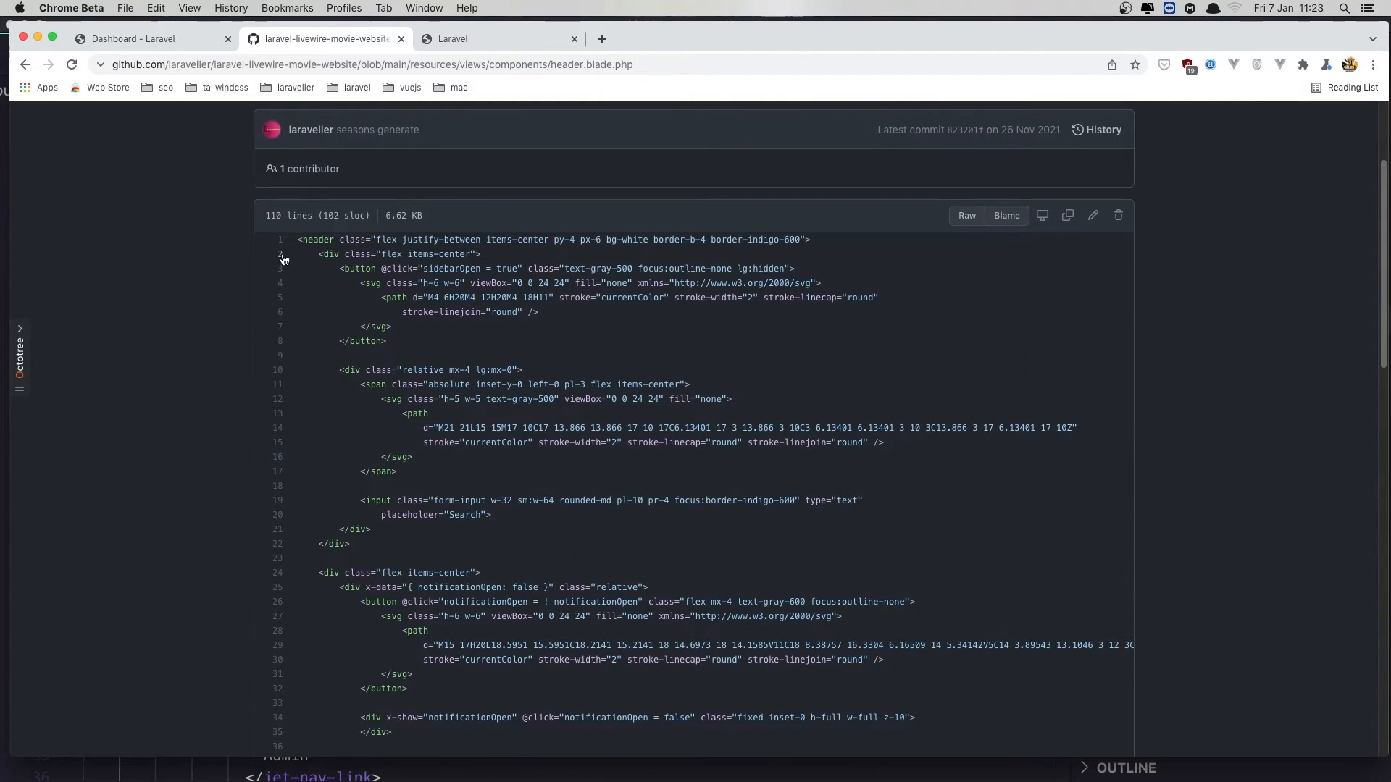
mouse_move(298, 240)
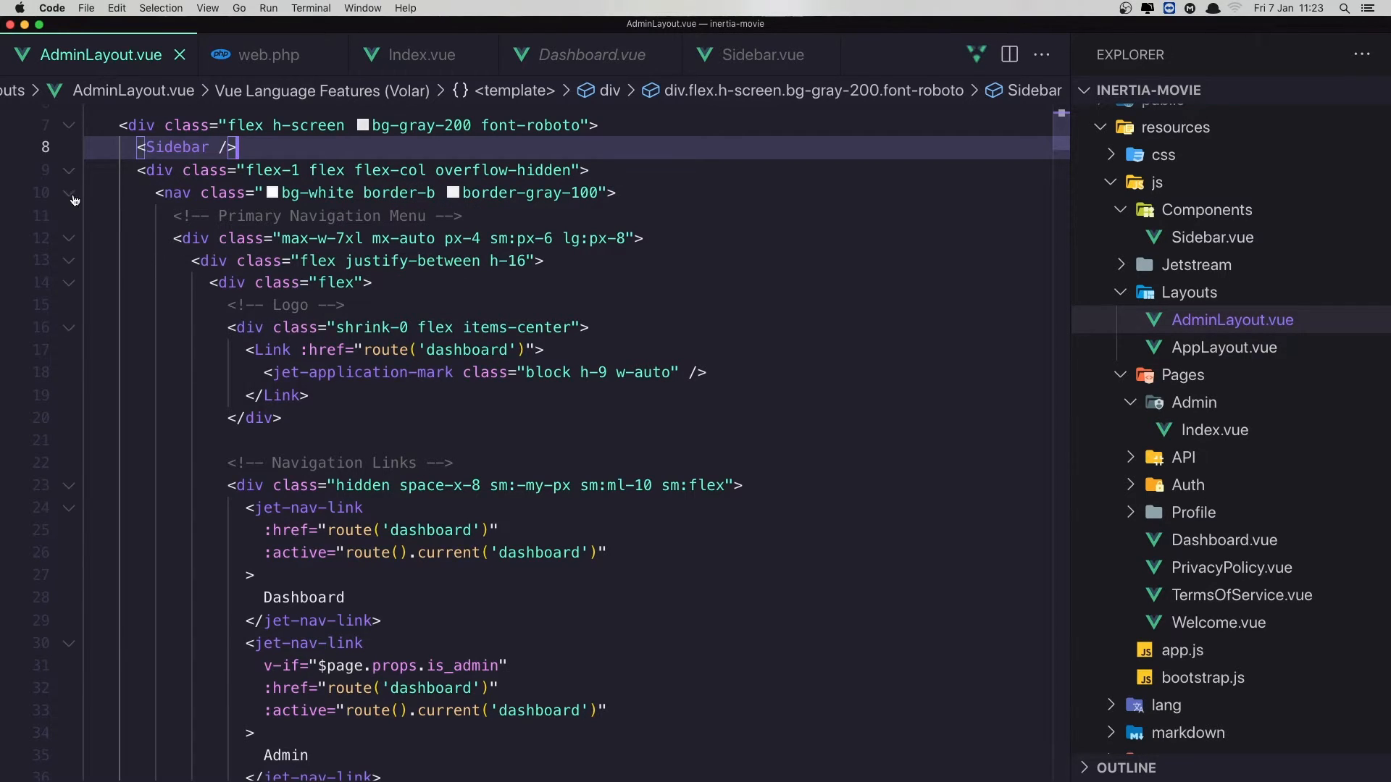
Fold and select the old <nav> block in AdminLayout.vue and paste the header markup over it
click(69, 193)
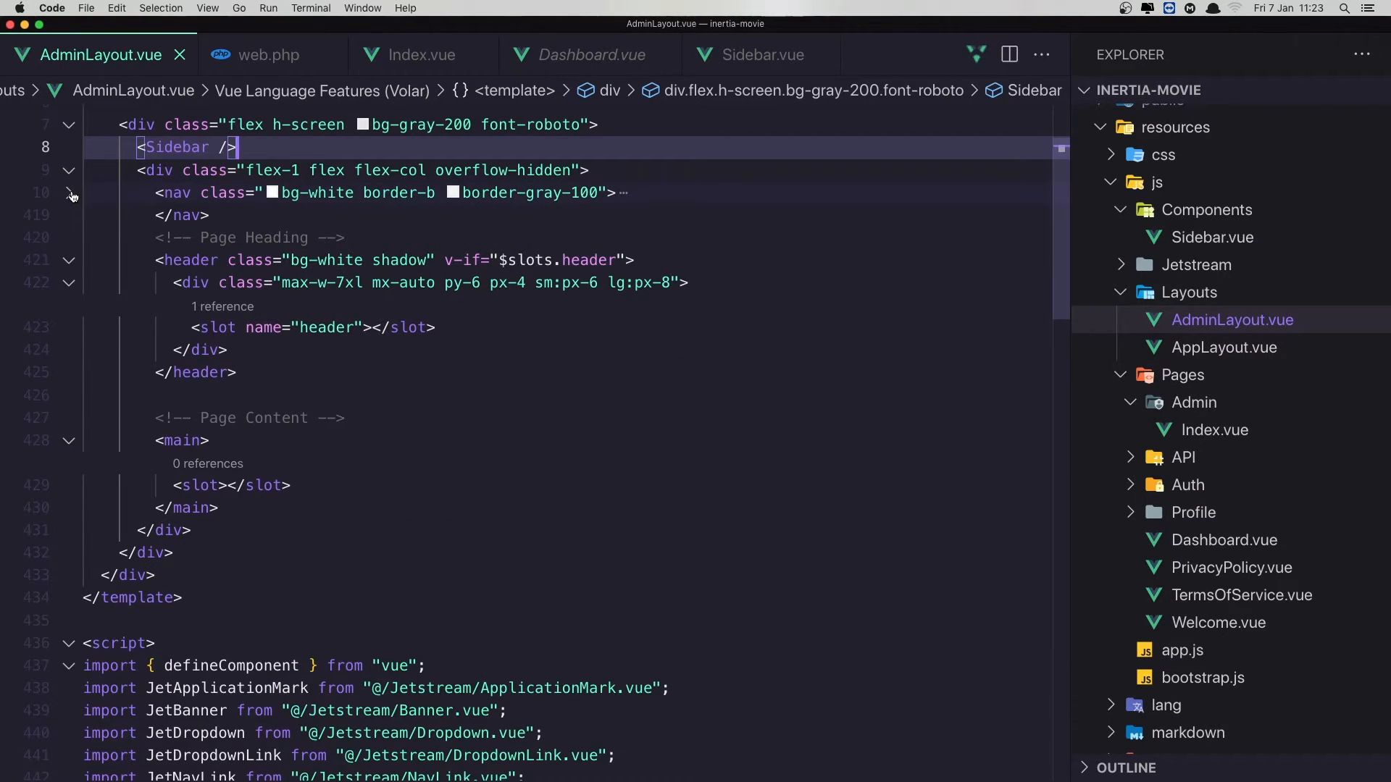
click(70, 193)
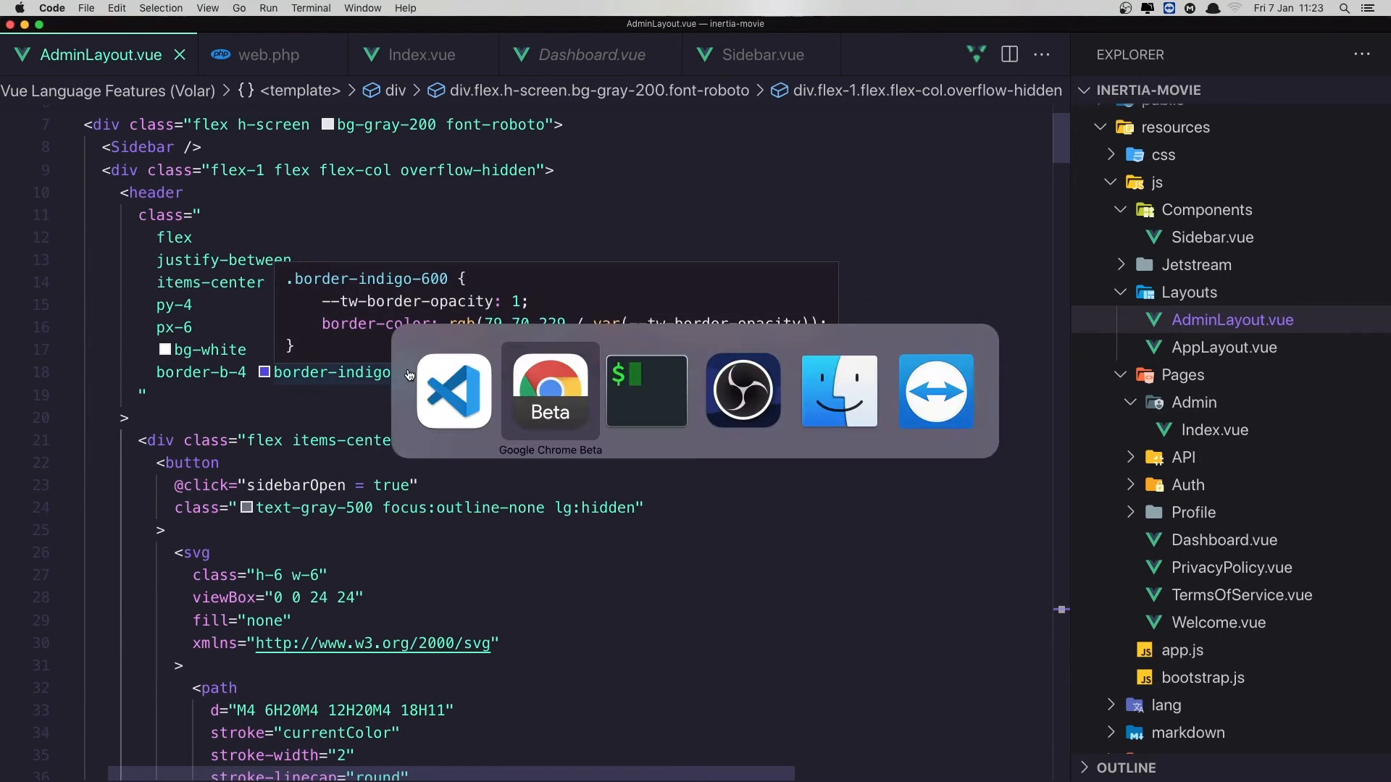
click(549, 391)
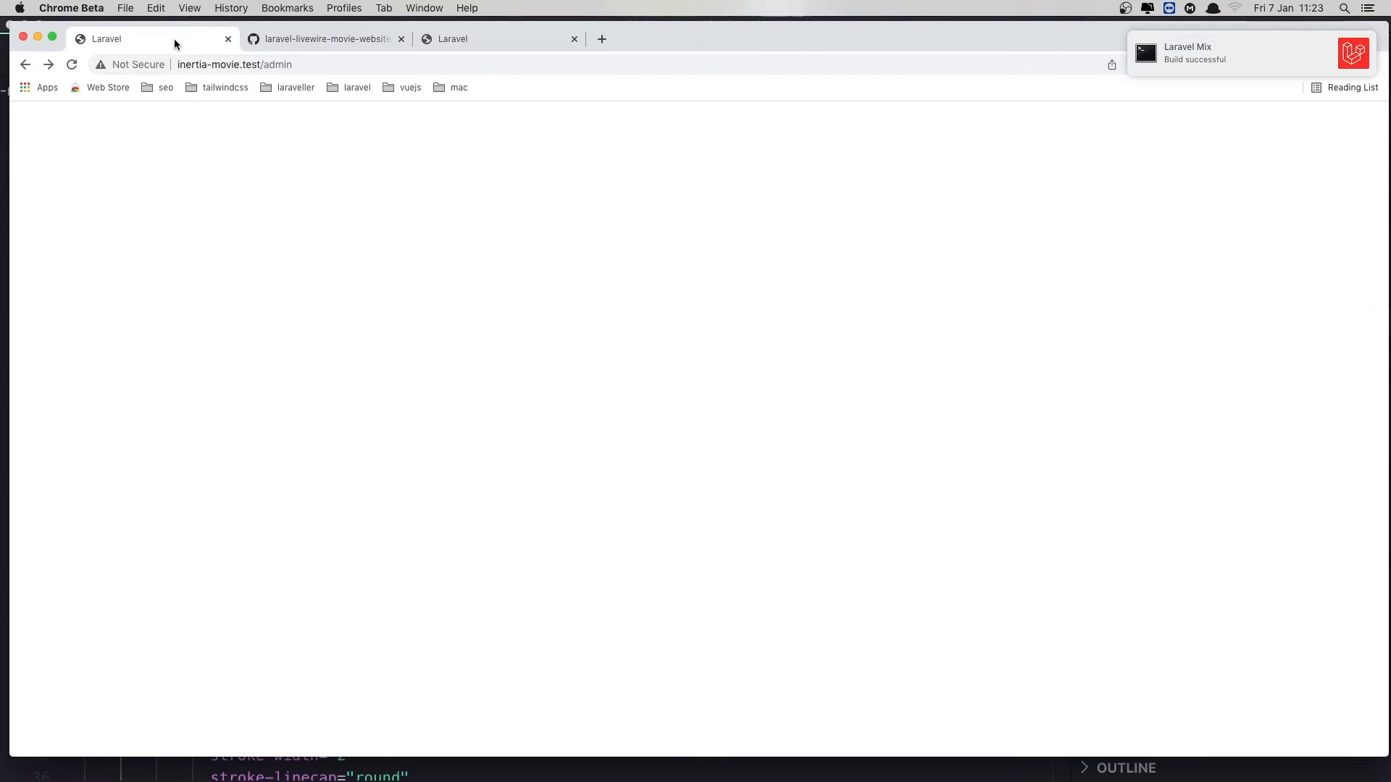
right_click(317, 277)
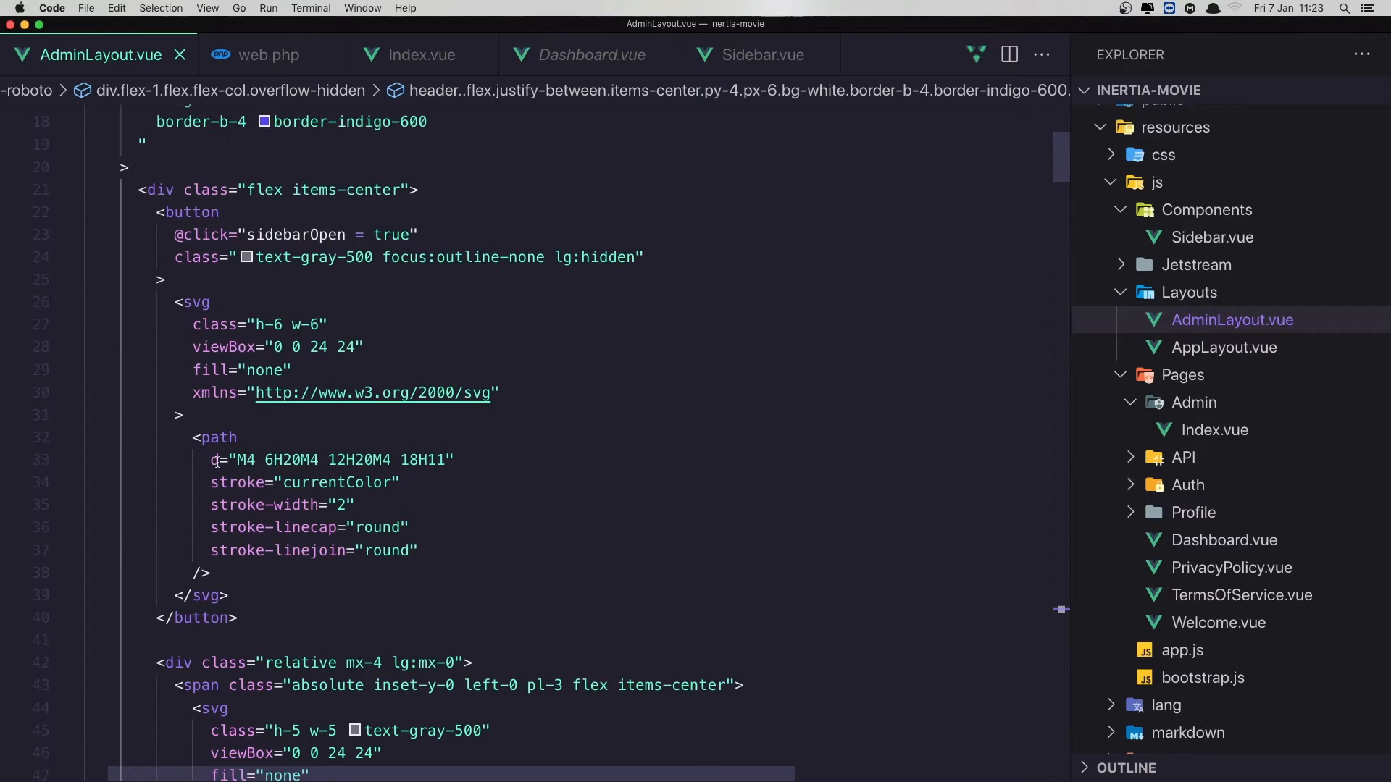
scroll(down, 3)
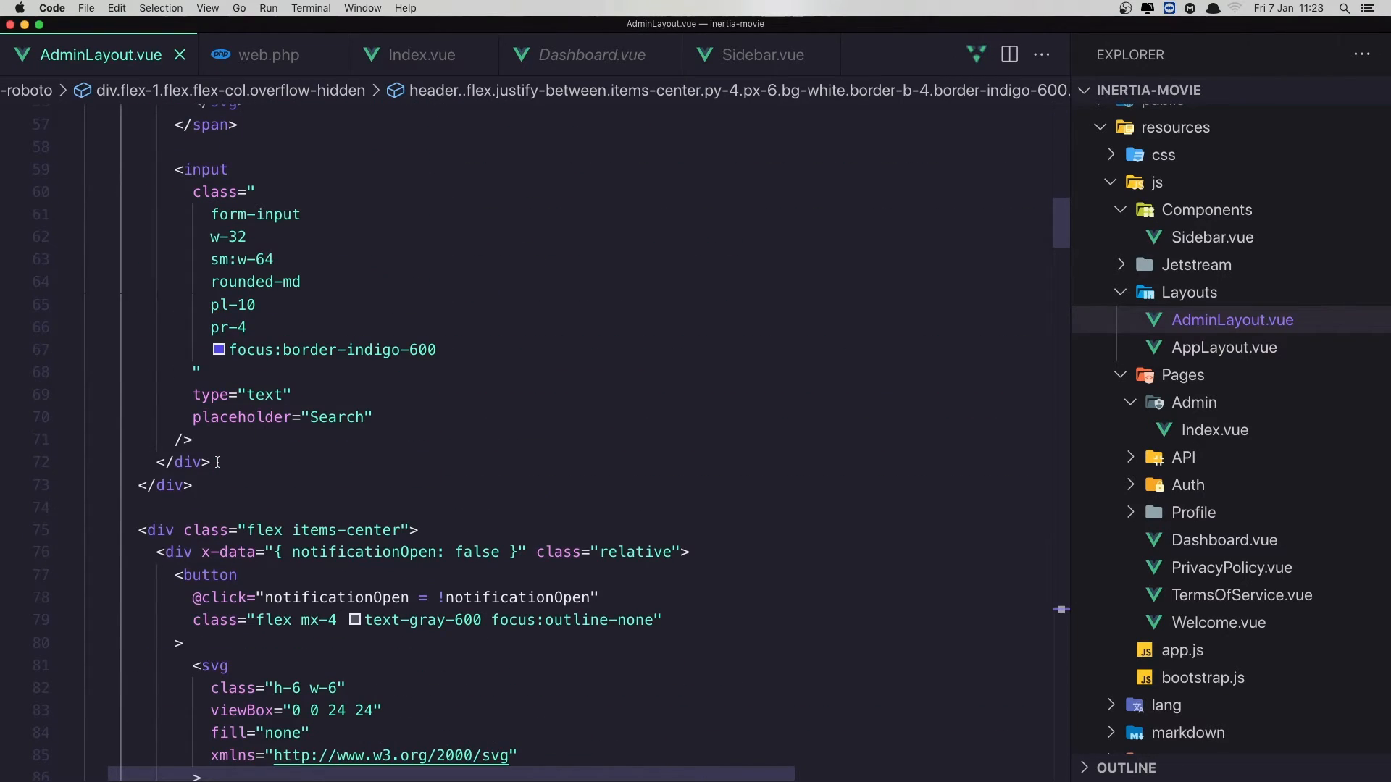
scroll(down, 3)
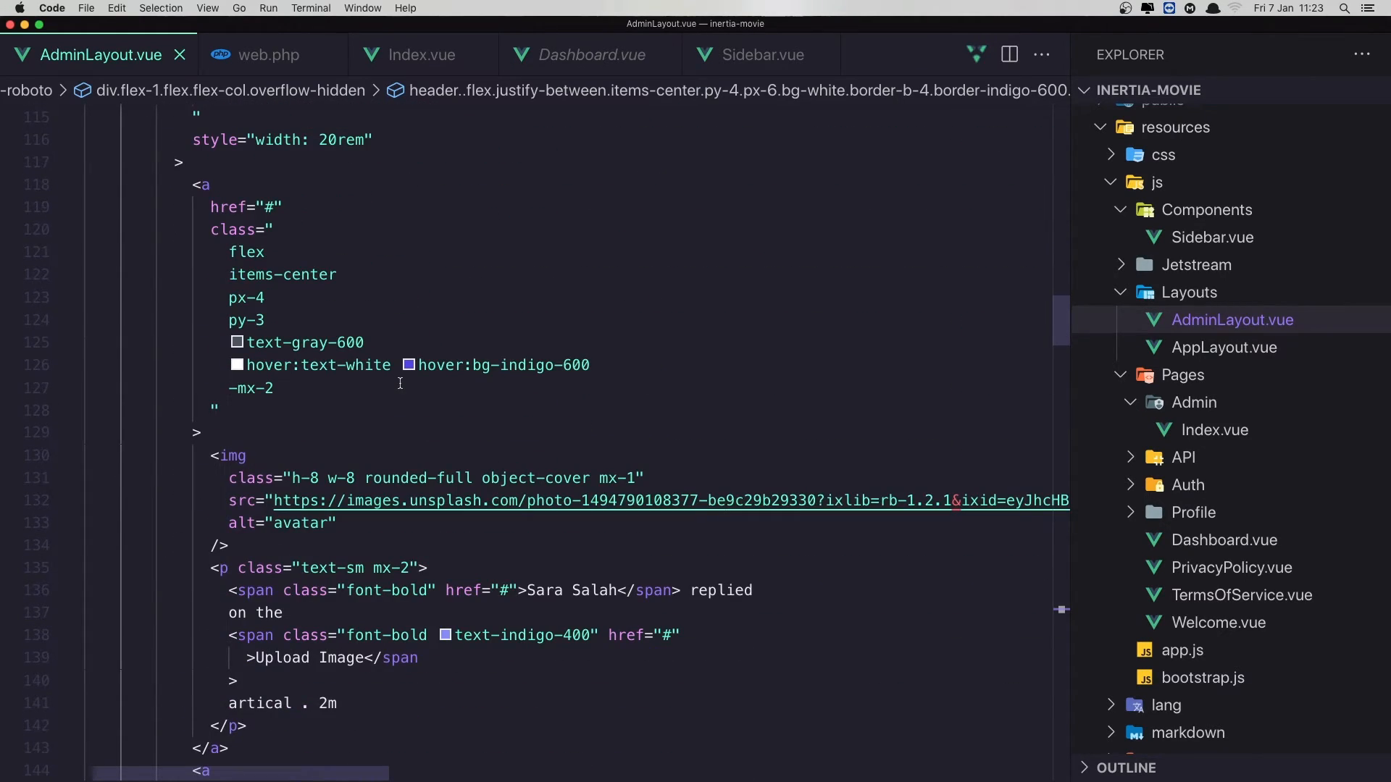
scroll(down, 3)
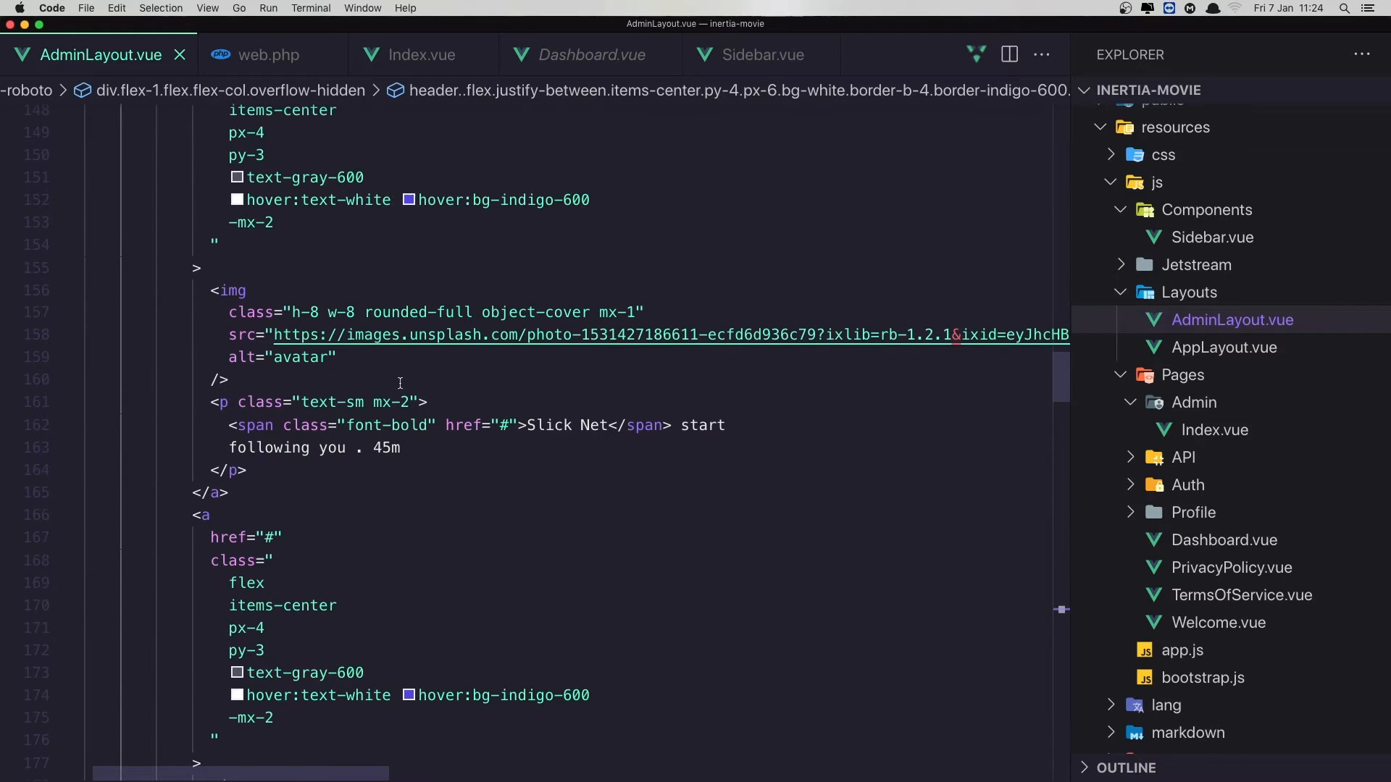
scroll(down, 3)
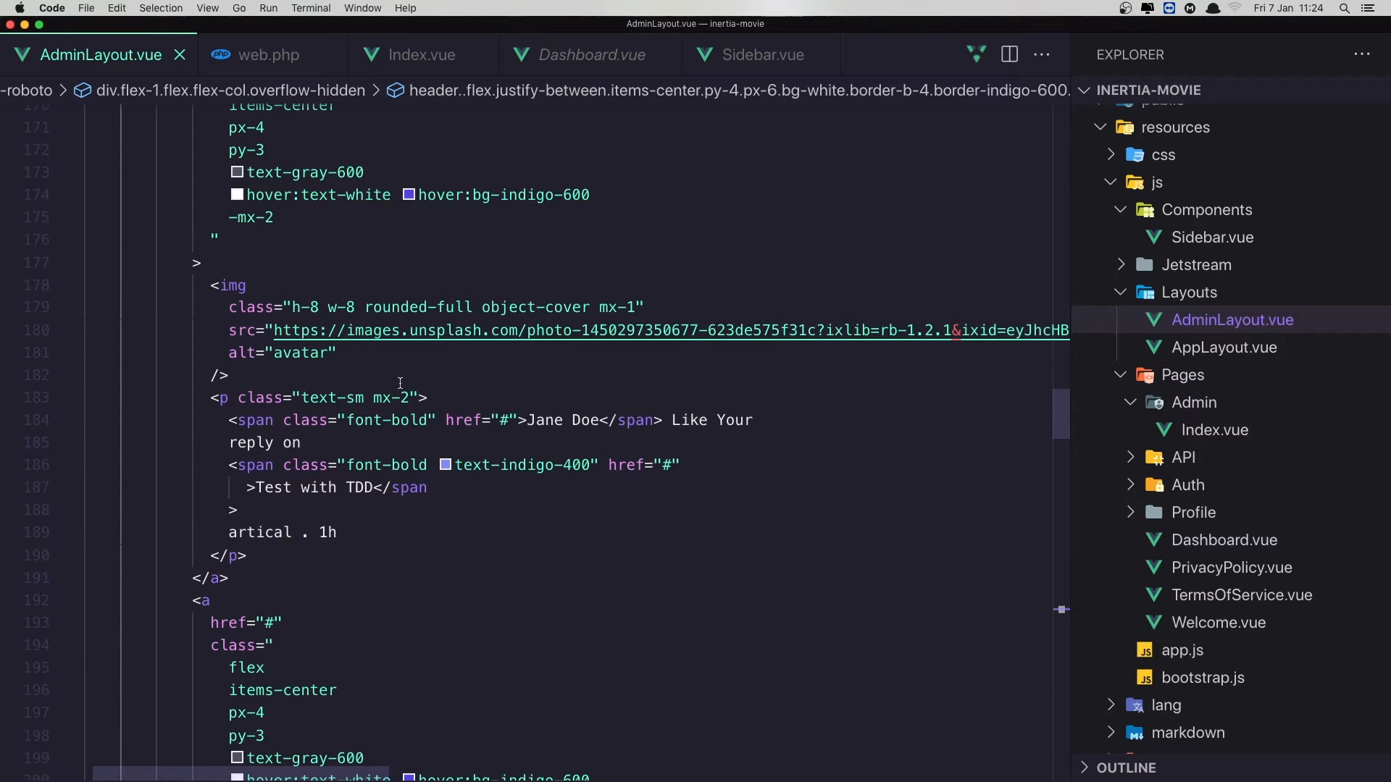
scroll(down, 3)
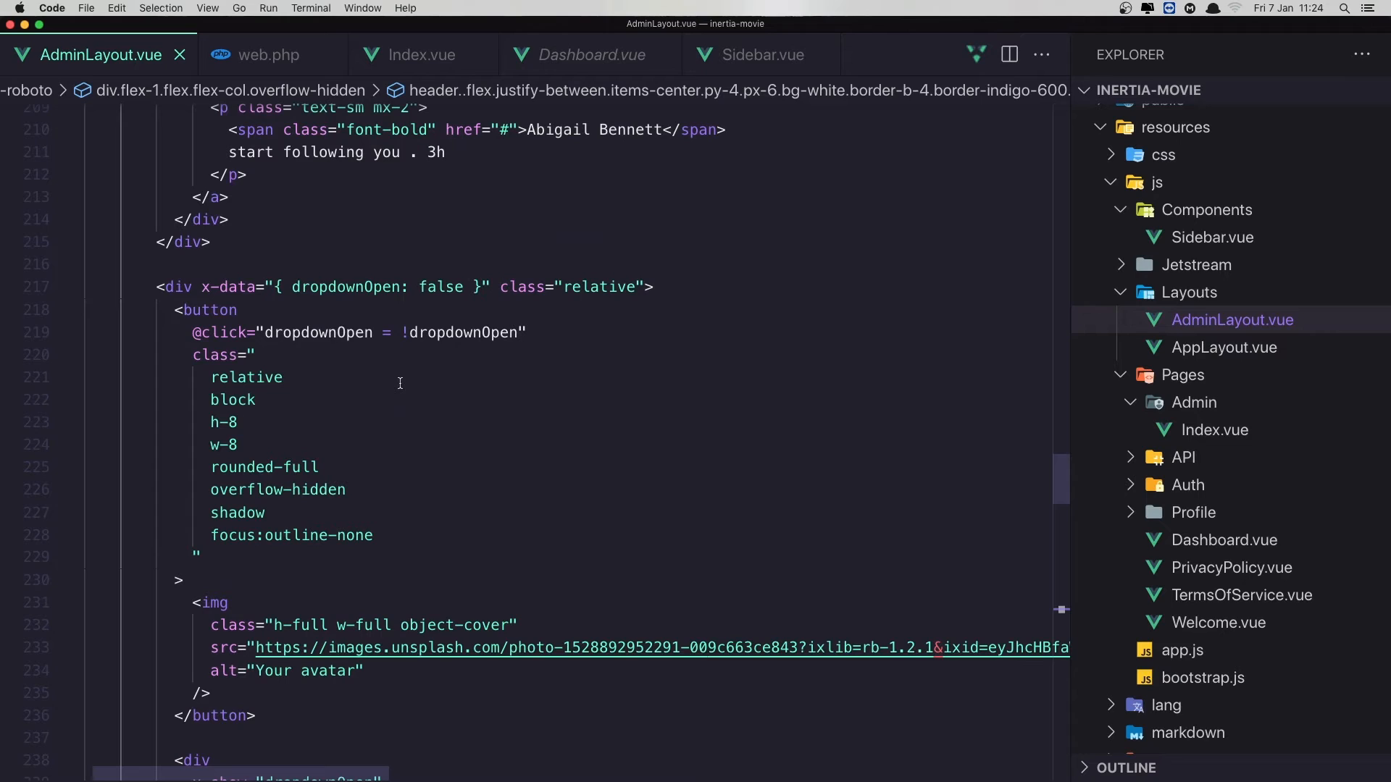
scroll(down, 3)
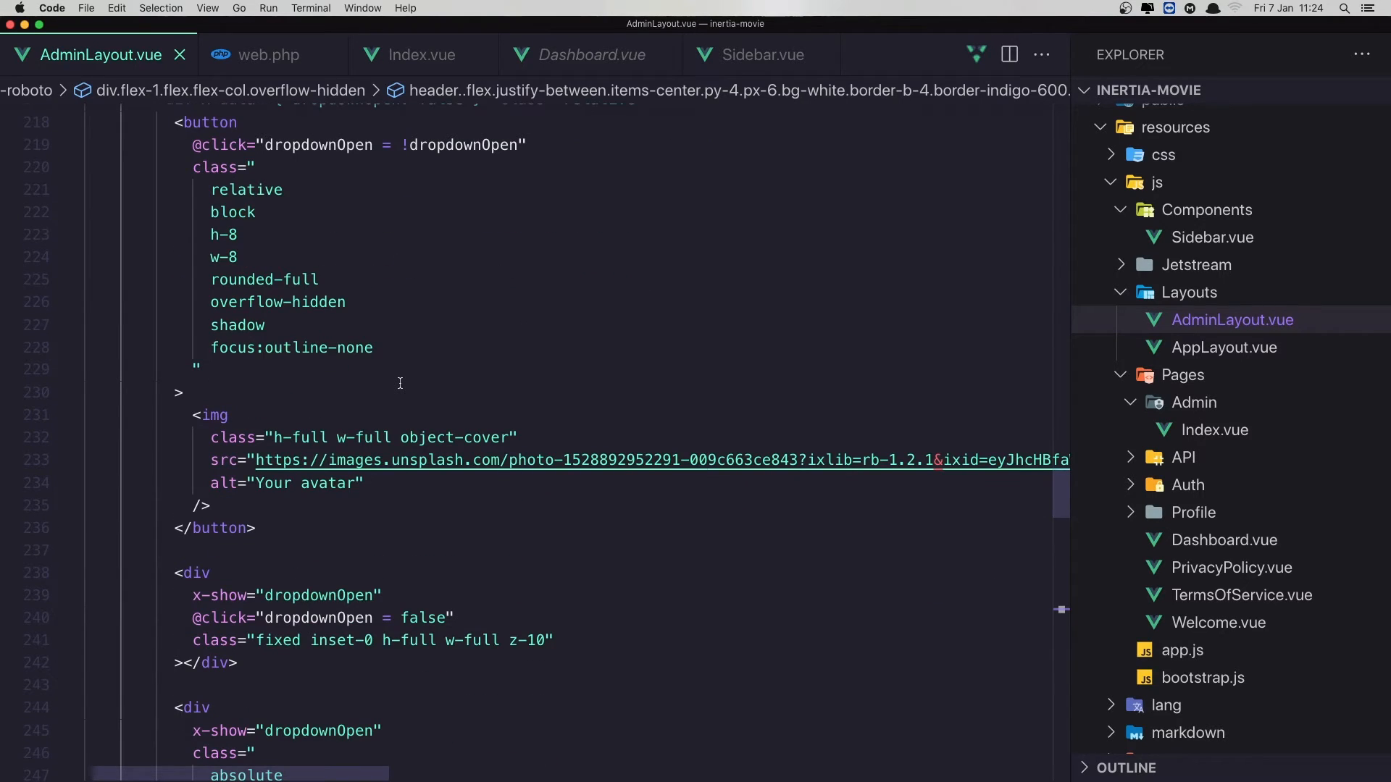
scroll(down, 3)
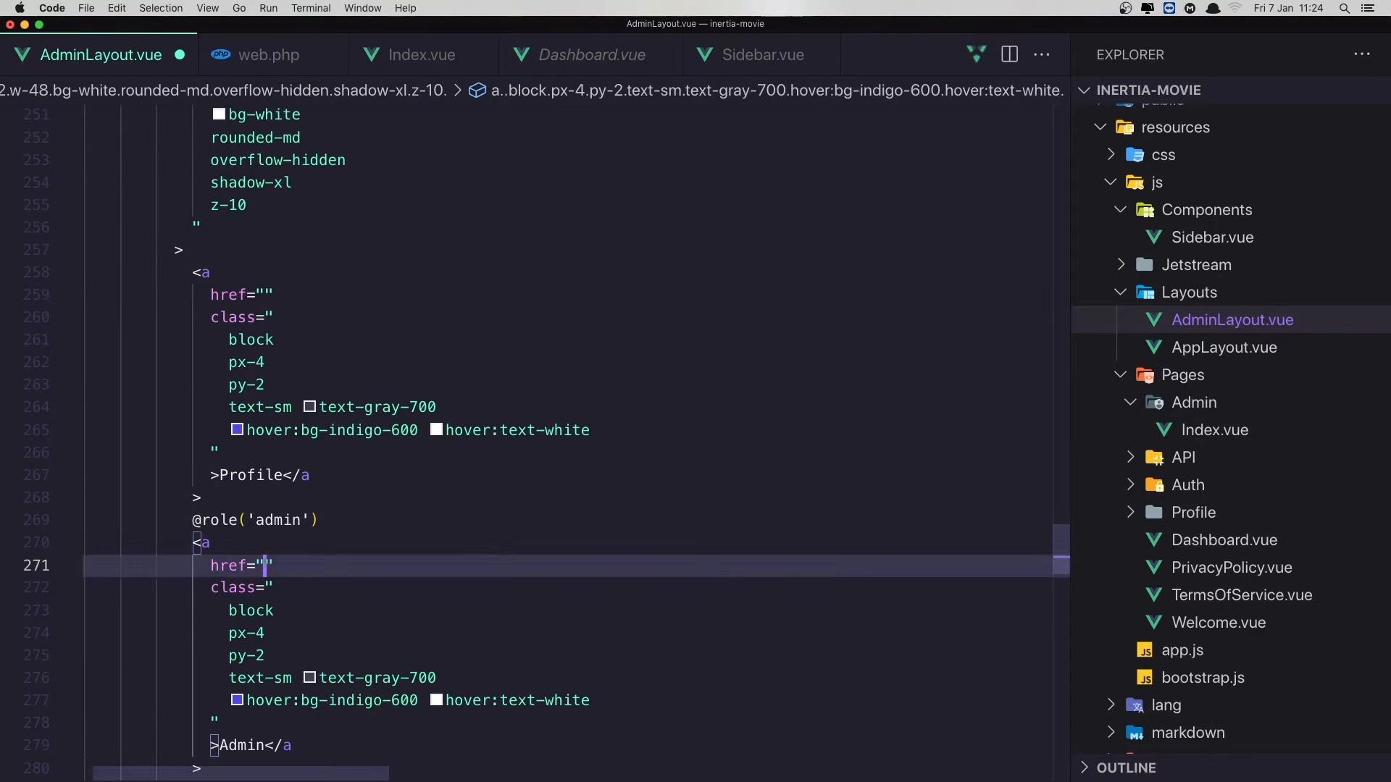
scroll(down, 3)
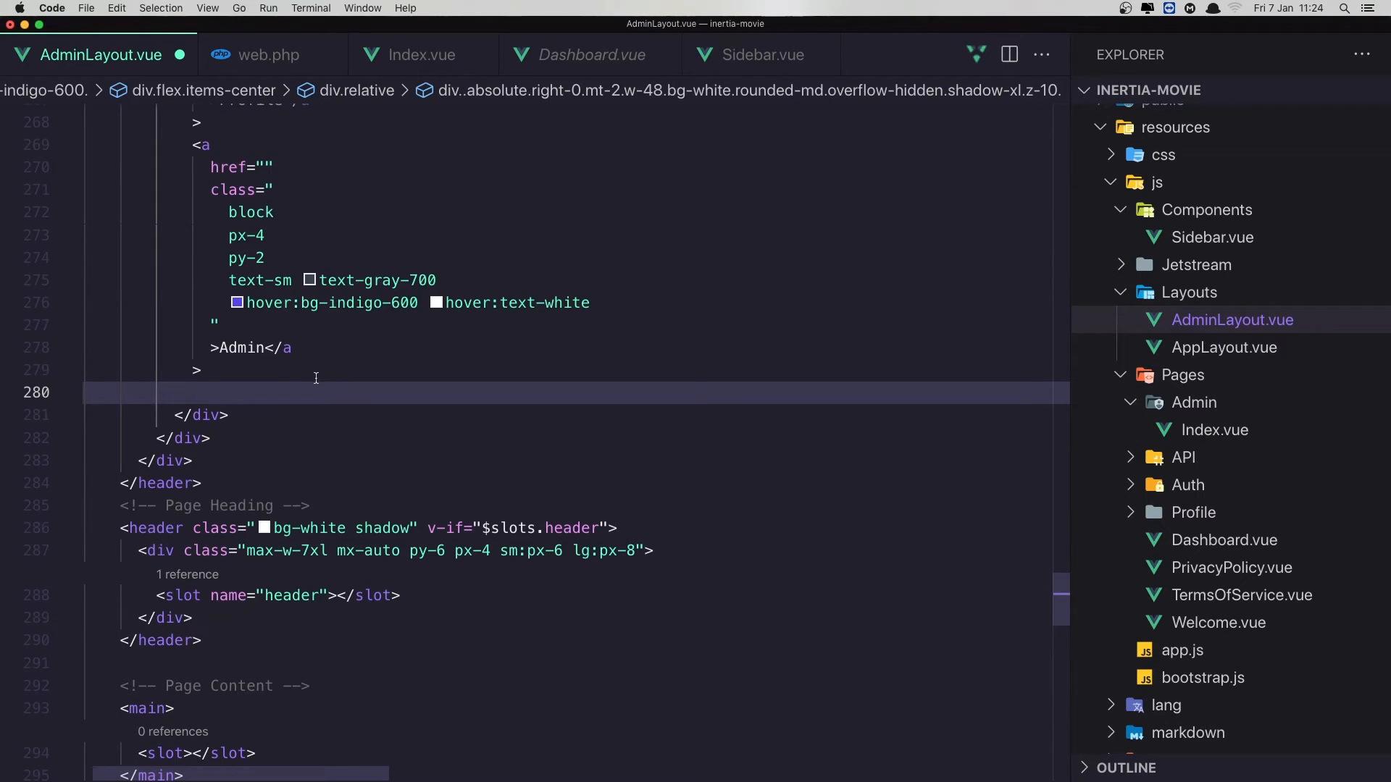
scroll(down, 3)
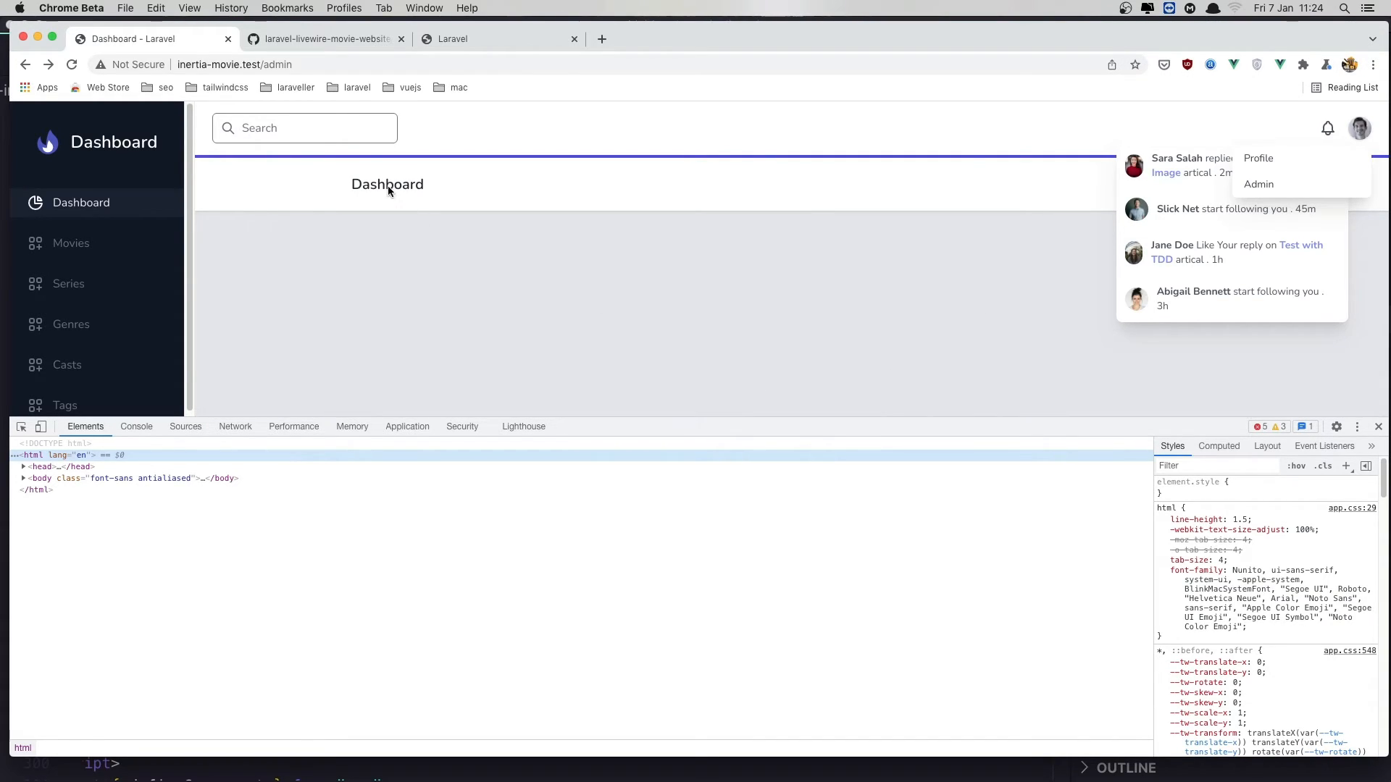
mouse_move(714, 430)
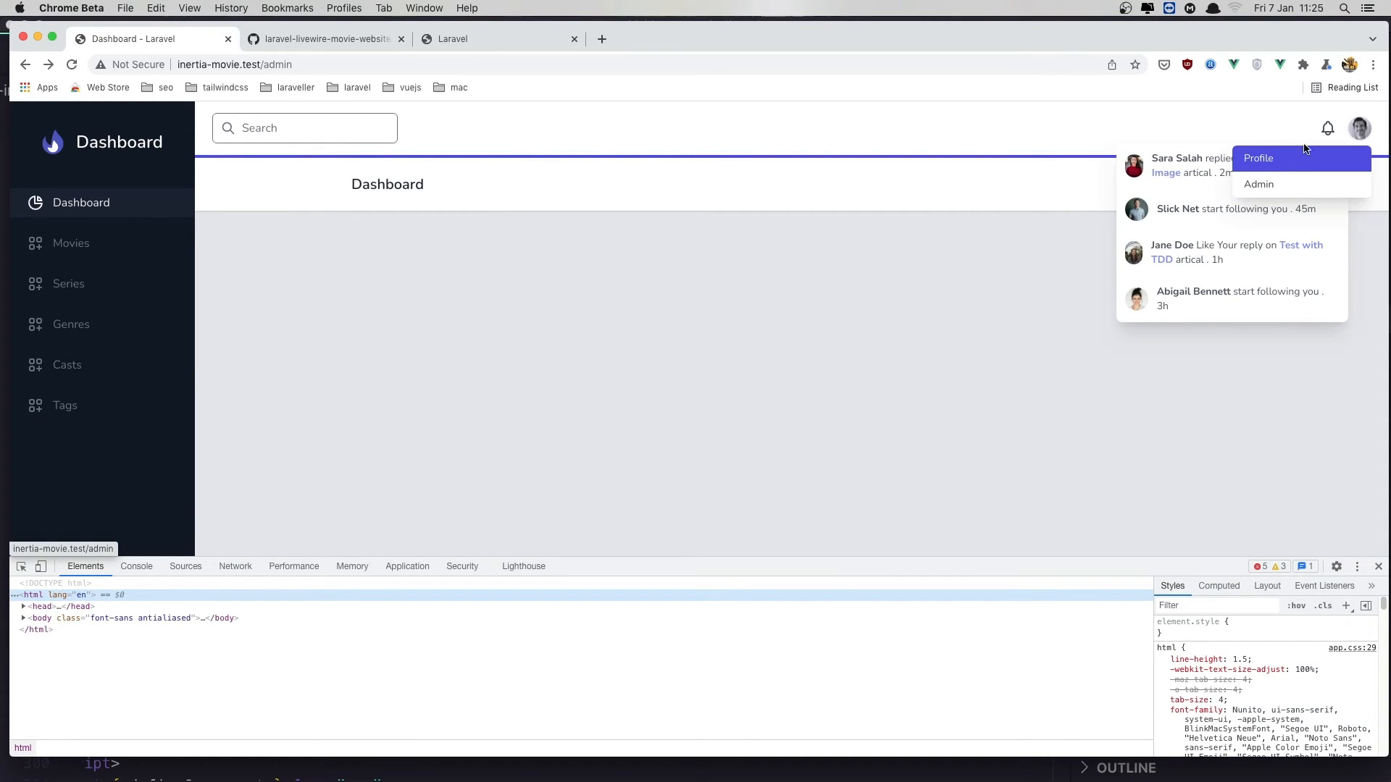
Return to Visual Studio Code after confirming both menus render open on /admin
key(cmd+tab)
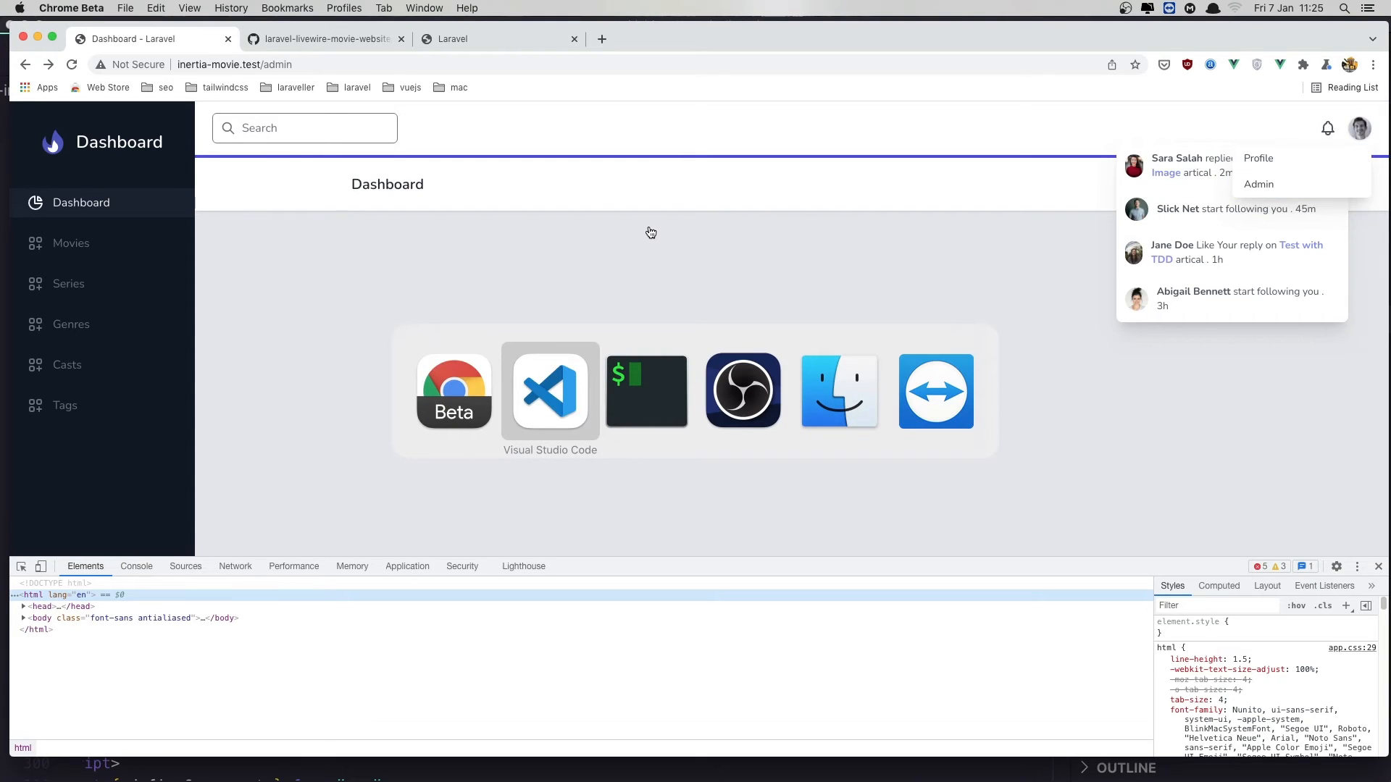
Add dropdownOpen: false to the AdminLayout component data
click(549, 391)
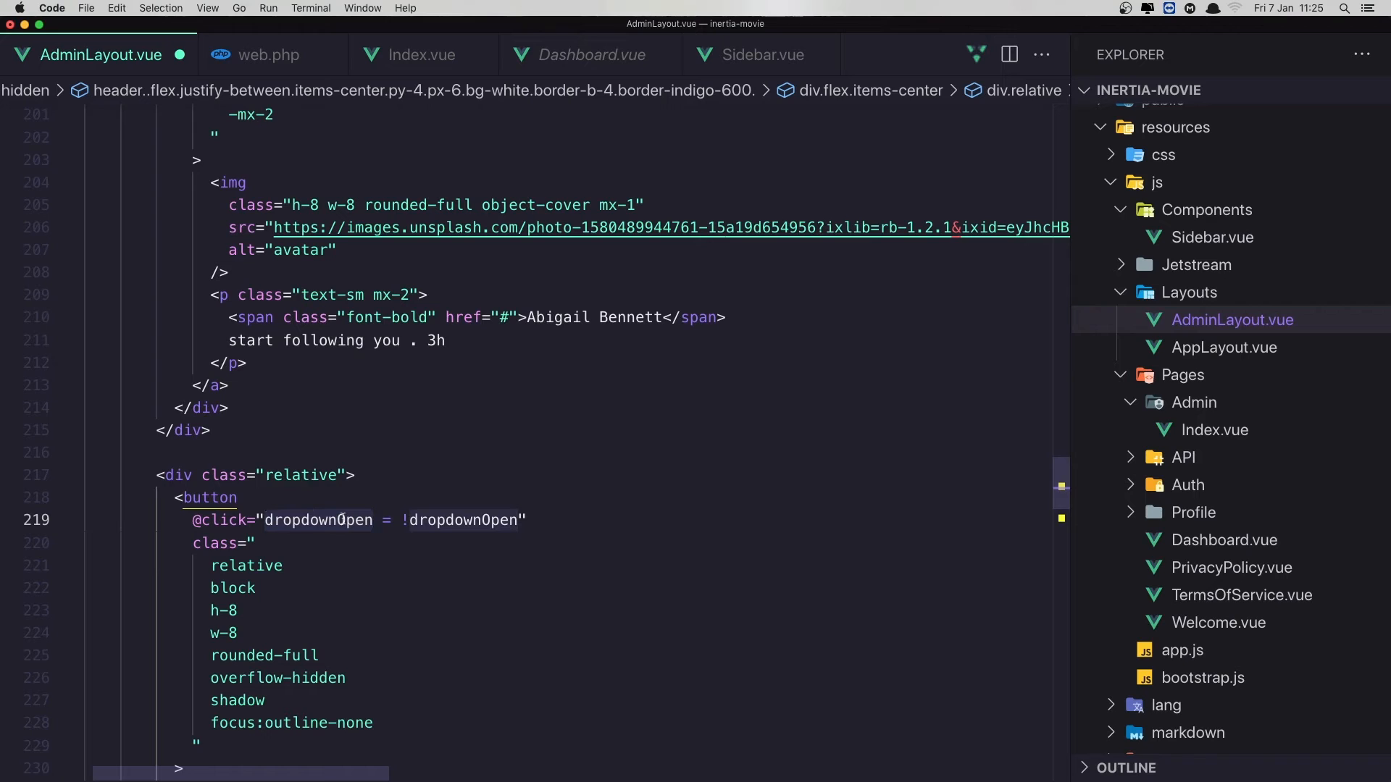
scroll(down, 3)
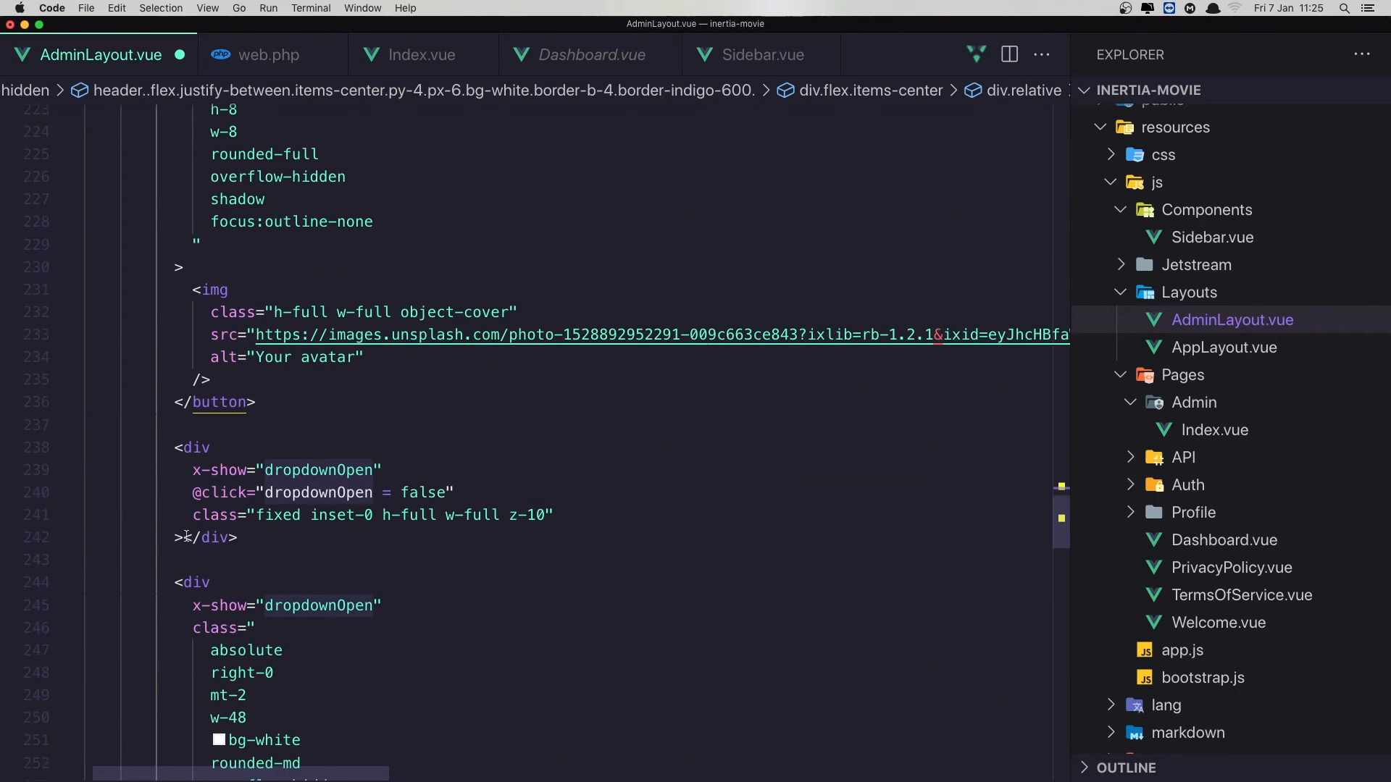
scroll(down, 3)
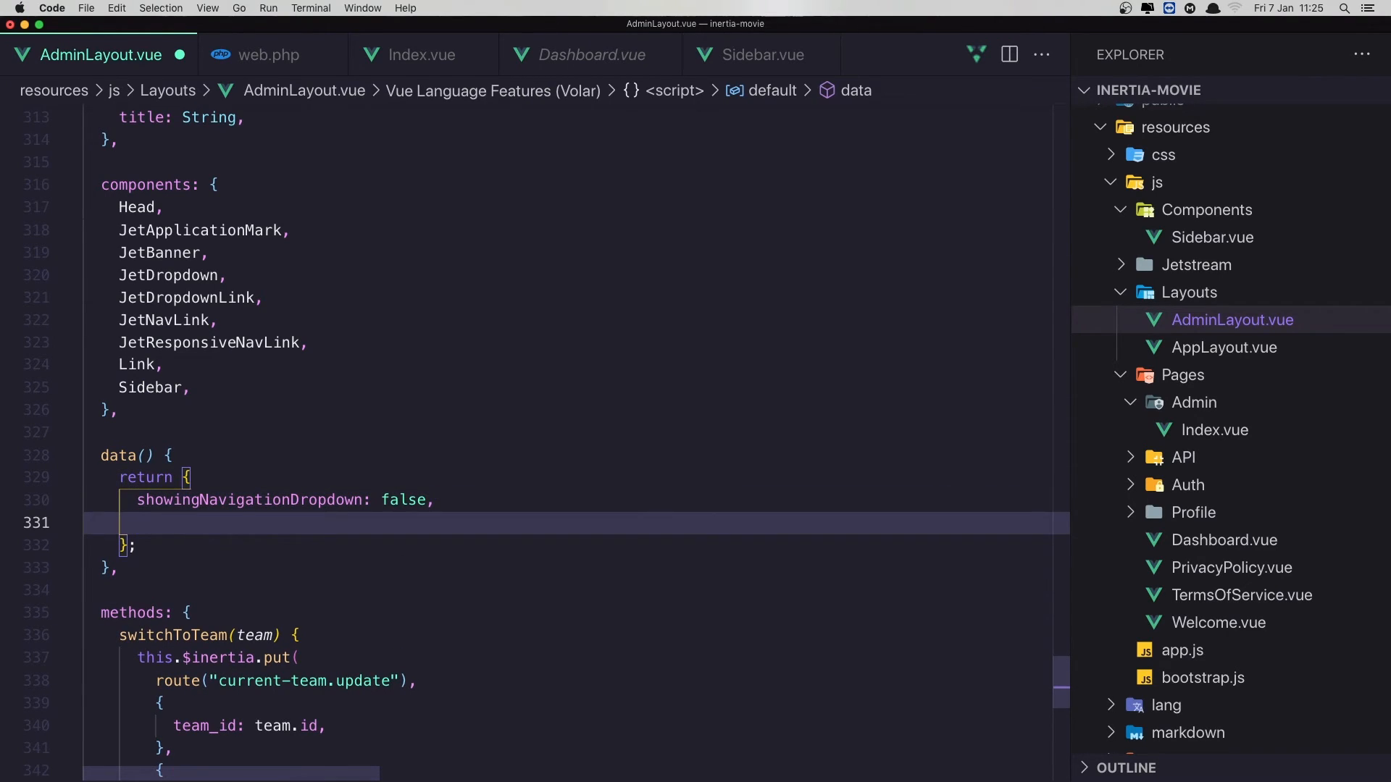
text(dropdownOpen:)
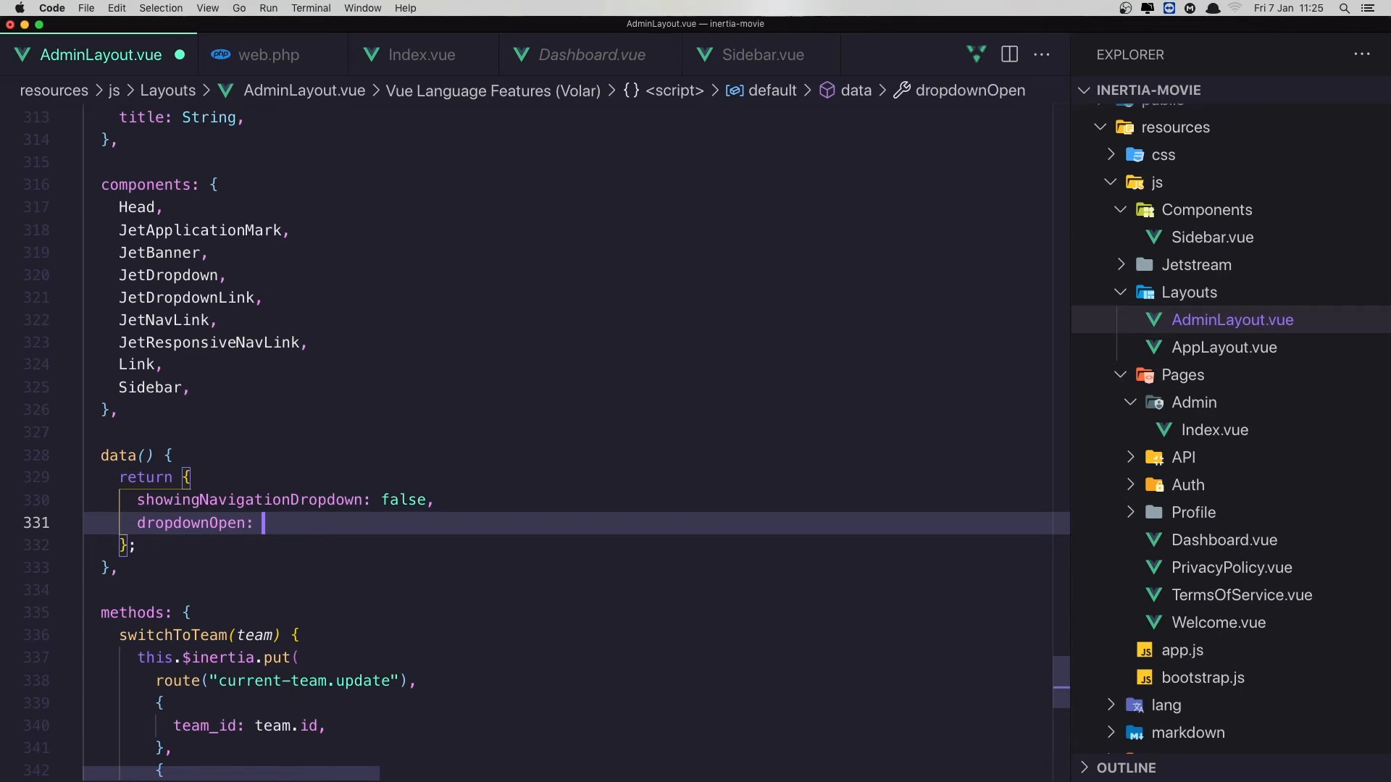
text(false)
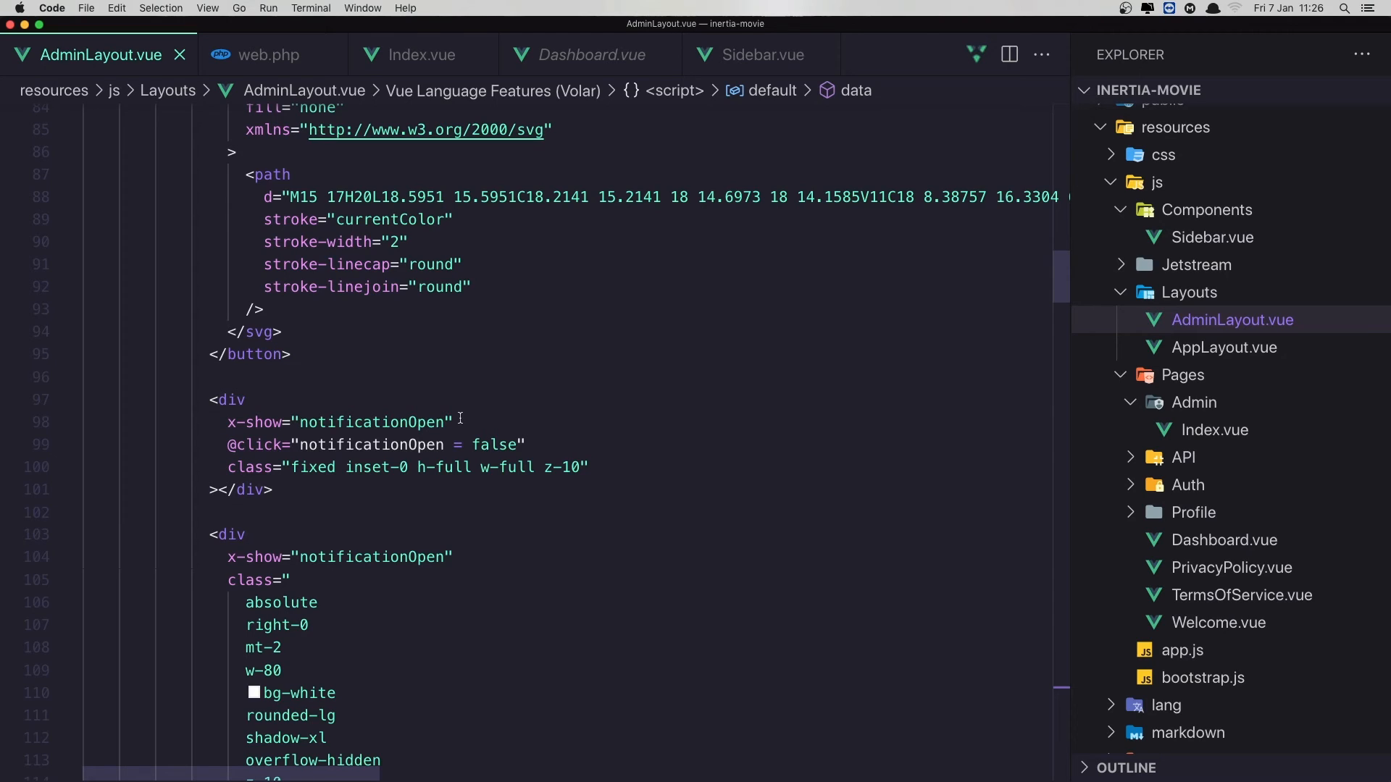
mouse_move(257, 422)
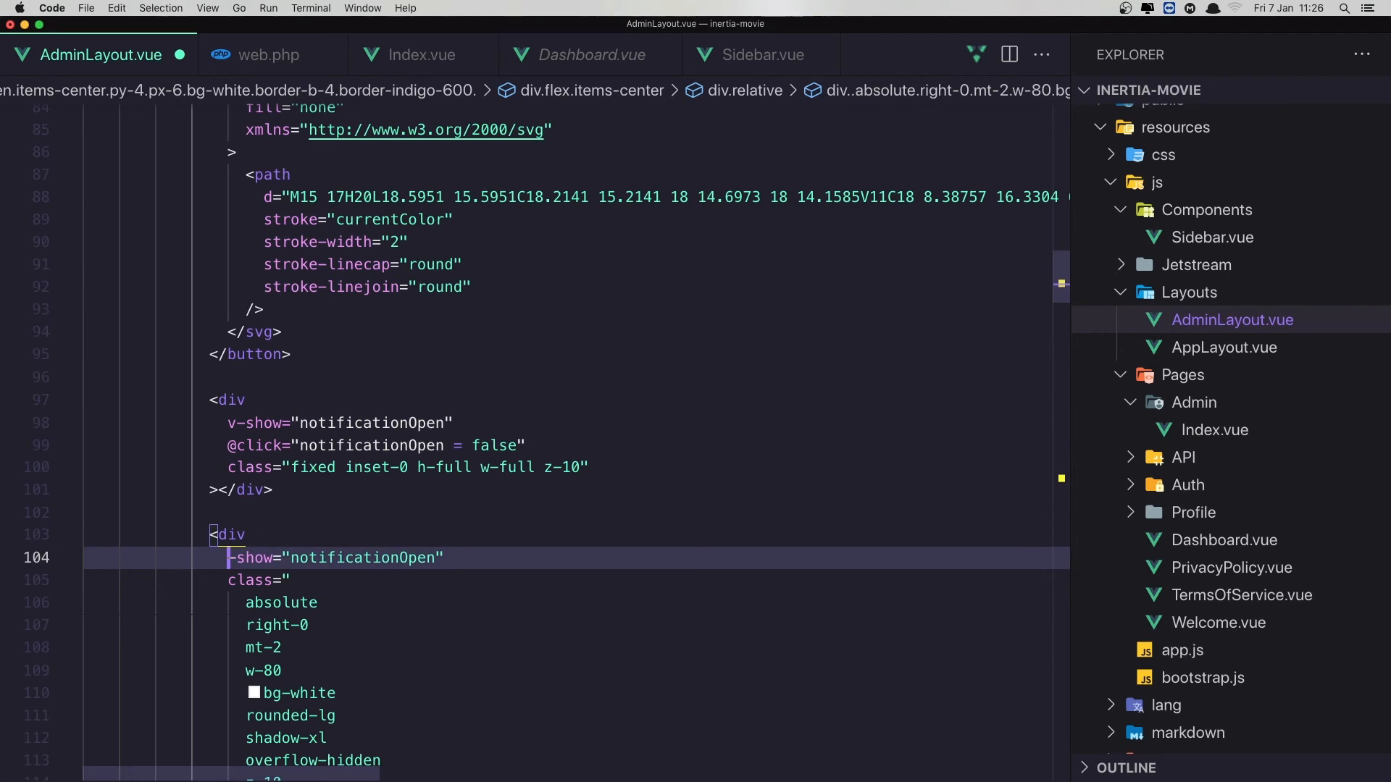
Add notificationOpen: false to data and switch the notification panel to v-show
scroll(down, 3)
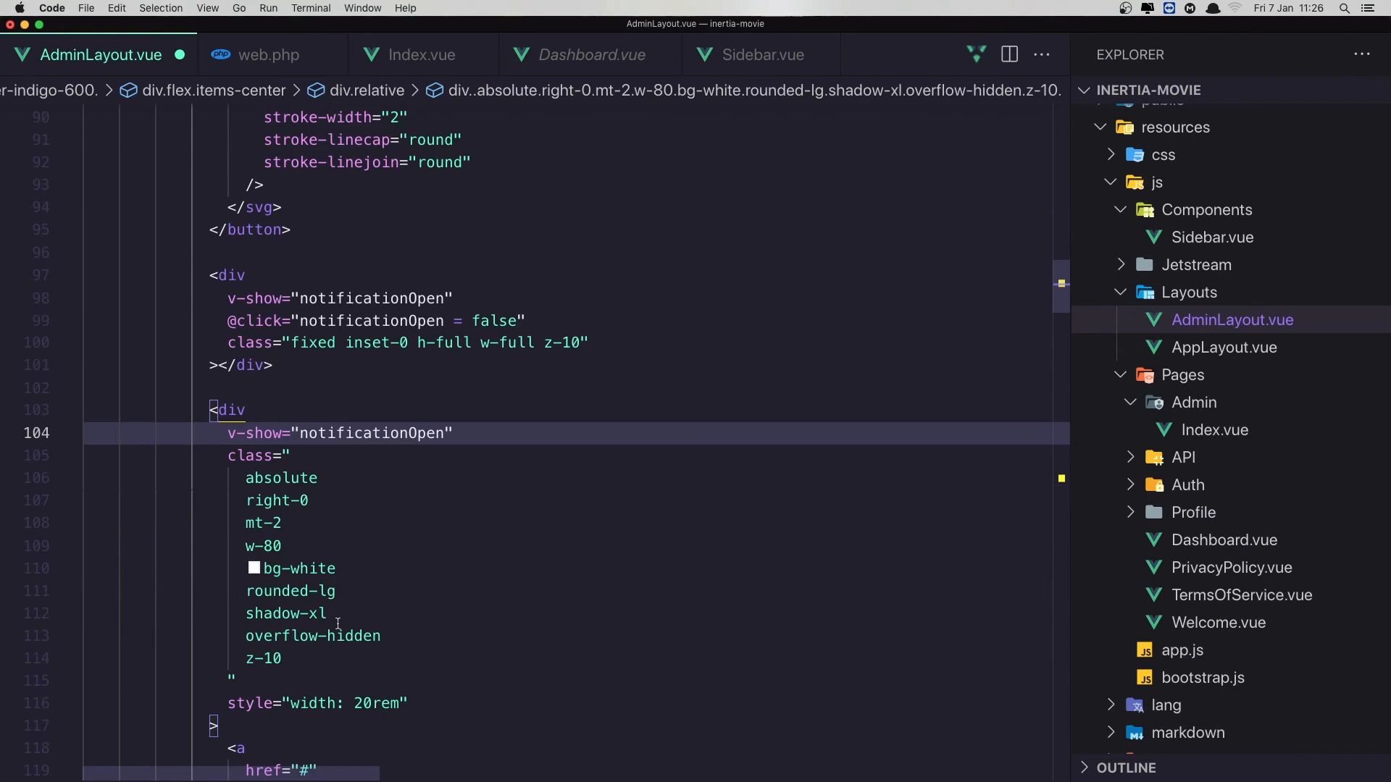
scroll(down, 3)
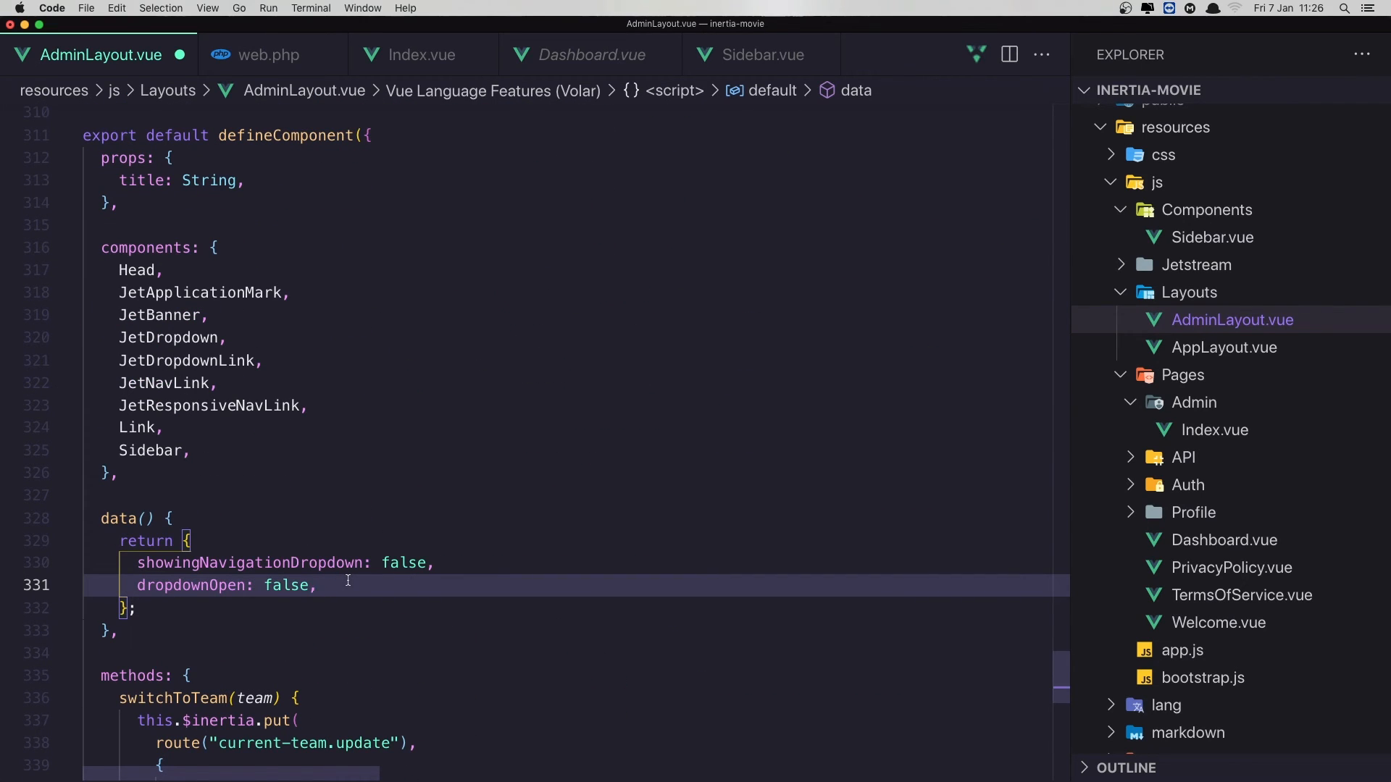
text(notificationOpen:)
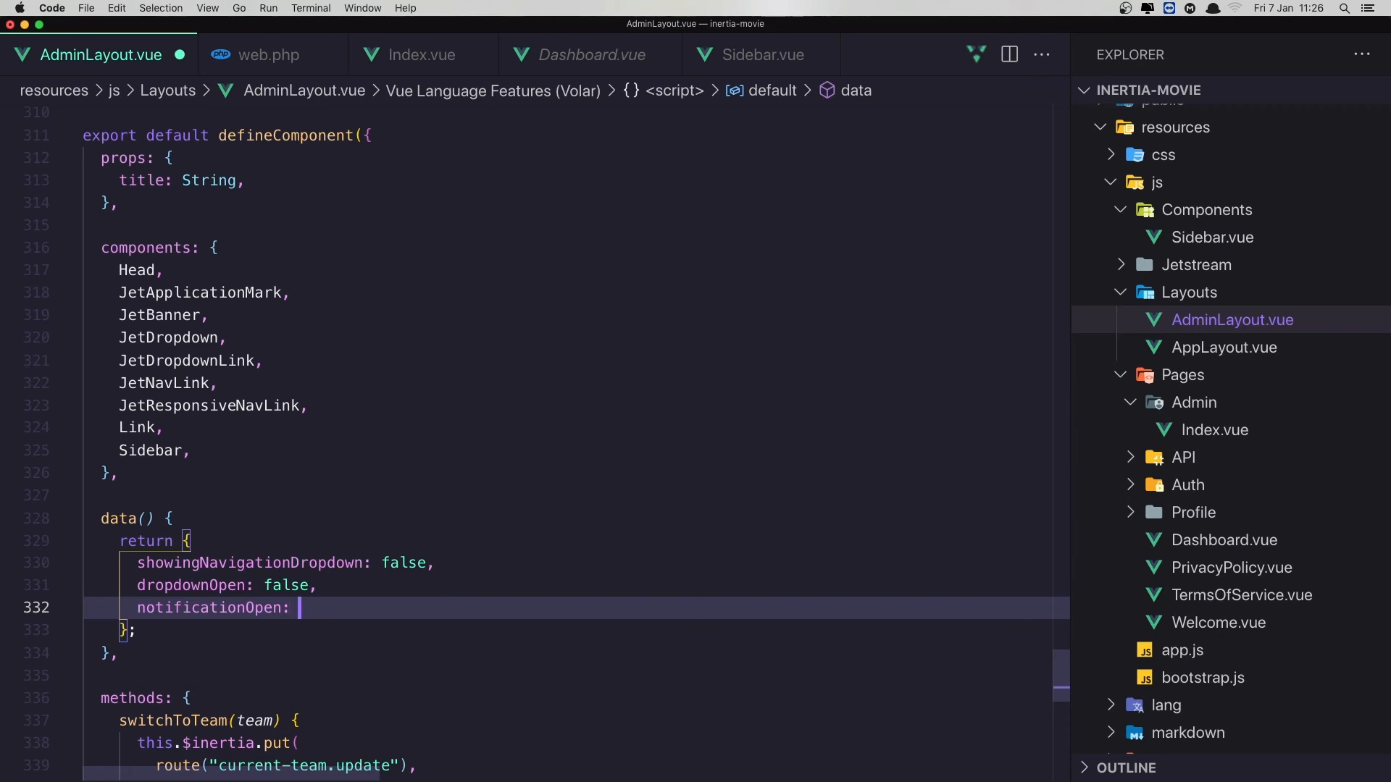
text(false)
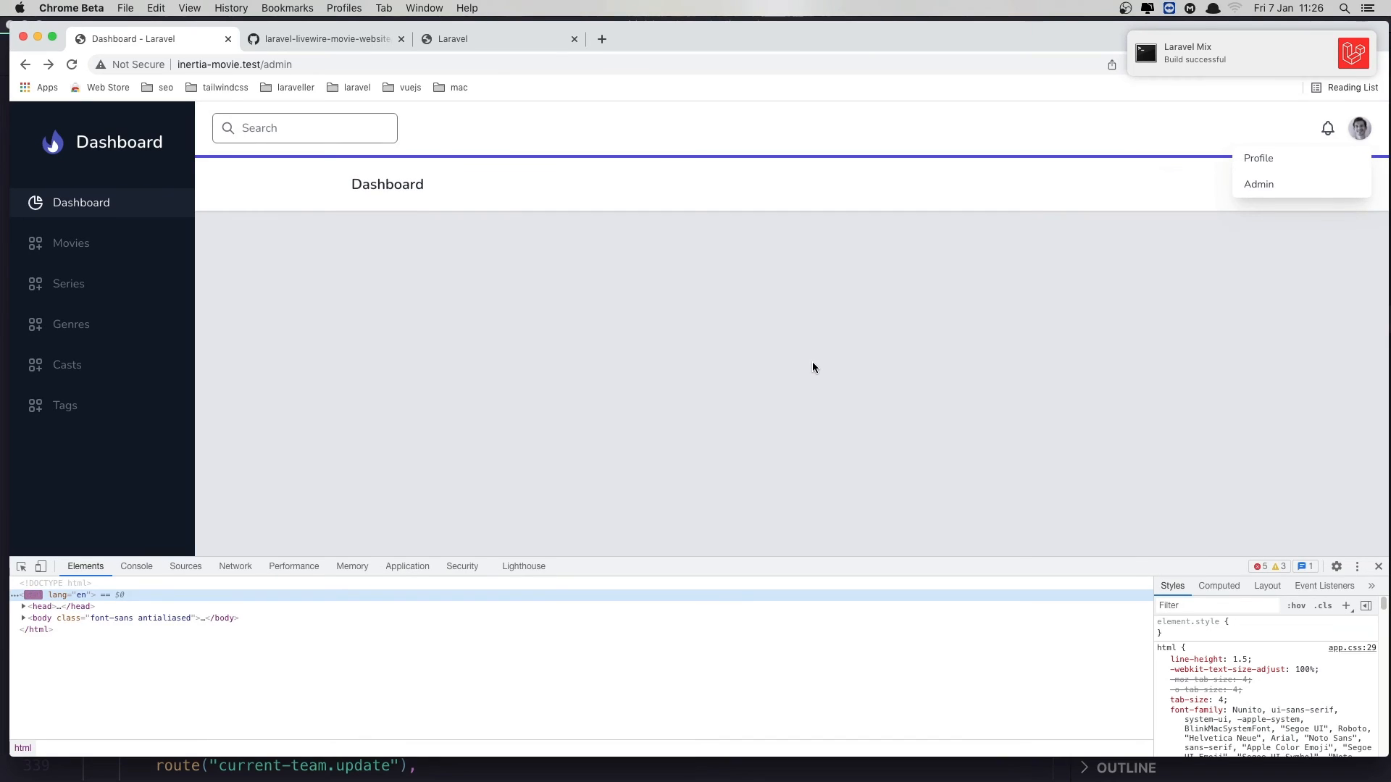
mouse_move(953, 496)
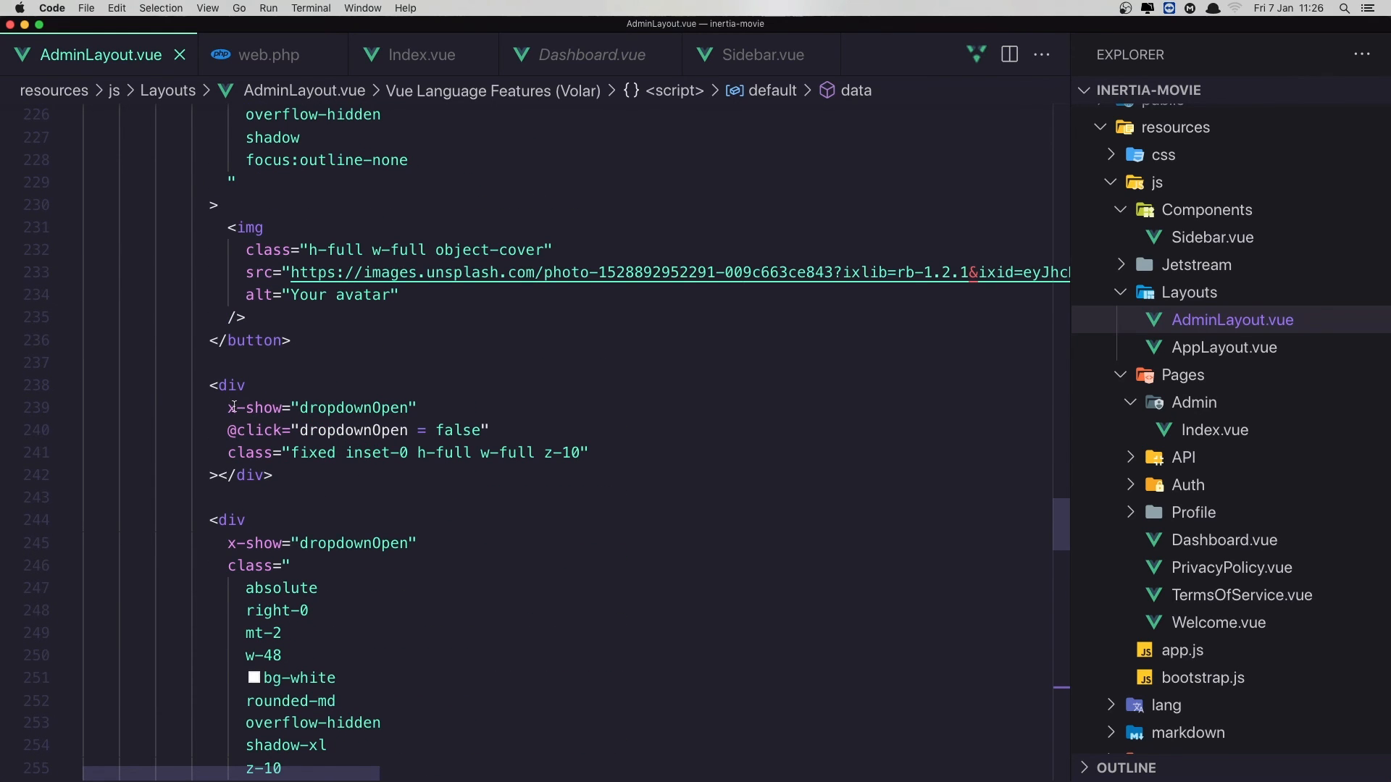
Replace x-show with v-show on the dropdownOpen overlay and menu divs
click(233, 407)
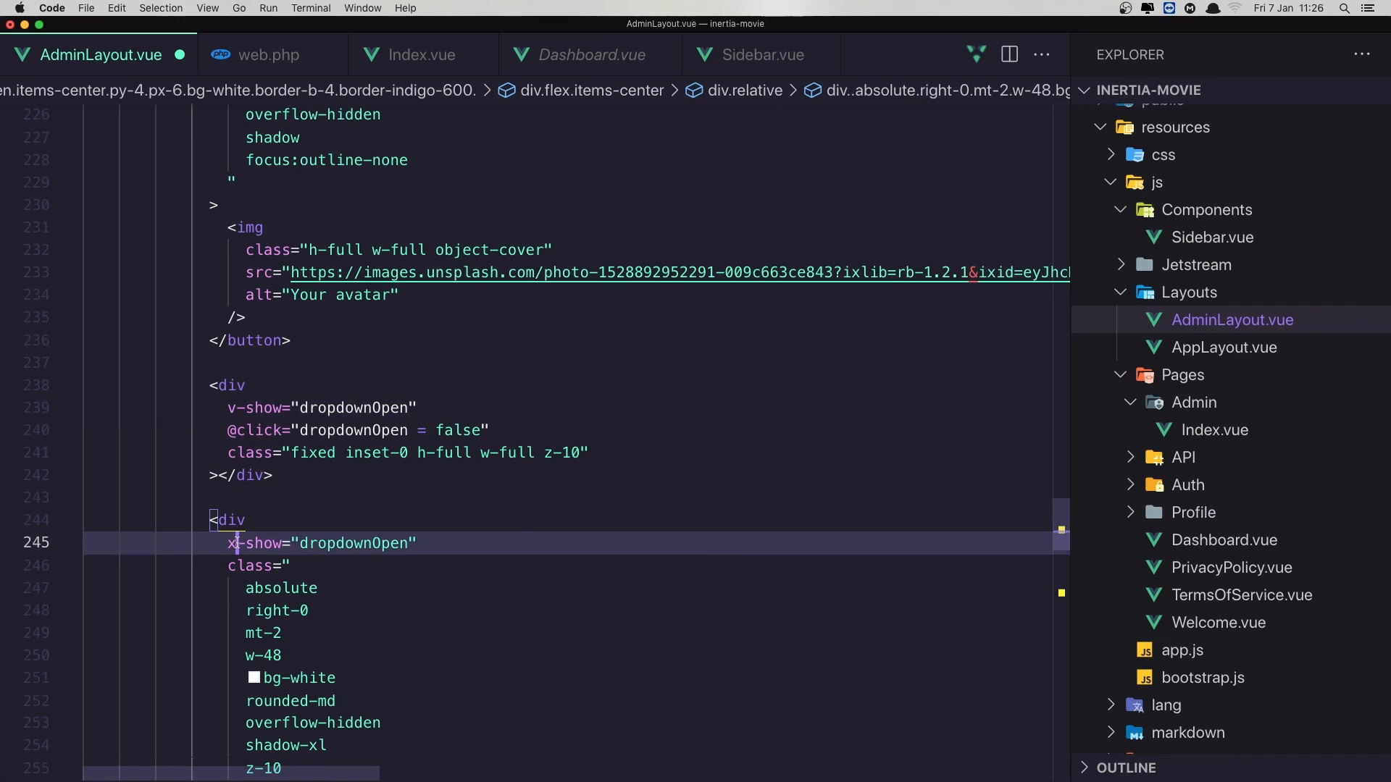
text(v)
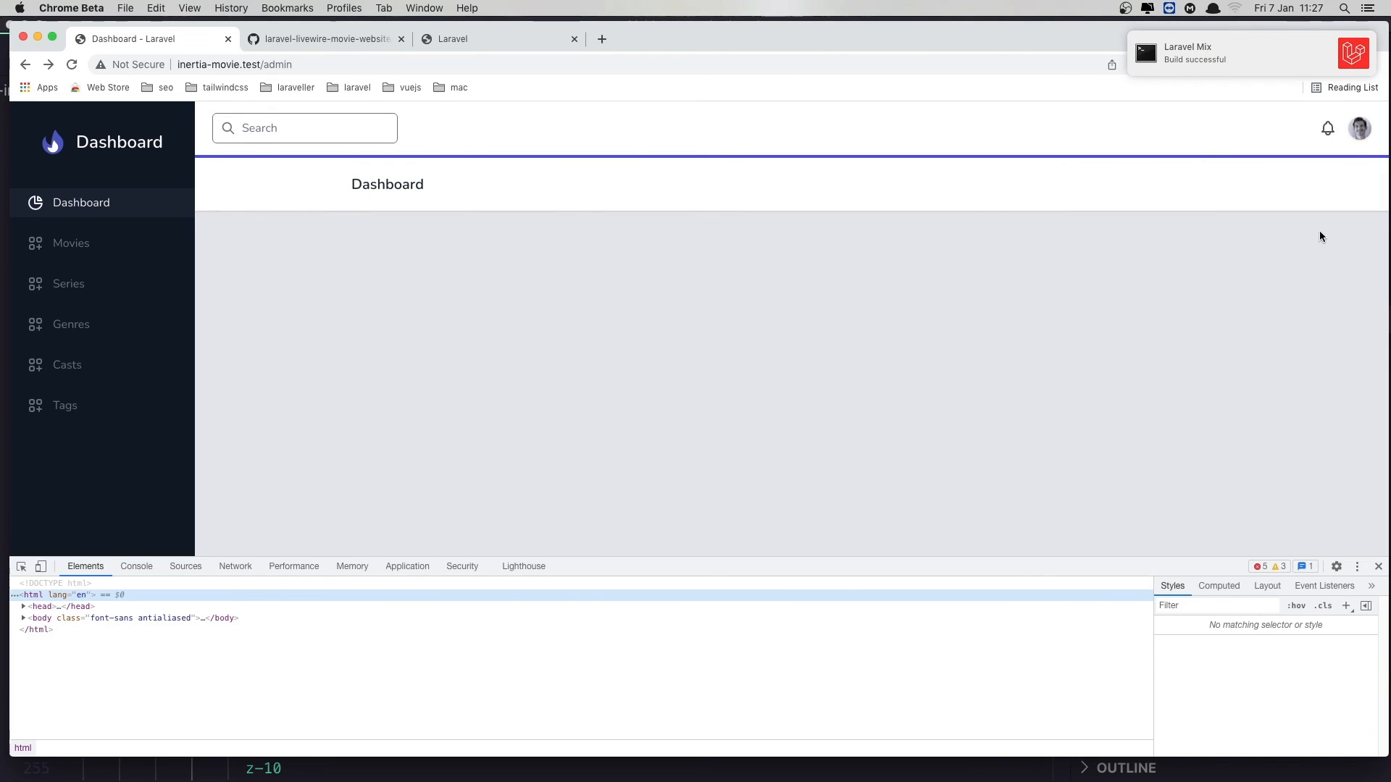
click(1359, 129)
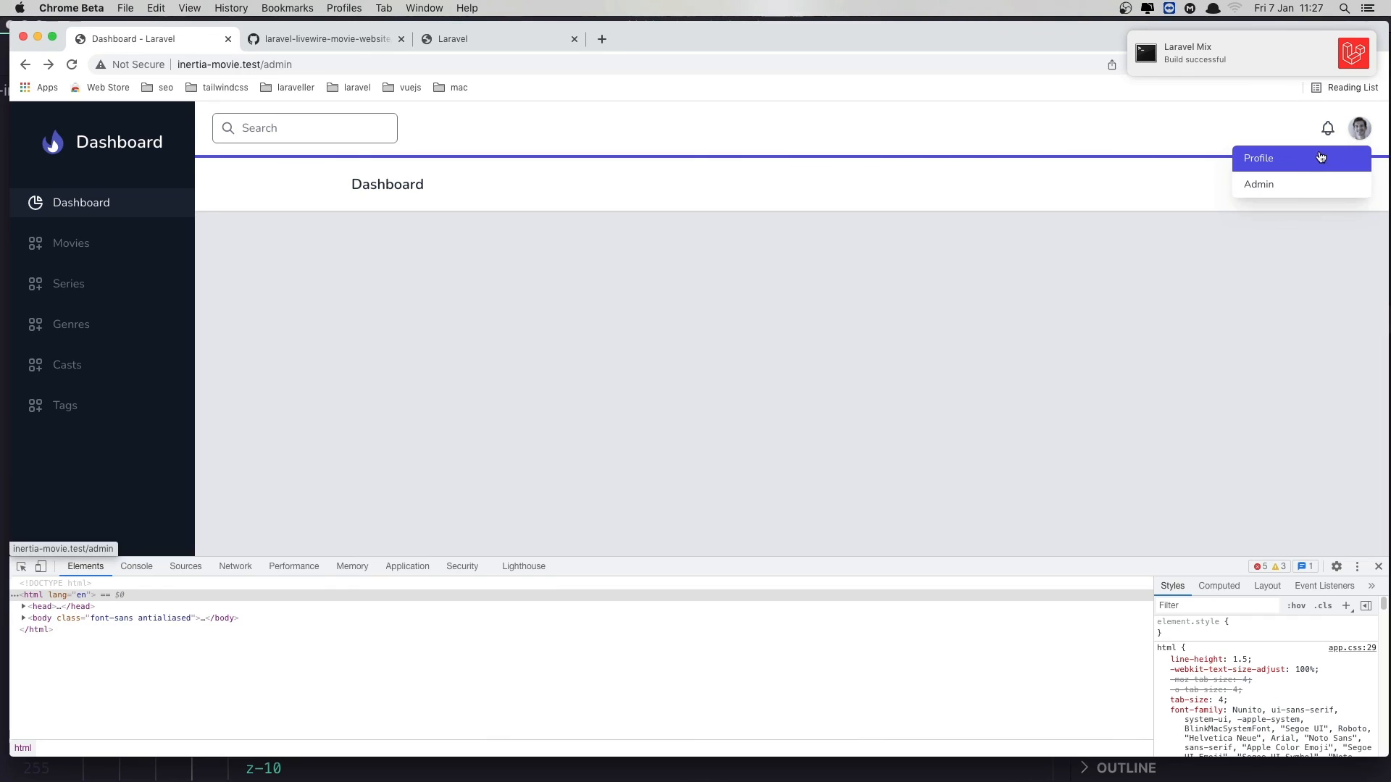
mouse_move(1359, 127)
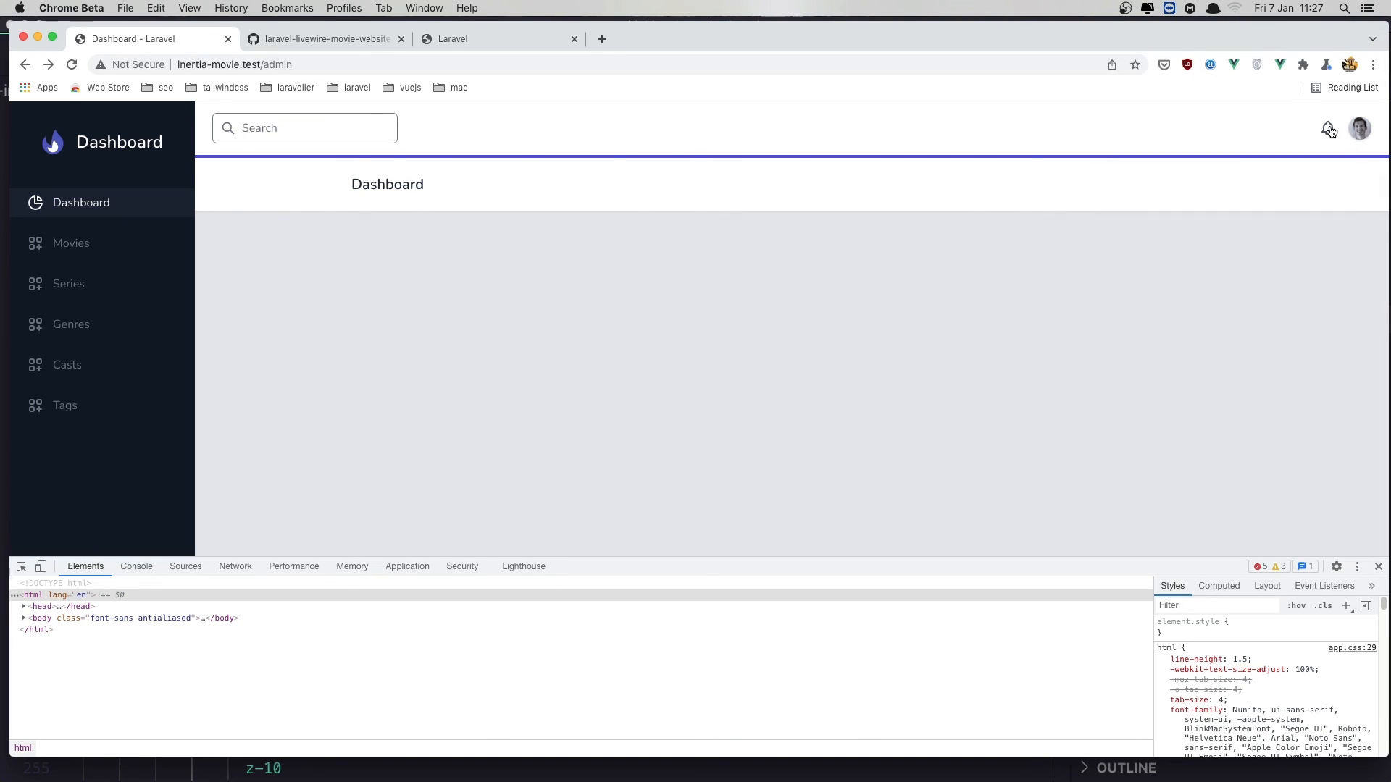
click(1328, 129)
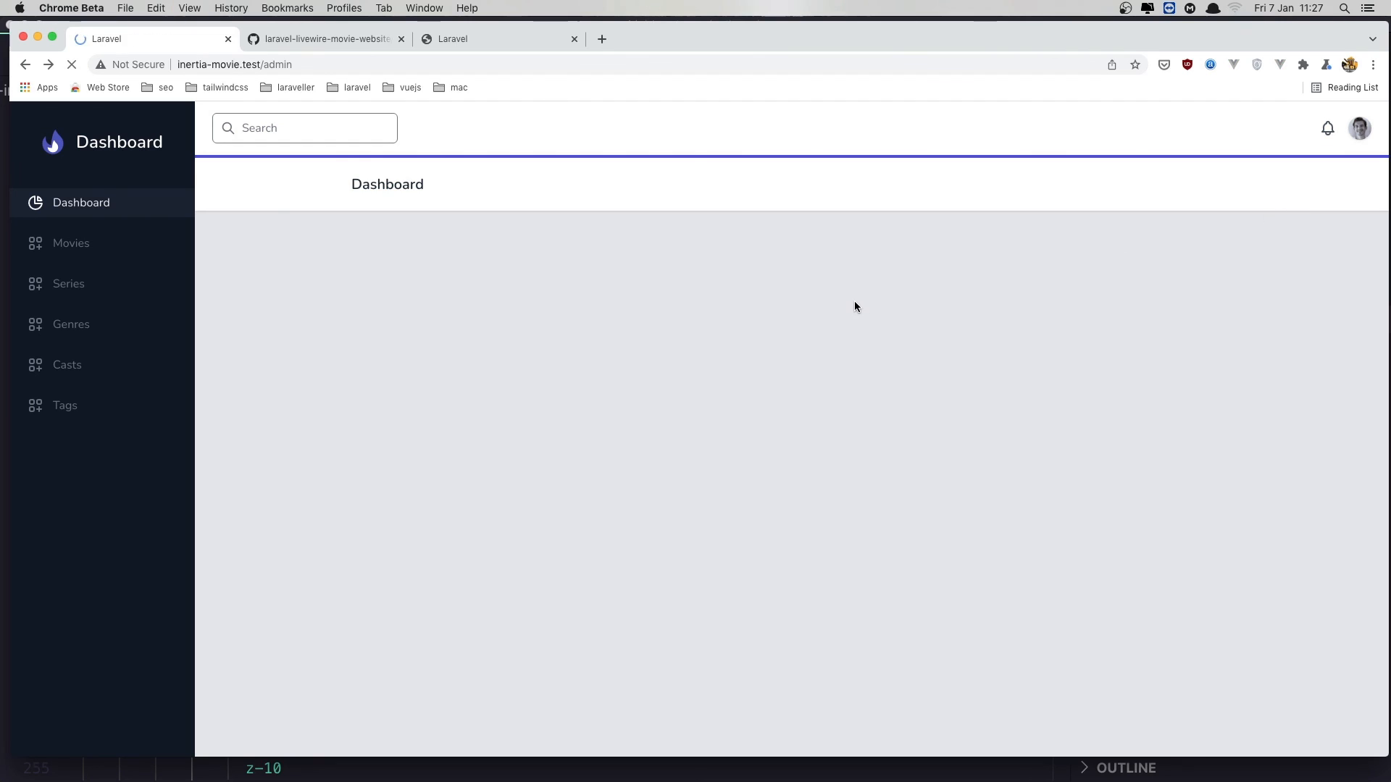
click(1359, 127)
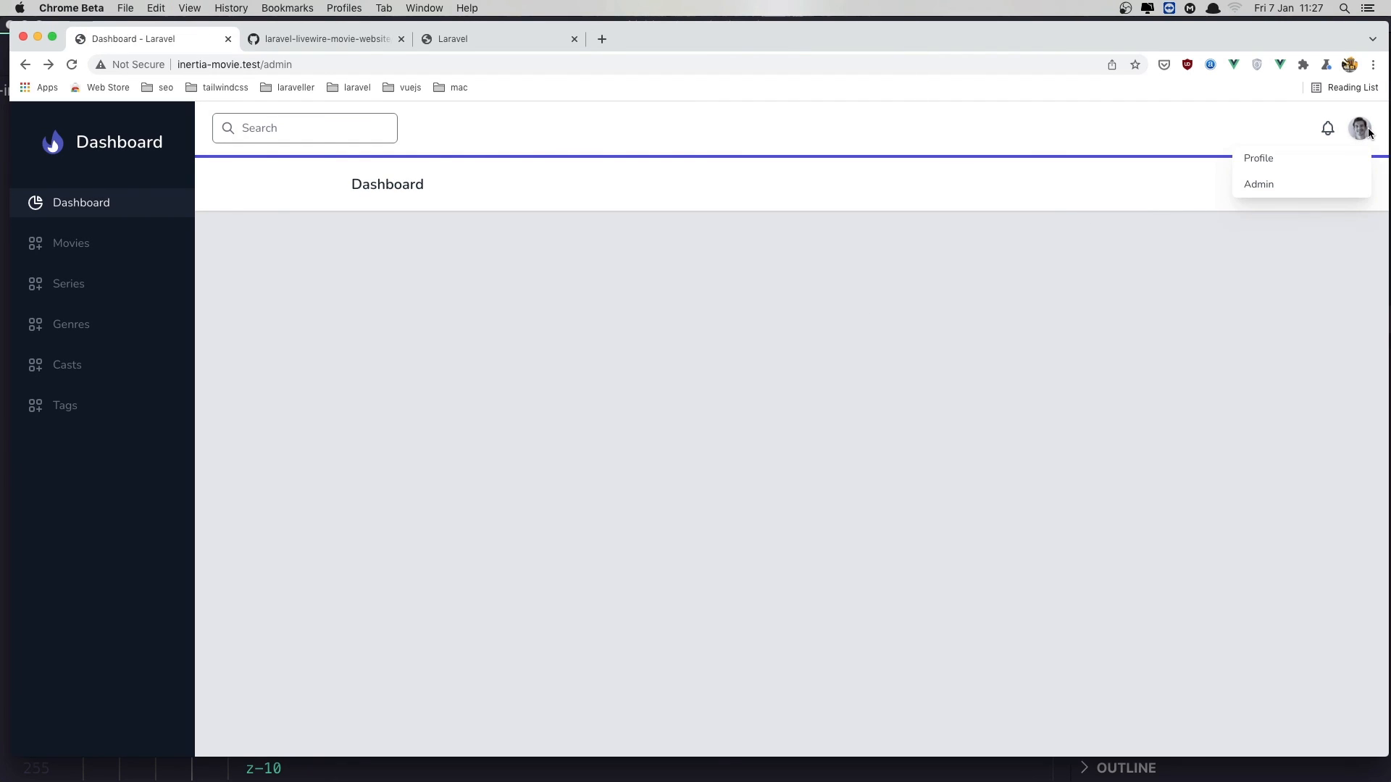
click(1328, 128)
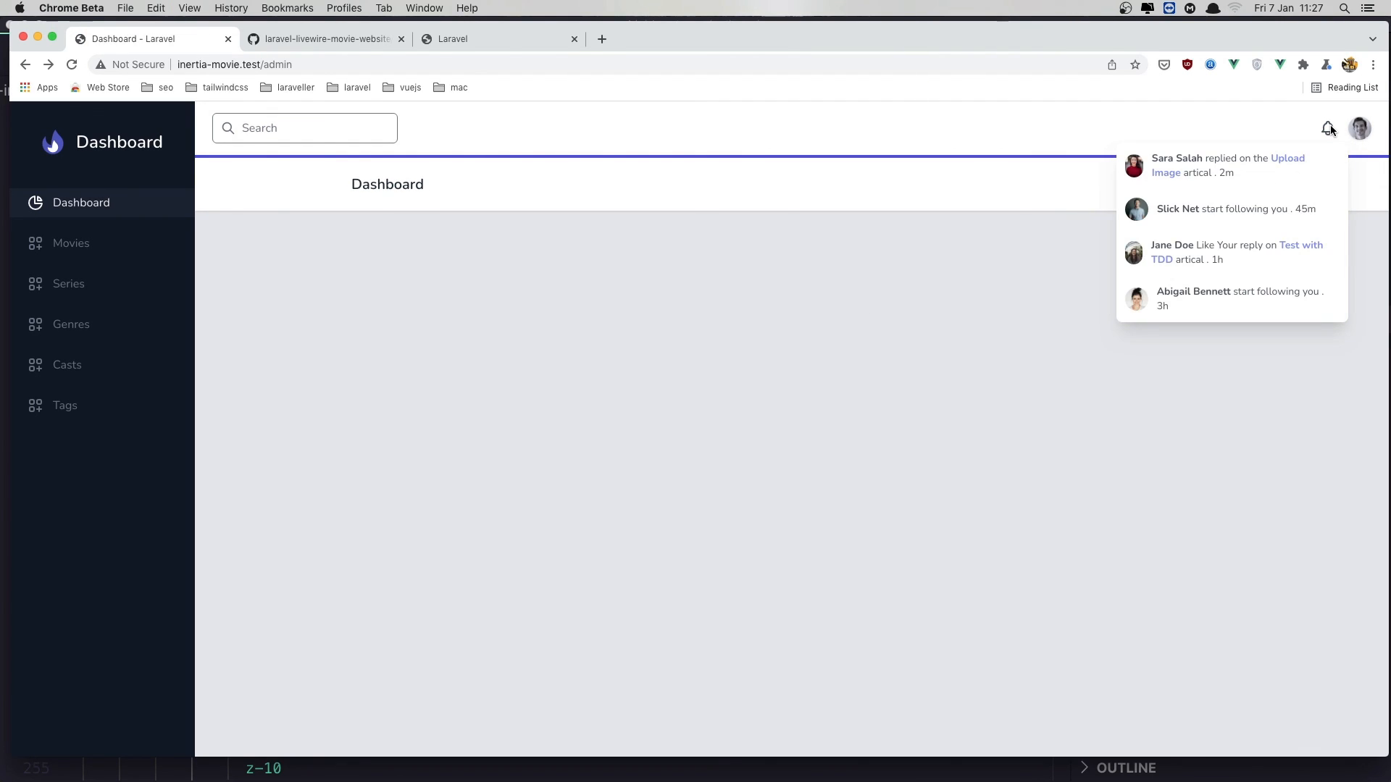
click(431, 205)
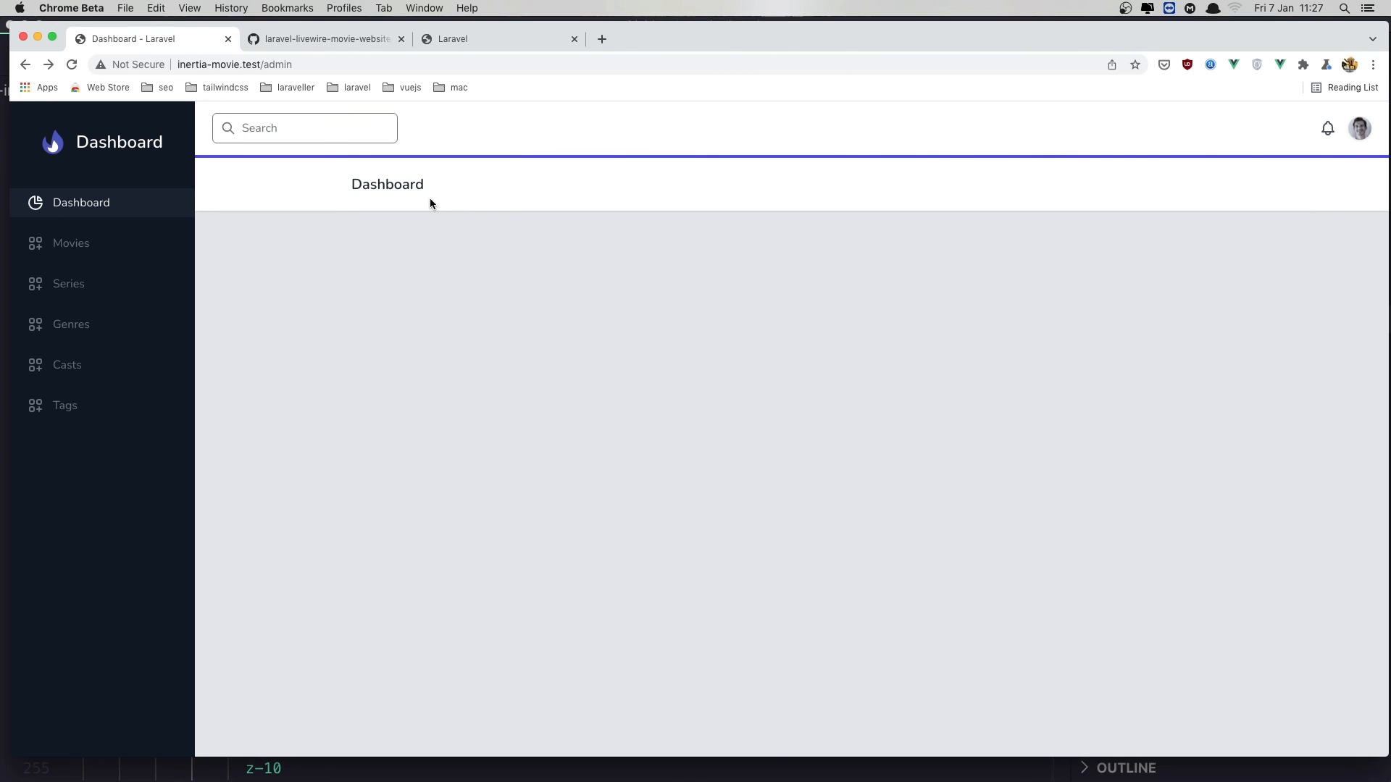
mouse_move(258, 343)
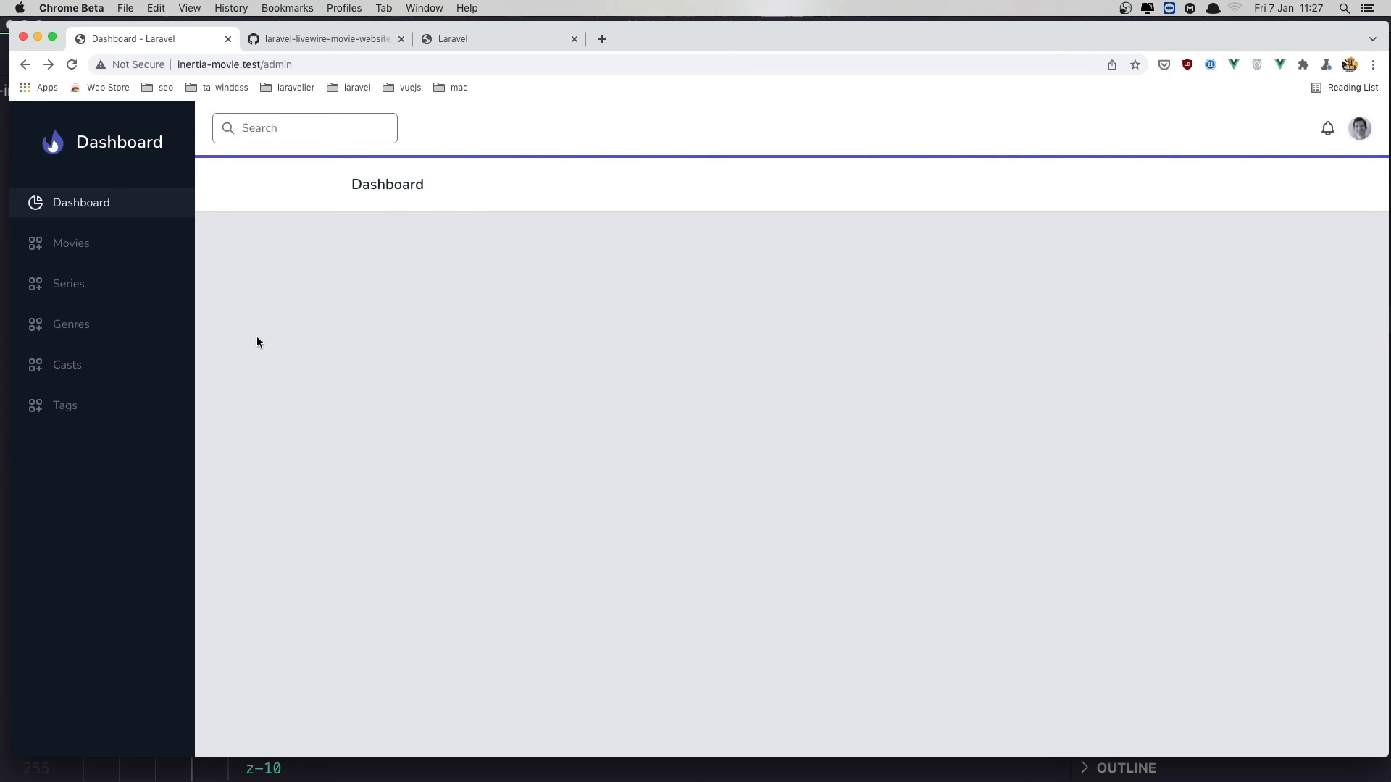